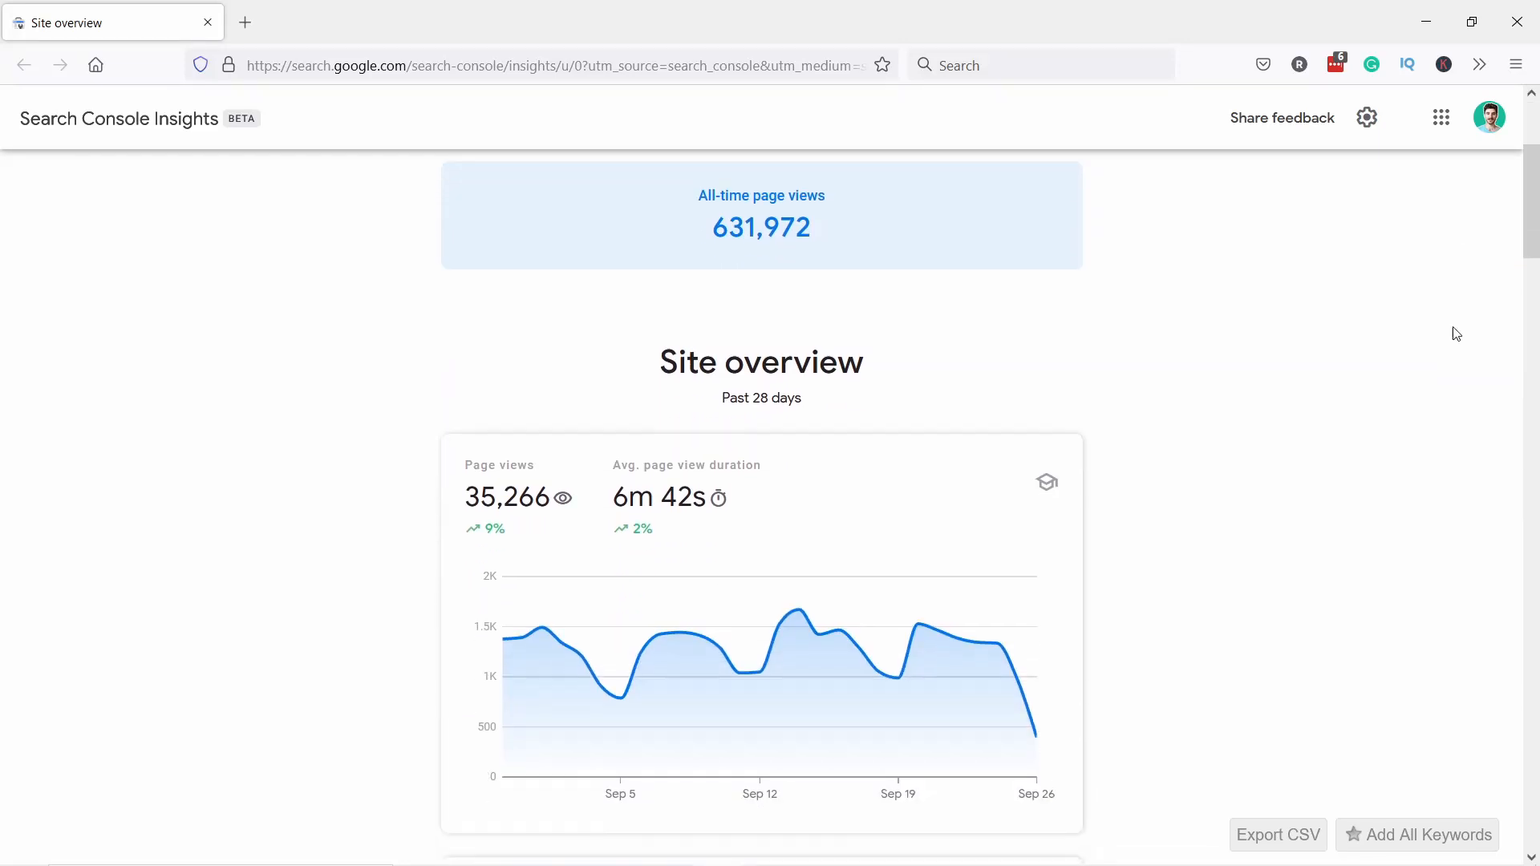
scroll(down, 3)
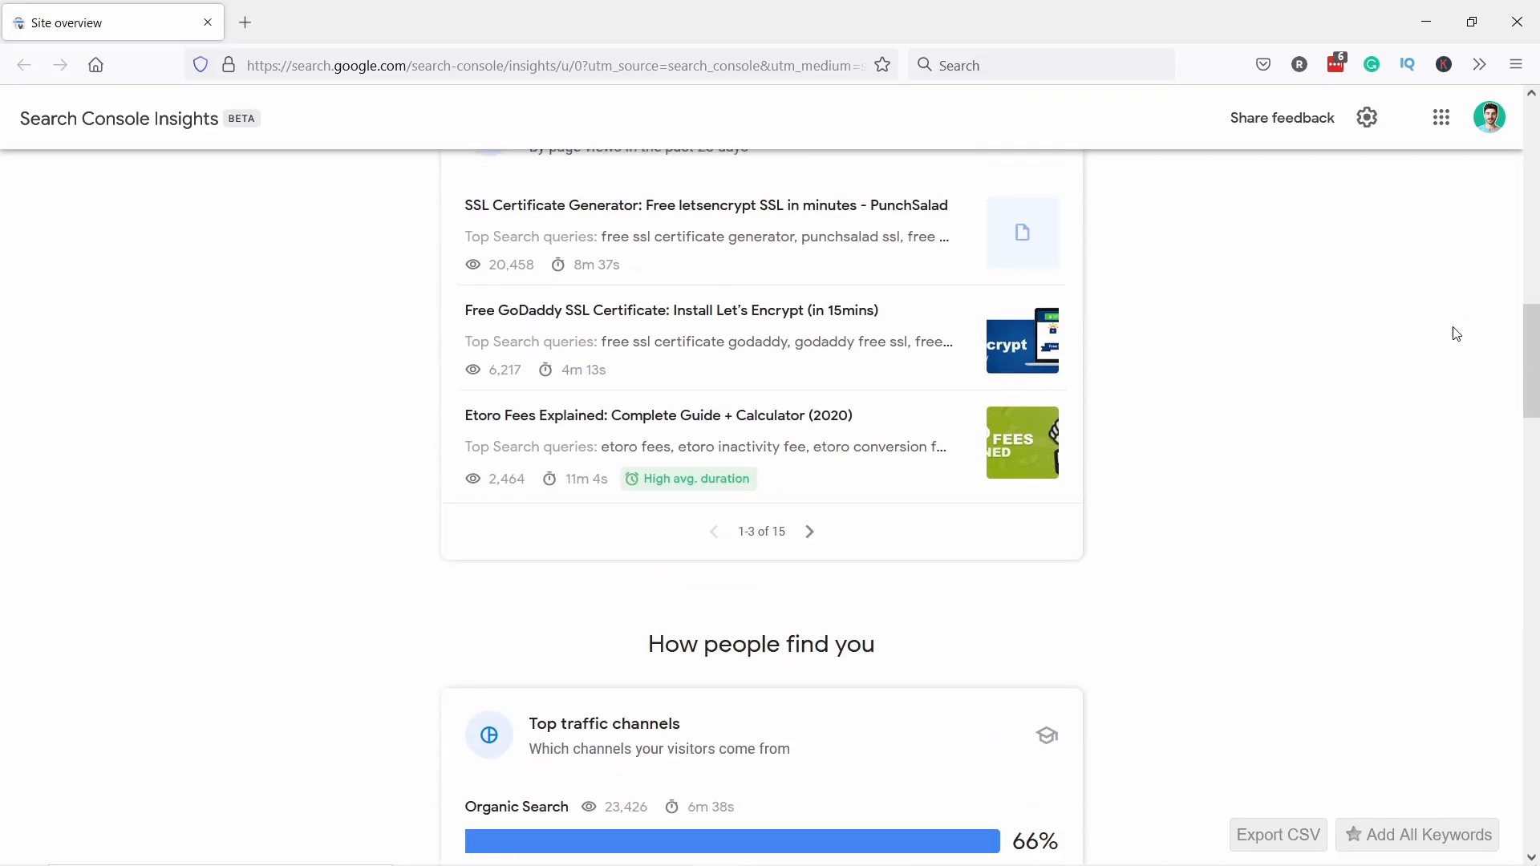
scroll(up, 3)
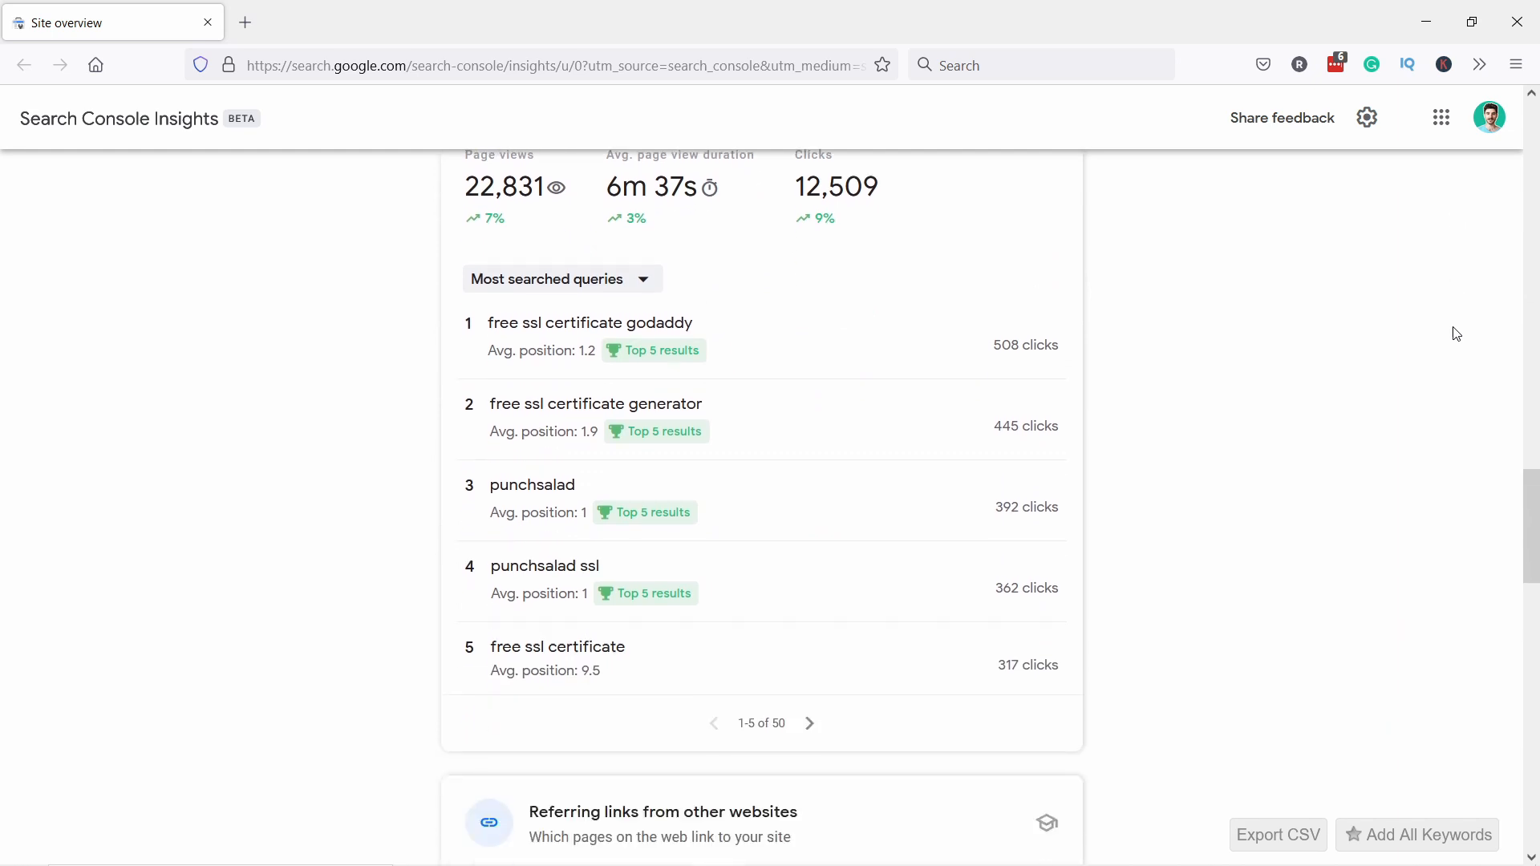
scroll(down, 3)
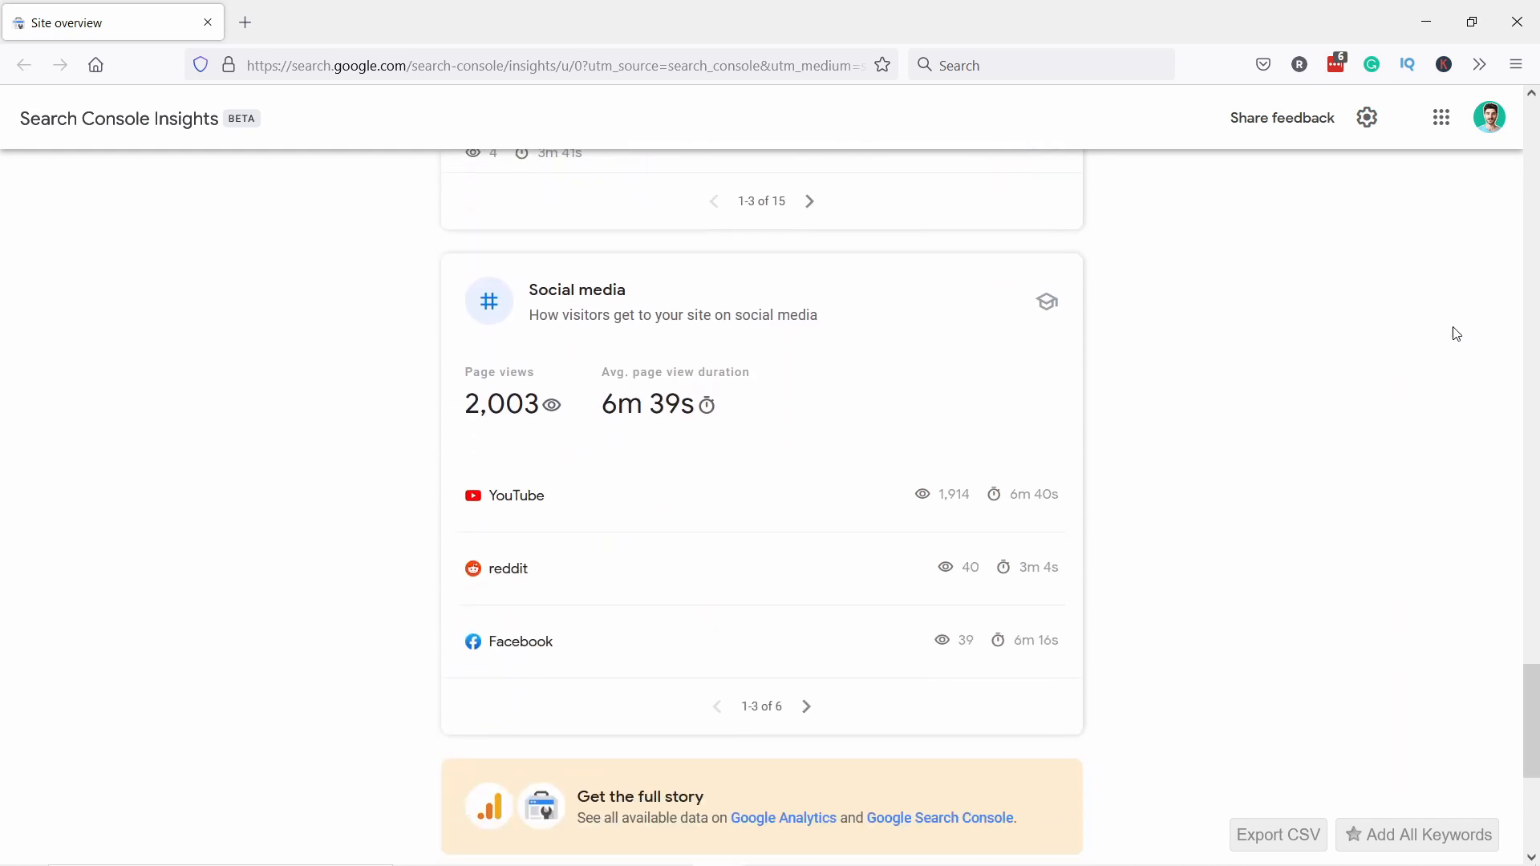
scroll(down, 3)
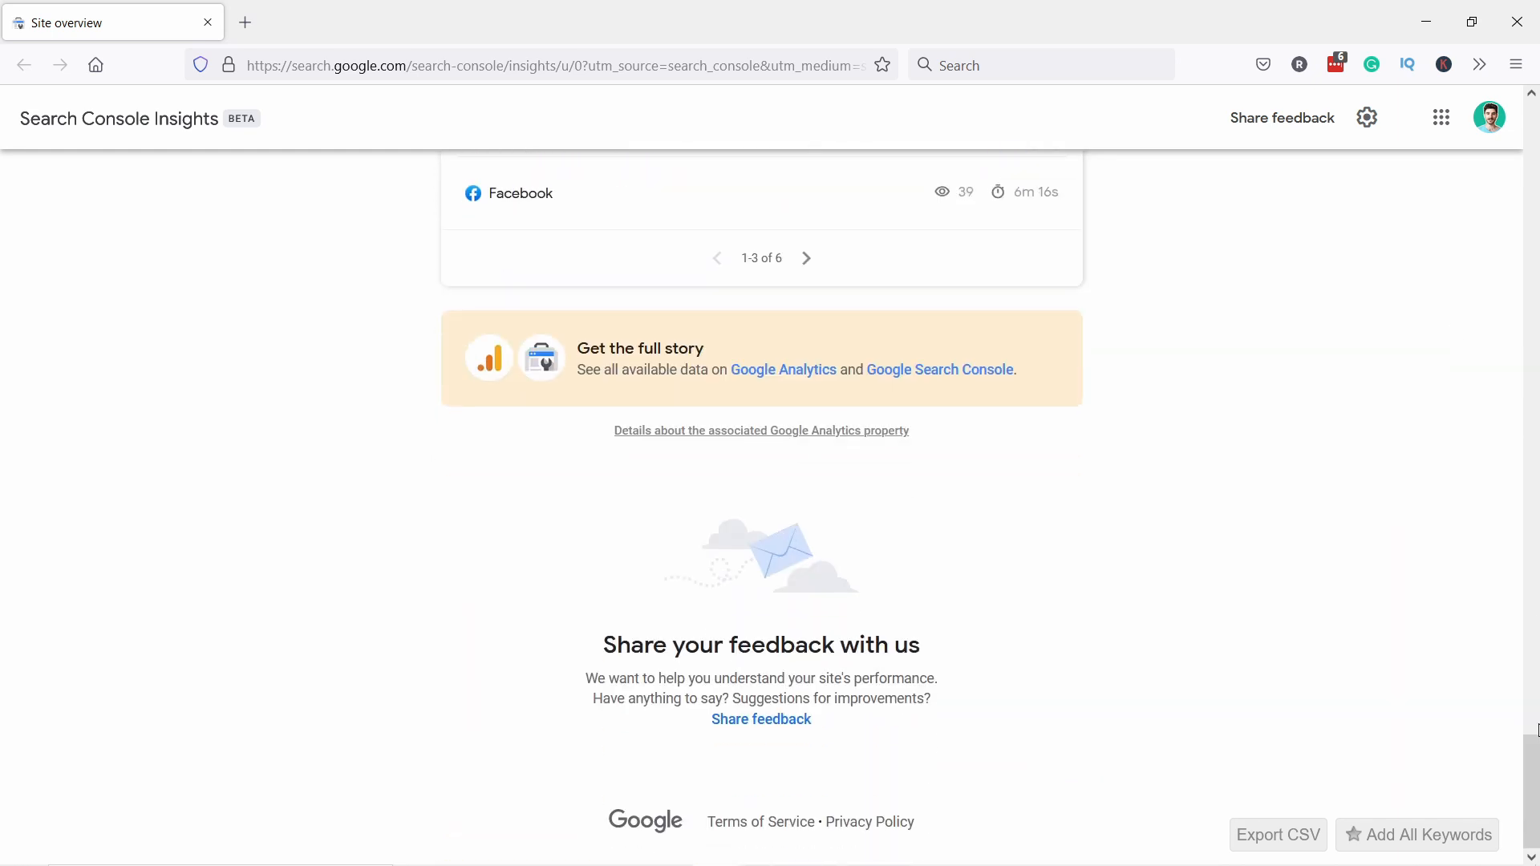
click(939, 369)
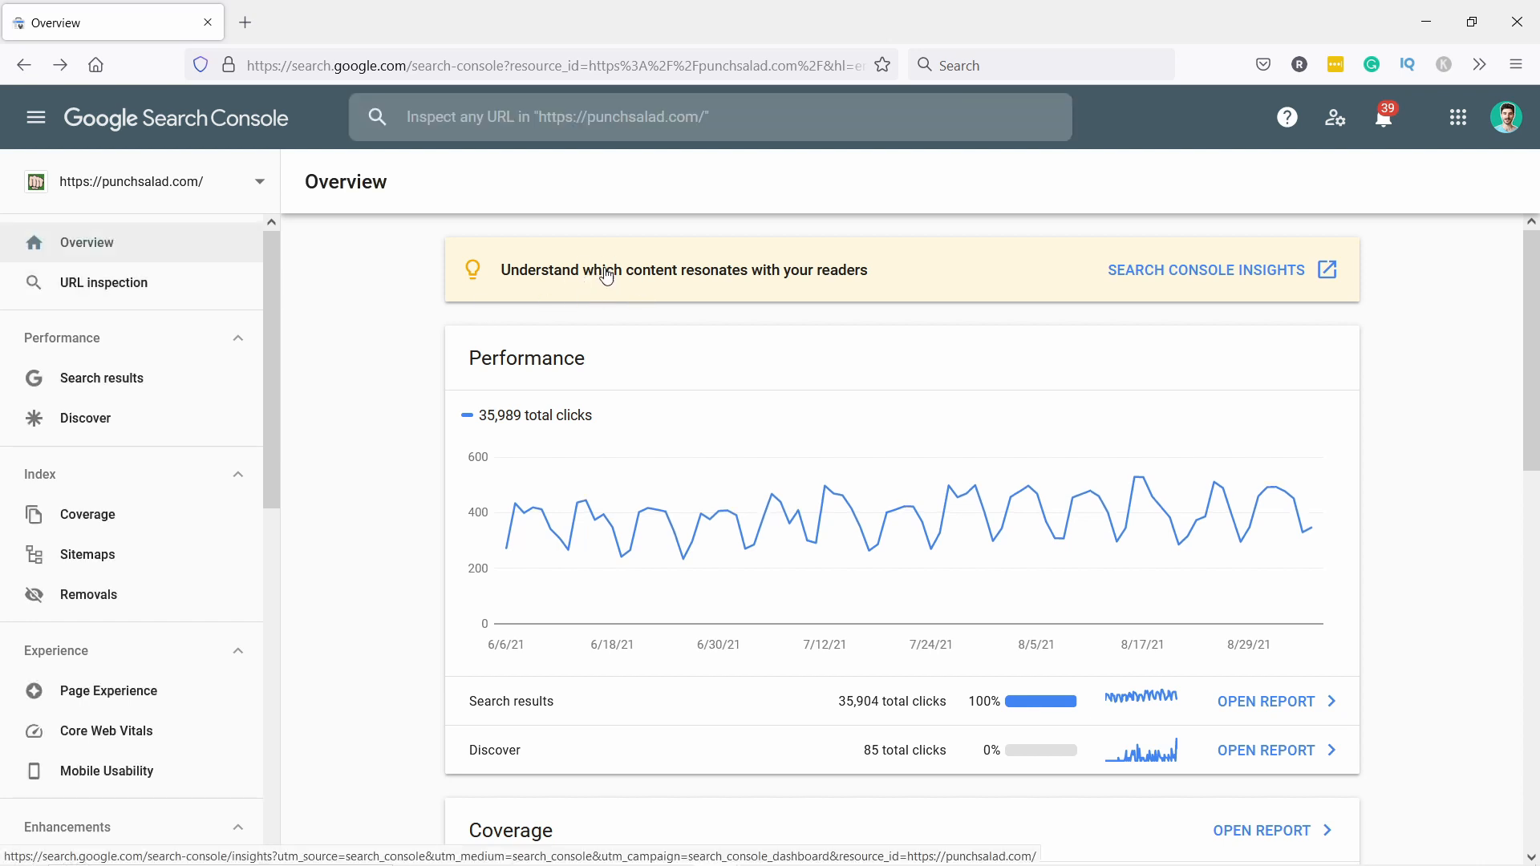
mouse_move(1247, 280)
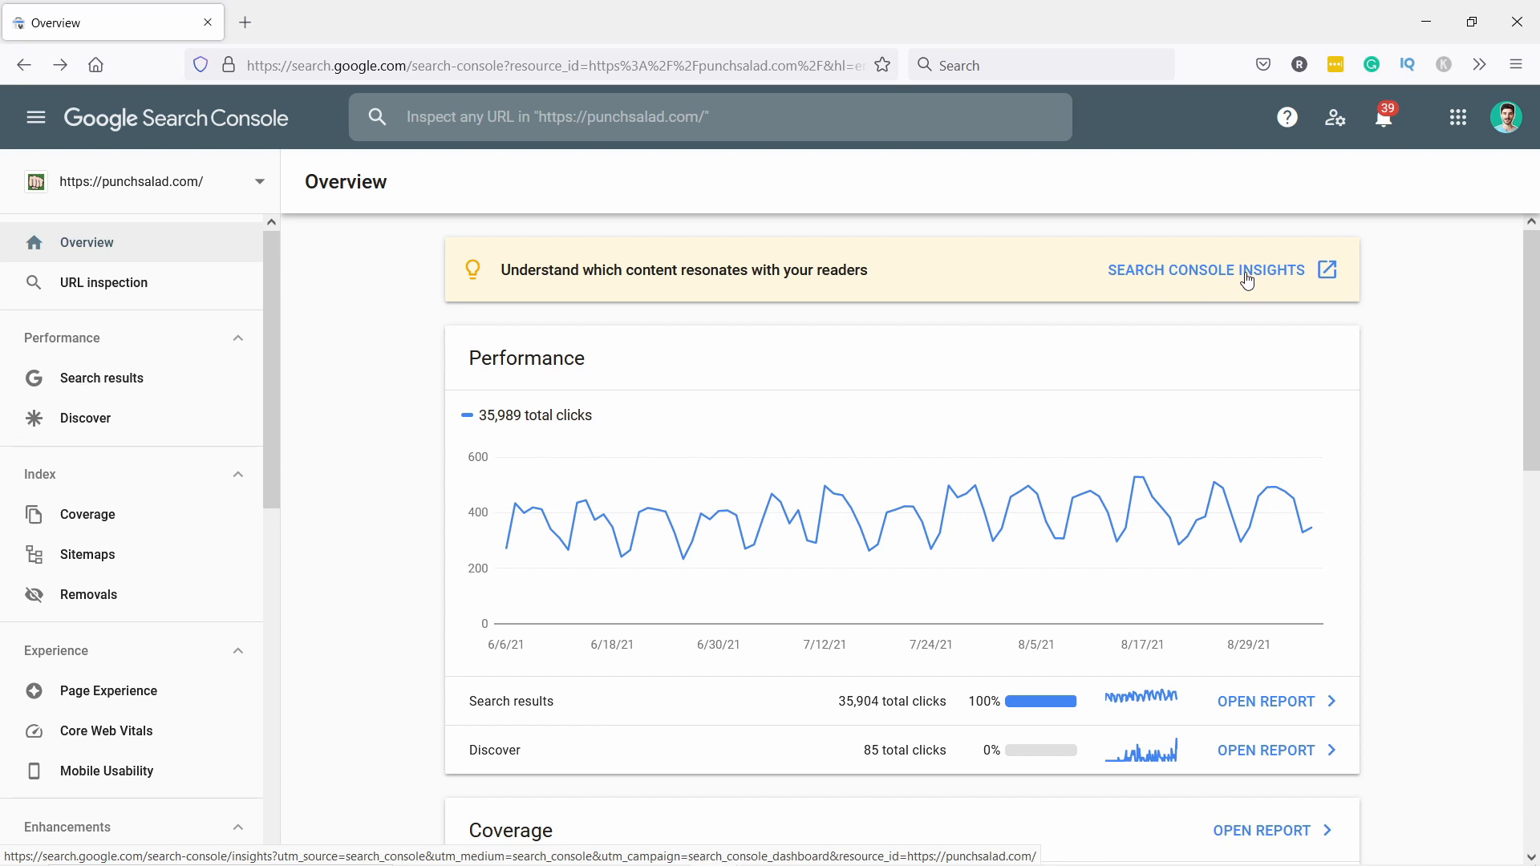
click(1207, 271)
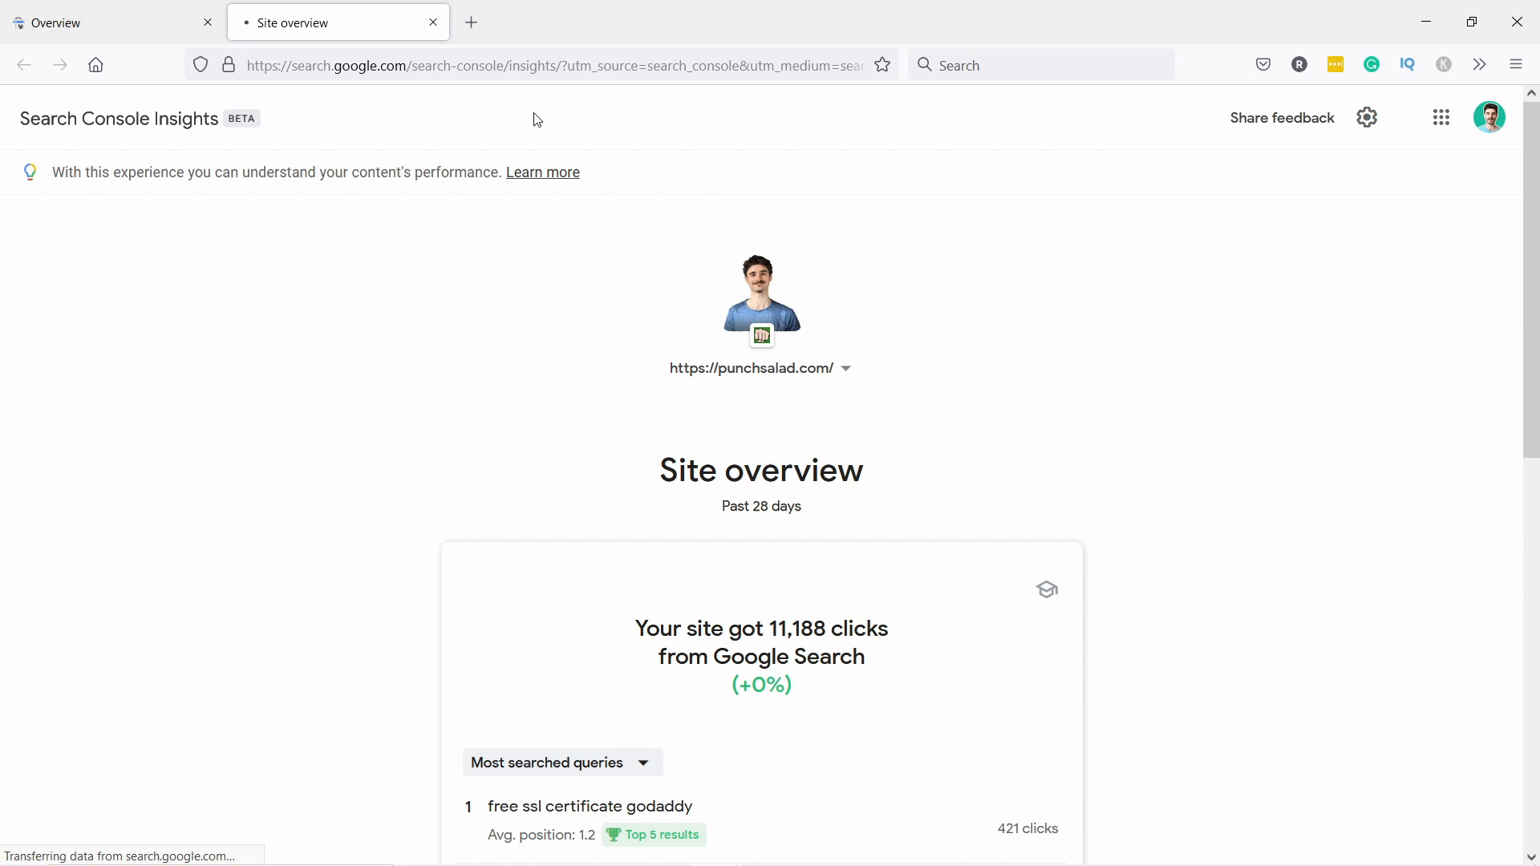
Step: Let Insights load and scroll to the prompt to associate with punchsalad Analytics
click(540, 65)
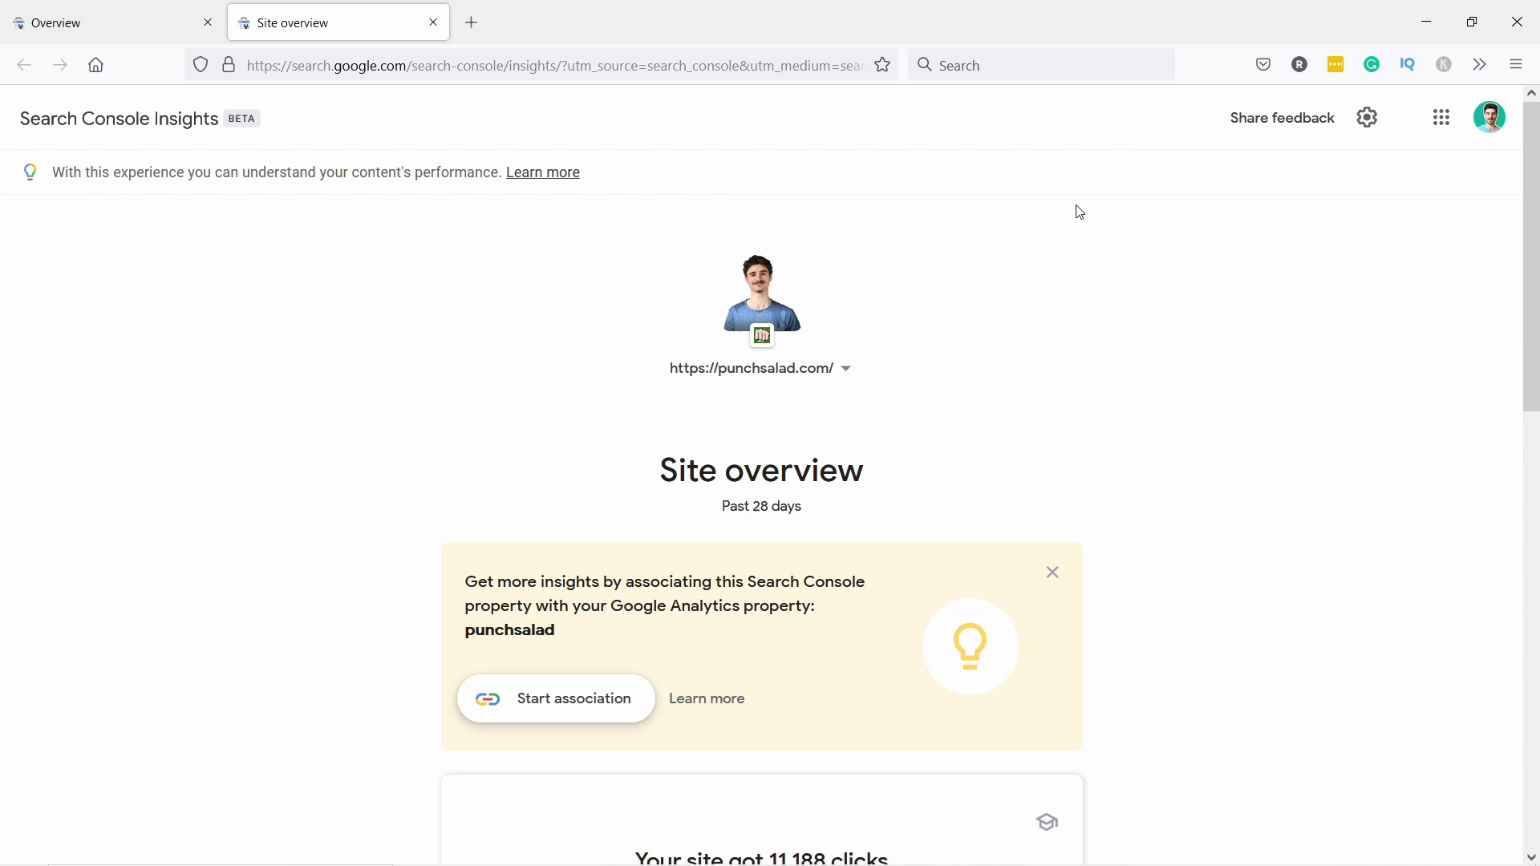
mouse_move(984, 215)
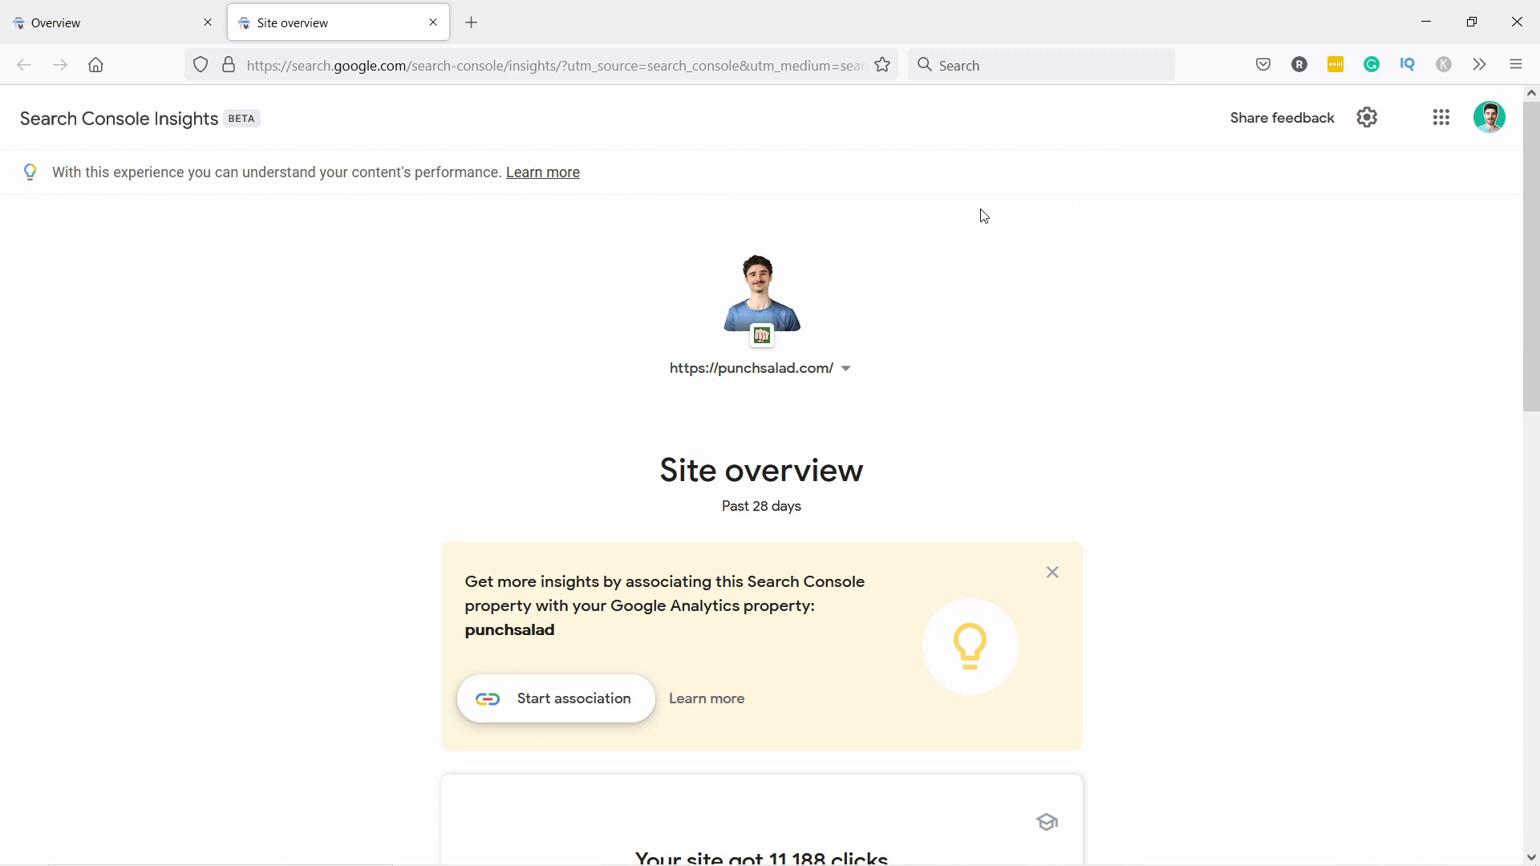
scroll(down, 3)
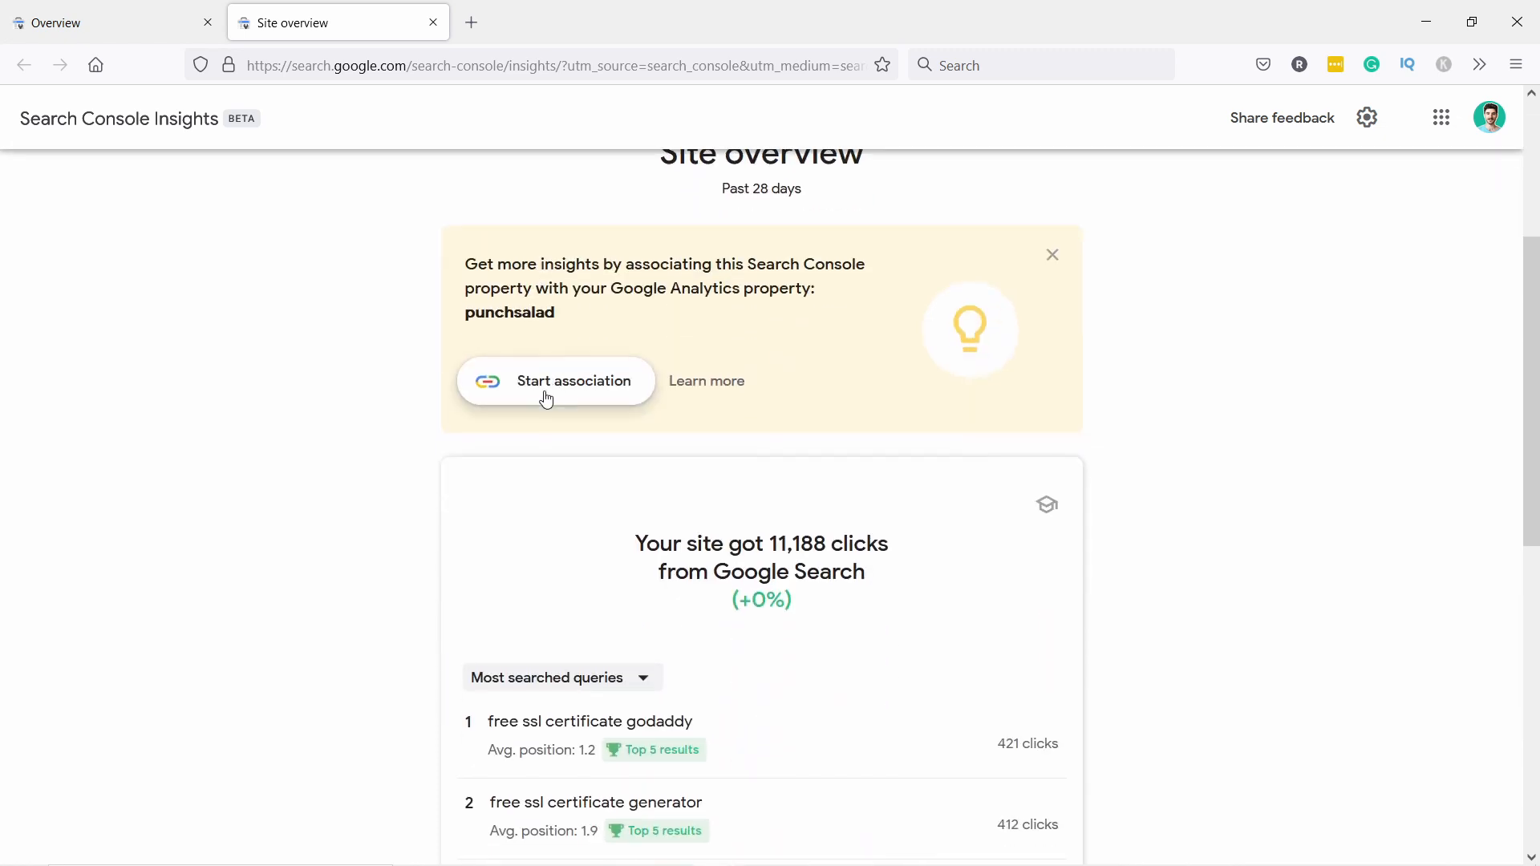
Step: Start the Analytics association and open Google Analytics in a new tab
click(555, 381)
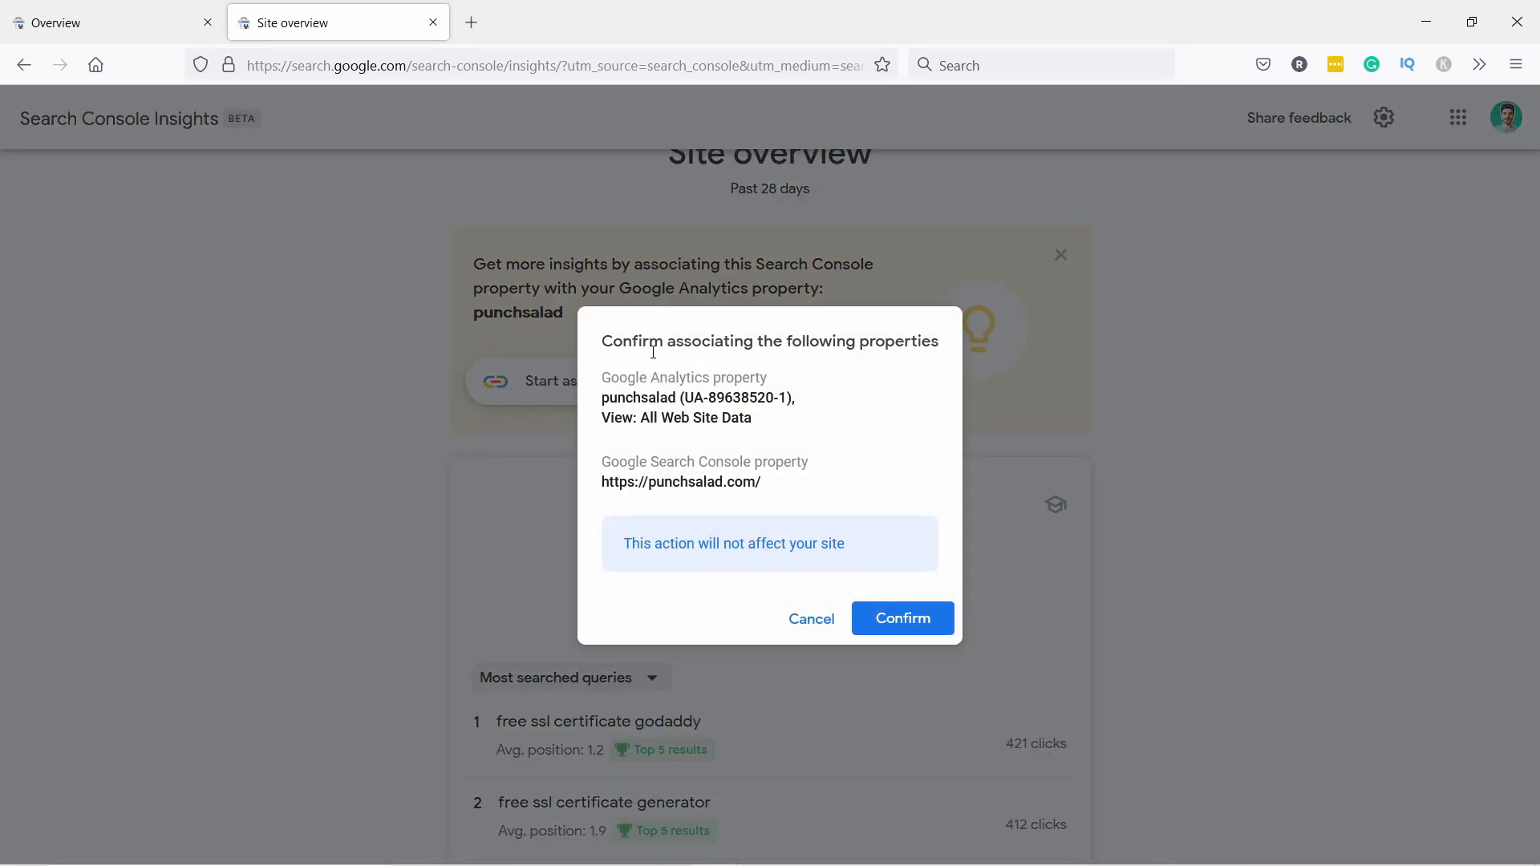
mouse_move(706, 502)
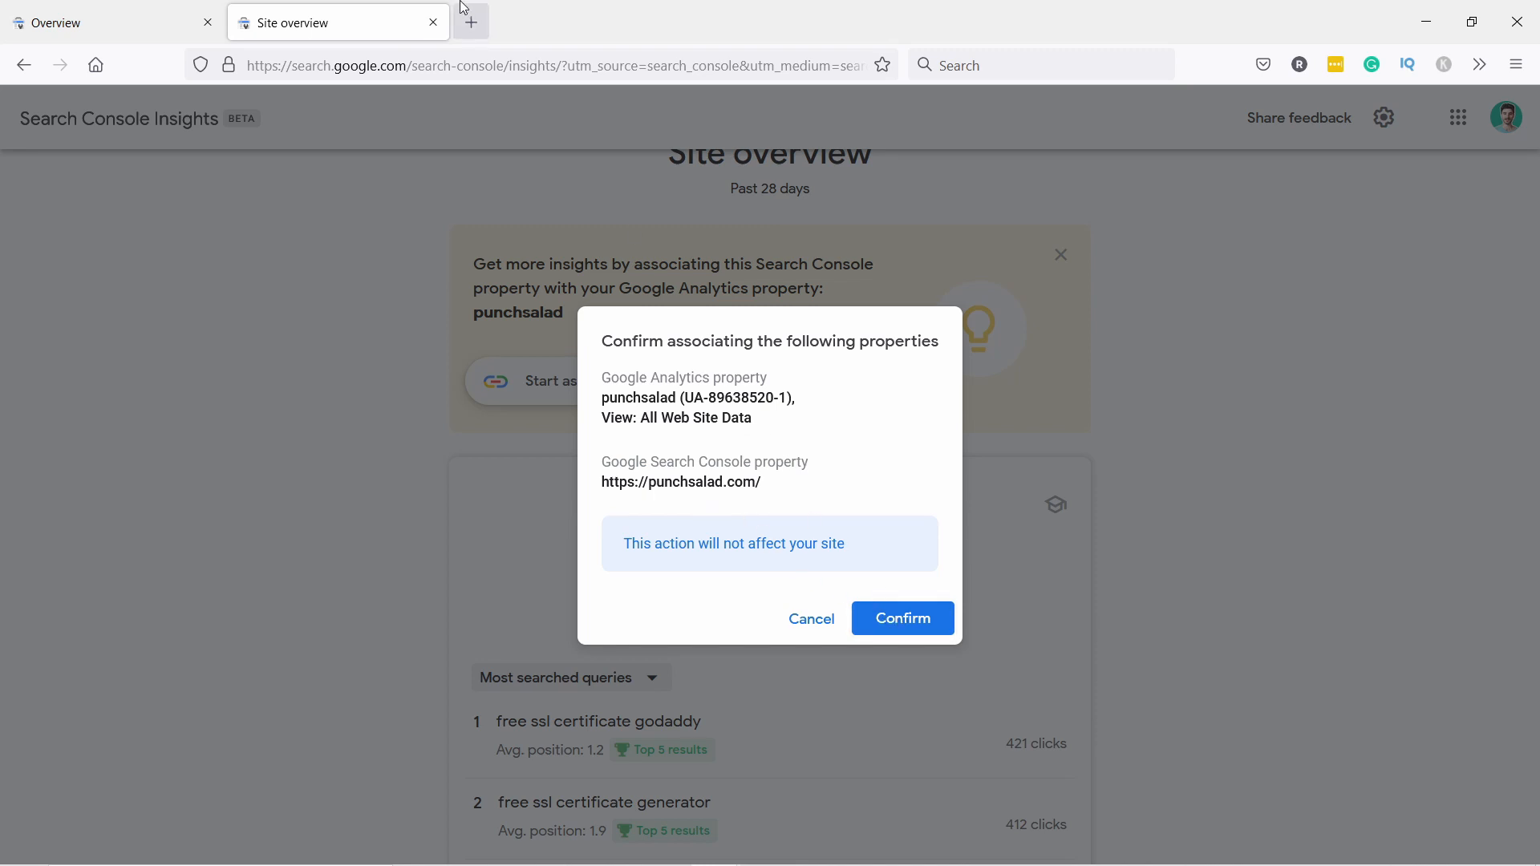
click(471, 22)
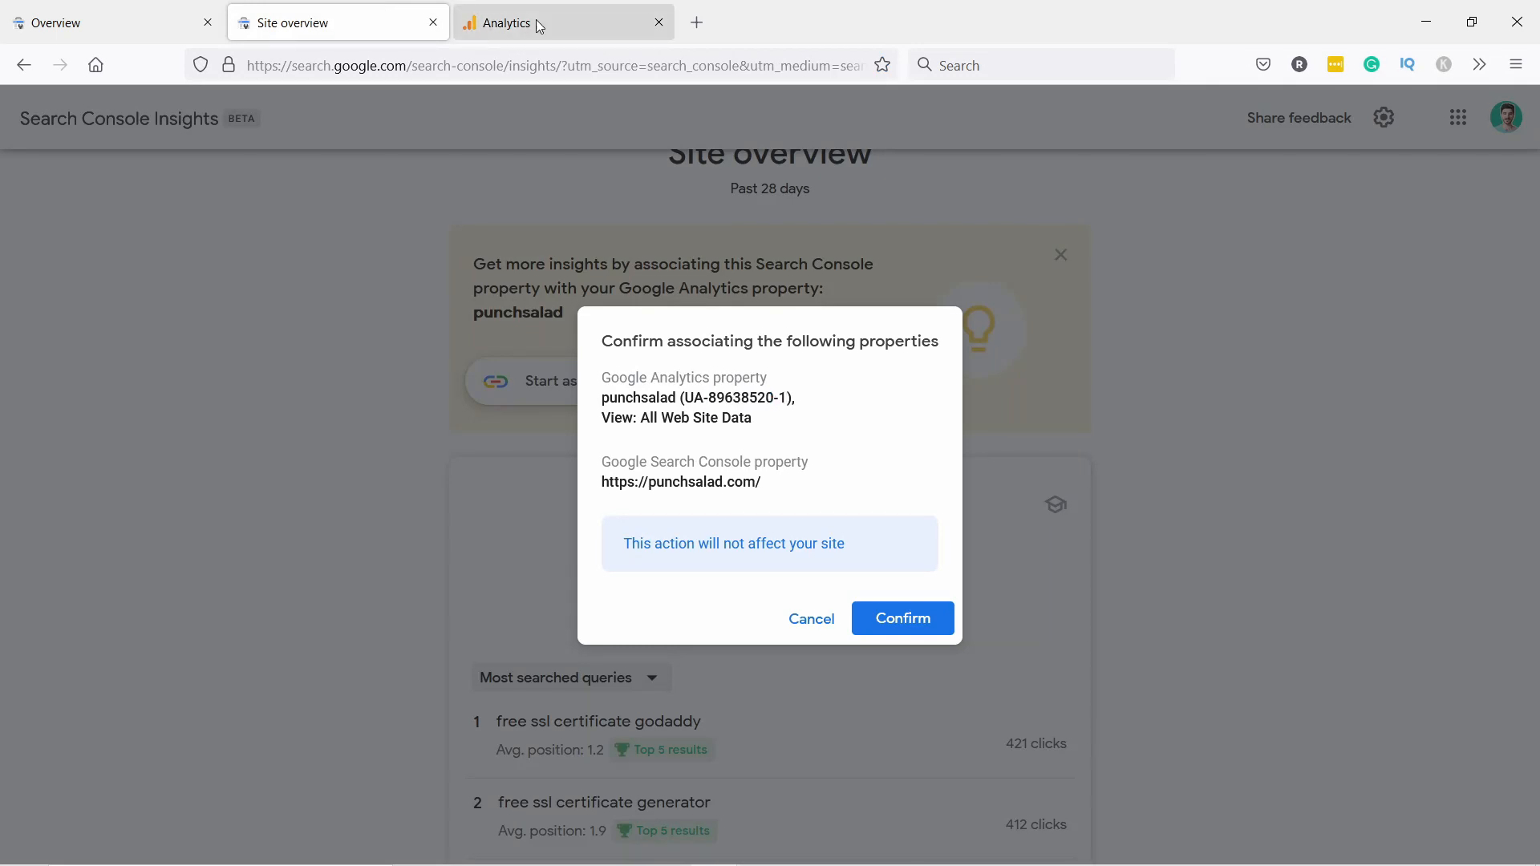
Step: In Google Analytics, verify the punchsalad property and its All Web Site Data view
click(901, 618)
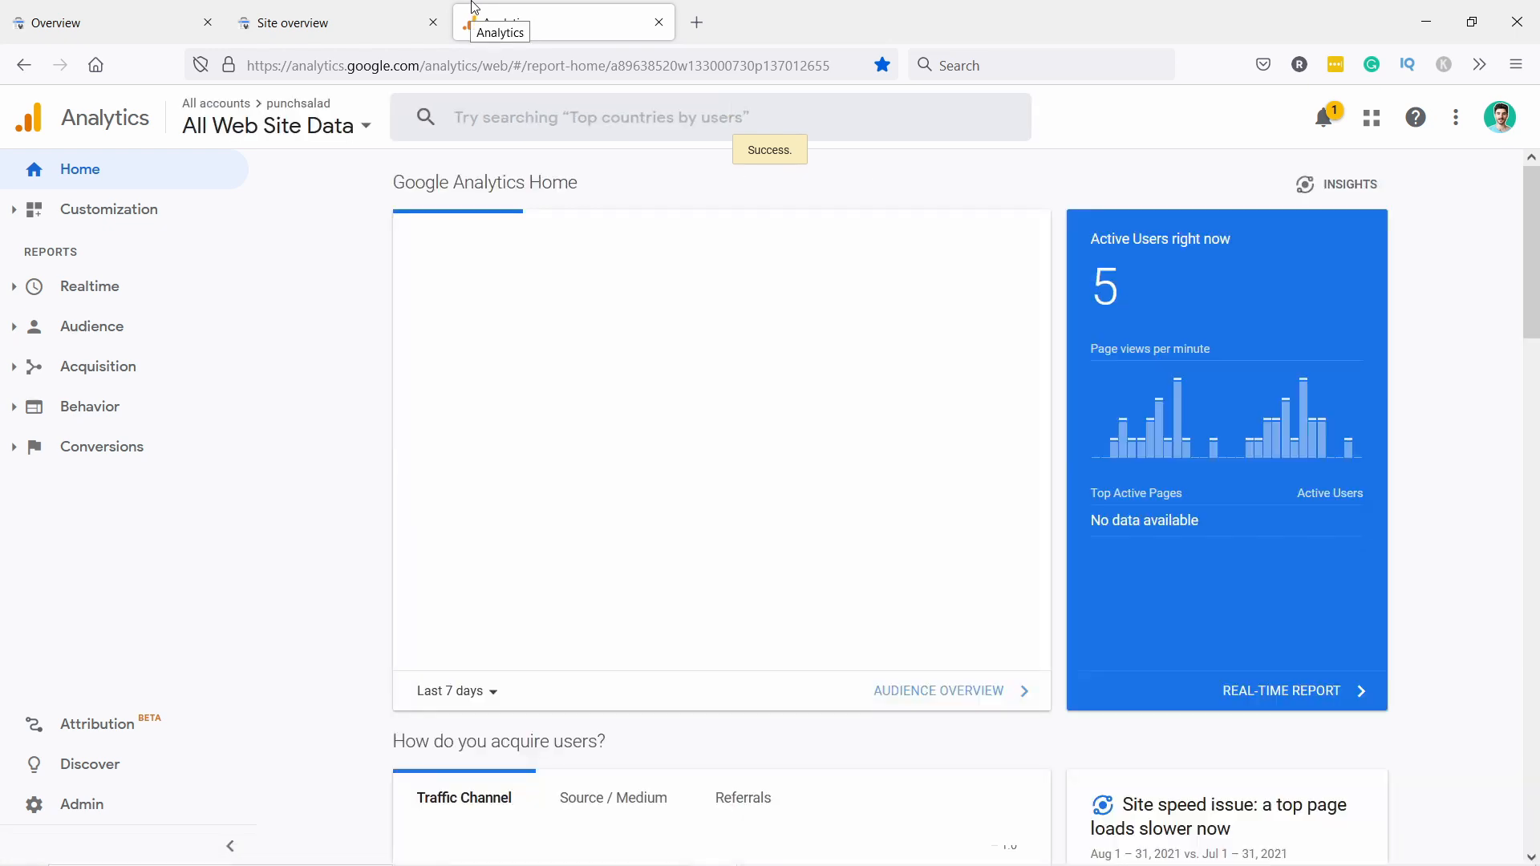
click(270, 126)
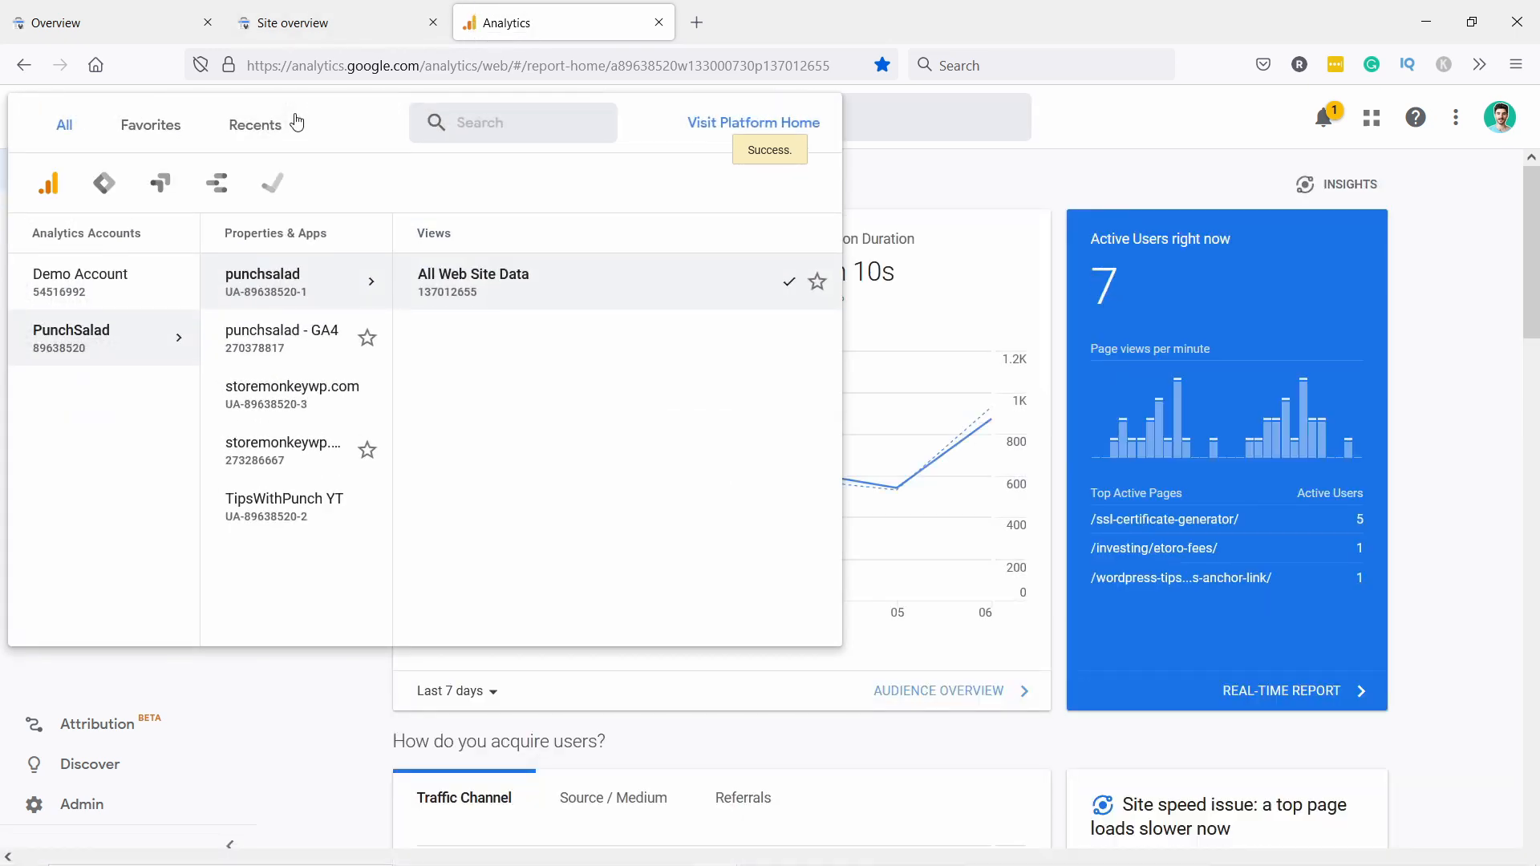
click(263, 281)
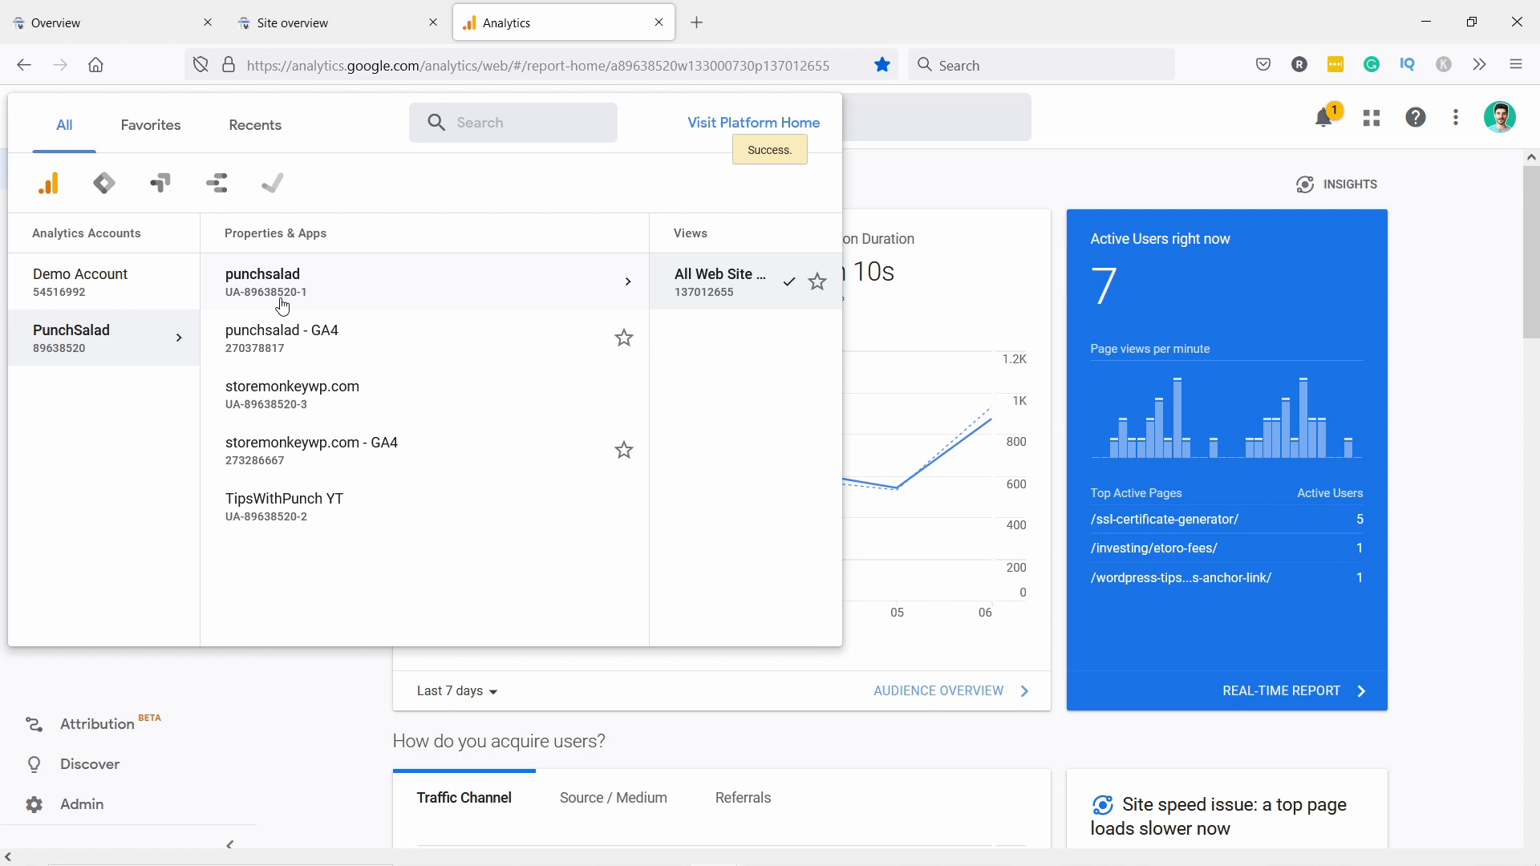
click(719, 274)
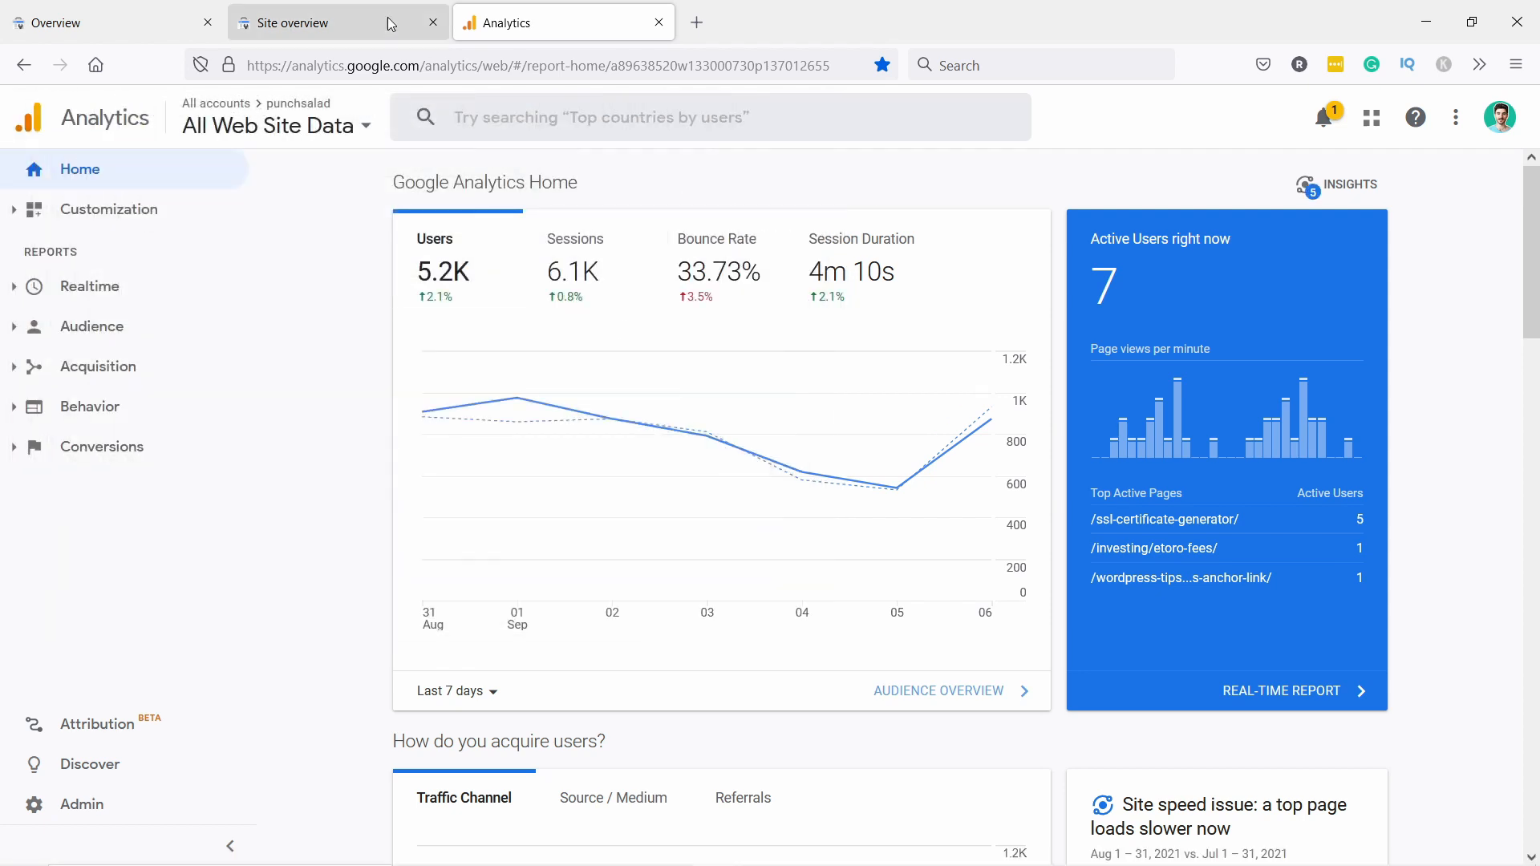
Step: Confirm the punchsalad Analytics association and refresh Insights to load page views
click(337, 22)
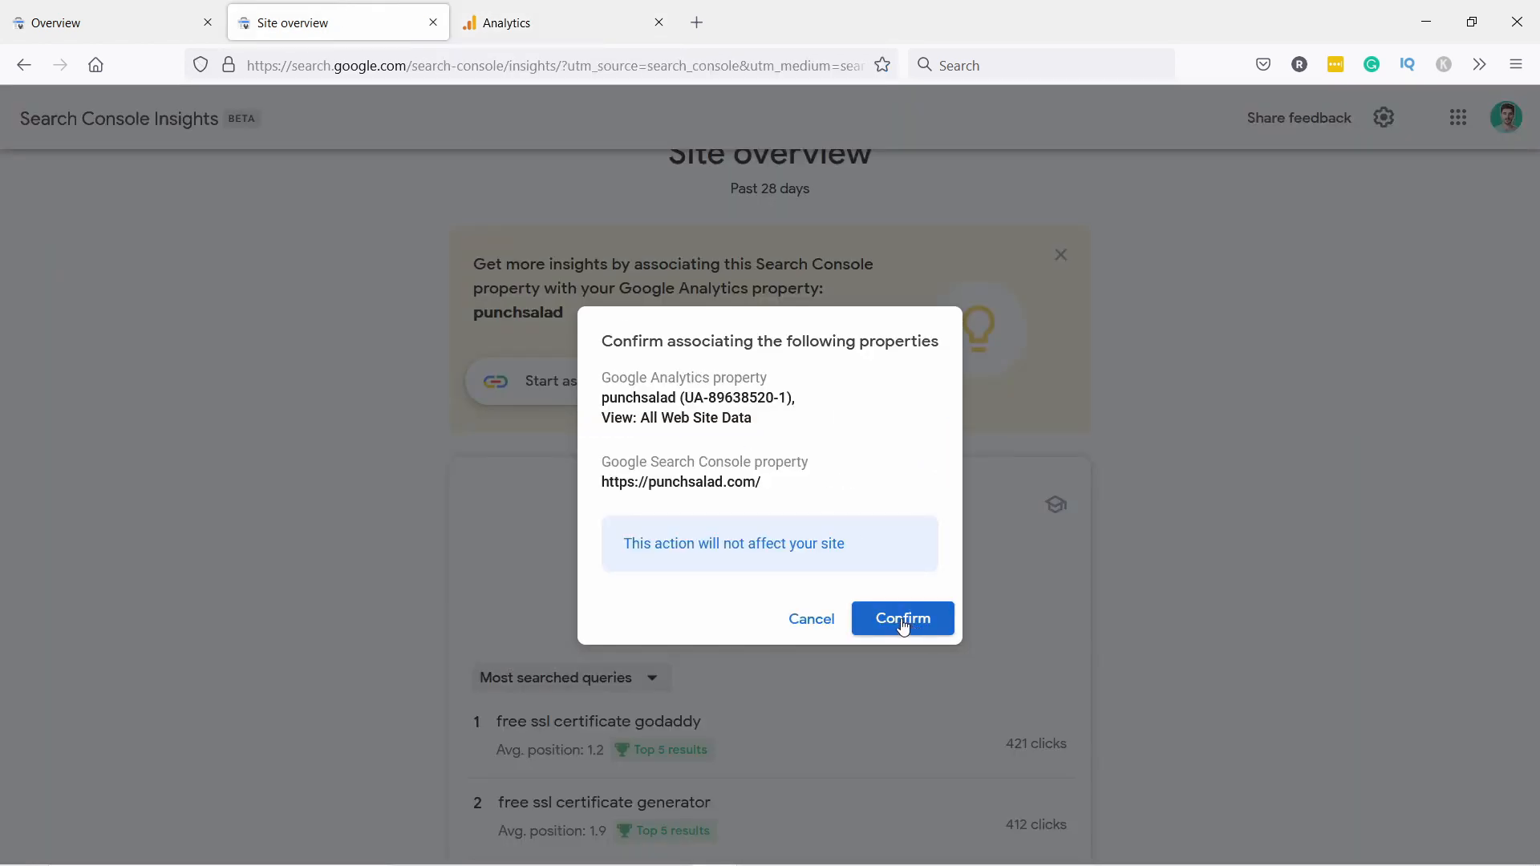
click(901, 618)
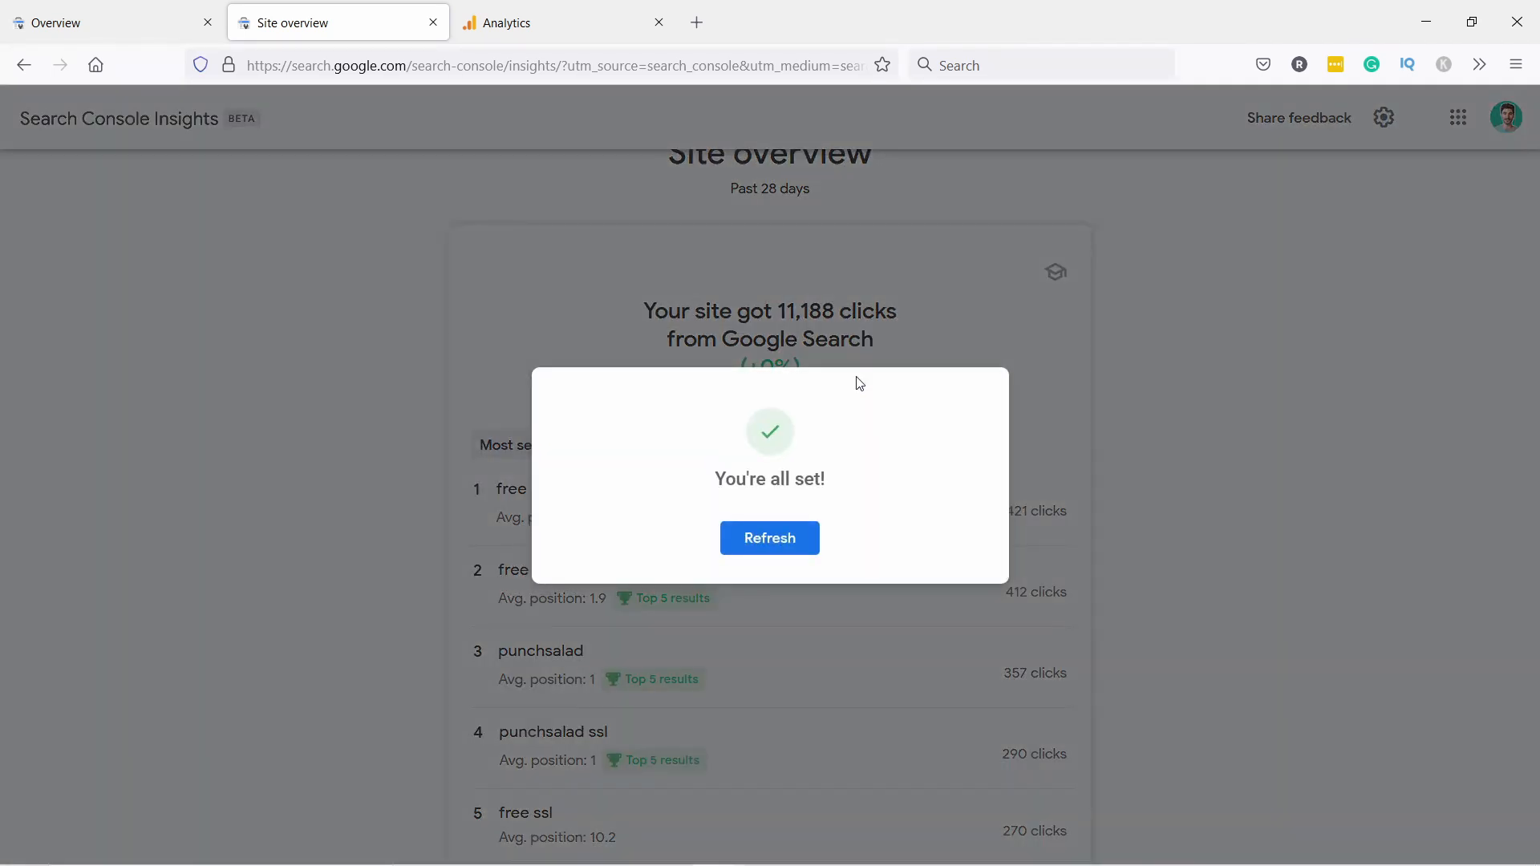
click(770, 538)
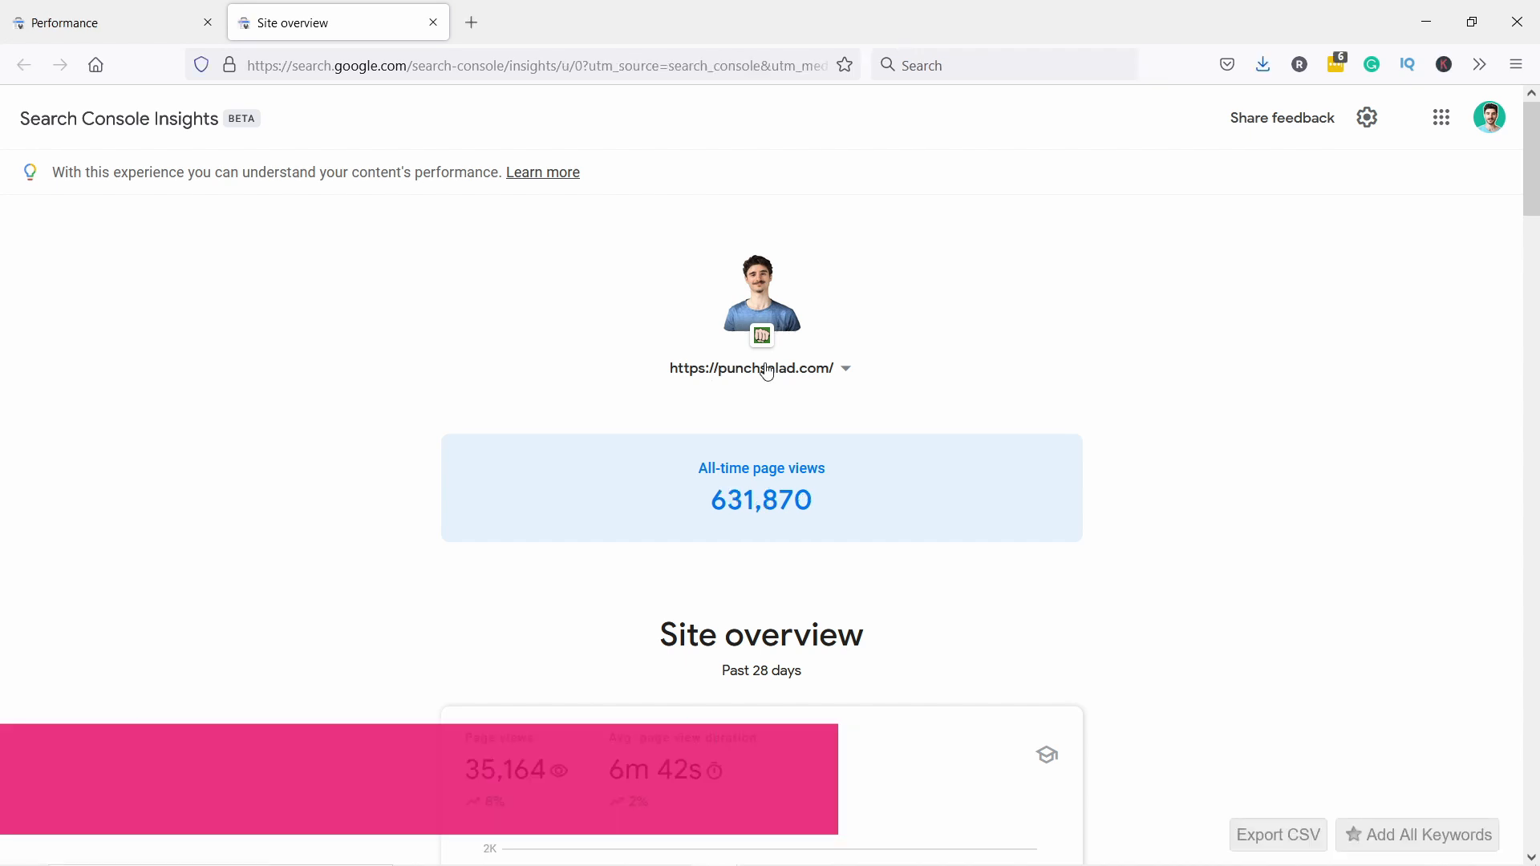
mouse_move(467, 371)
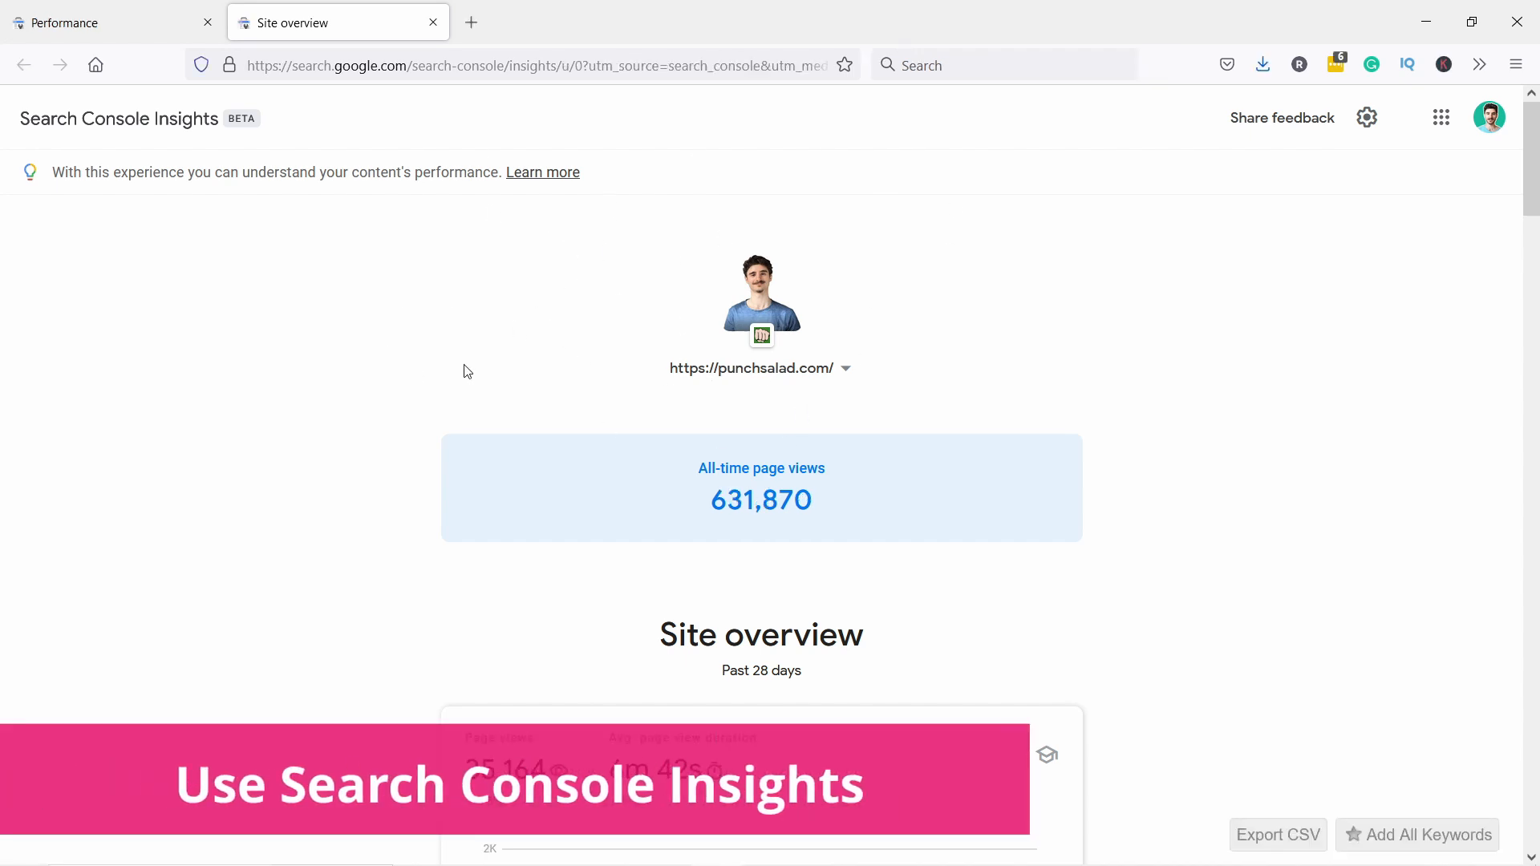
mouse_move(531, 377)
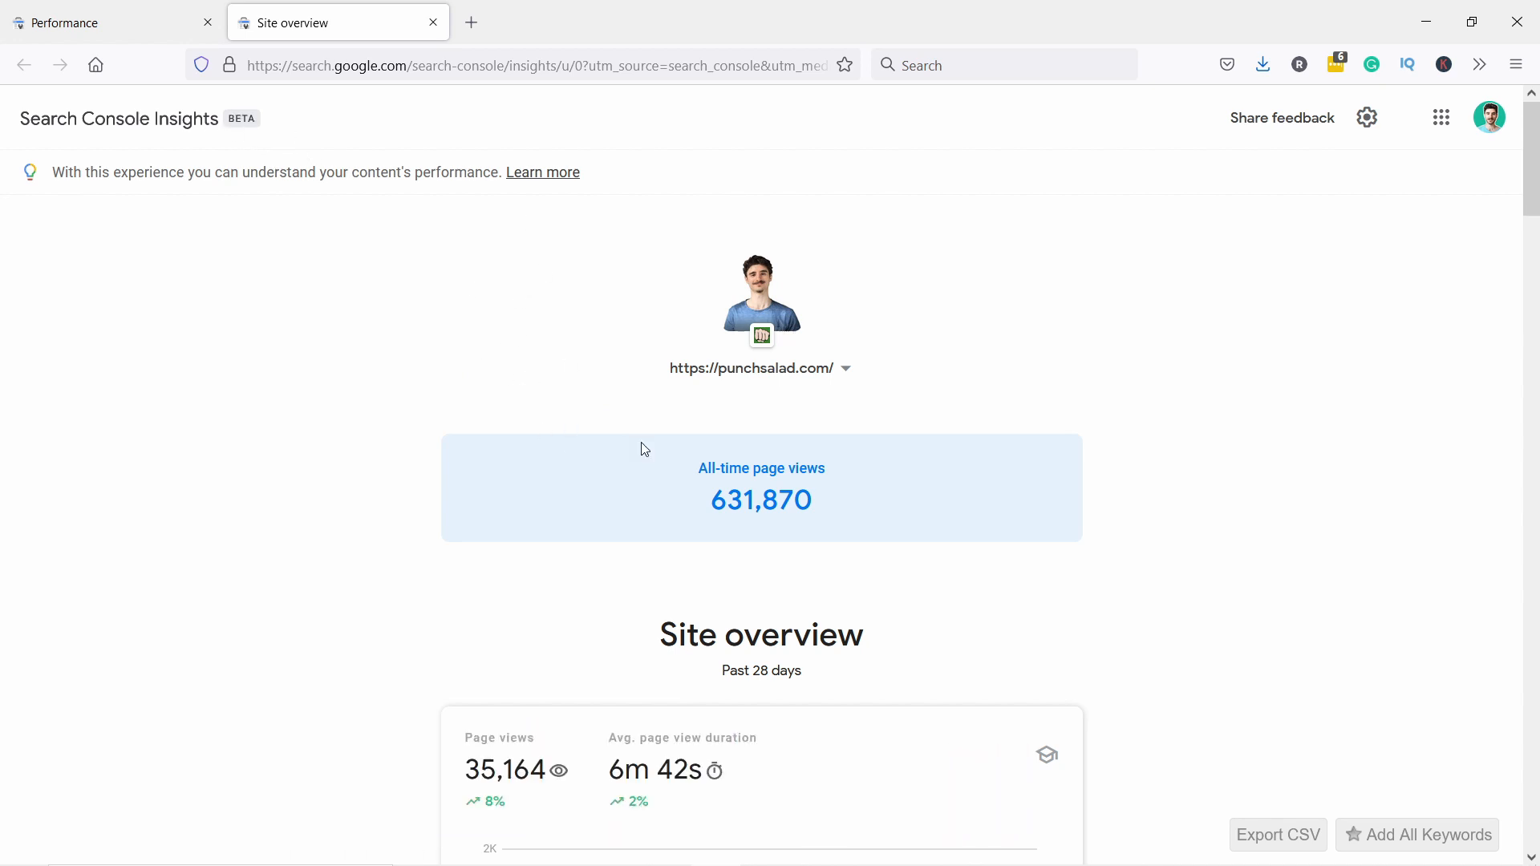
mouse_move(849, 230)
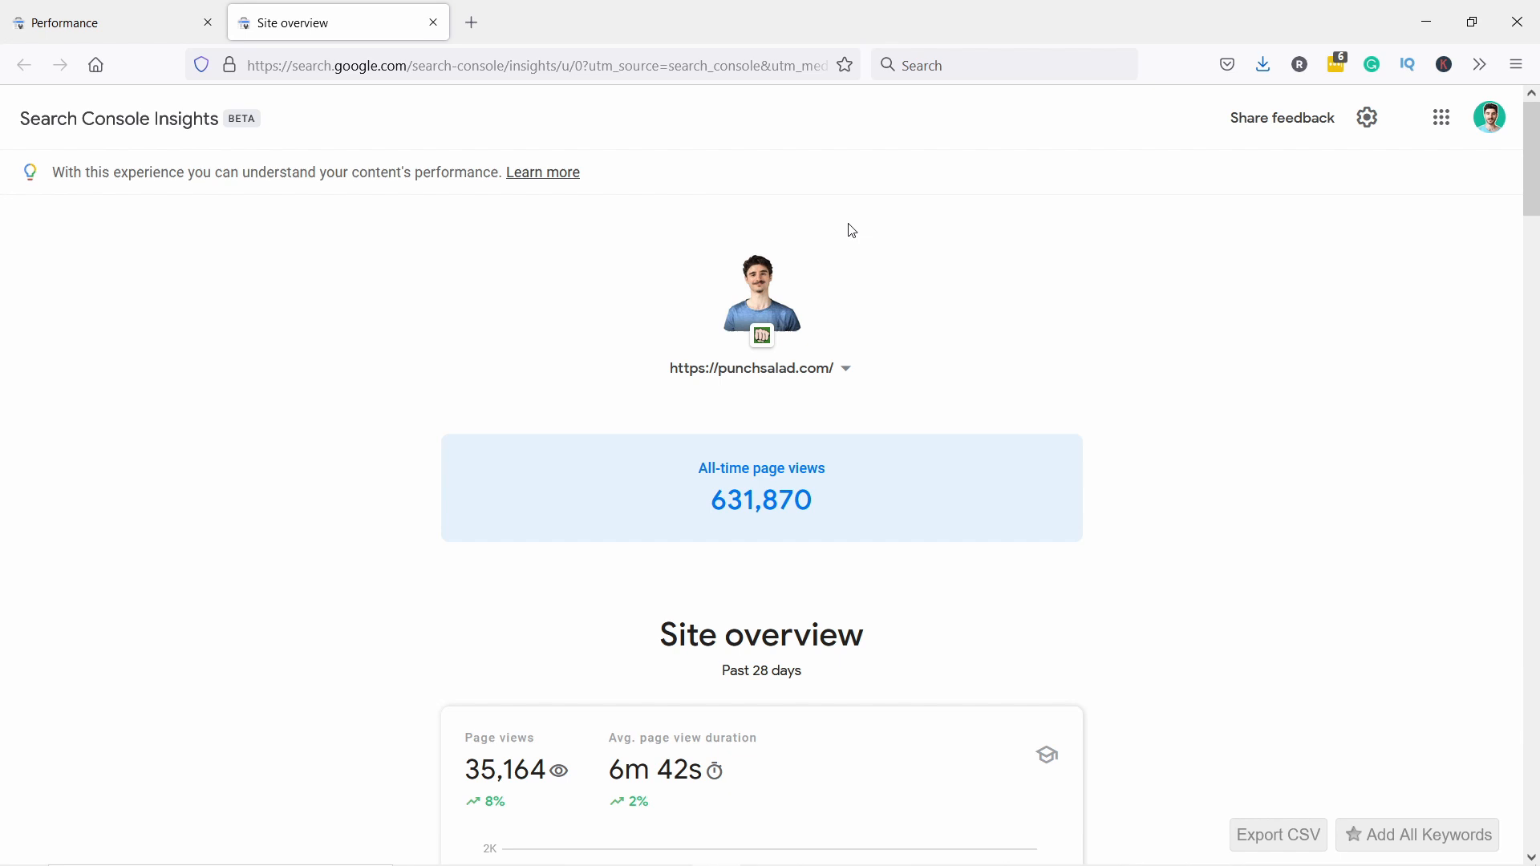
scroll(down, 3)
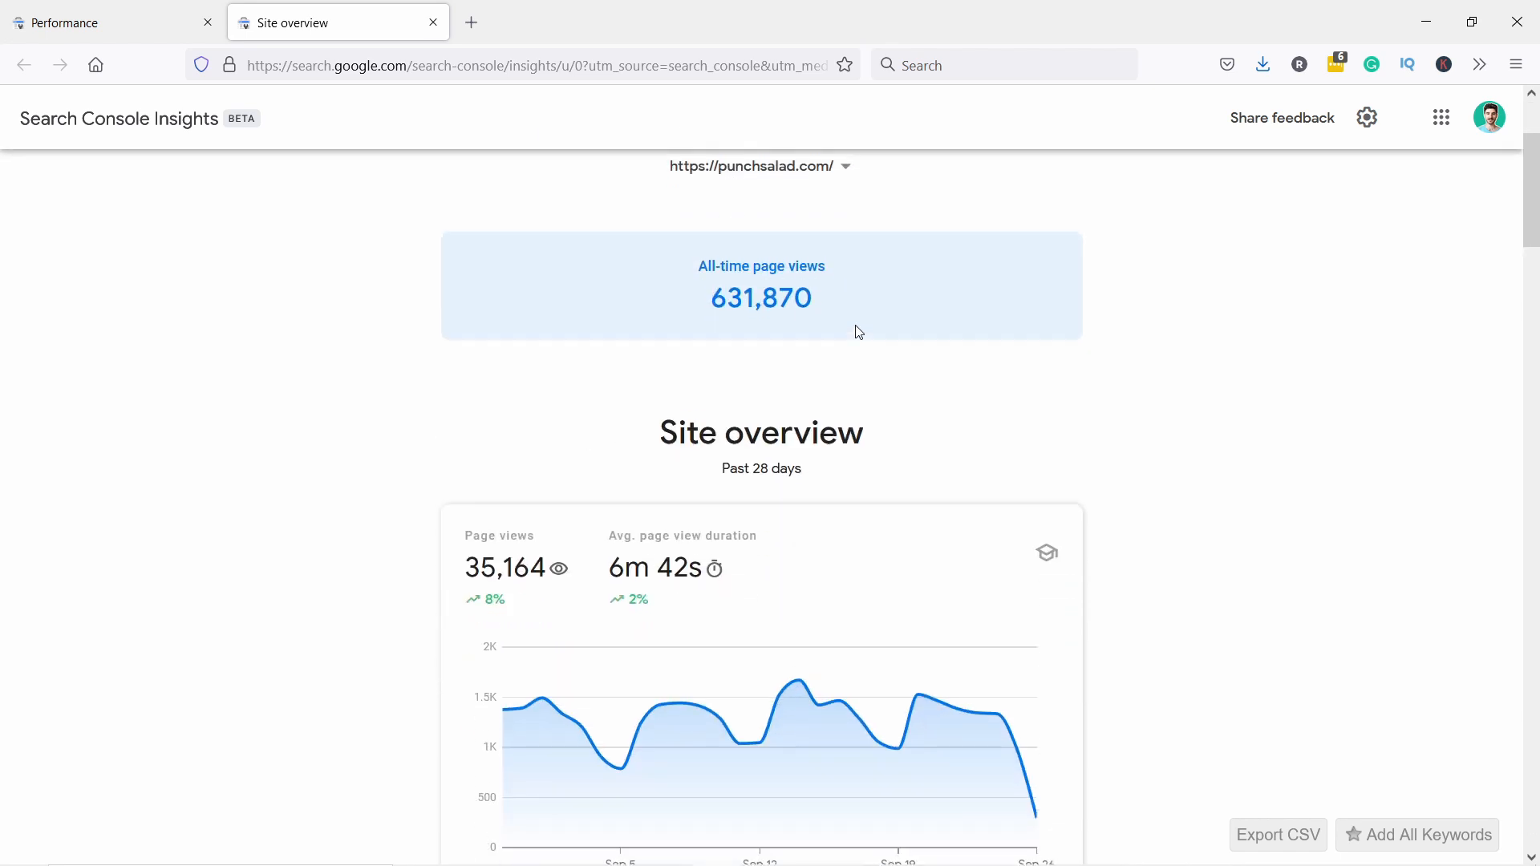
scroll(up, 3)
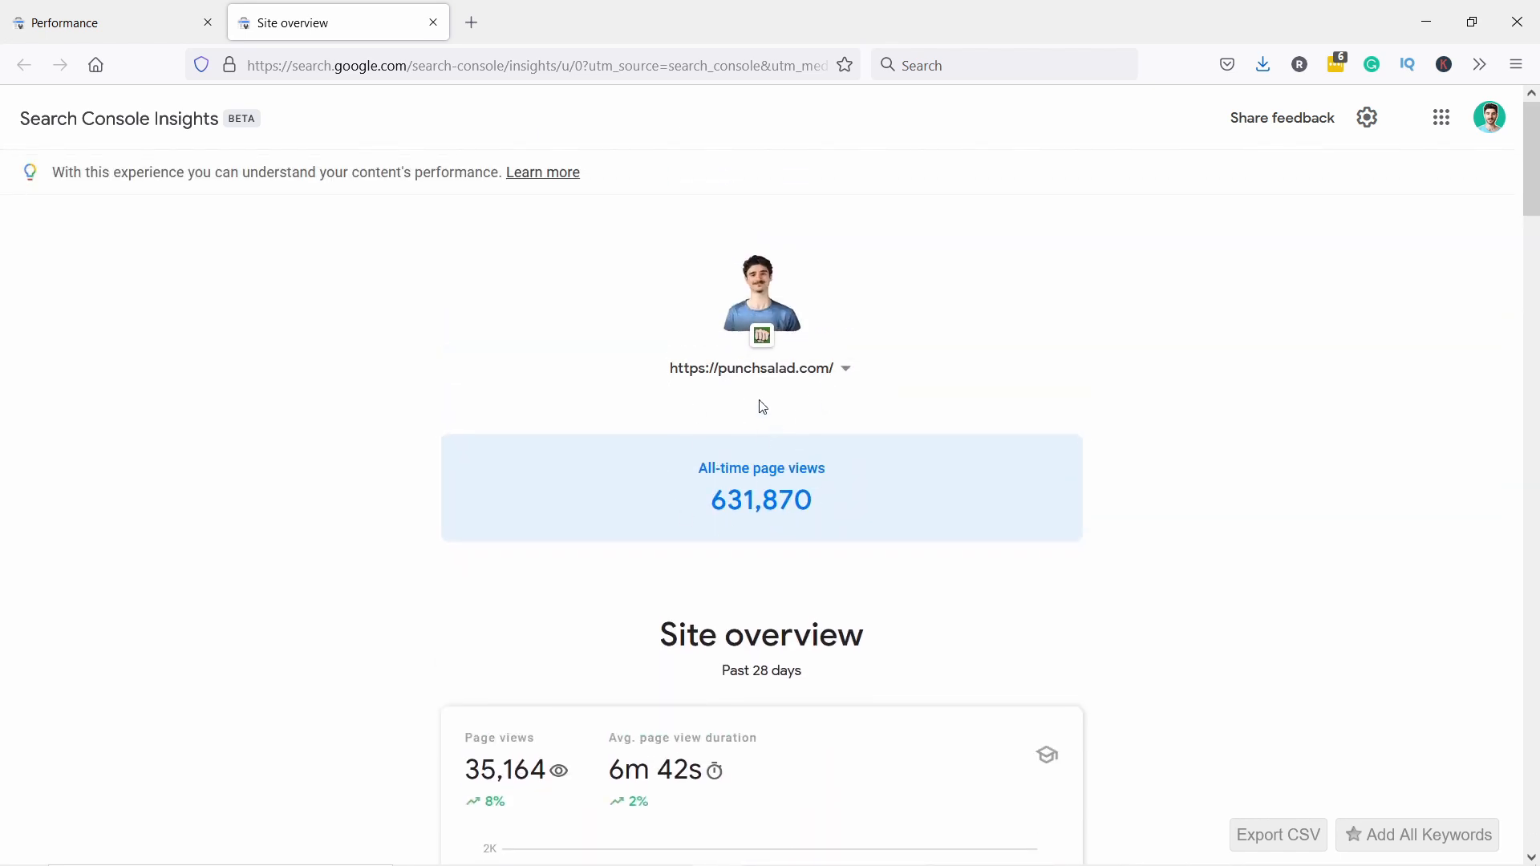
click(843, 368)
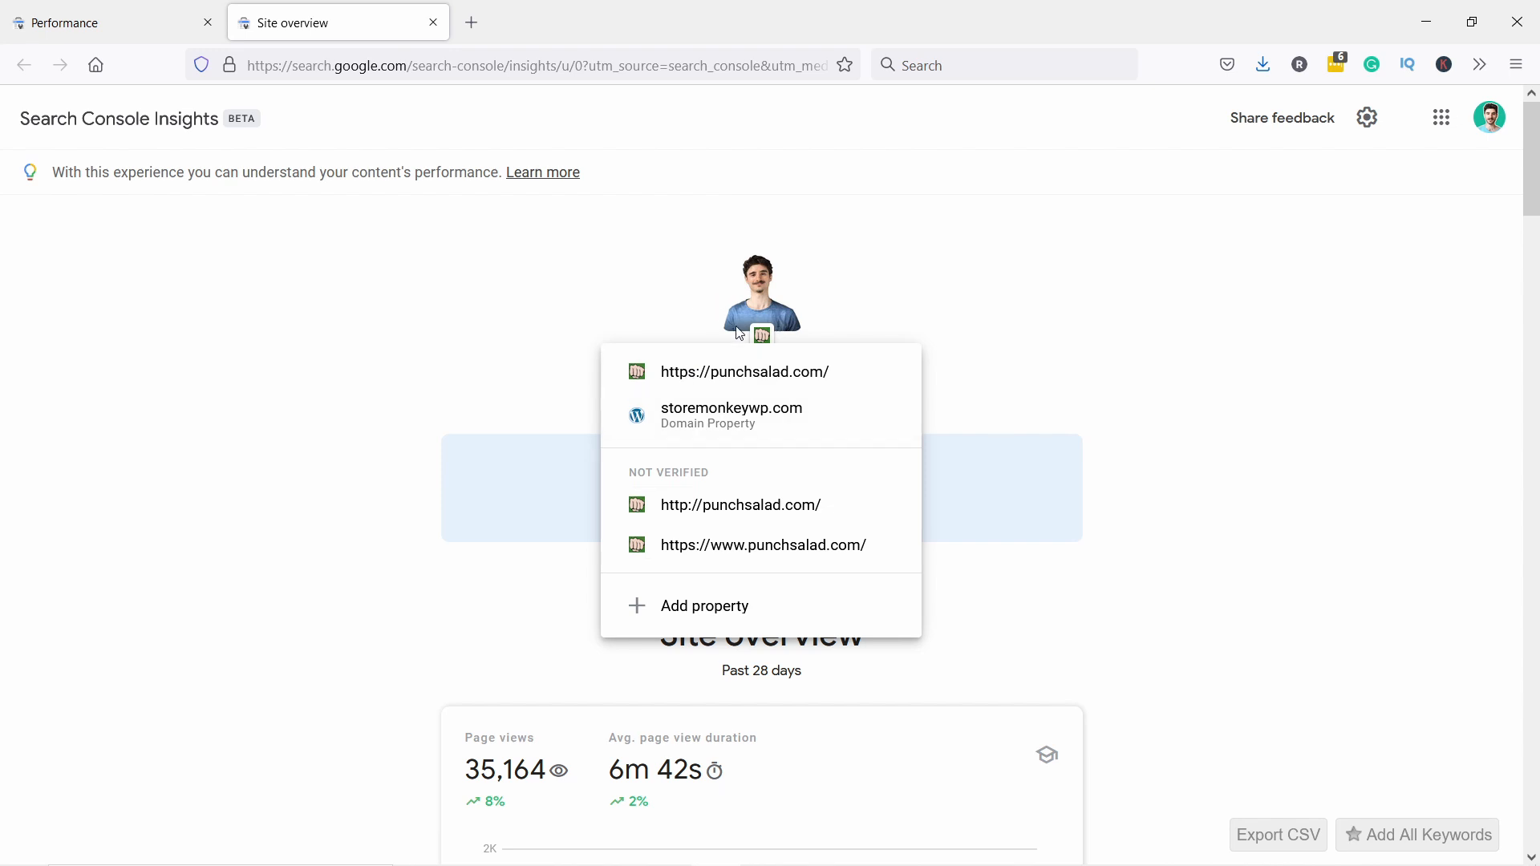
mouse_move(503, 360)
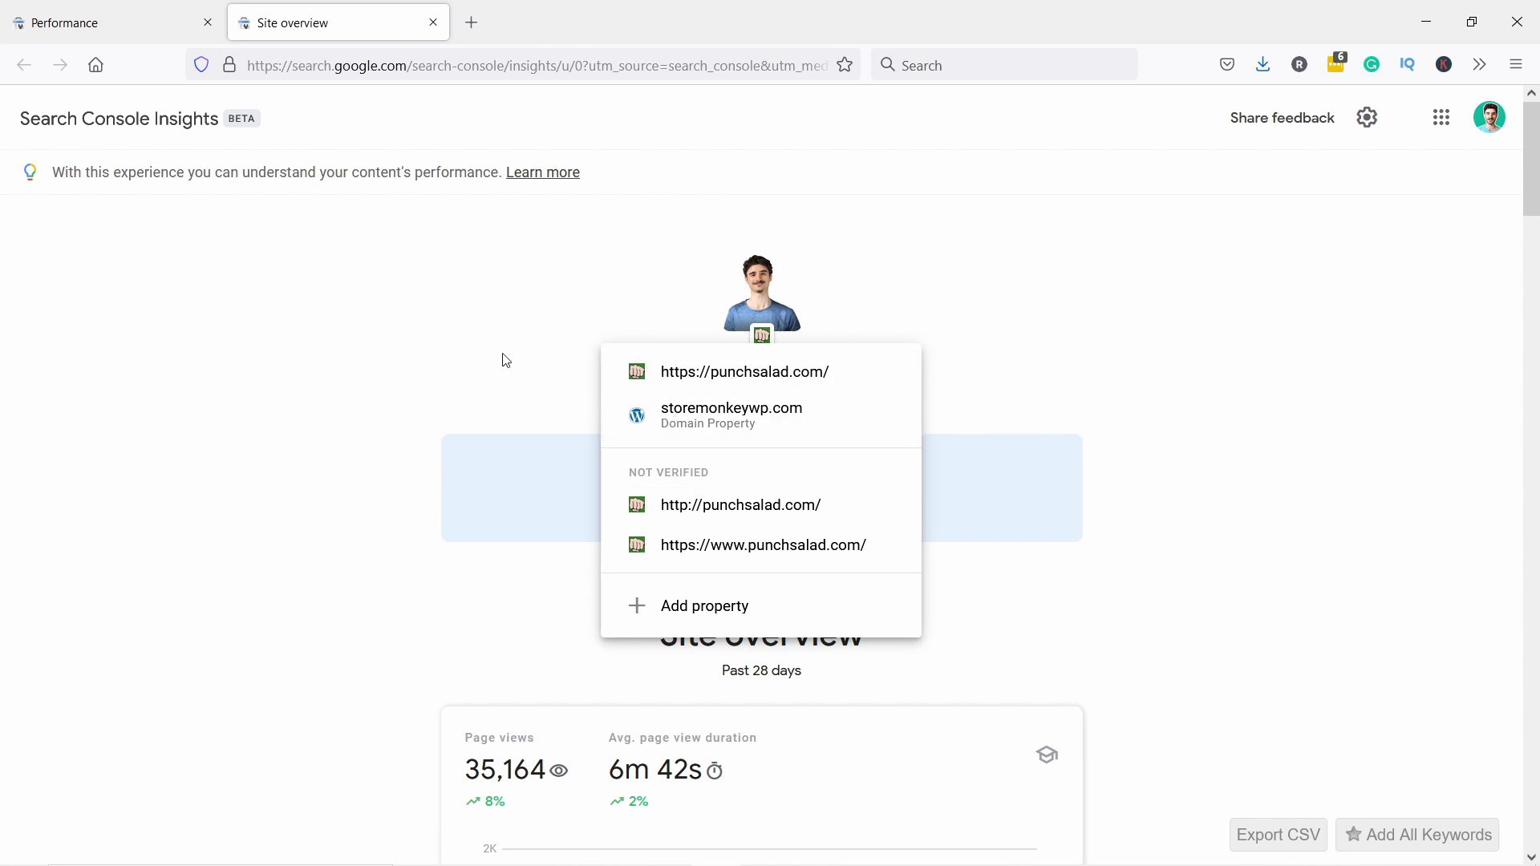
click(744, 371)
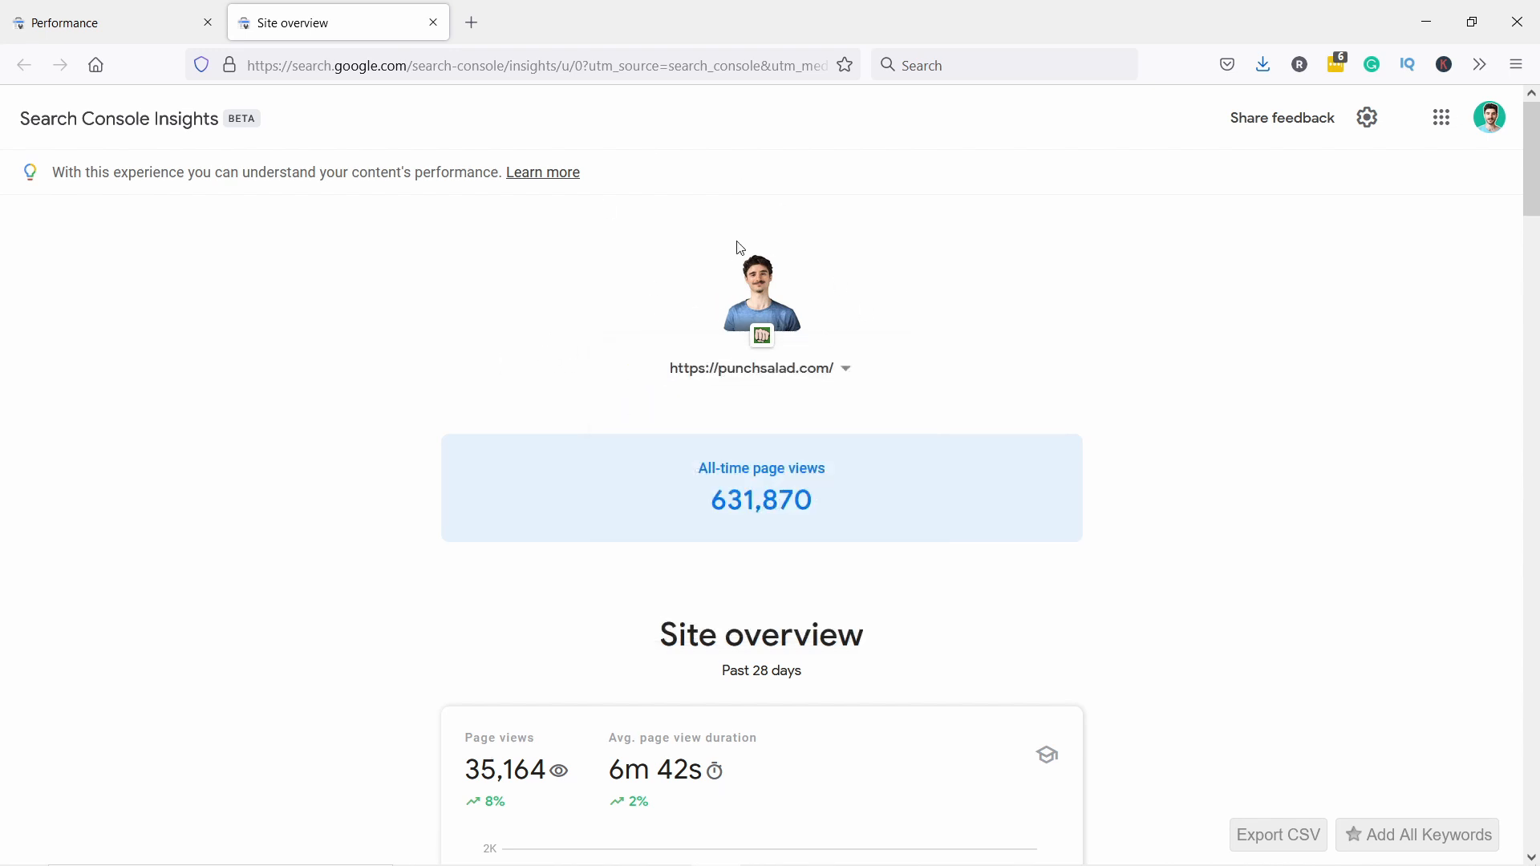
scroll(down, 3)
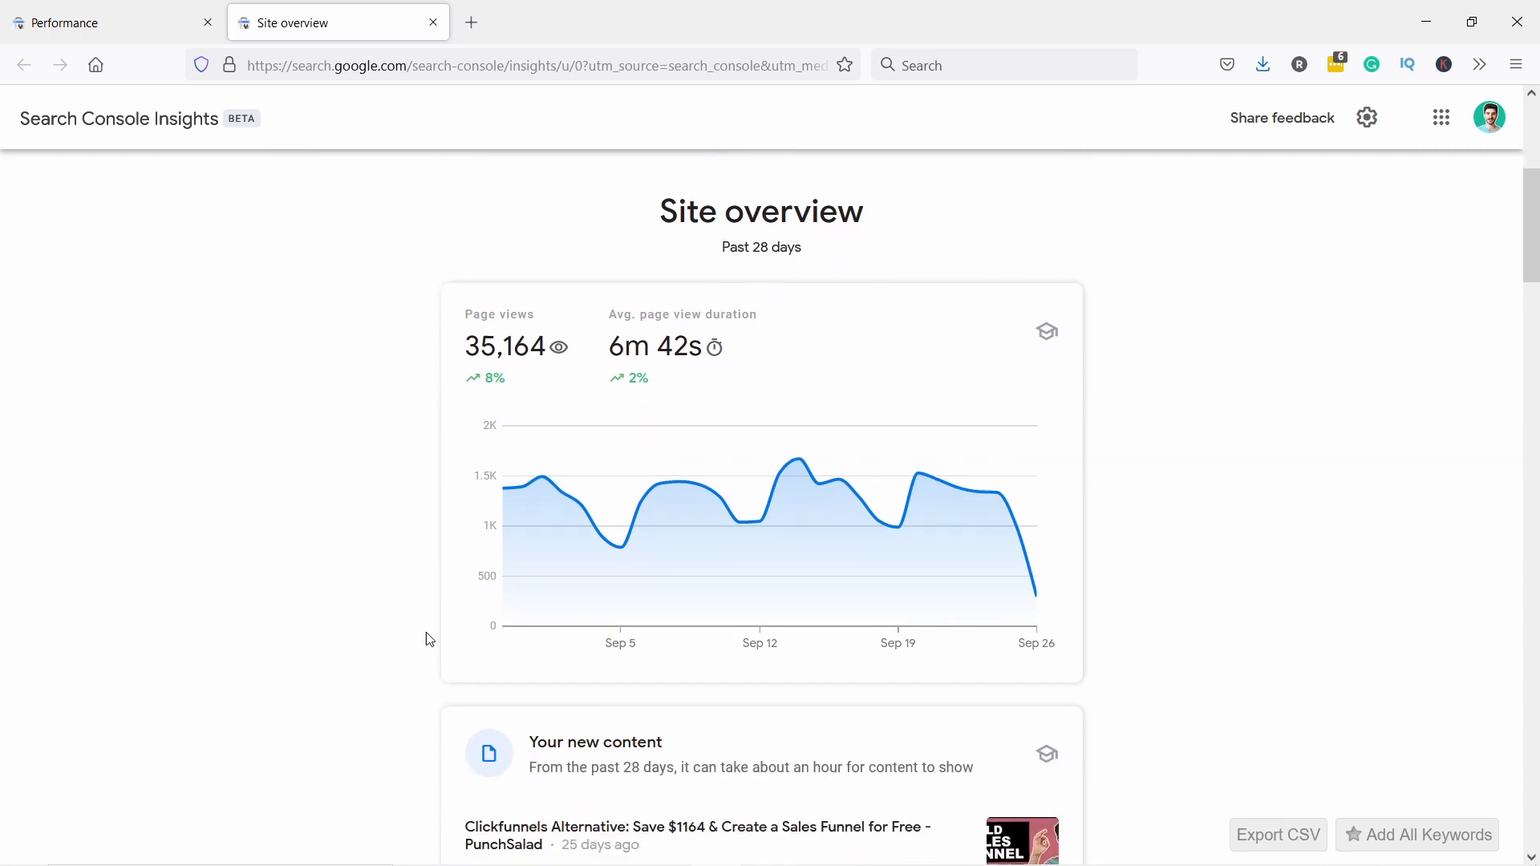
mouse_move(1161, 288)
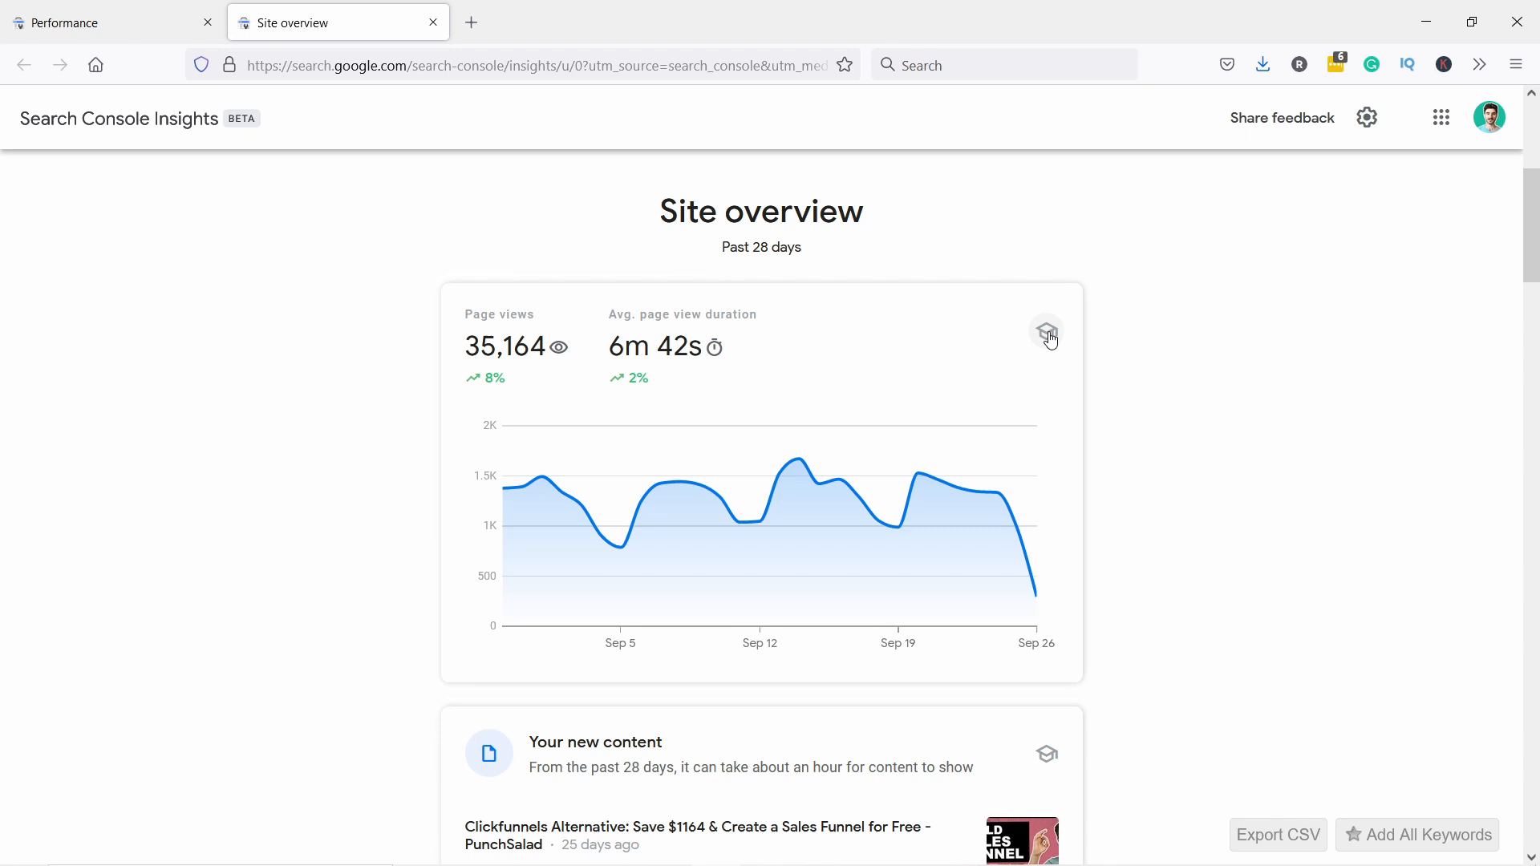
click(1046, 333)
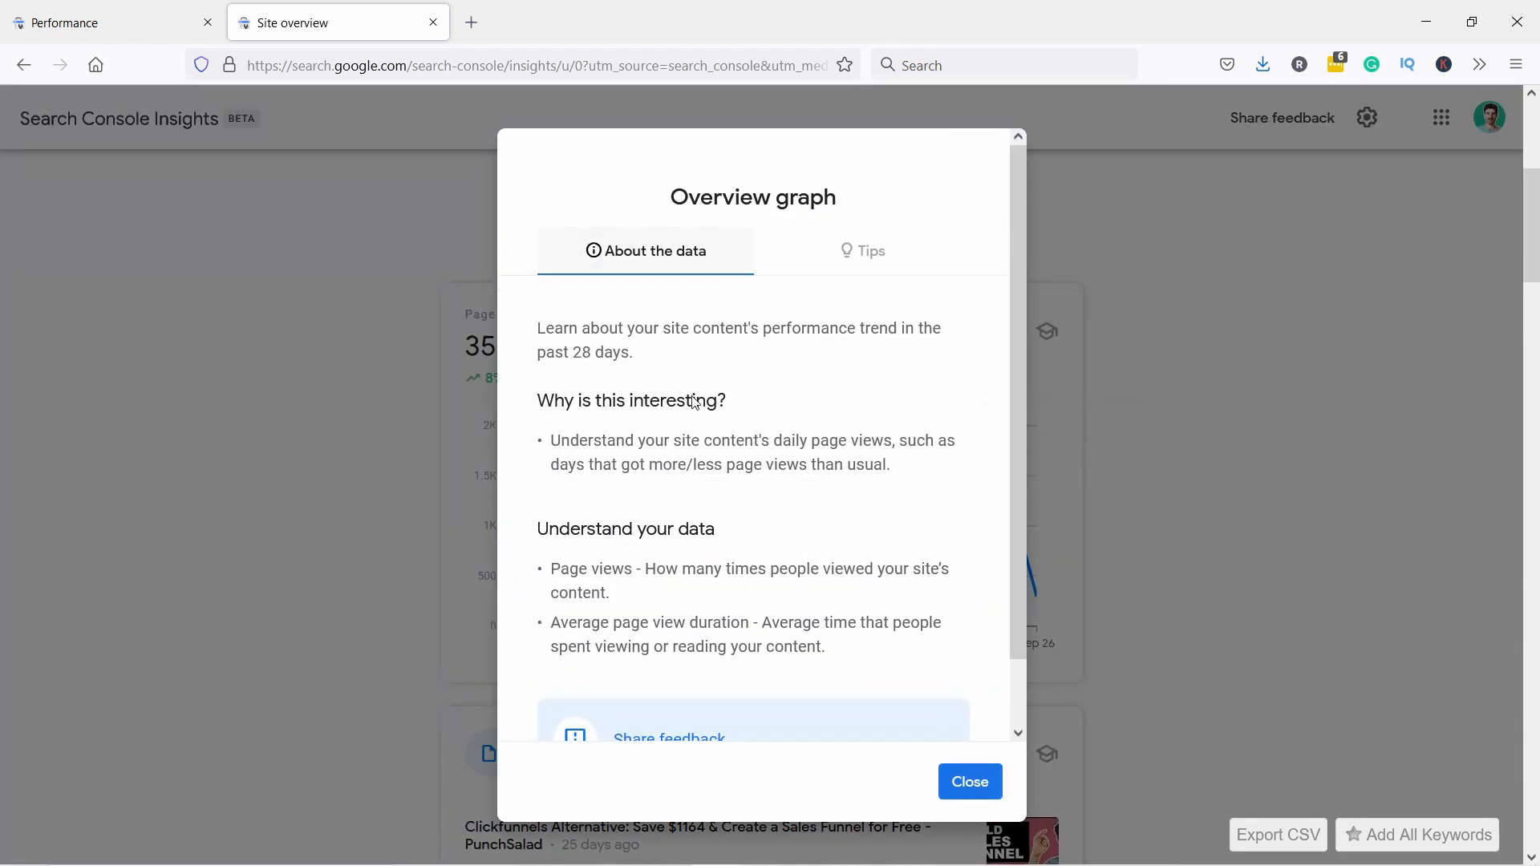
mouse_move(744, 185)
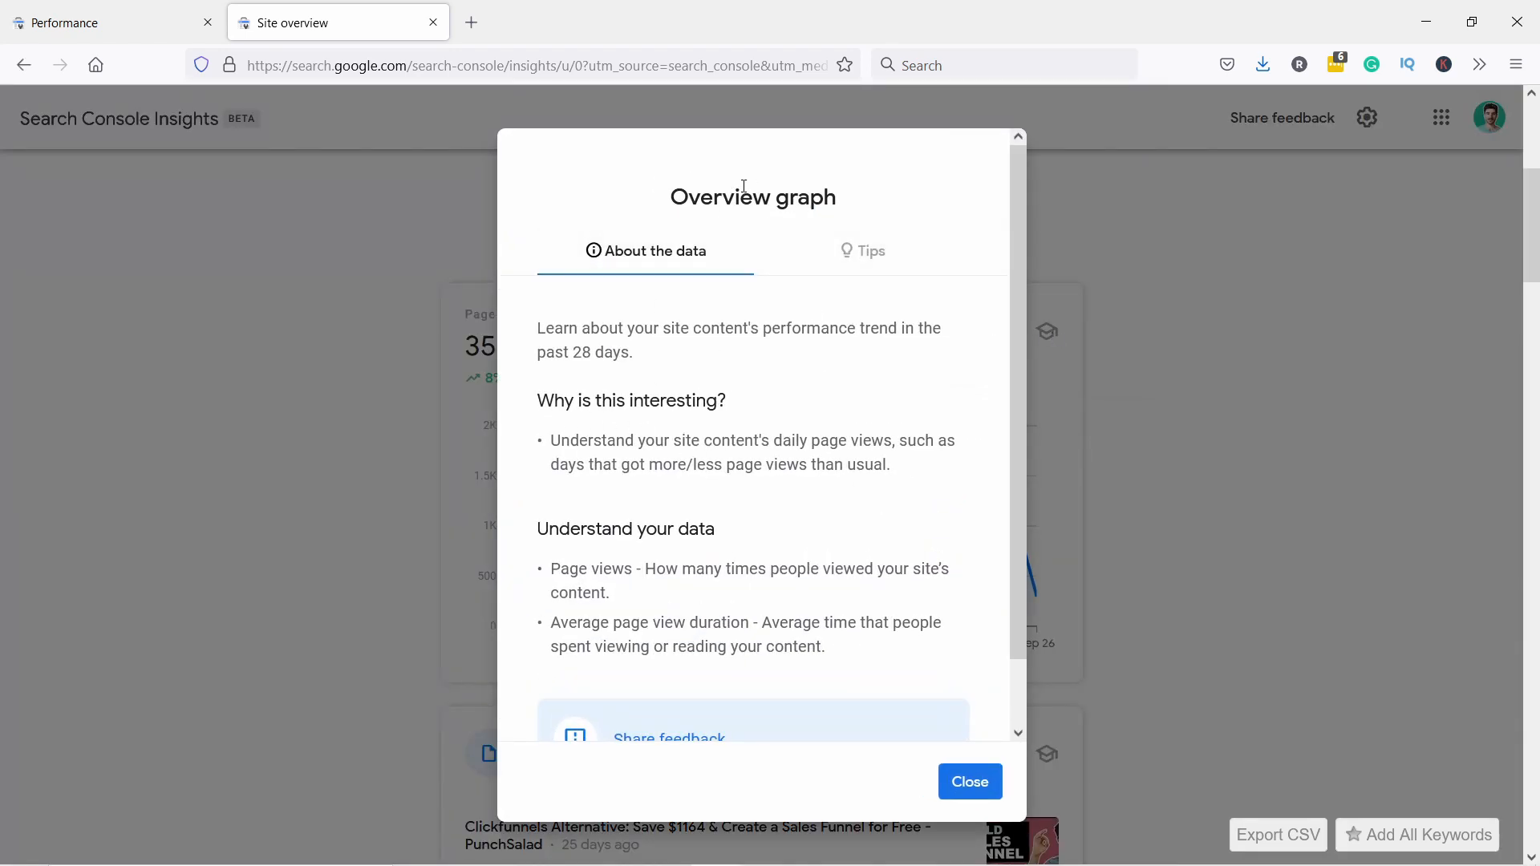
click(872, 250)
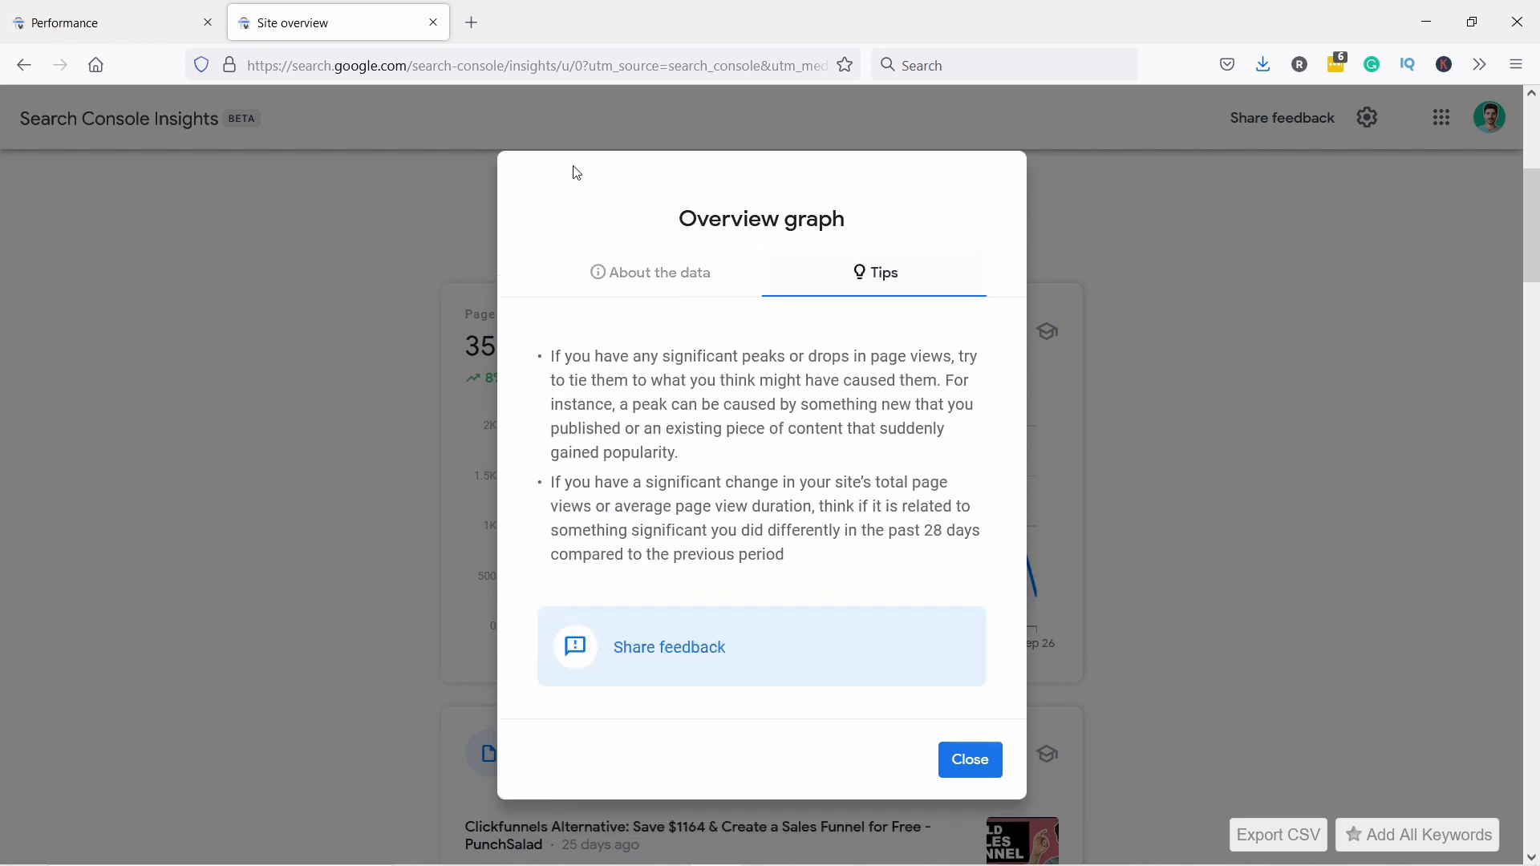
mouse_move(970, 759)
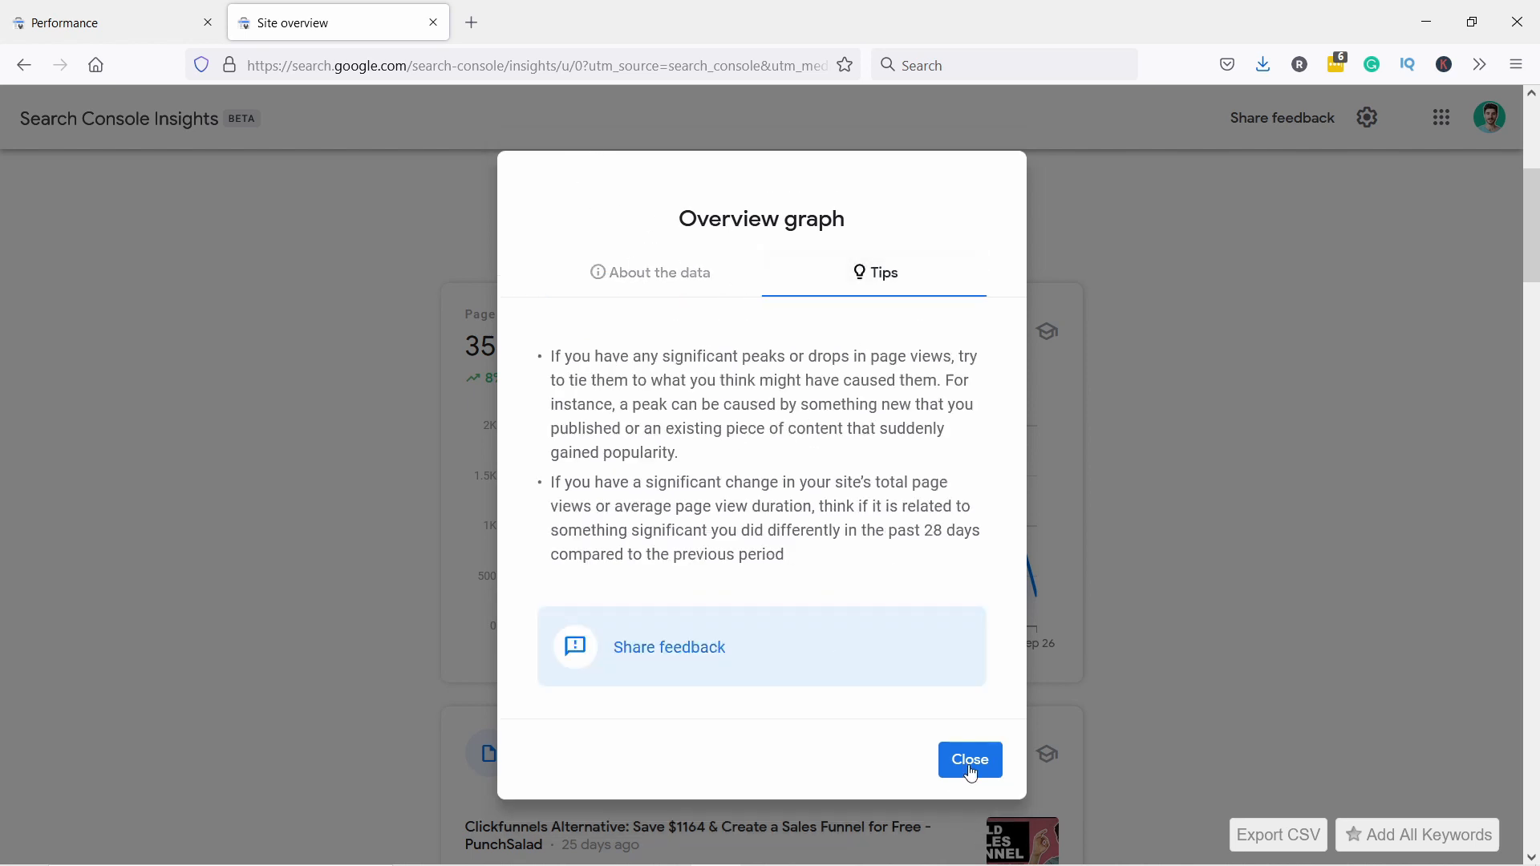
click(969, 759)
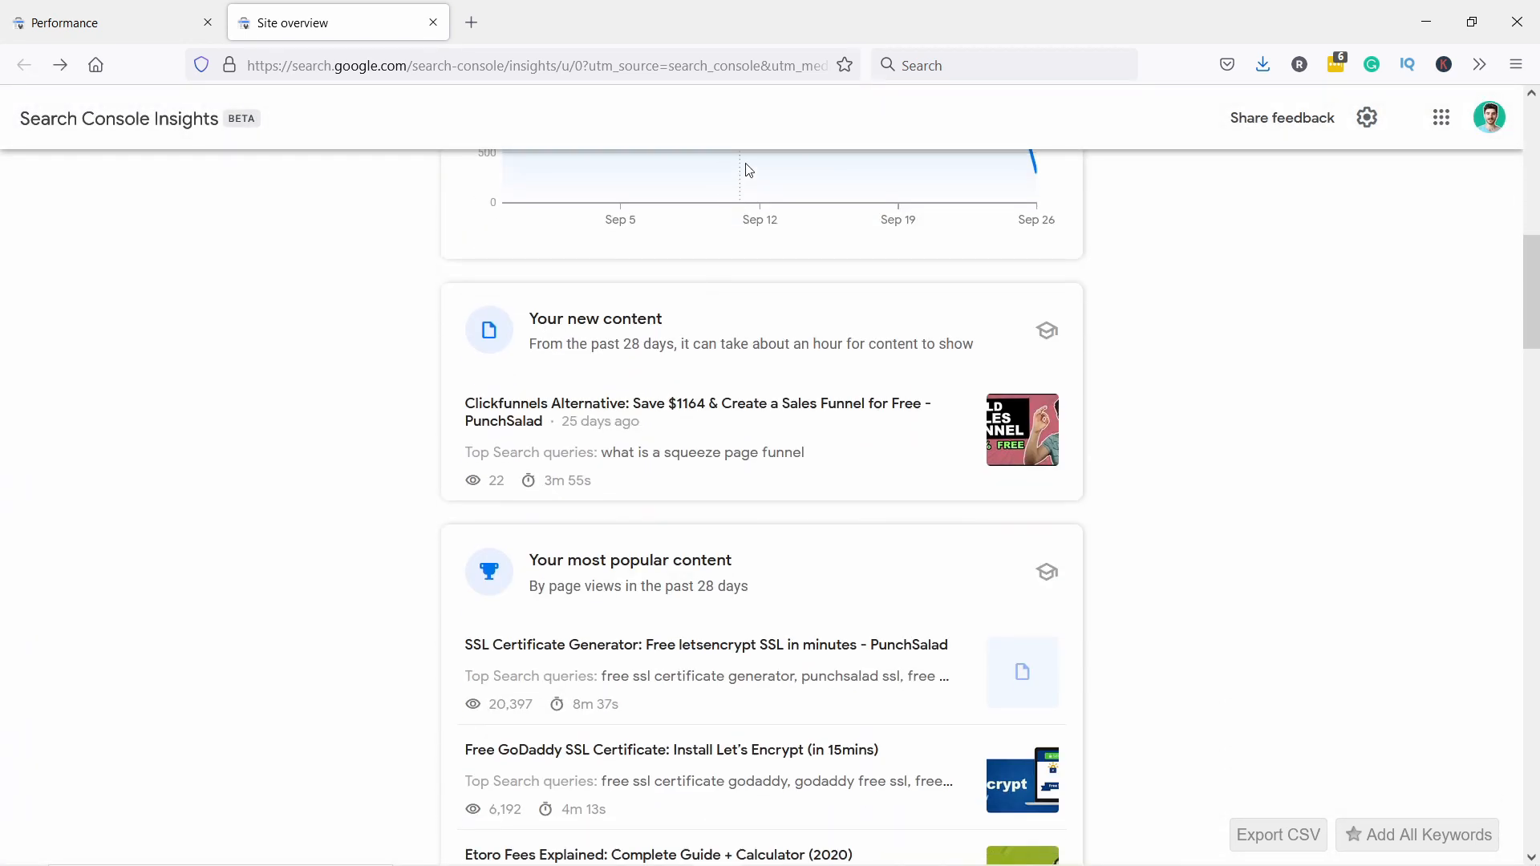
mouse_move(567, 318)
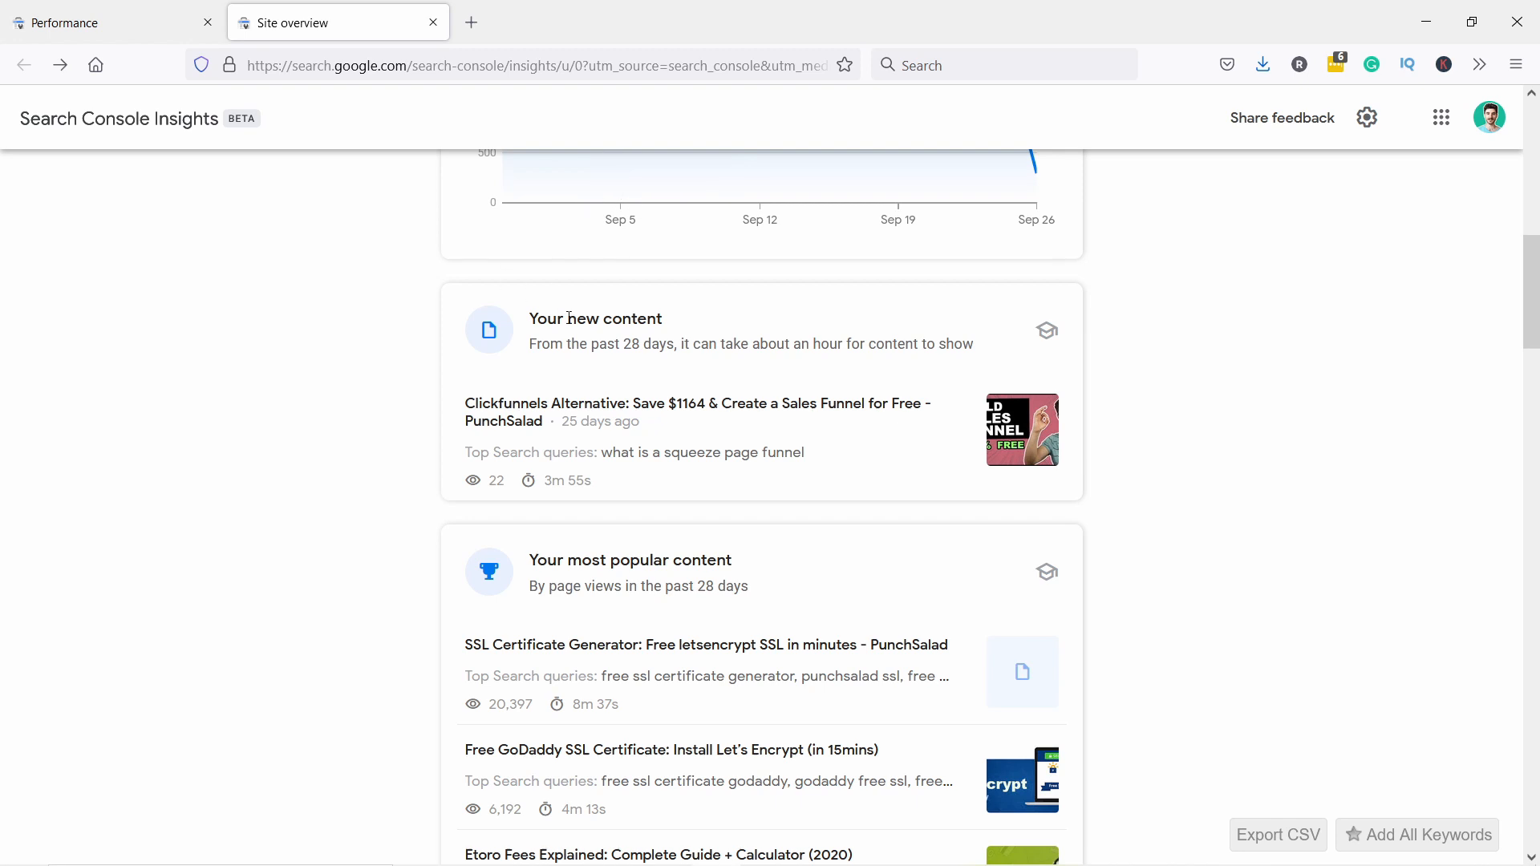
mouse_move(291, 419)
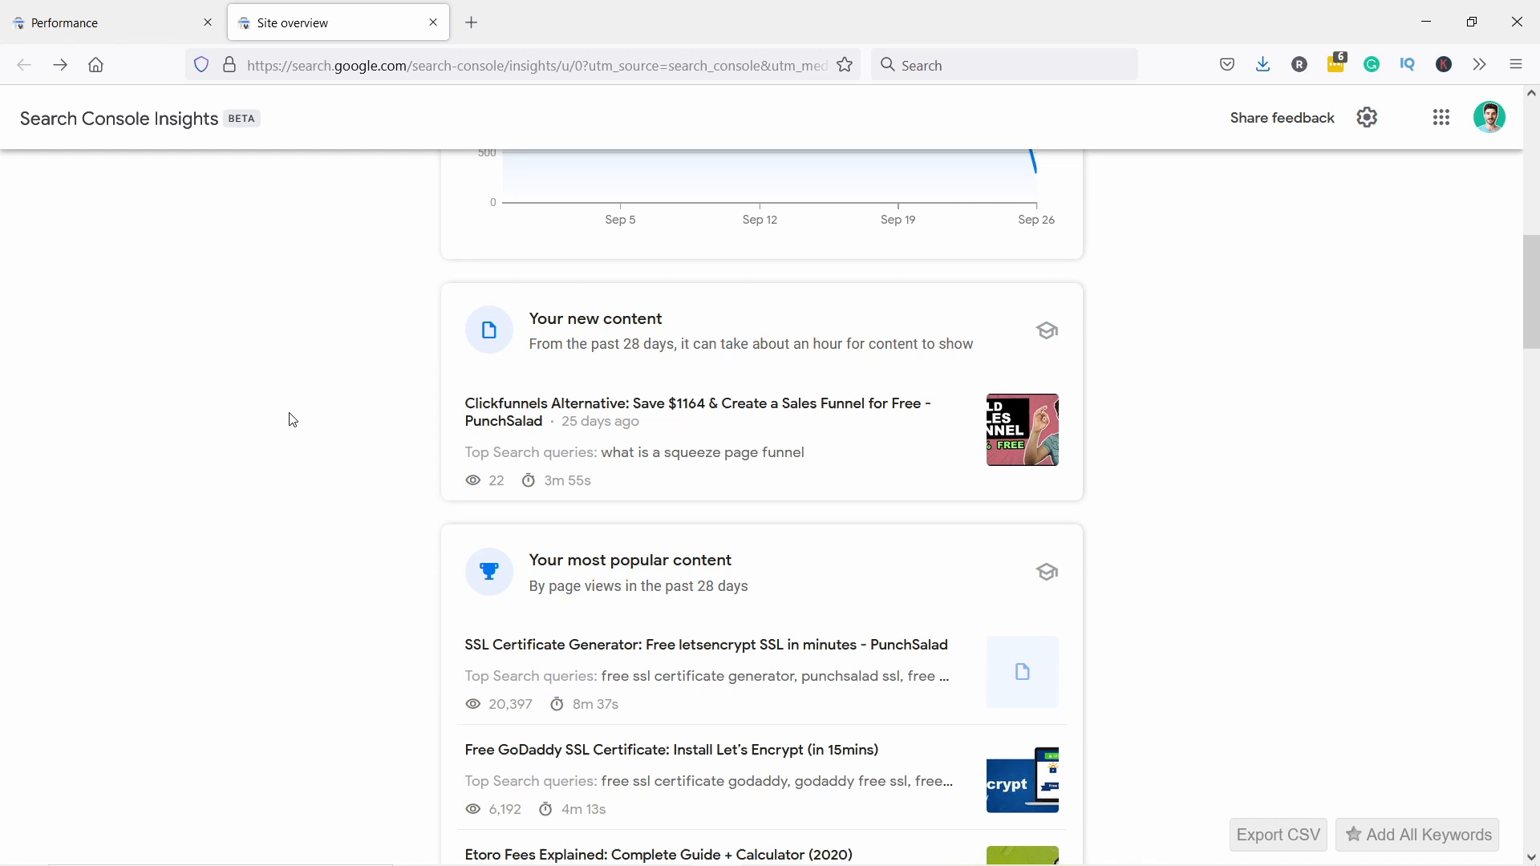
mouse_move(481, 517)
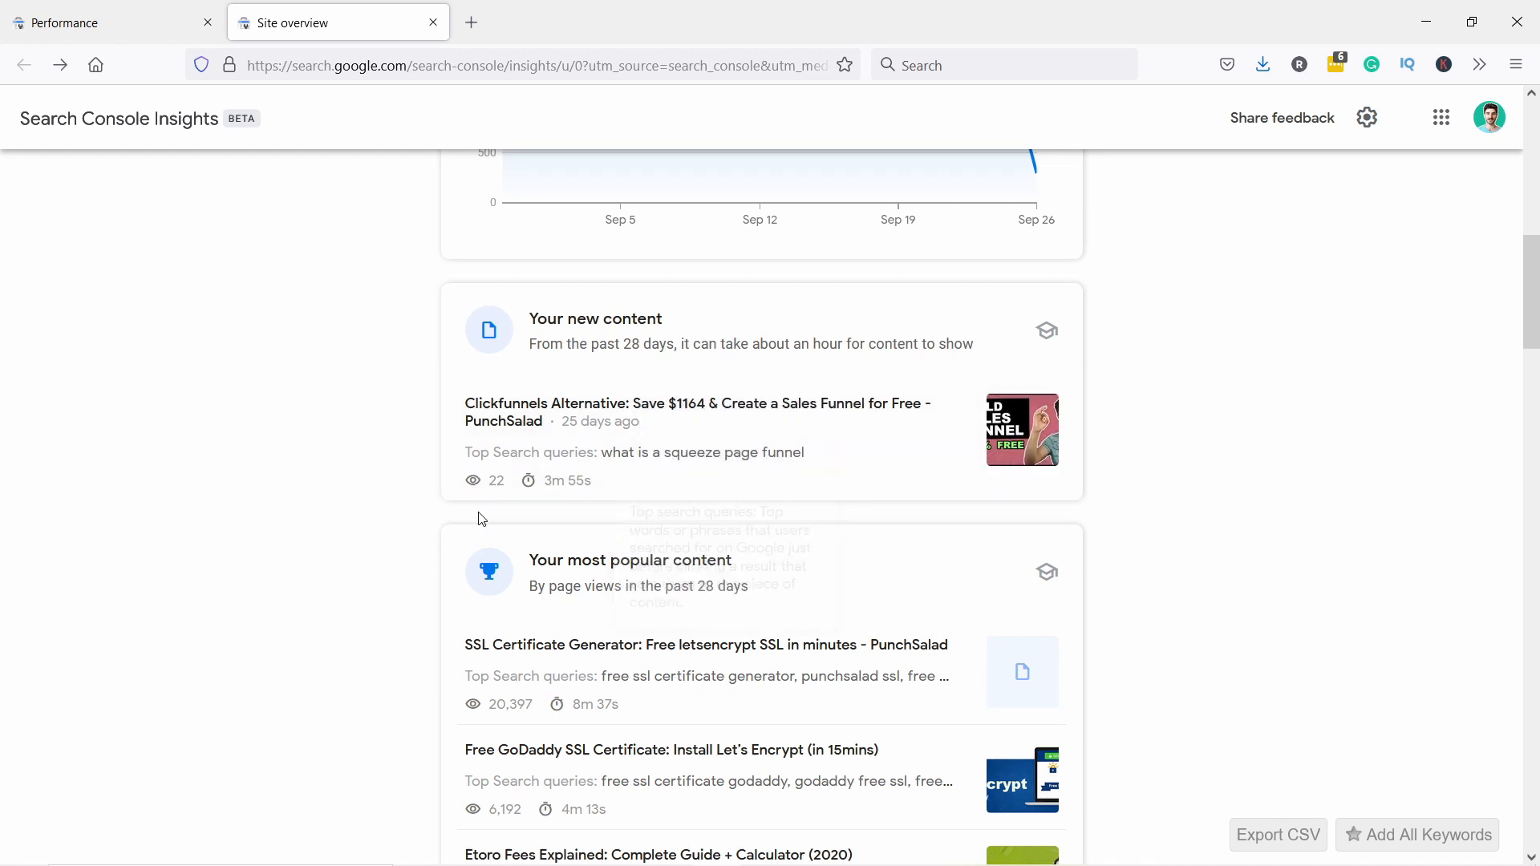
mouse_move(558, 413)
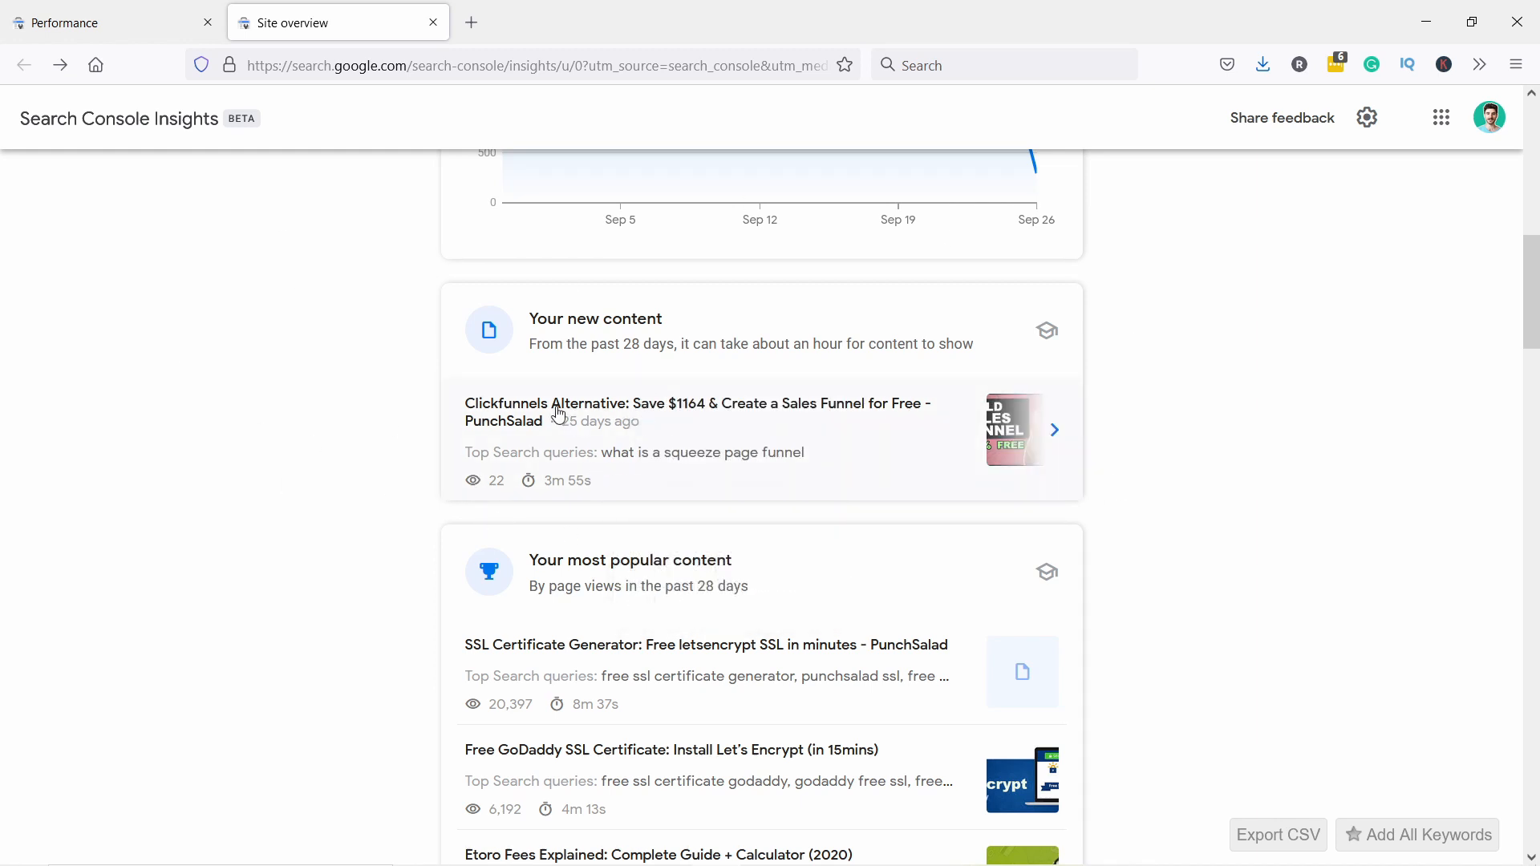
mouse_move(715, 520)
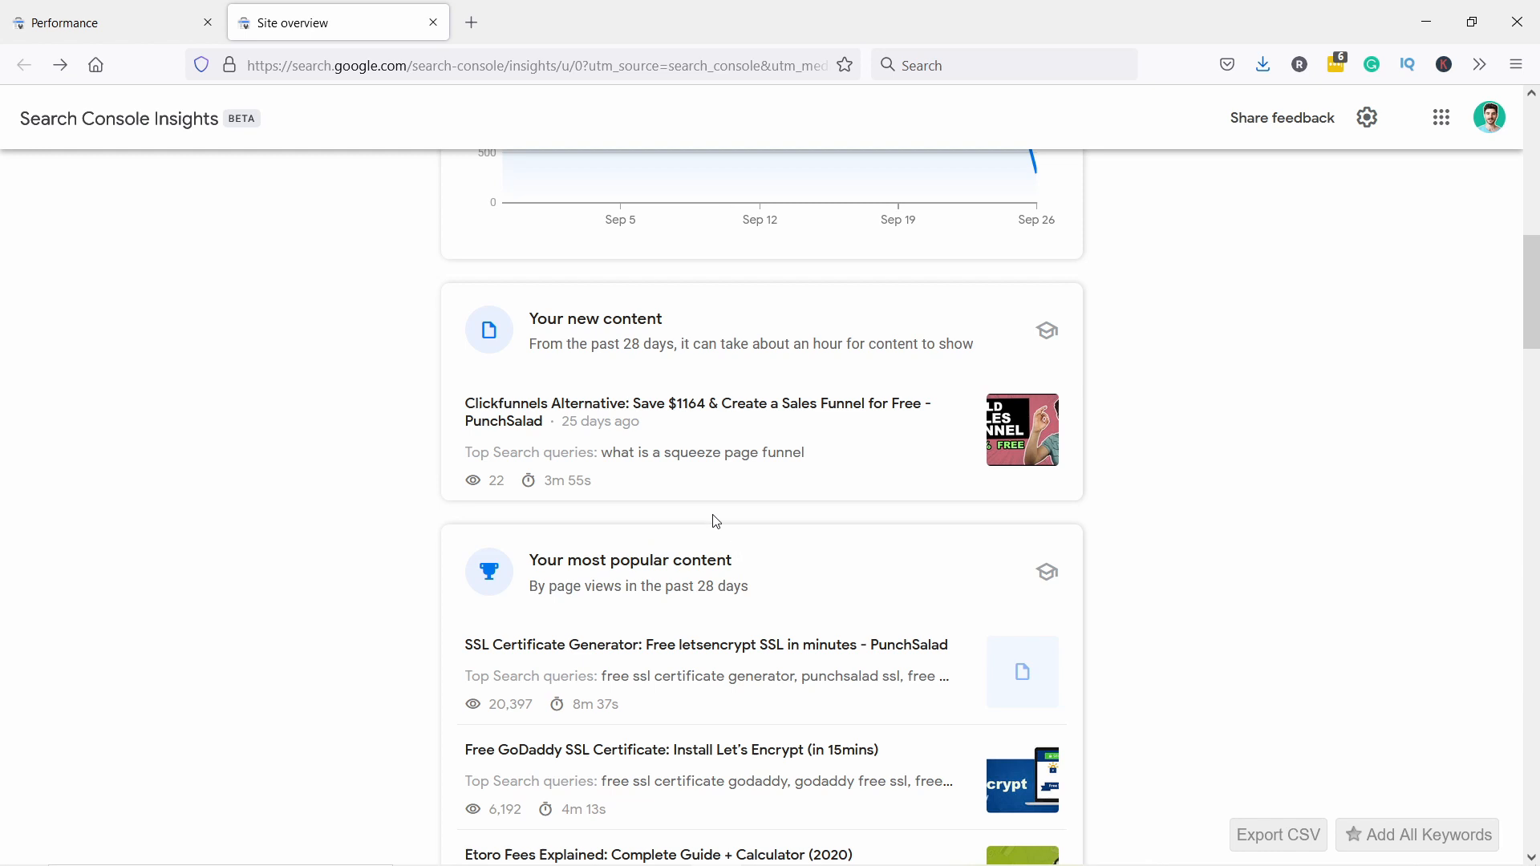
mouse_move(567, 411)
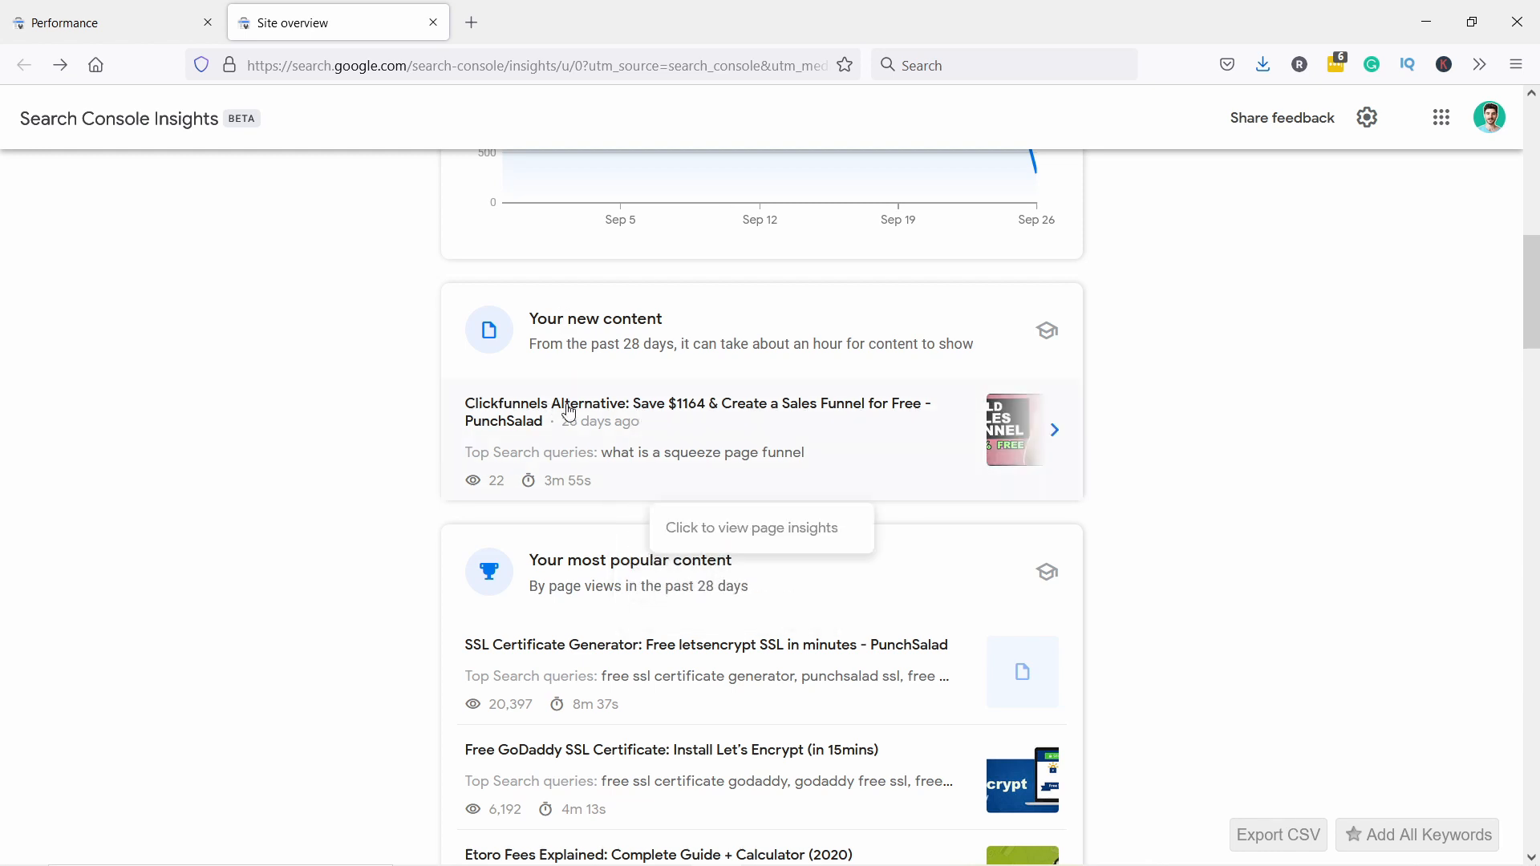
mouse_move(615, 441)
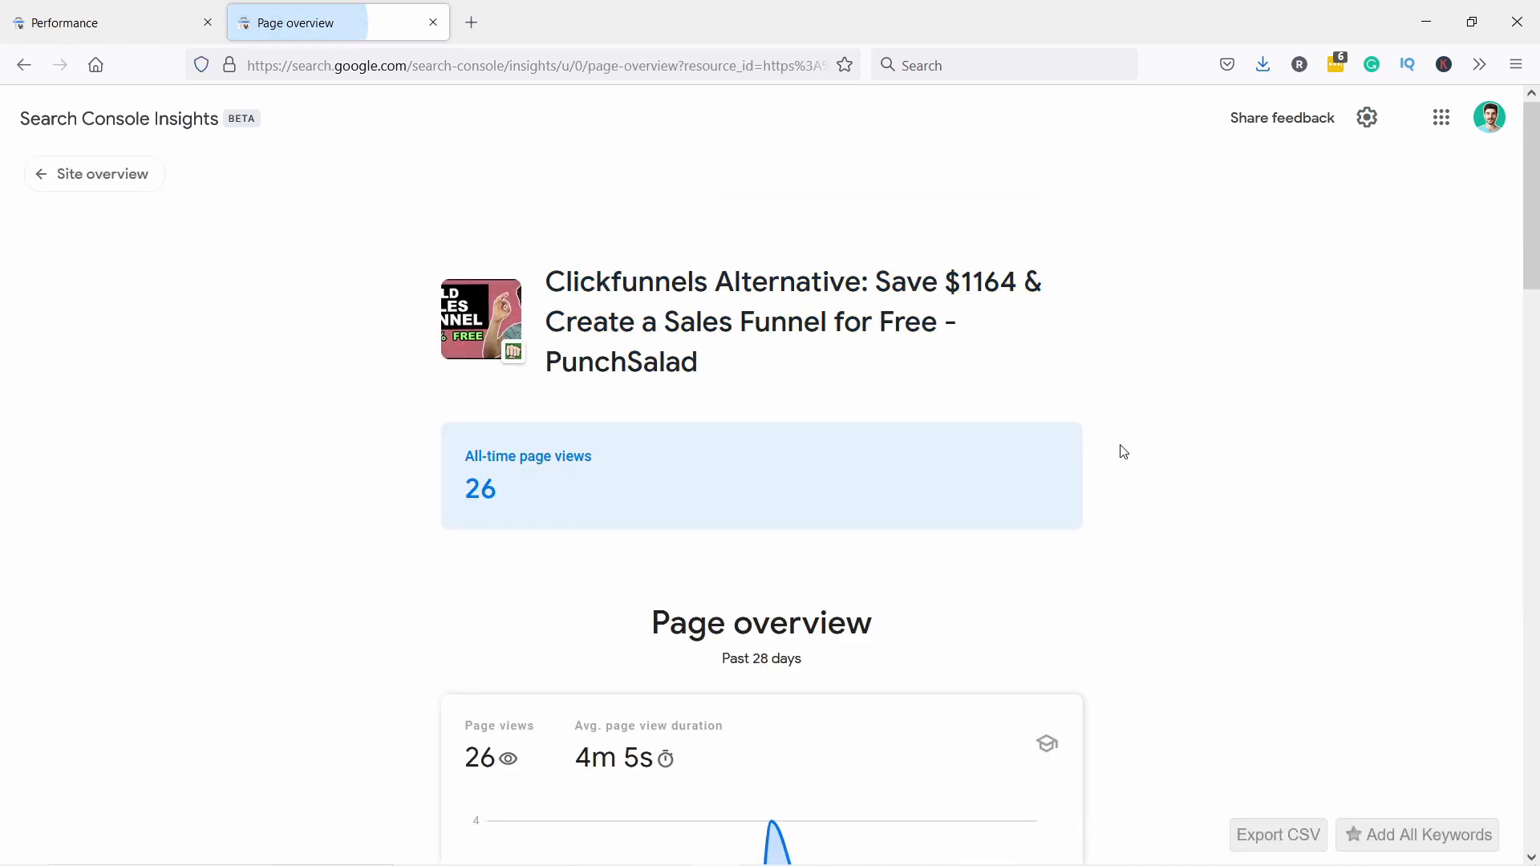
Step: Review the Clickfunnels Alternative page's traffic sources, then go back to the site overview
scroll(down, 3)
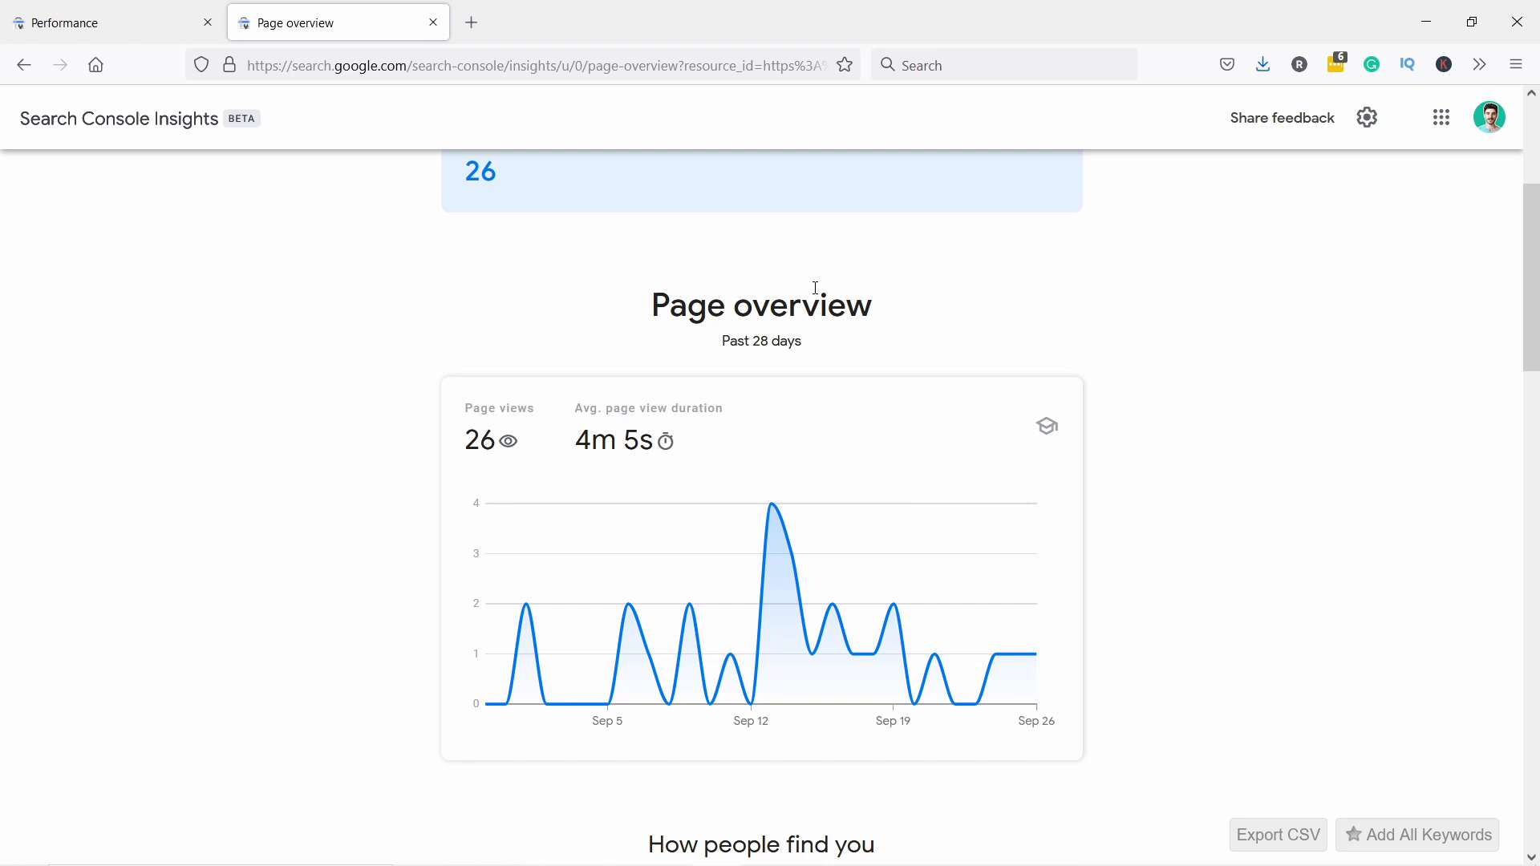
mouse_move(954, 629)
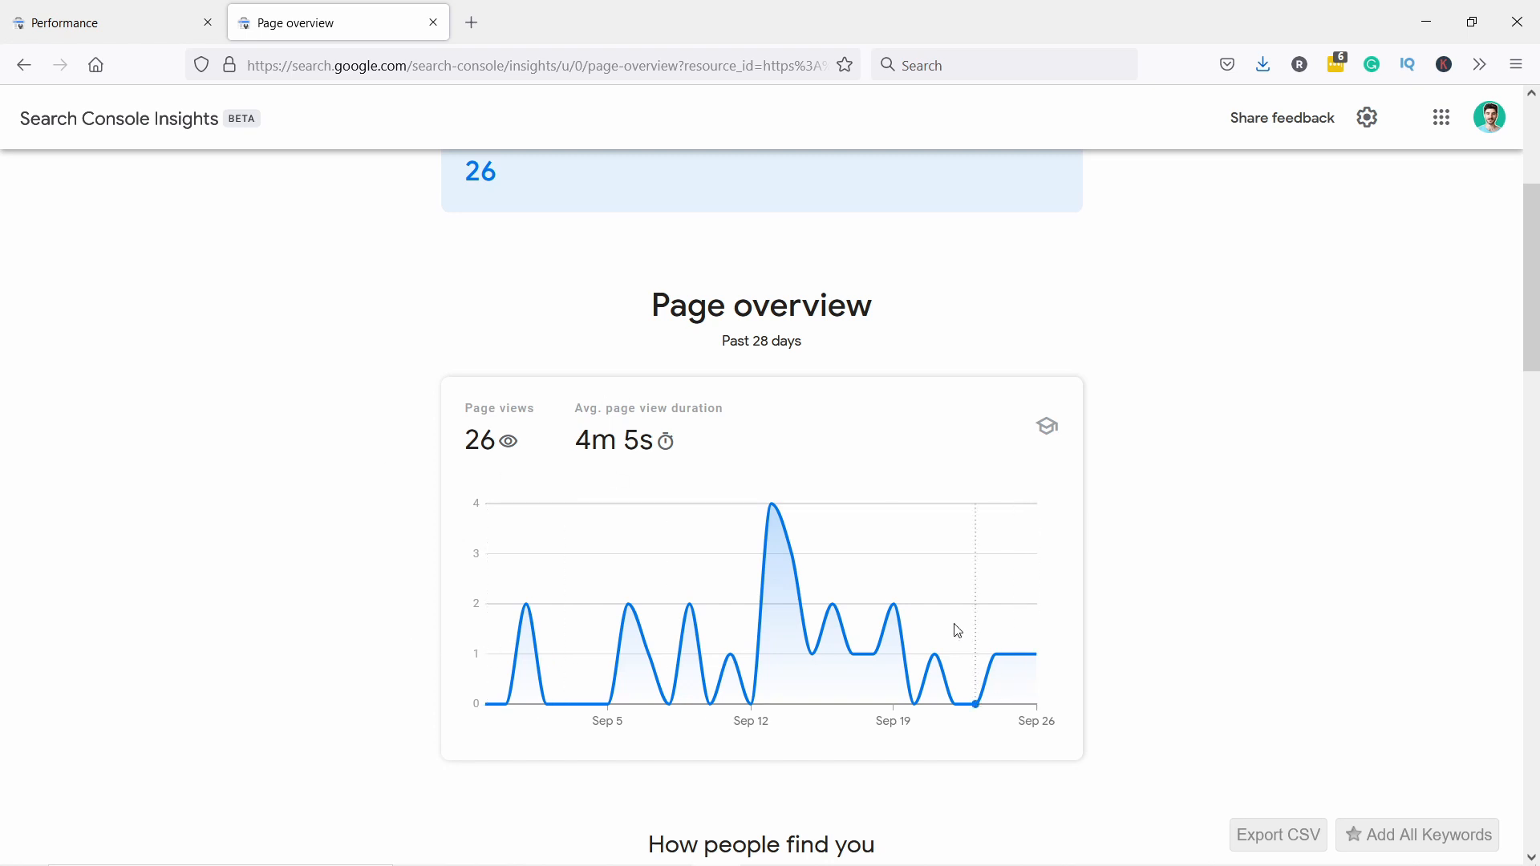
mouse_move(570, 401)
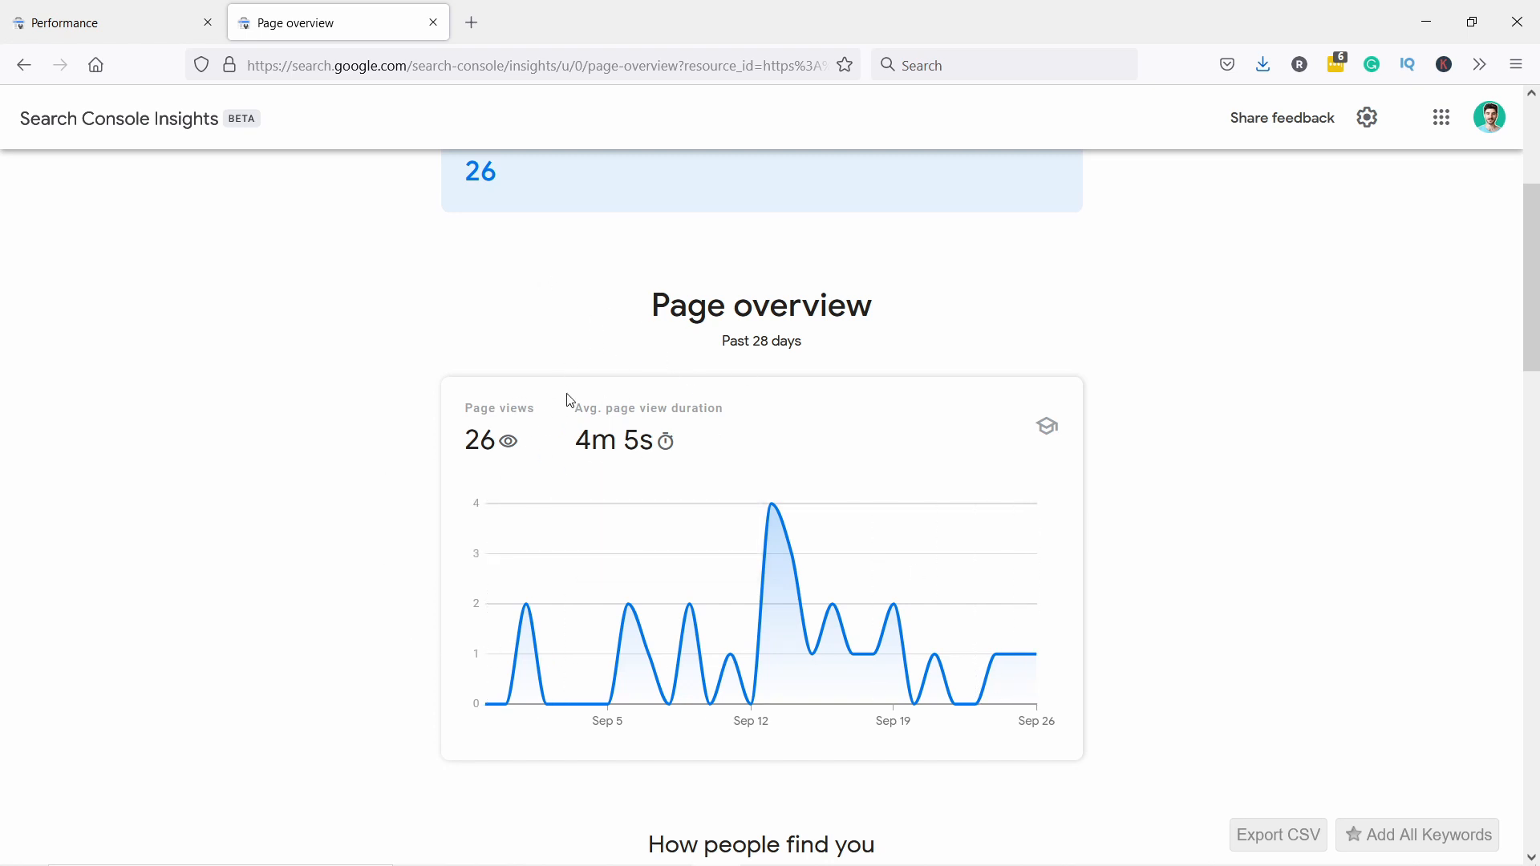
mouse_move(450, 424)
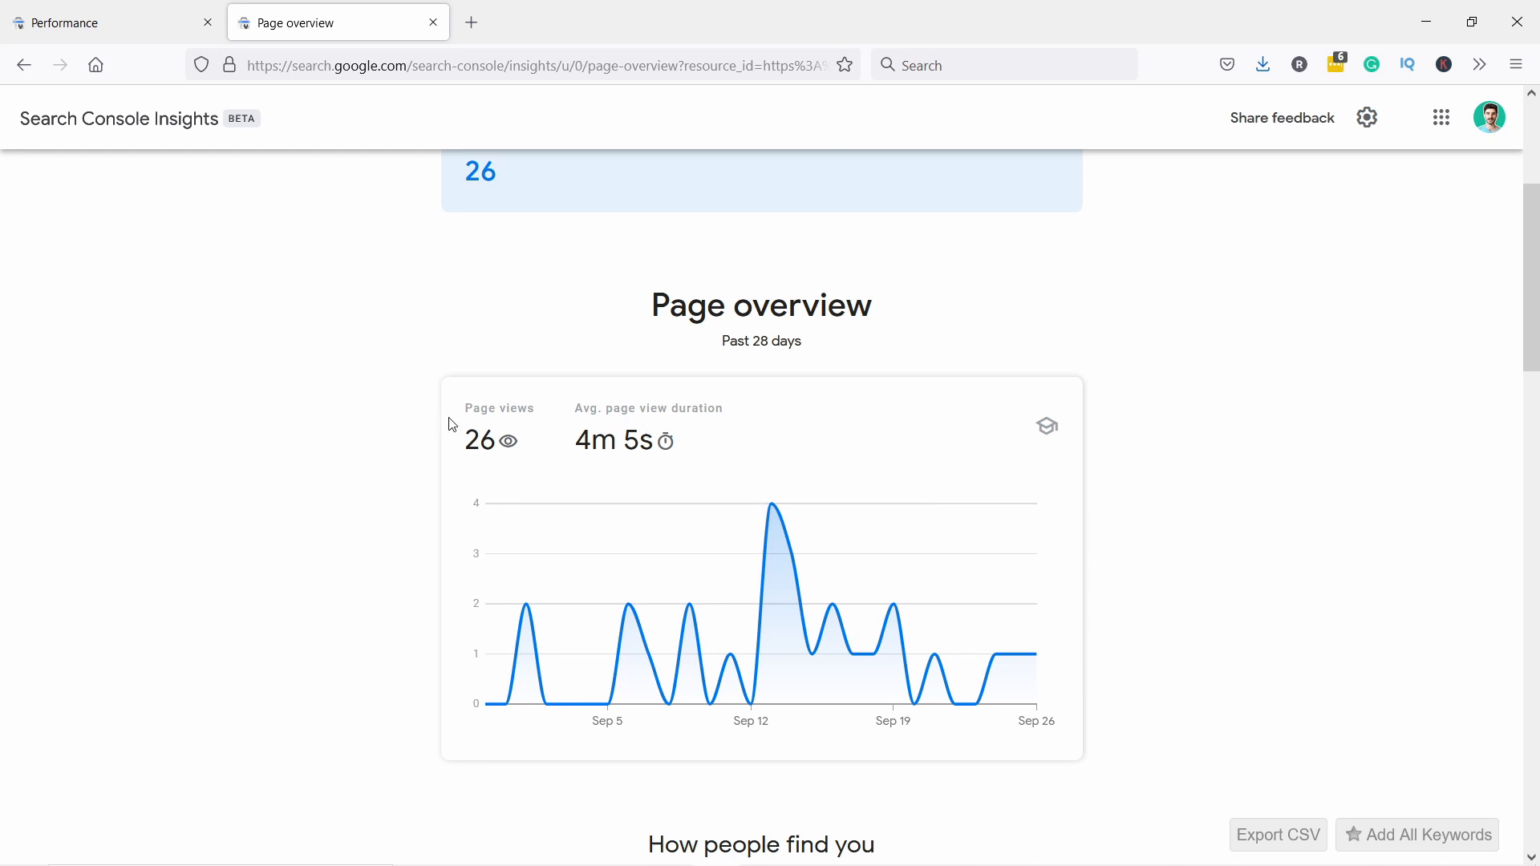
scroll(down, 3)
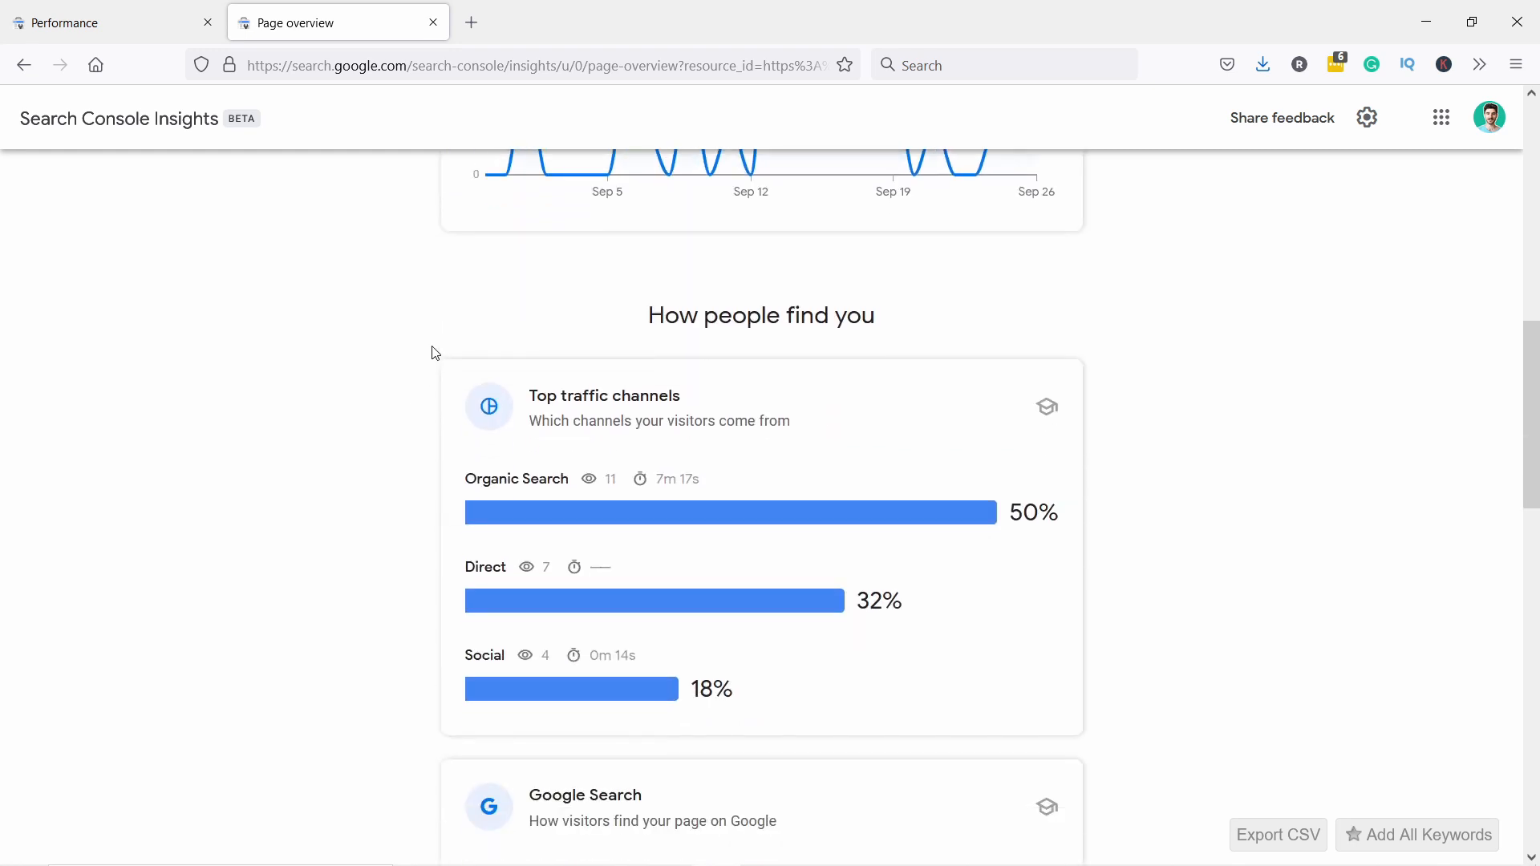
mouse_move(596, 420)
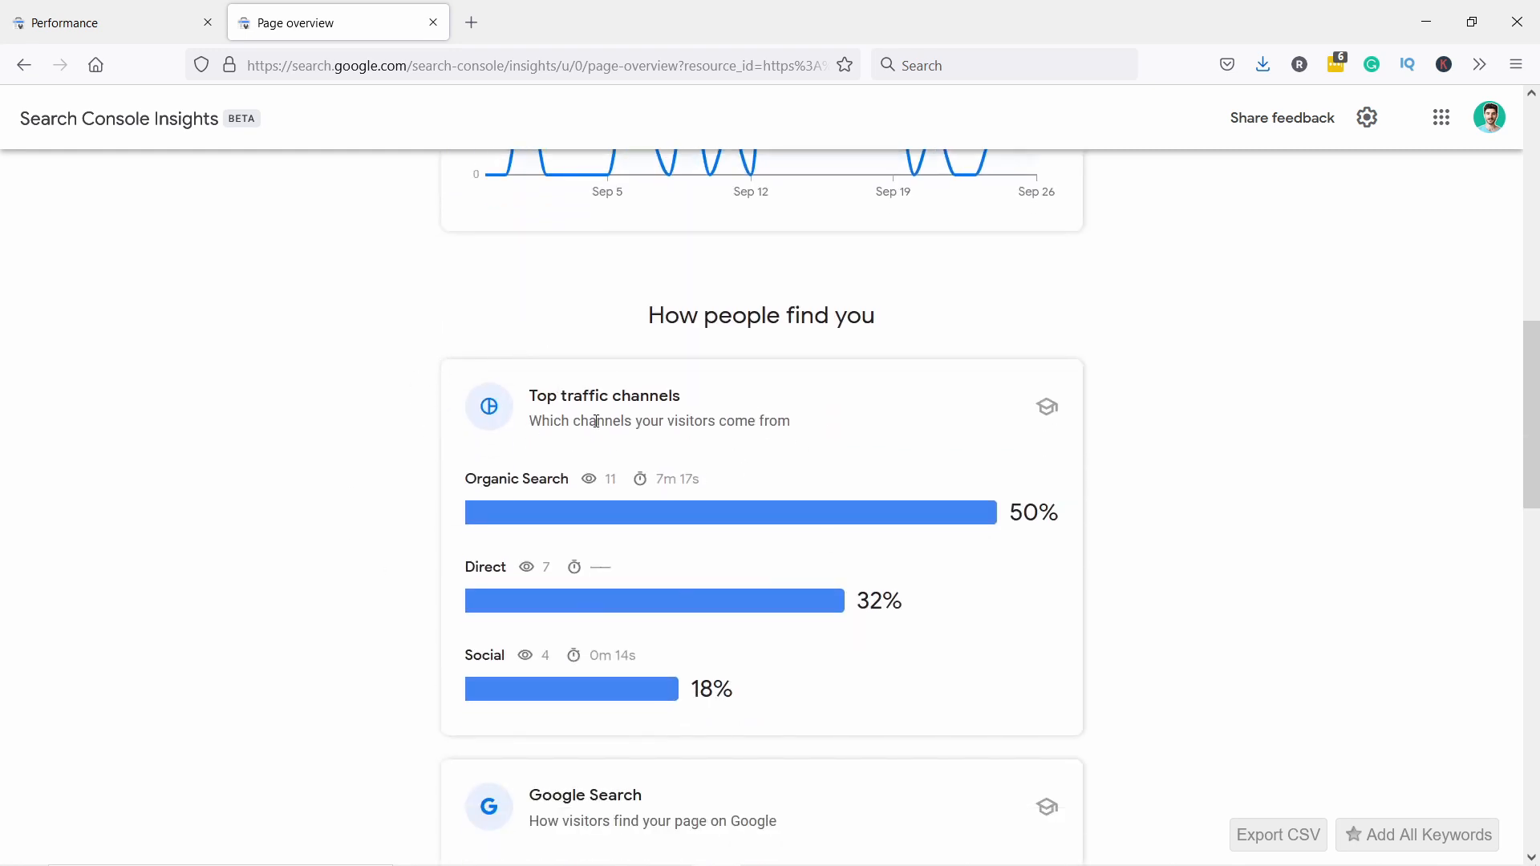
mouse_move(516, 478)
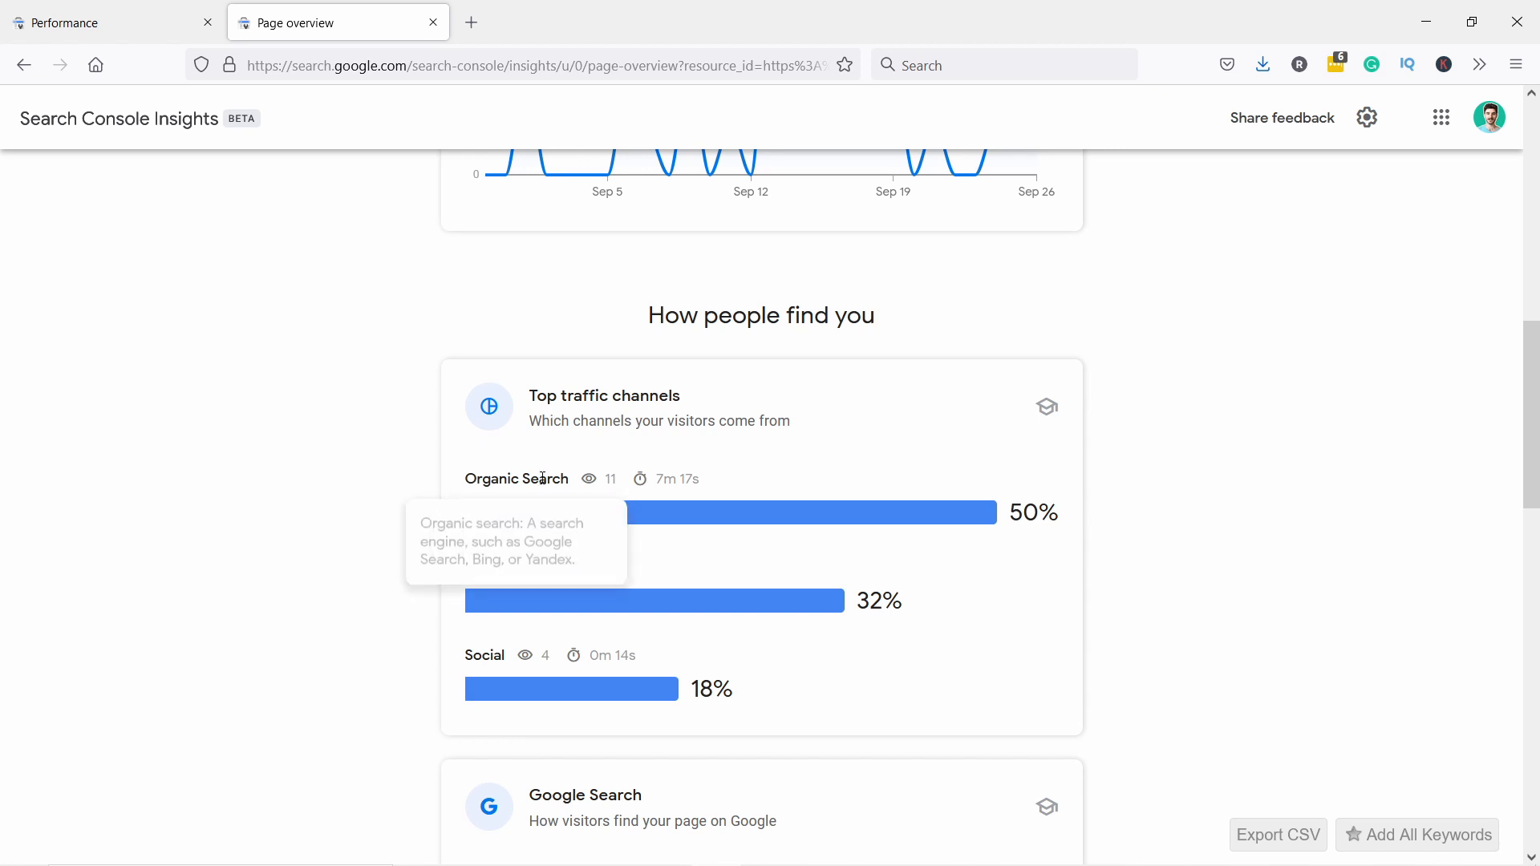
scroll(down, 3)
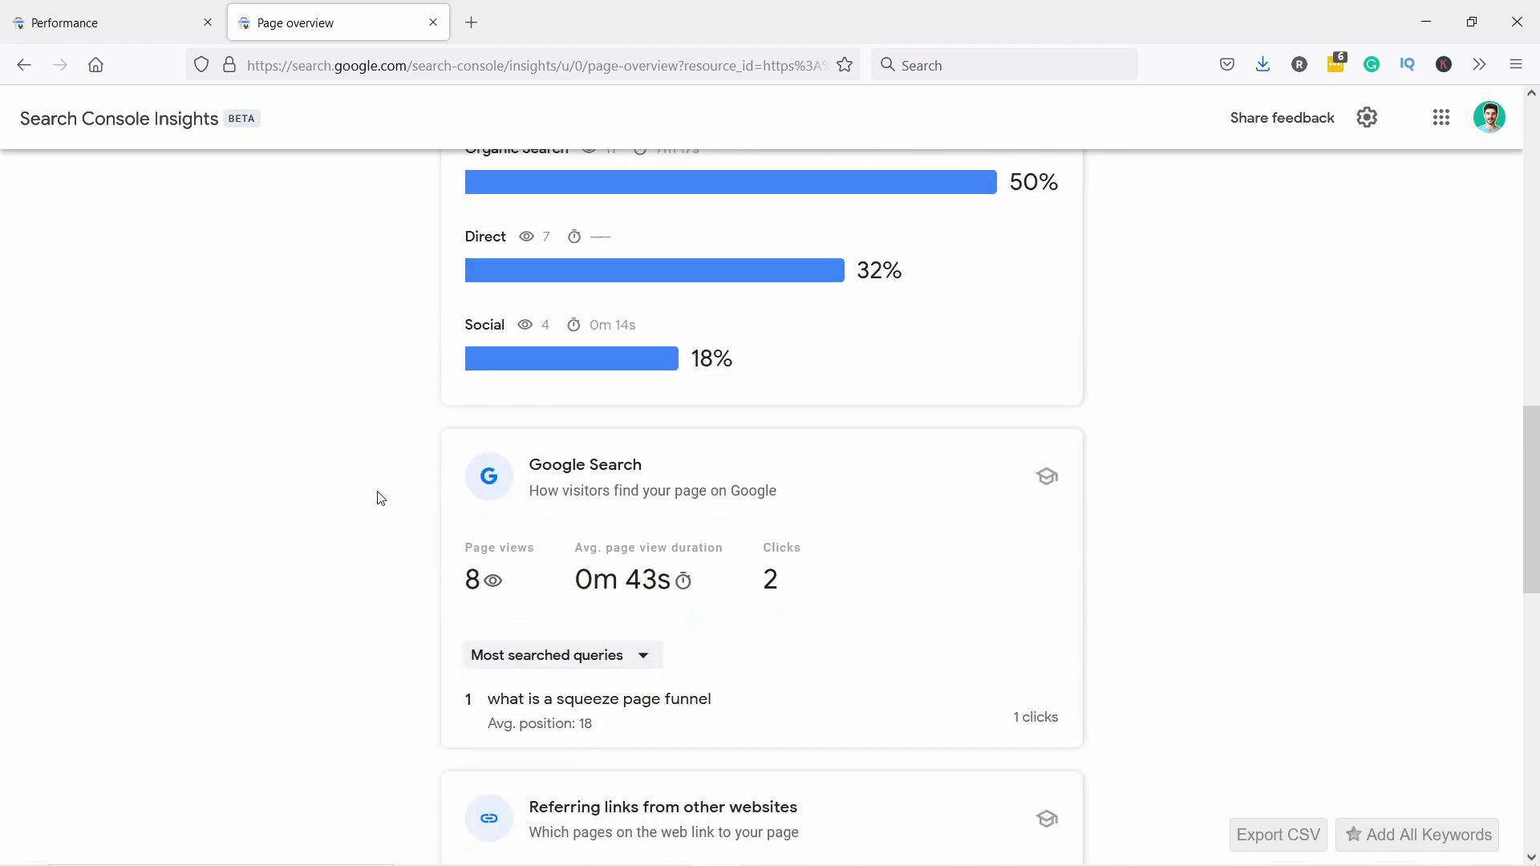
scroll(down, 3)
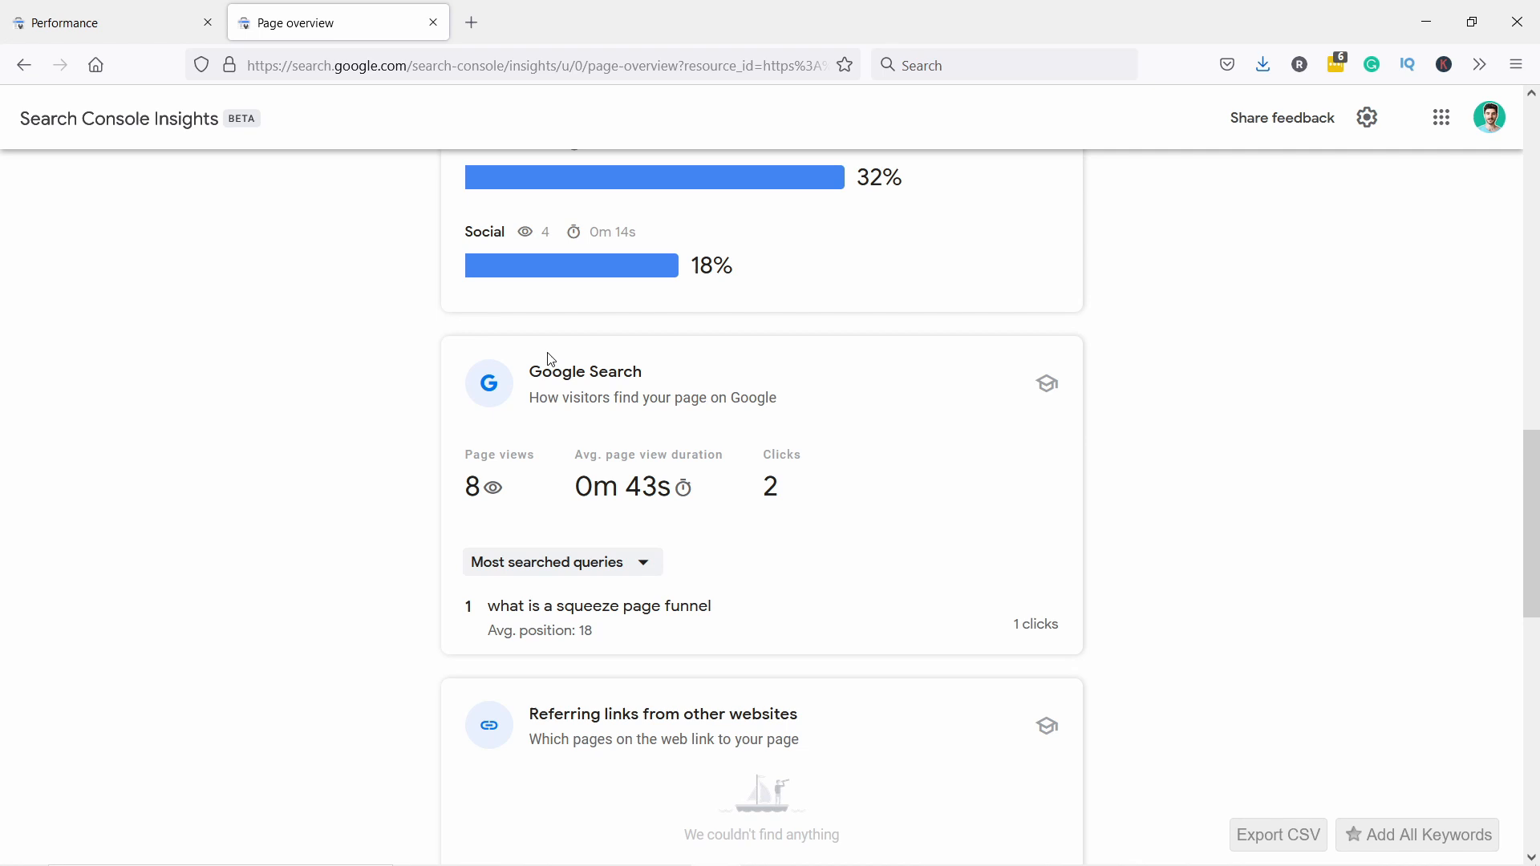
mouse_move(562, 738)
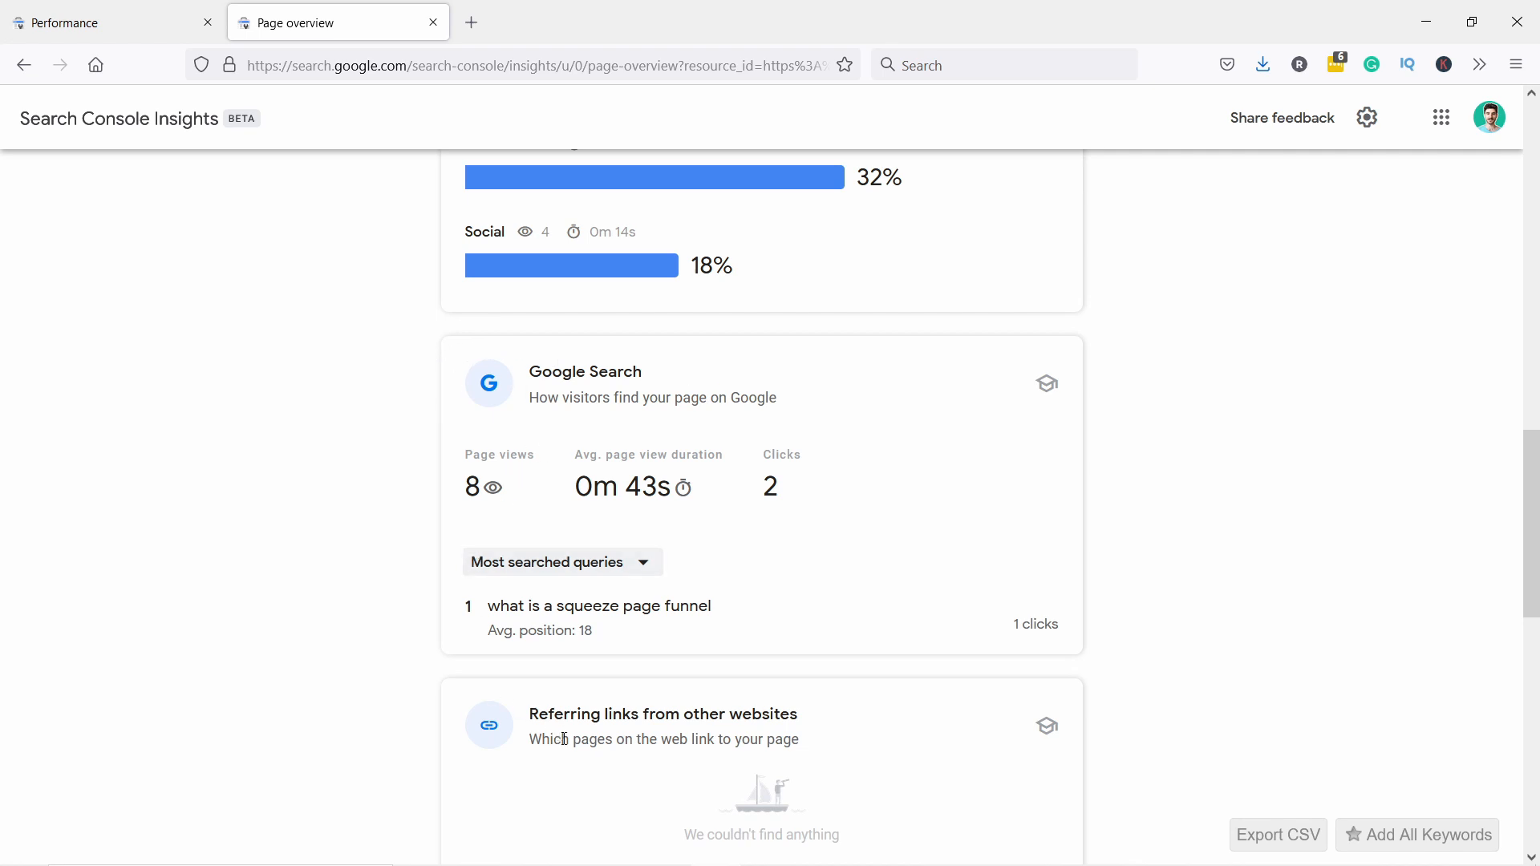
scroll(down, 3)
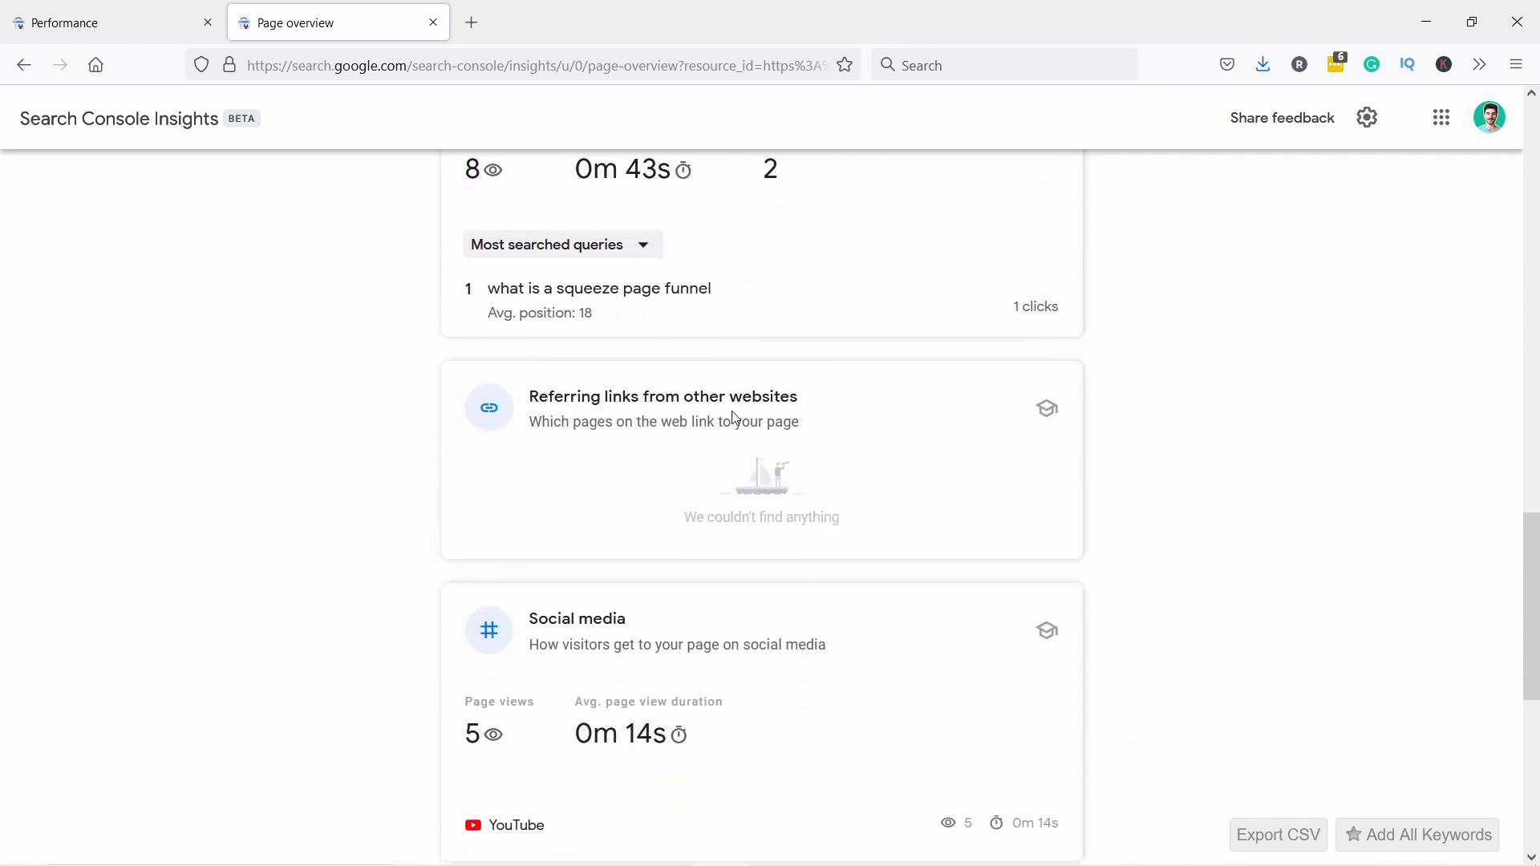
scroll(down, 3)
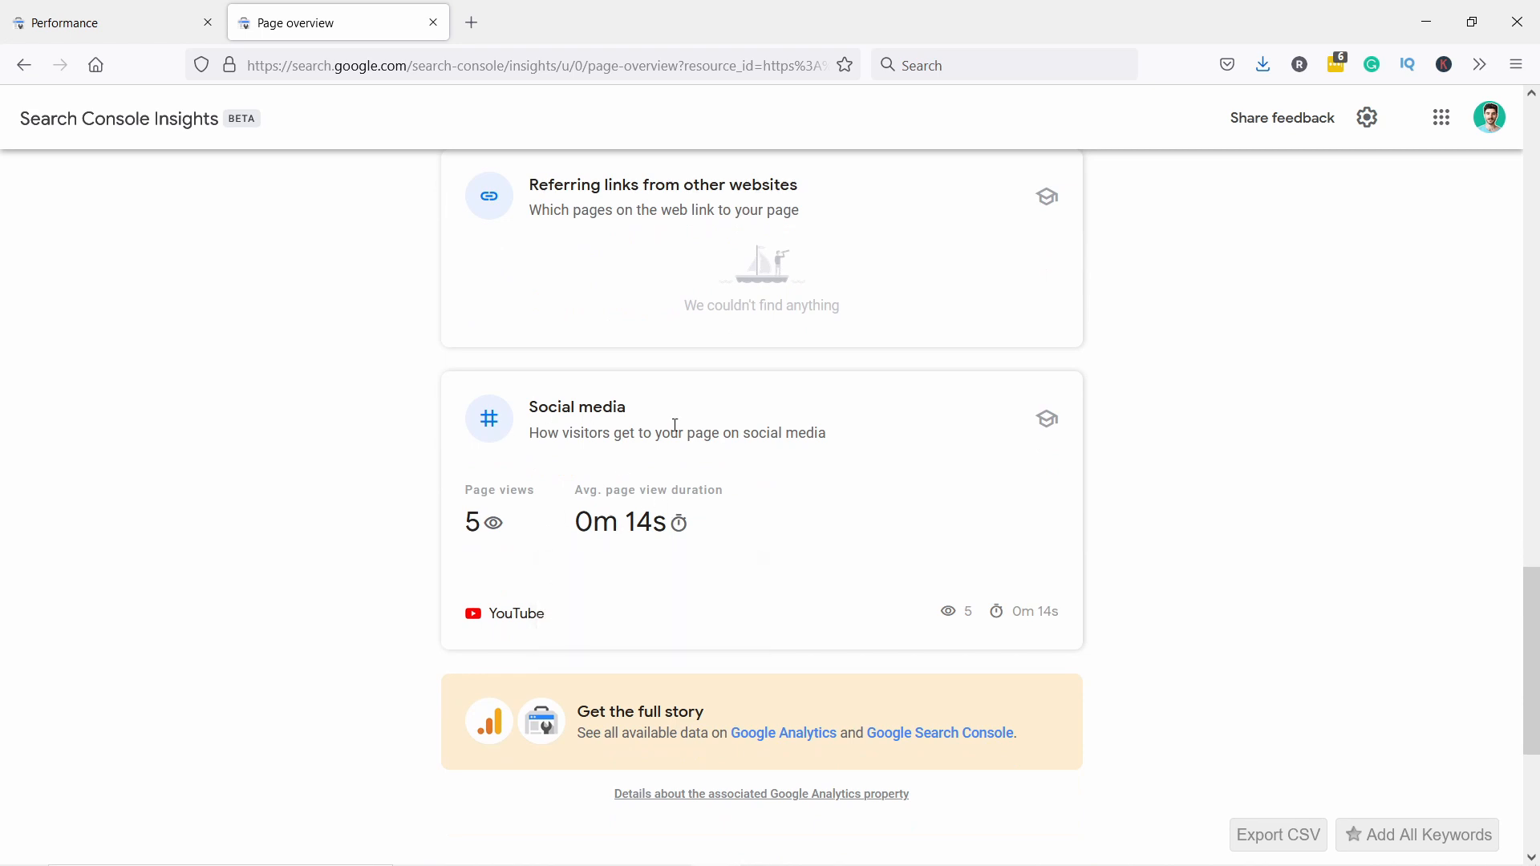
scroll(up, 3)
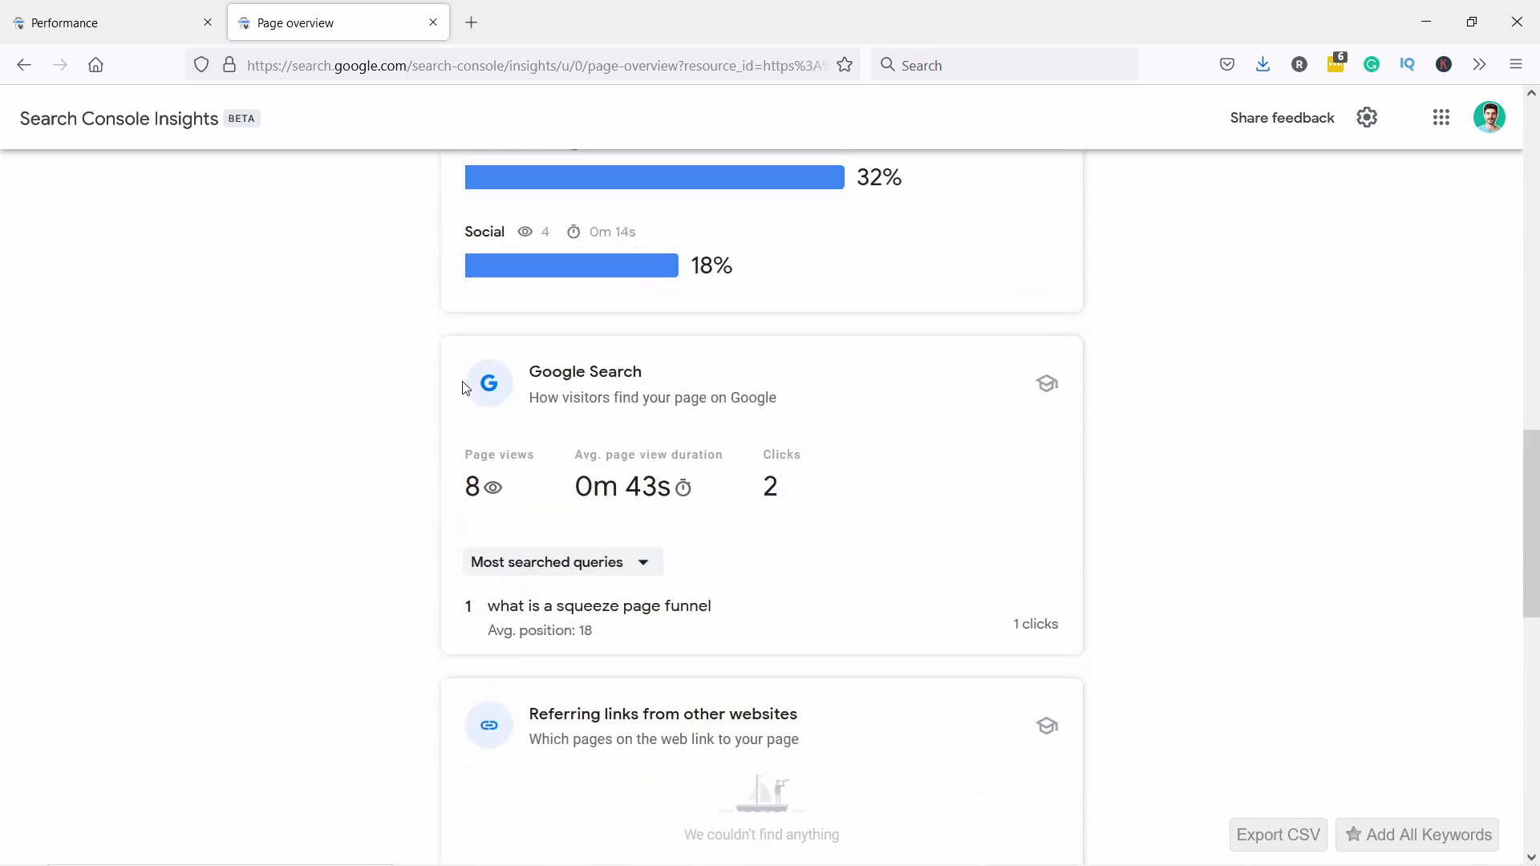
scroll(up, 3)
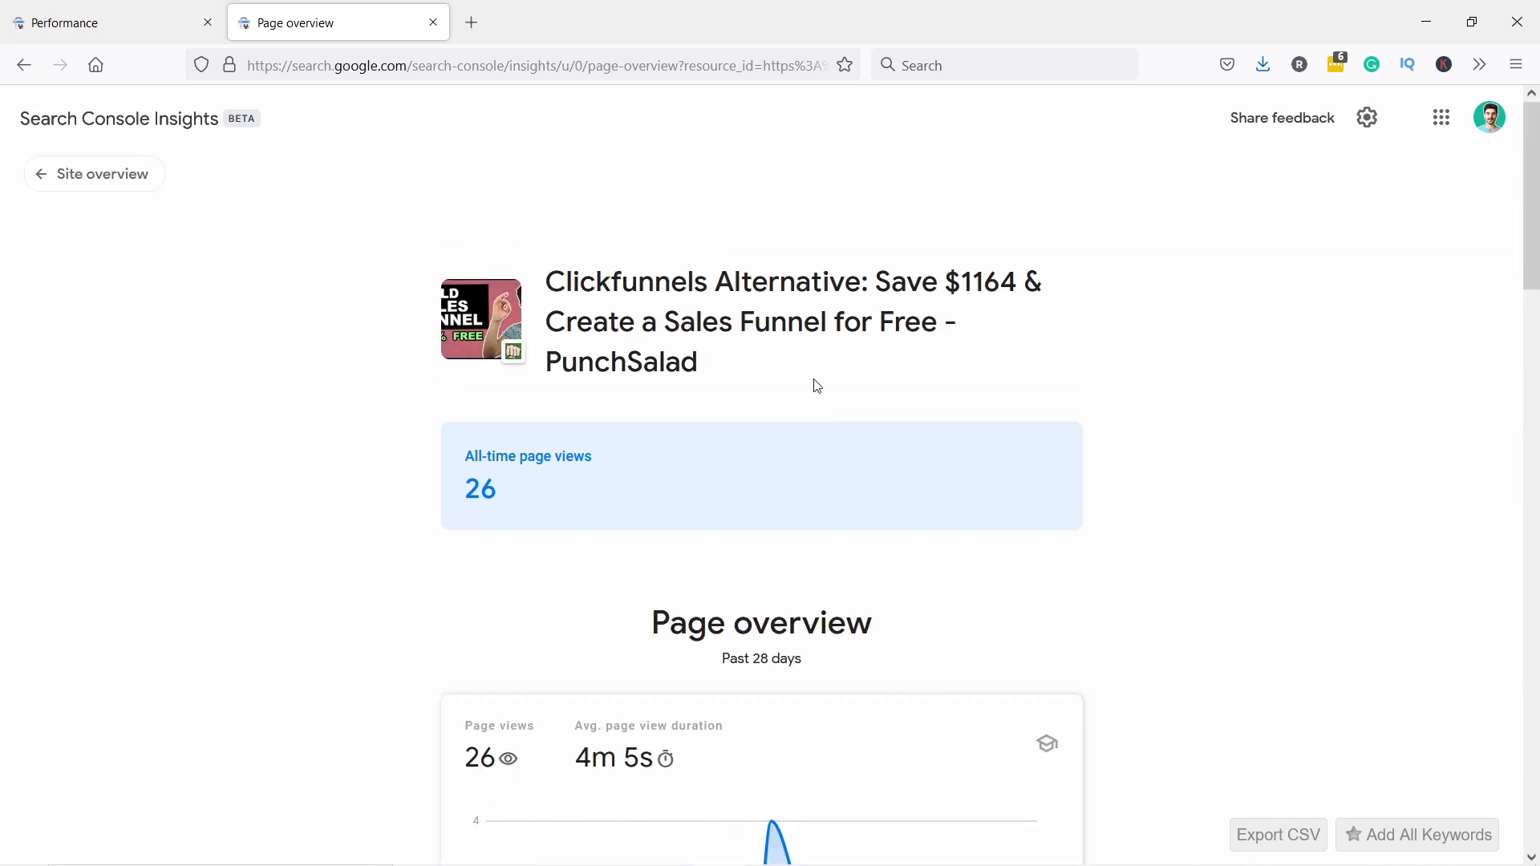
click(94, 174)
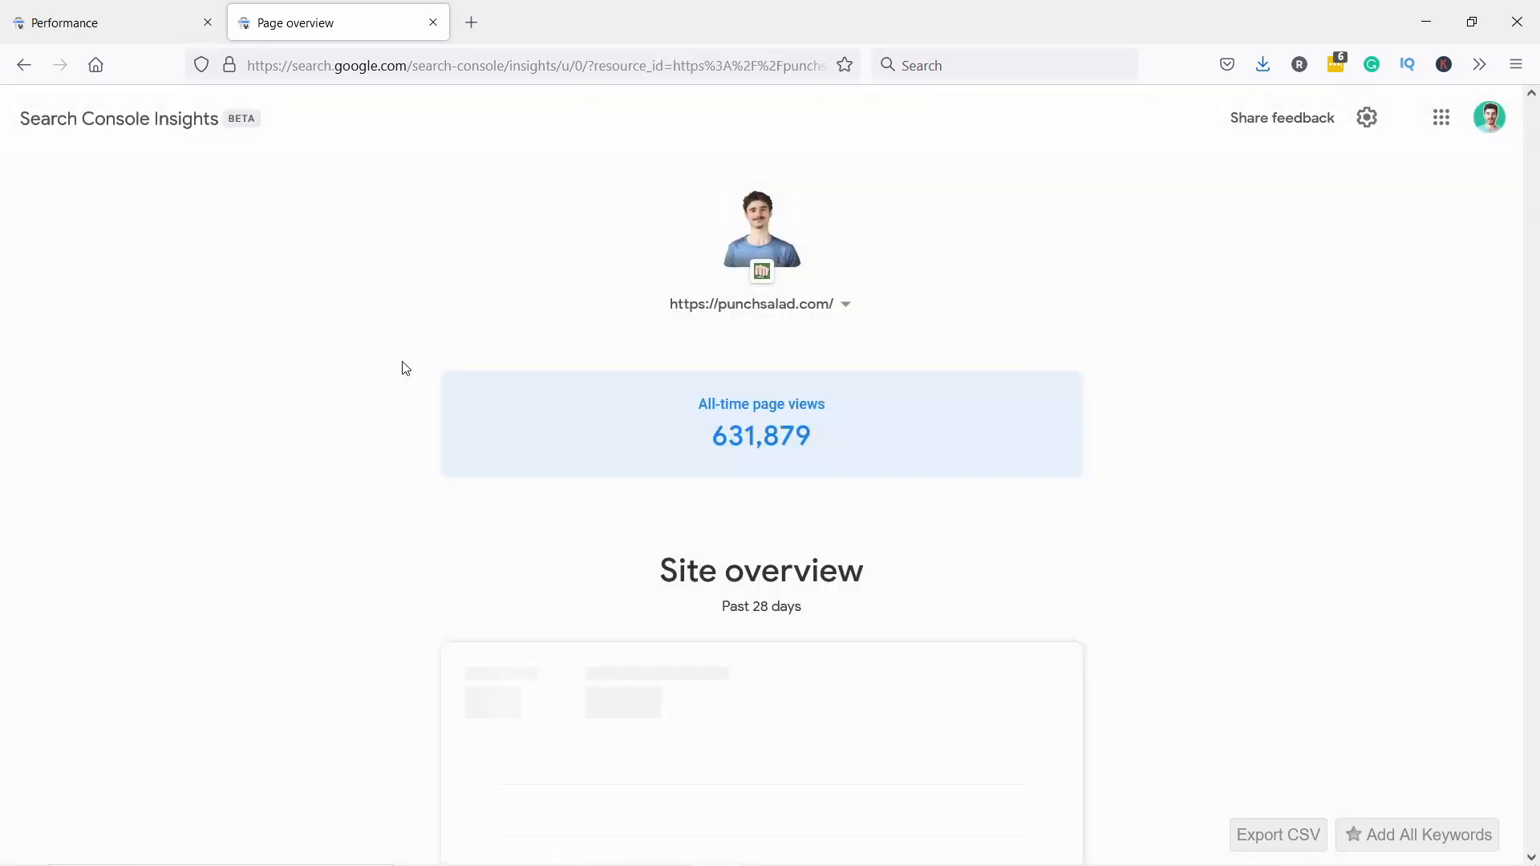
Step: Page 'Your most popular content' forward to items 4–6 of 15
scroll(down, 3)
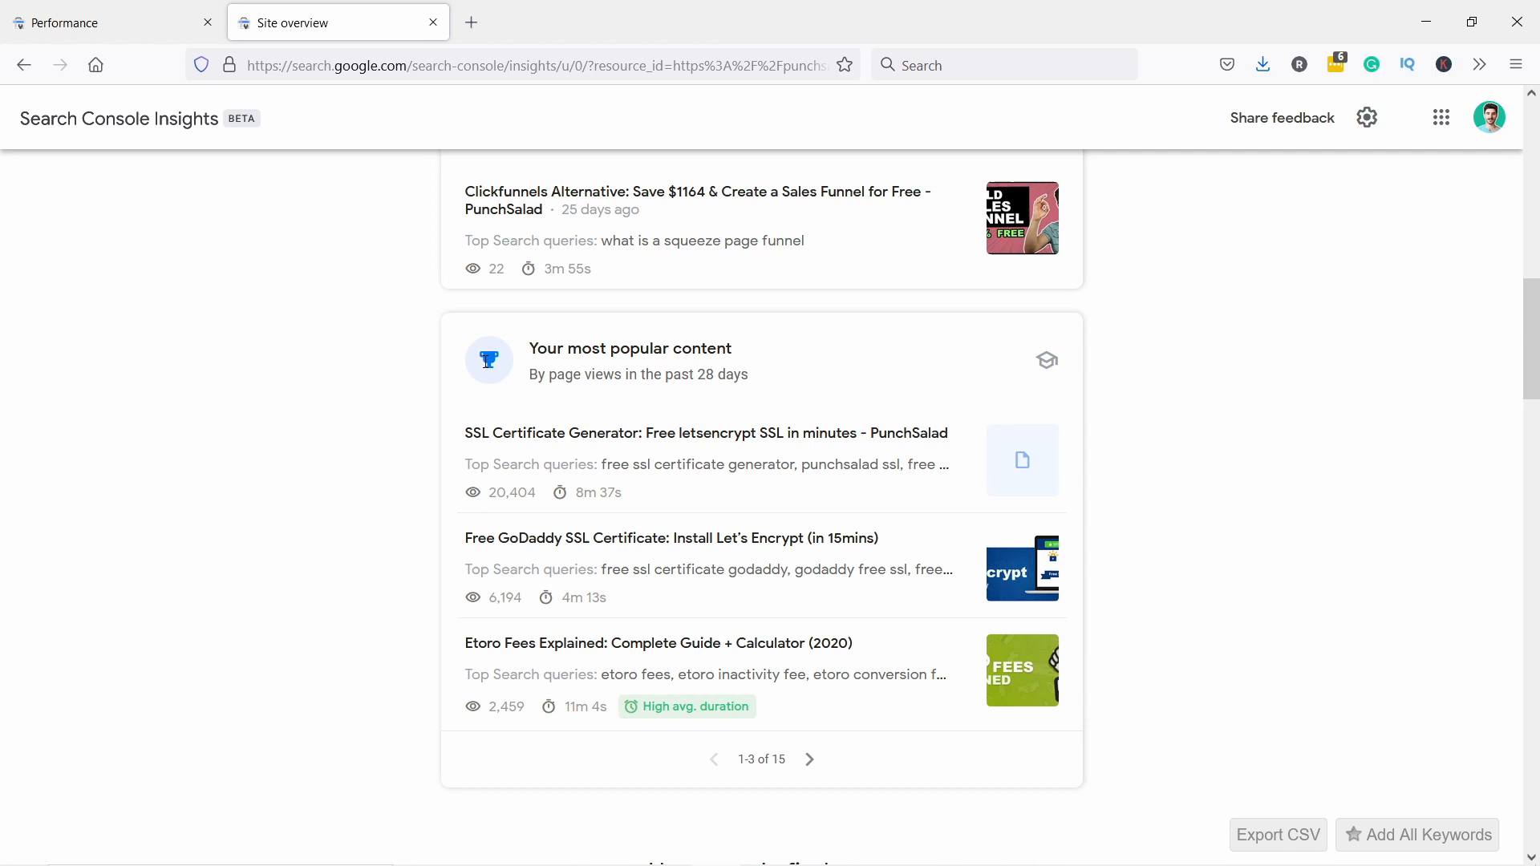
scroll(down, 3)
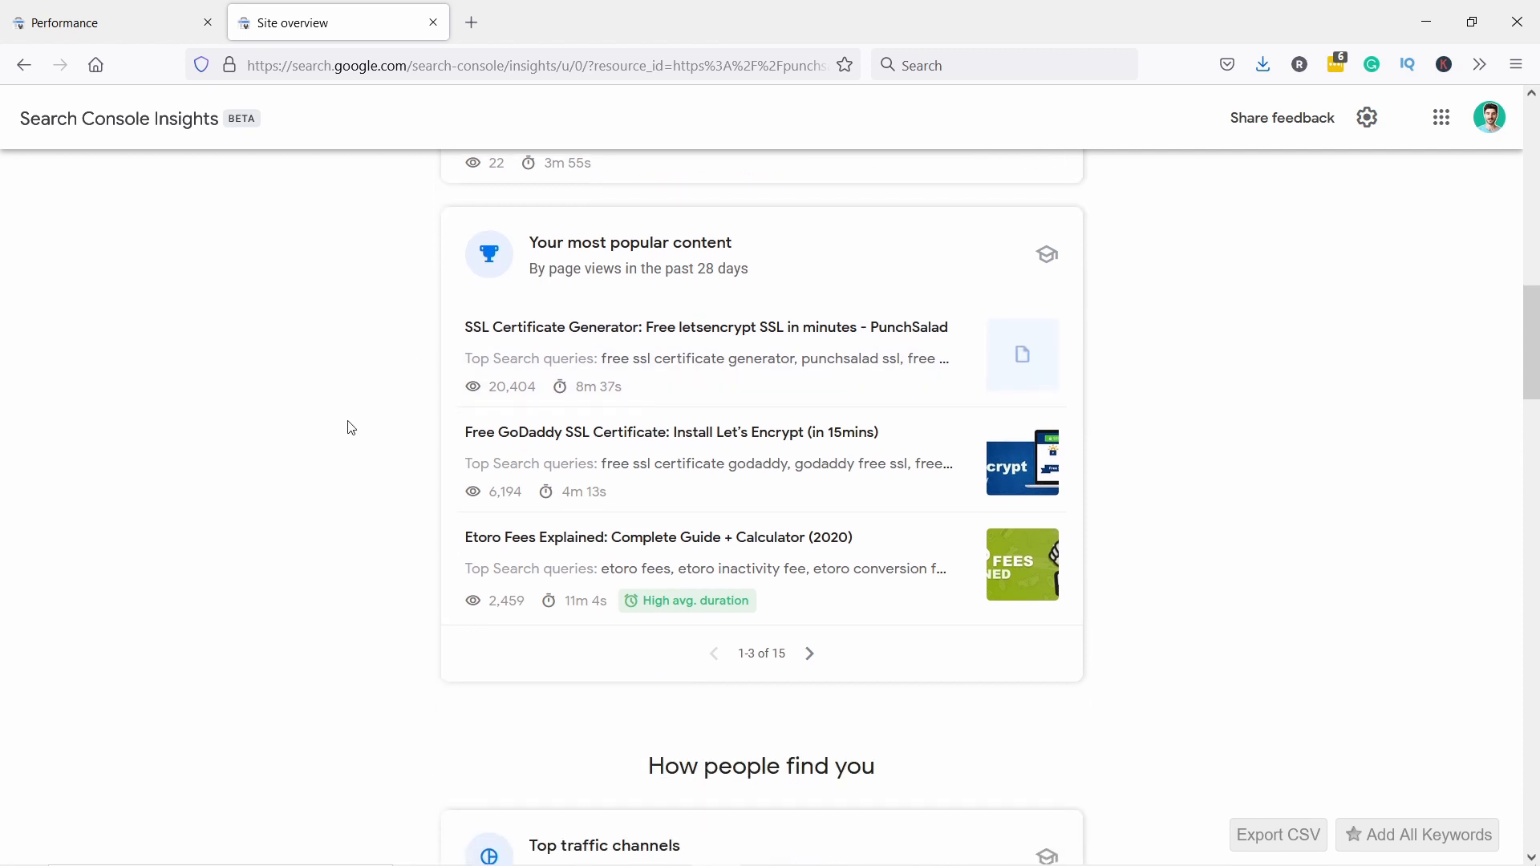
mouse_move(793, 320)
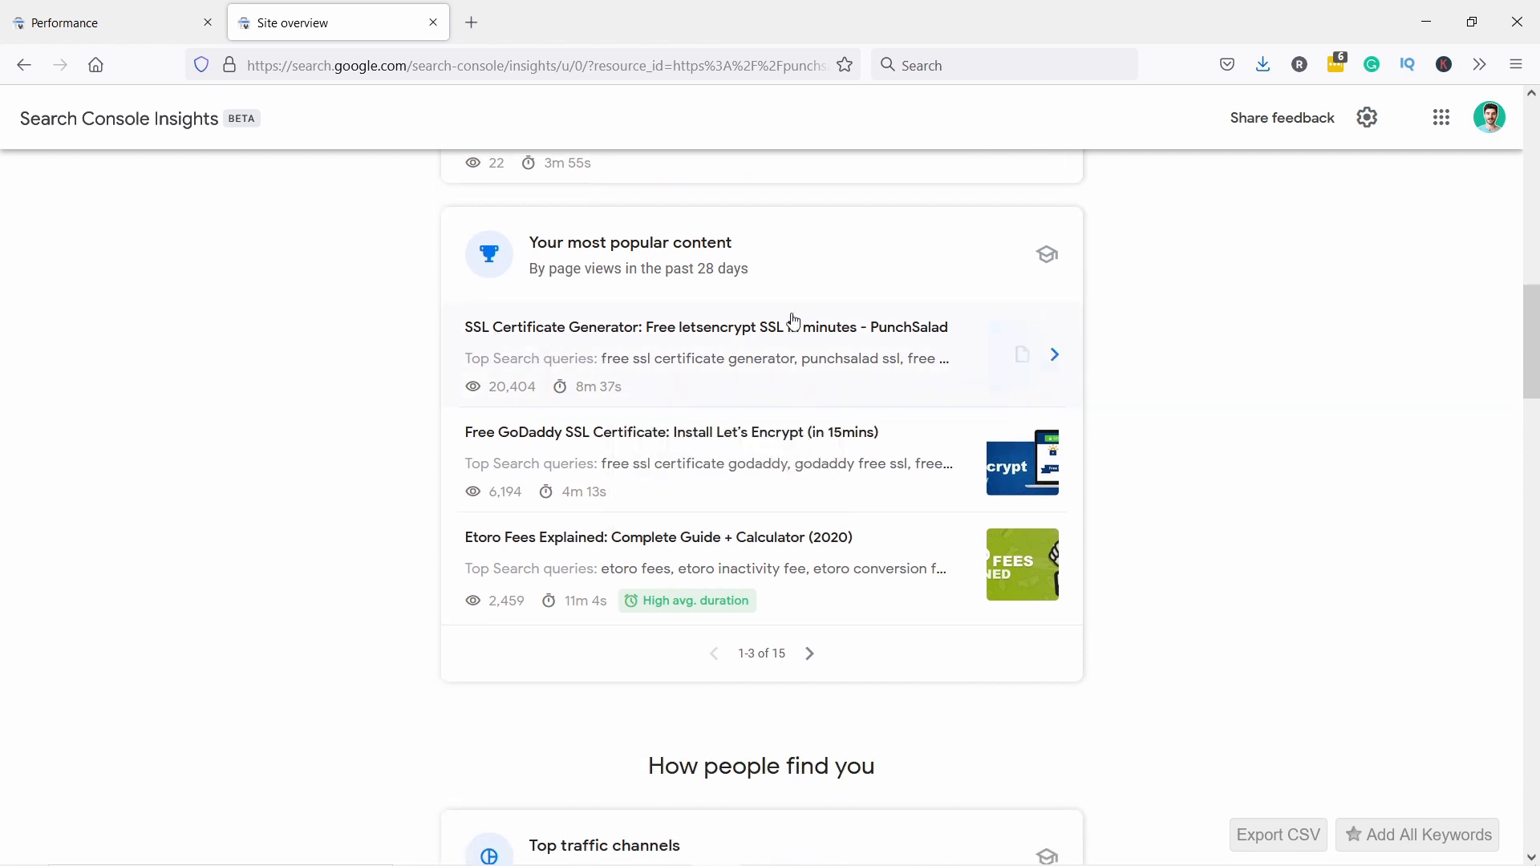
mouse_move(667, 455)
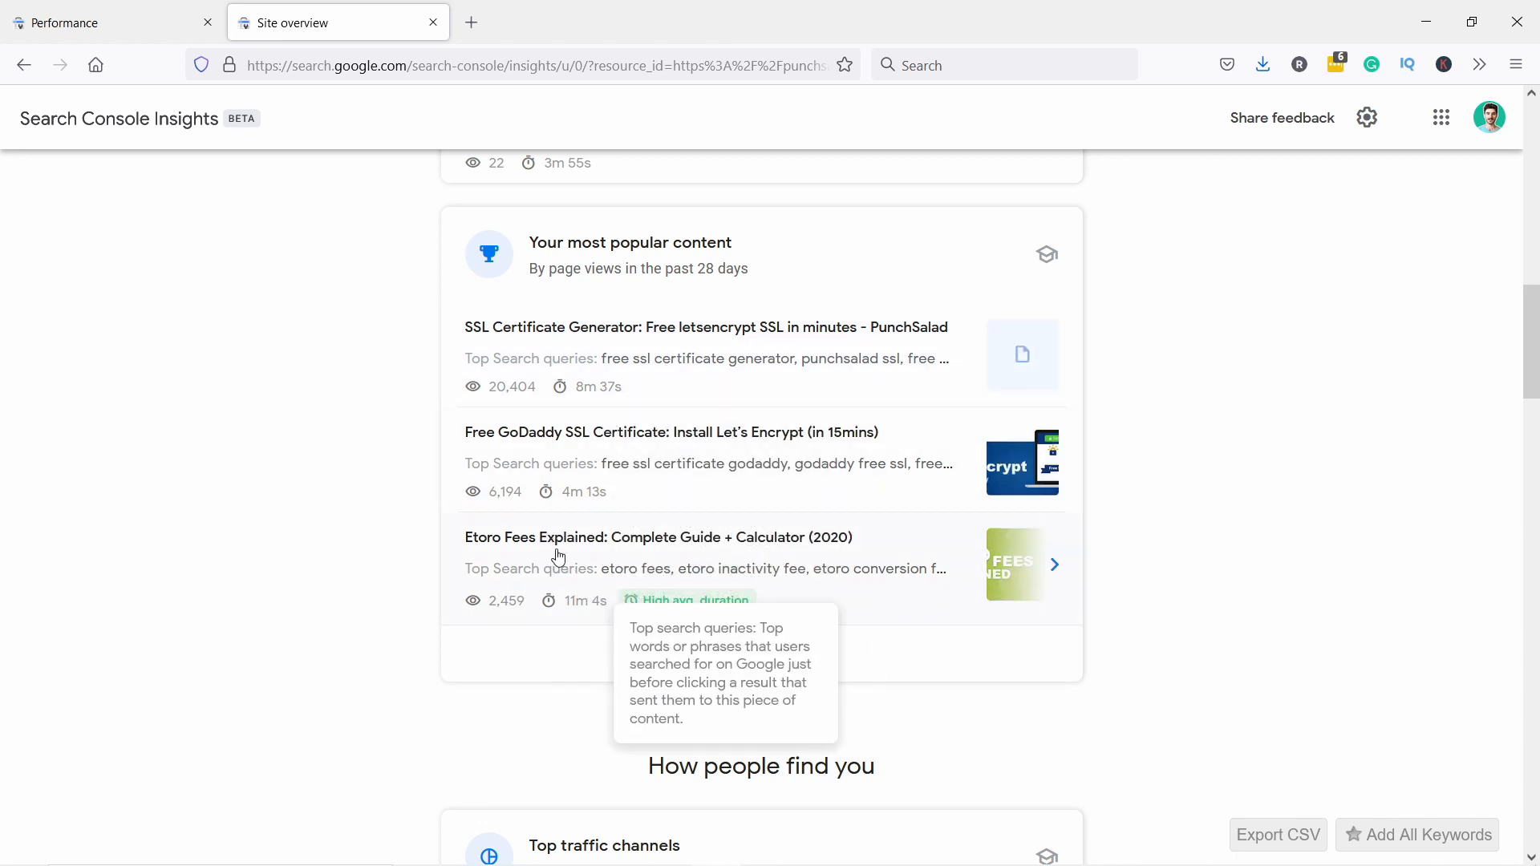
click(813, 663)
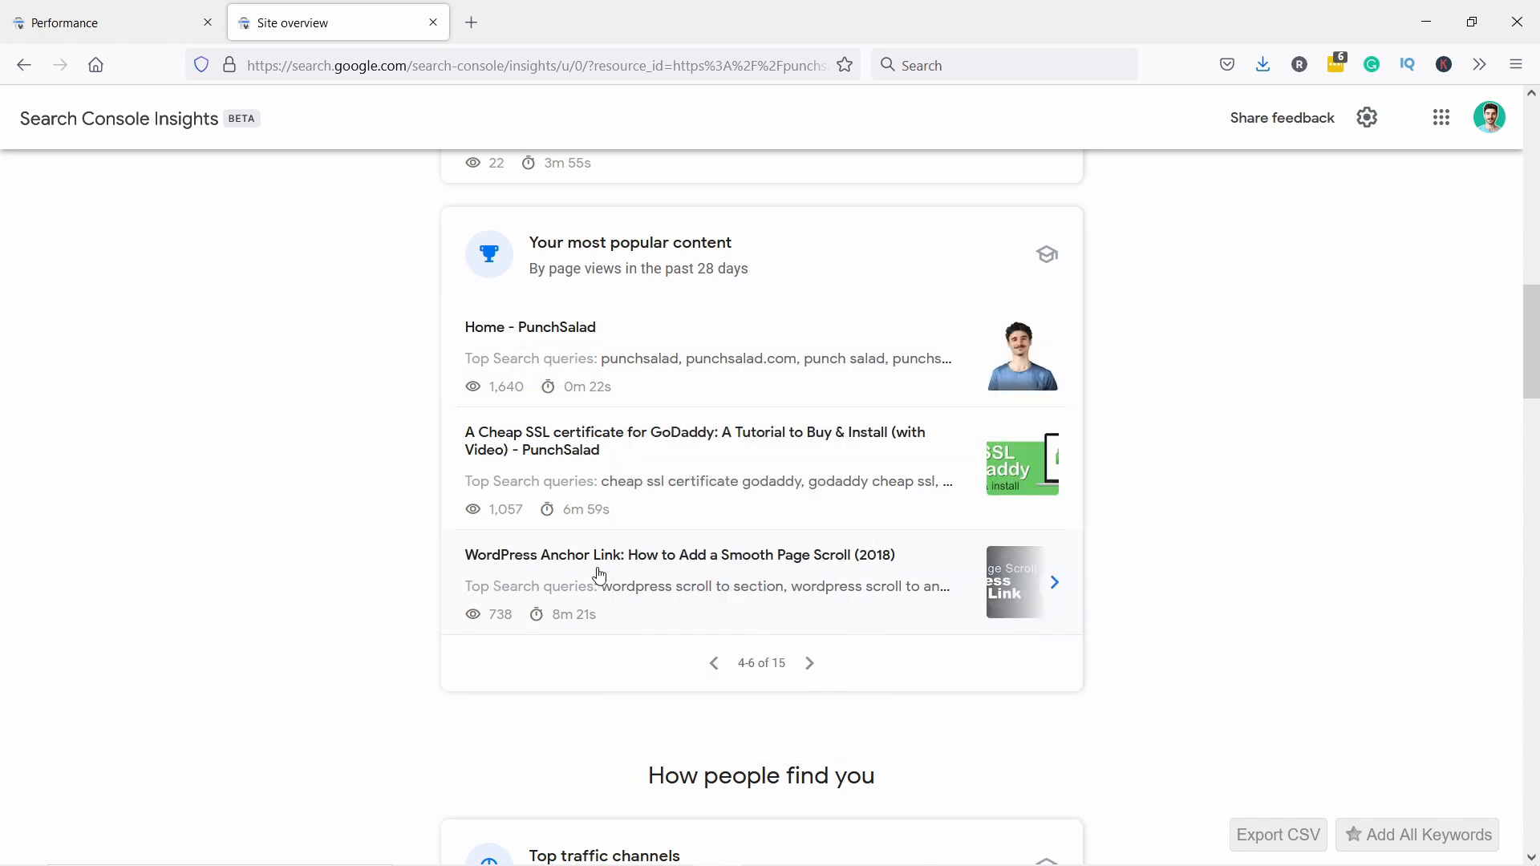
Step: Open the WordPress Anchor Link article's page overview and scroll through its insights
click(678, 580)
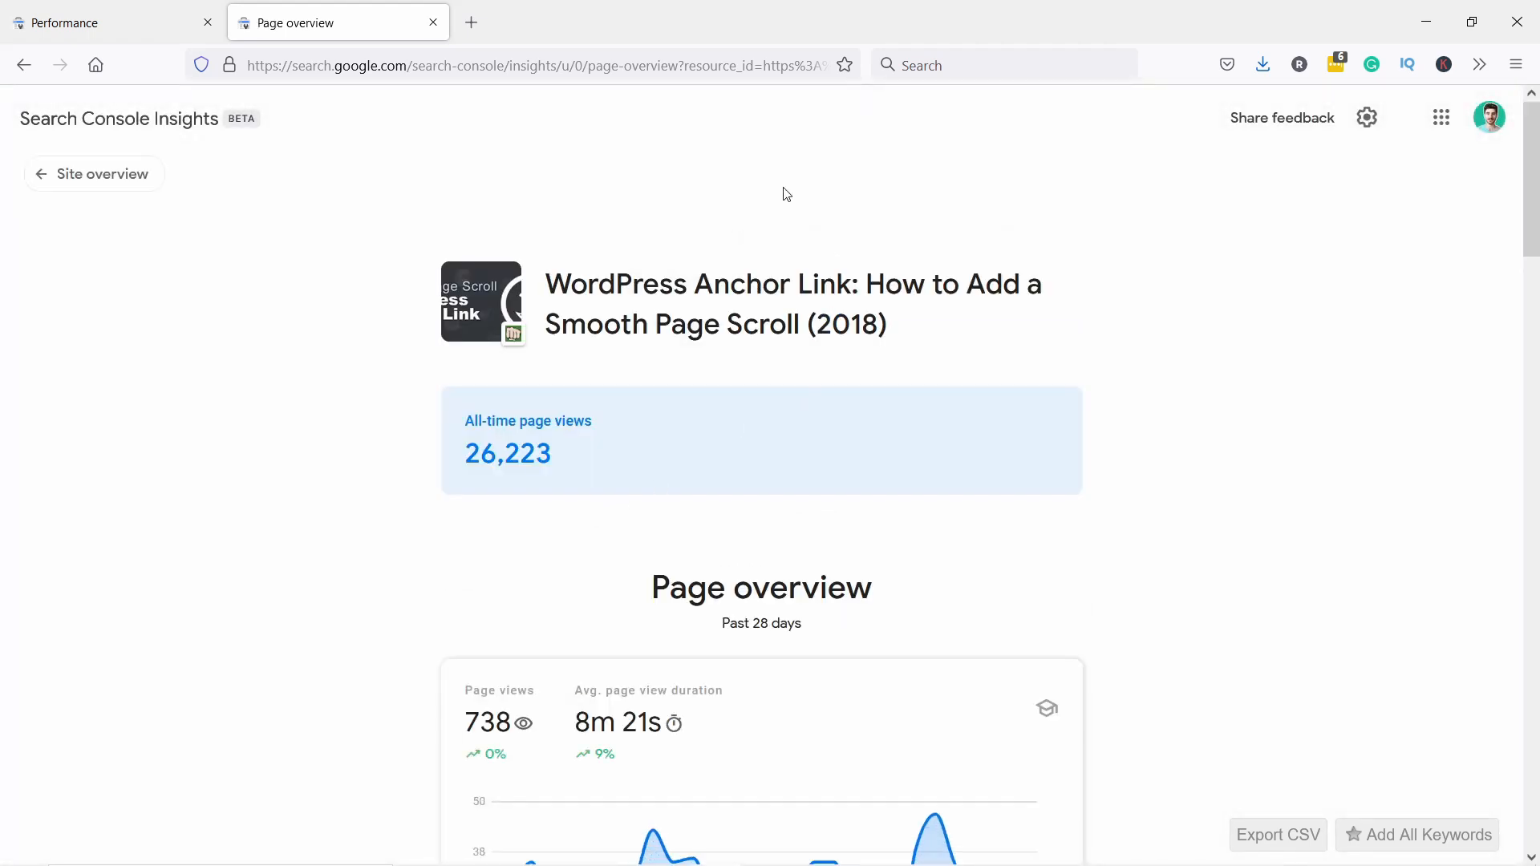
mouse_move(545, 258)
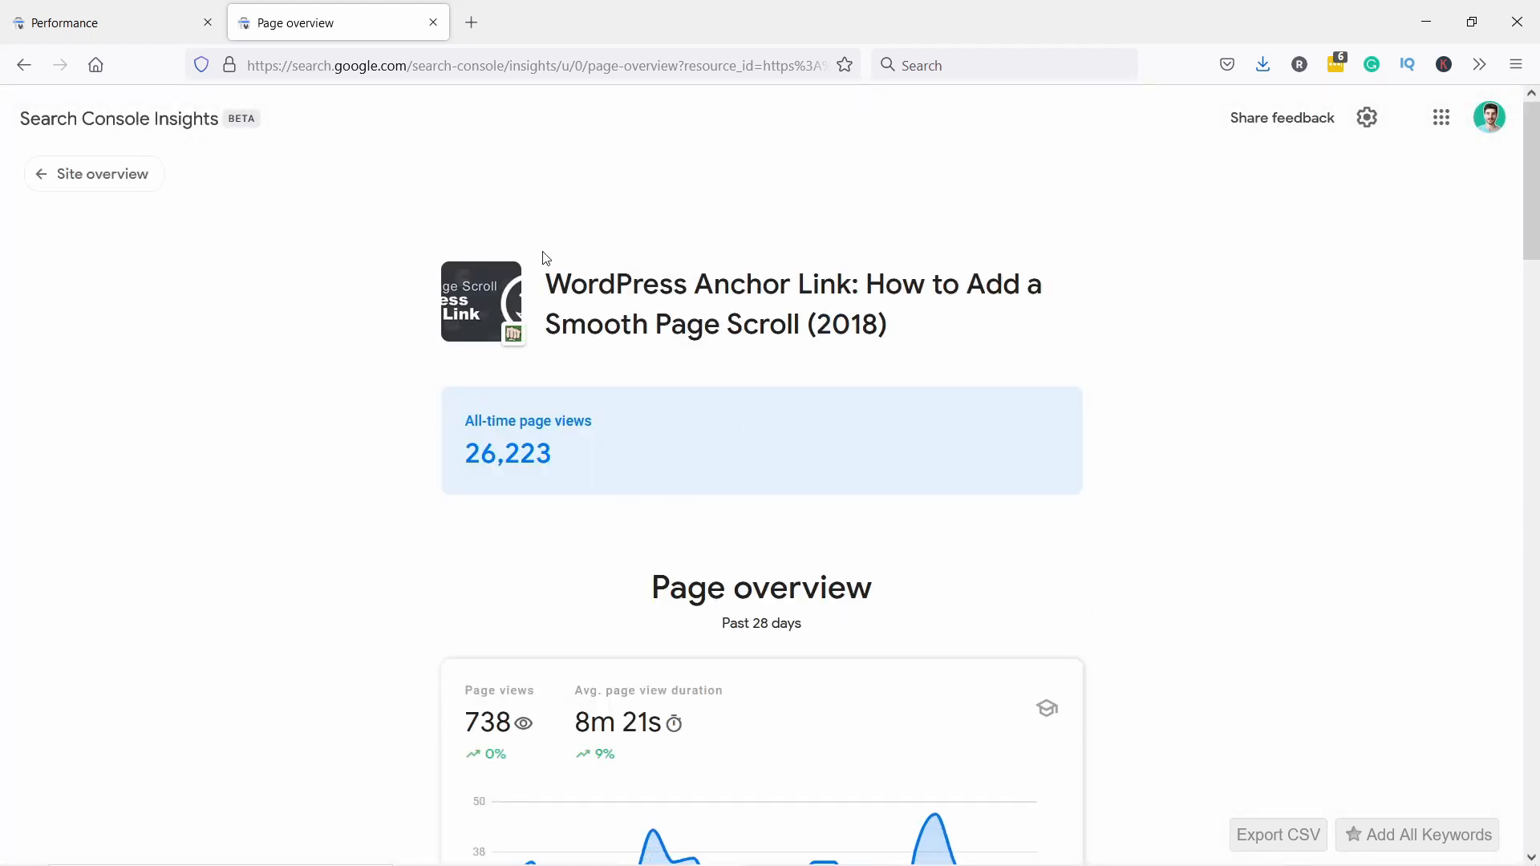
mouse_move(356, 337)
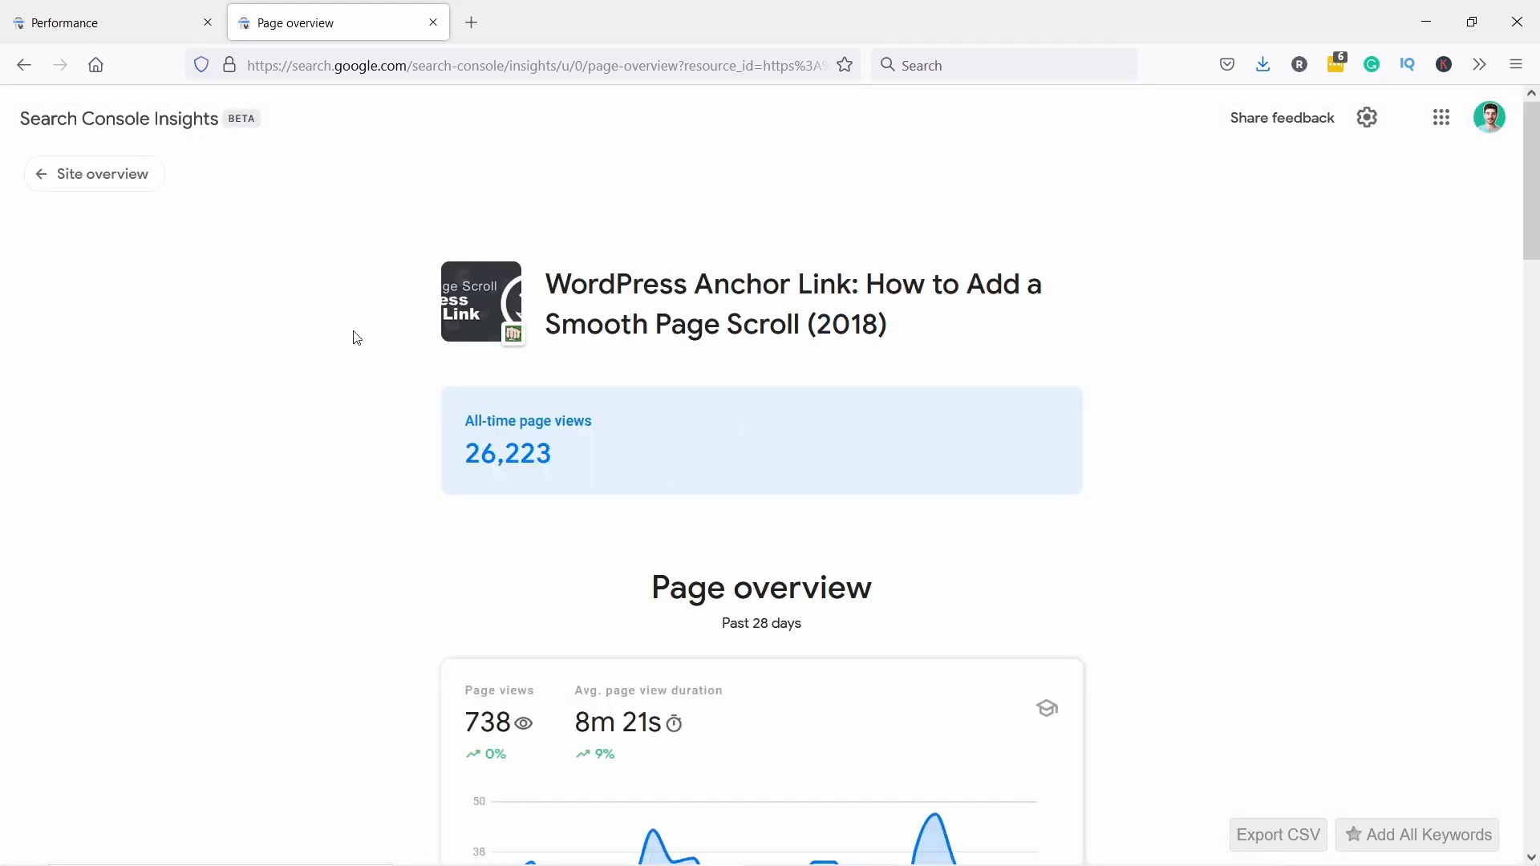
scroll(down, 3)
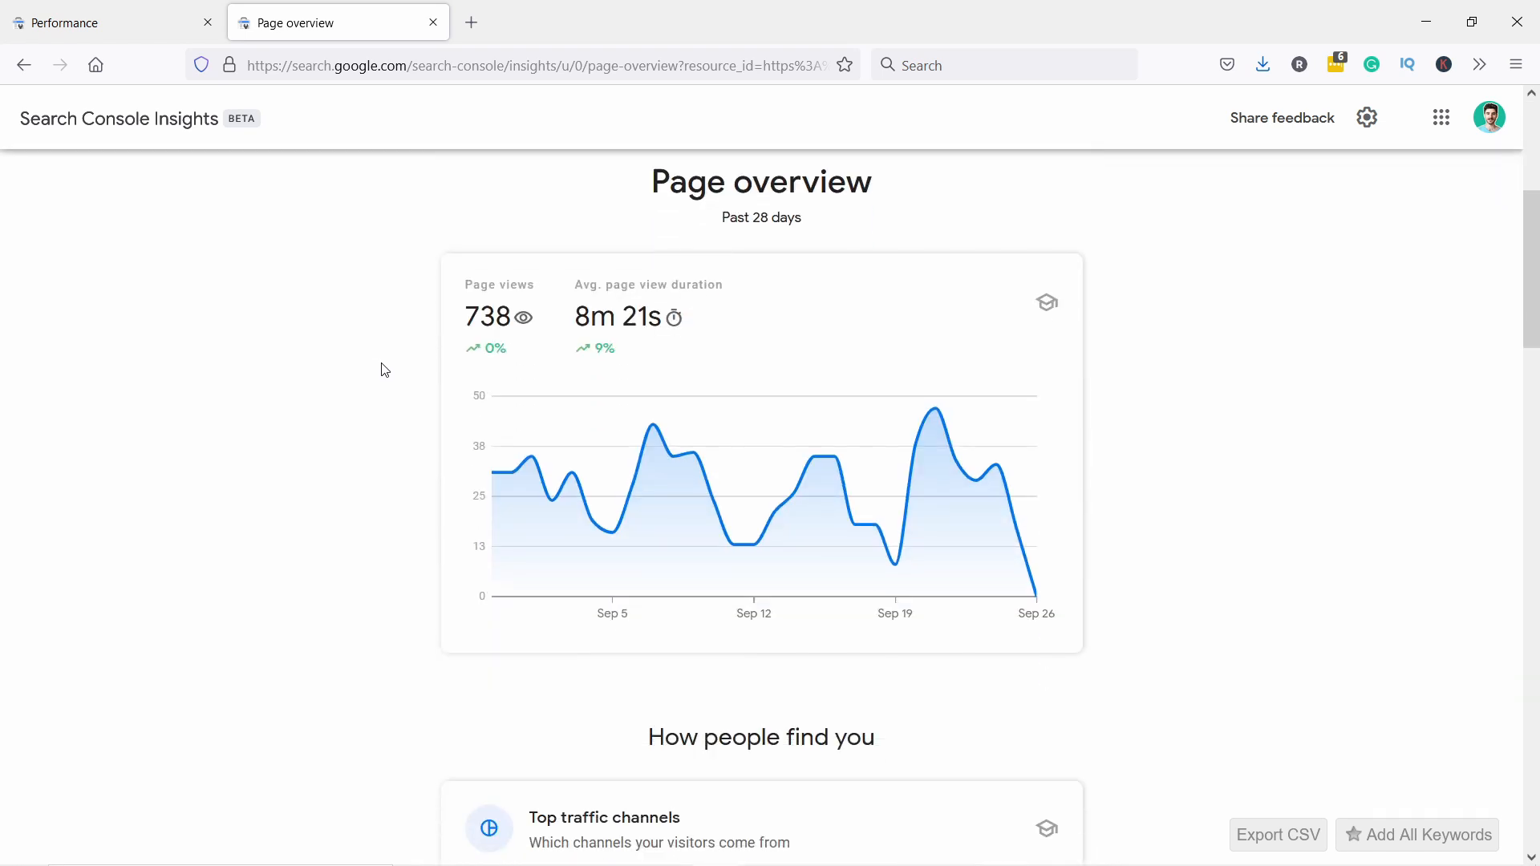
scroll(down, 3)
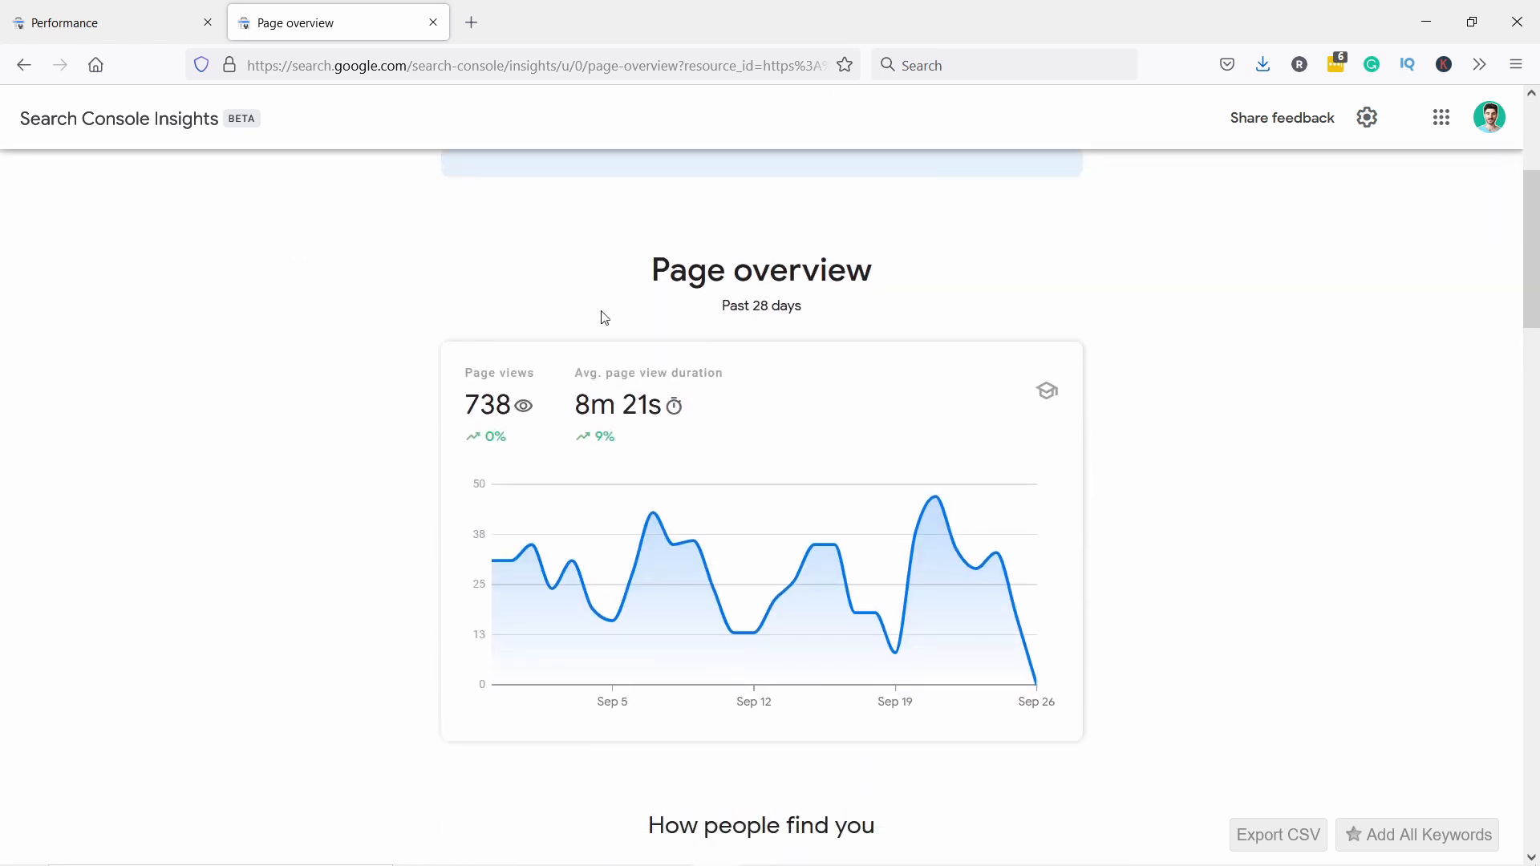
scroll(down, 3)
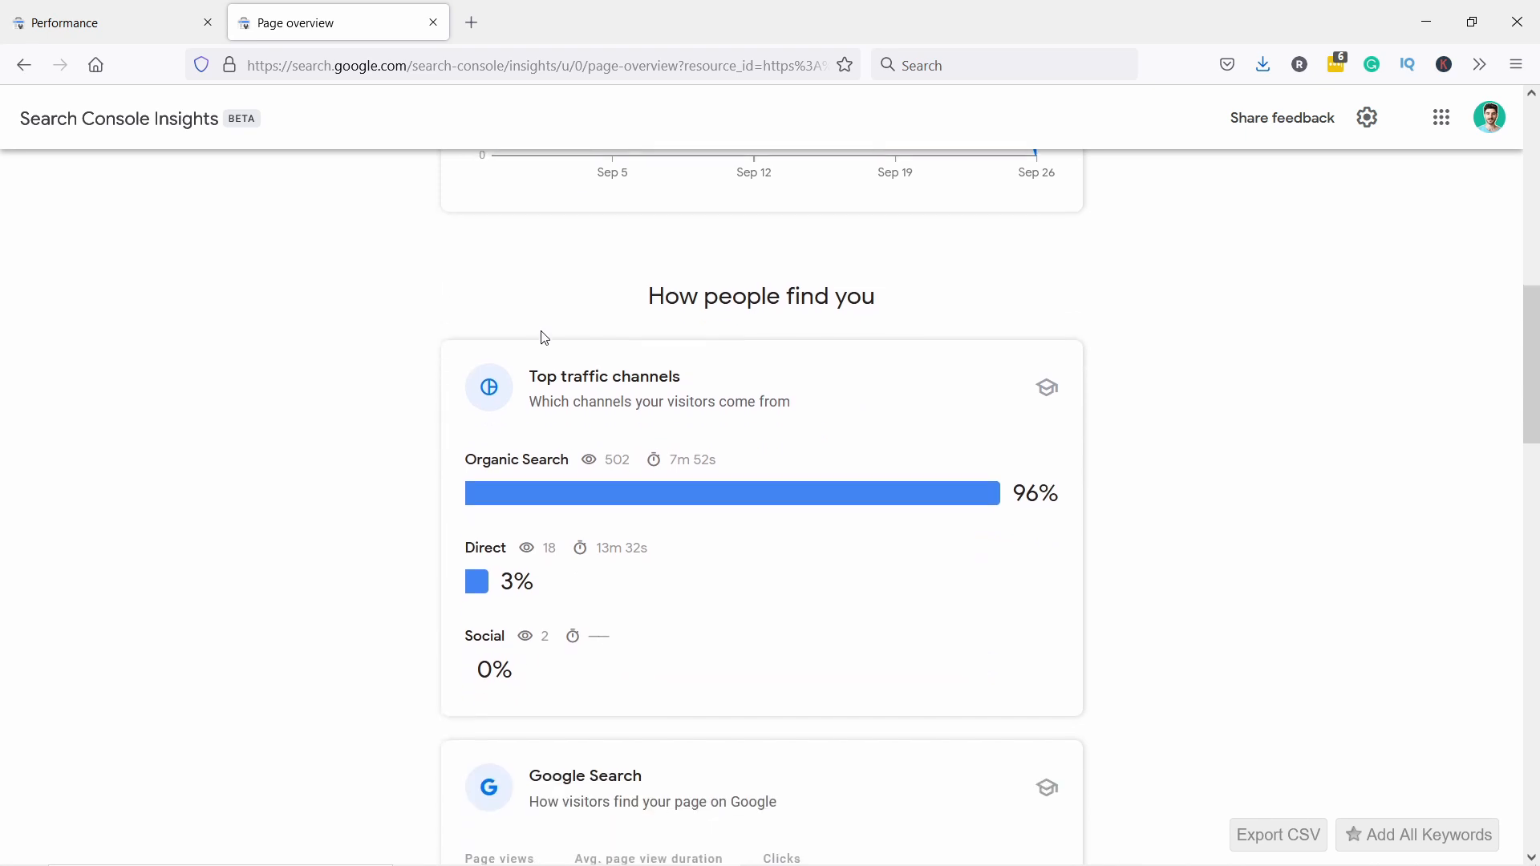
mouse_move(633, 340)
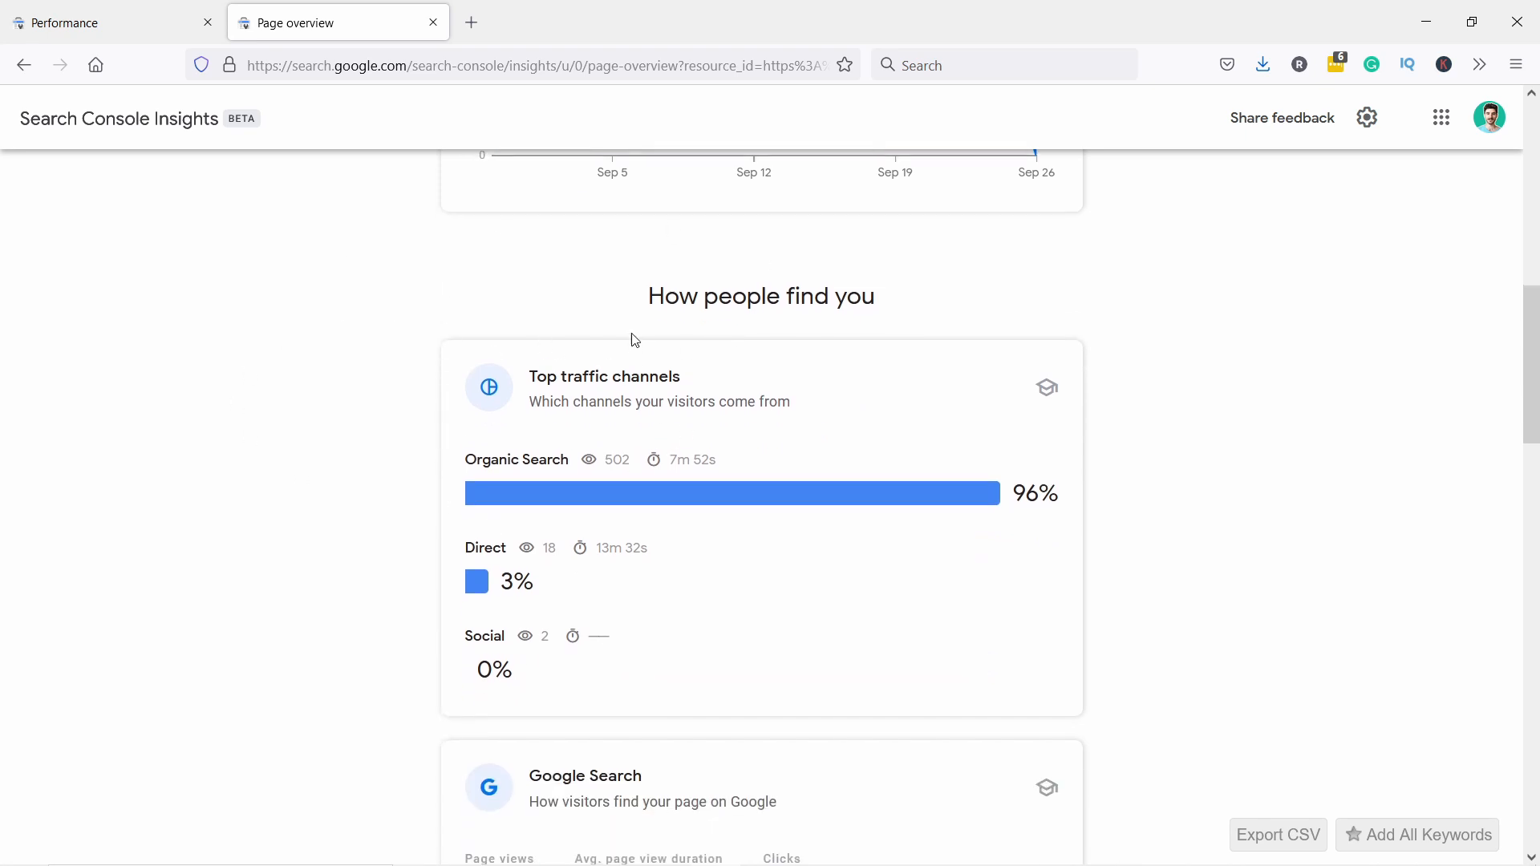
scroll(down, 3)
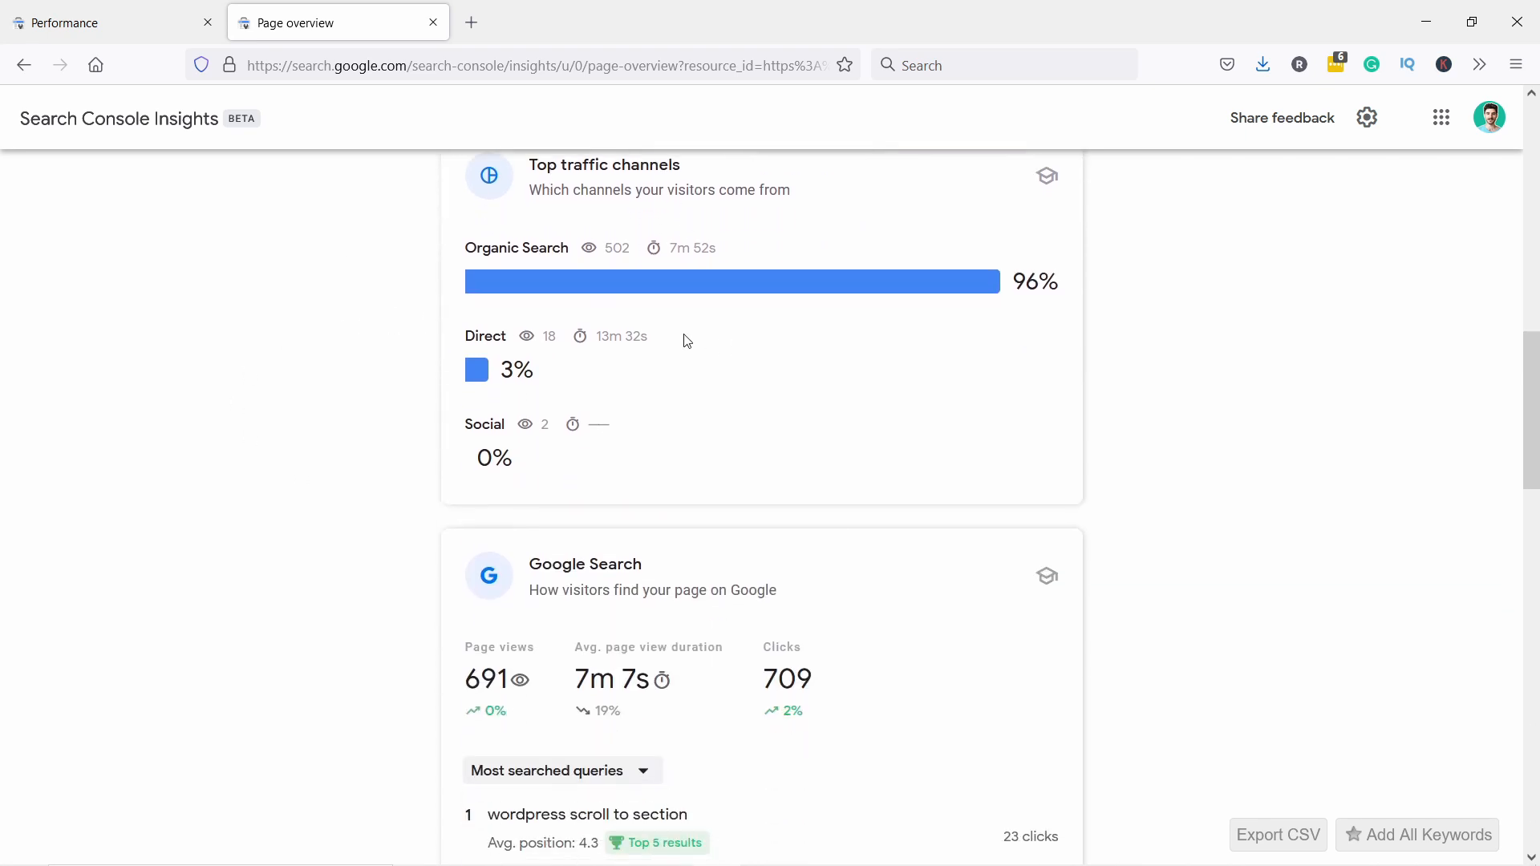
scroll(down, 3)
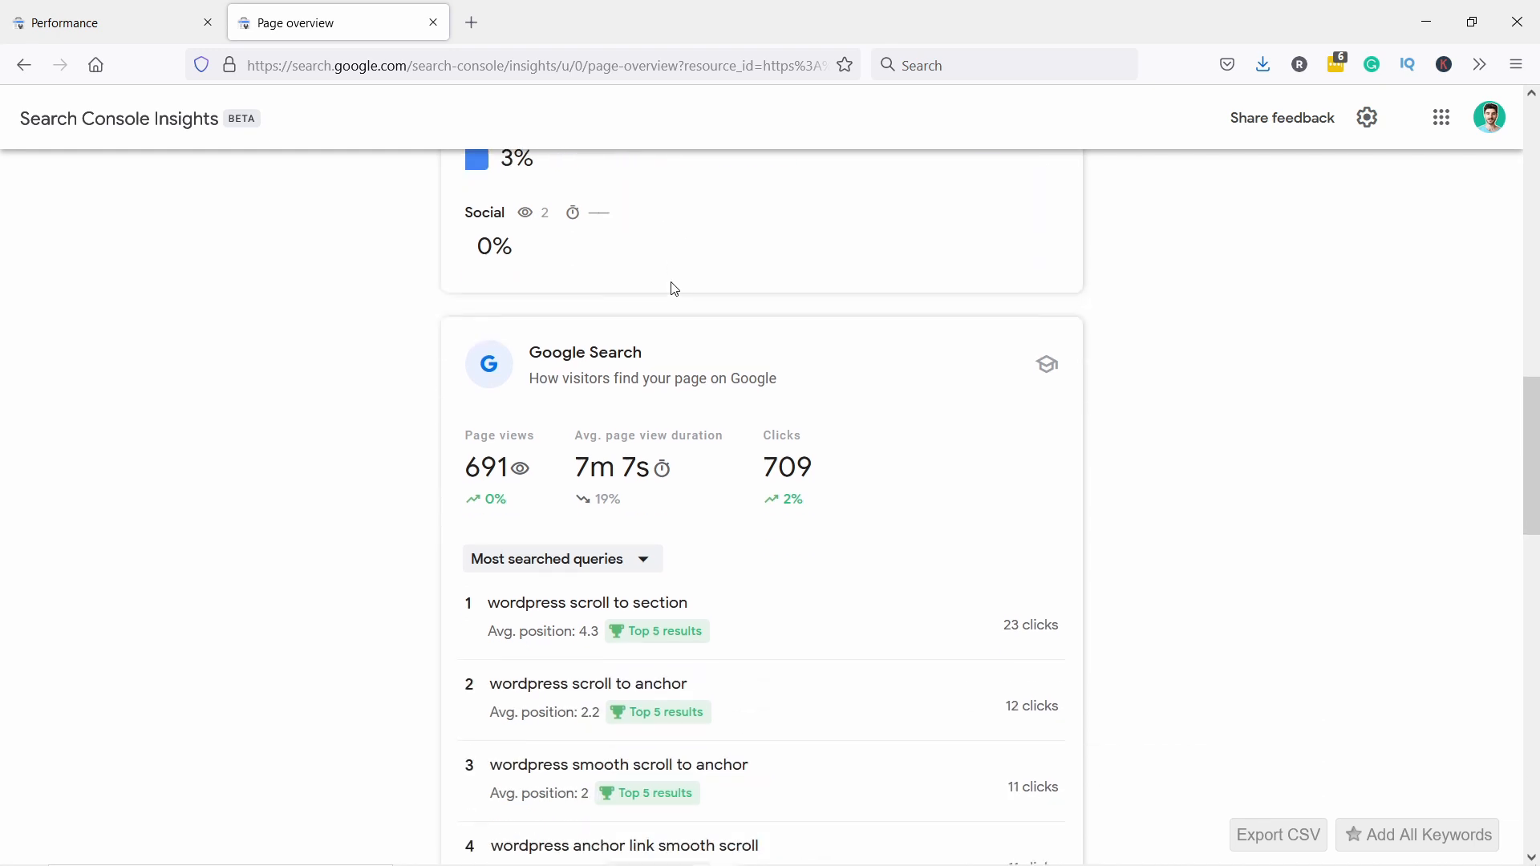
scroll(down, 3)
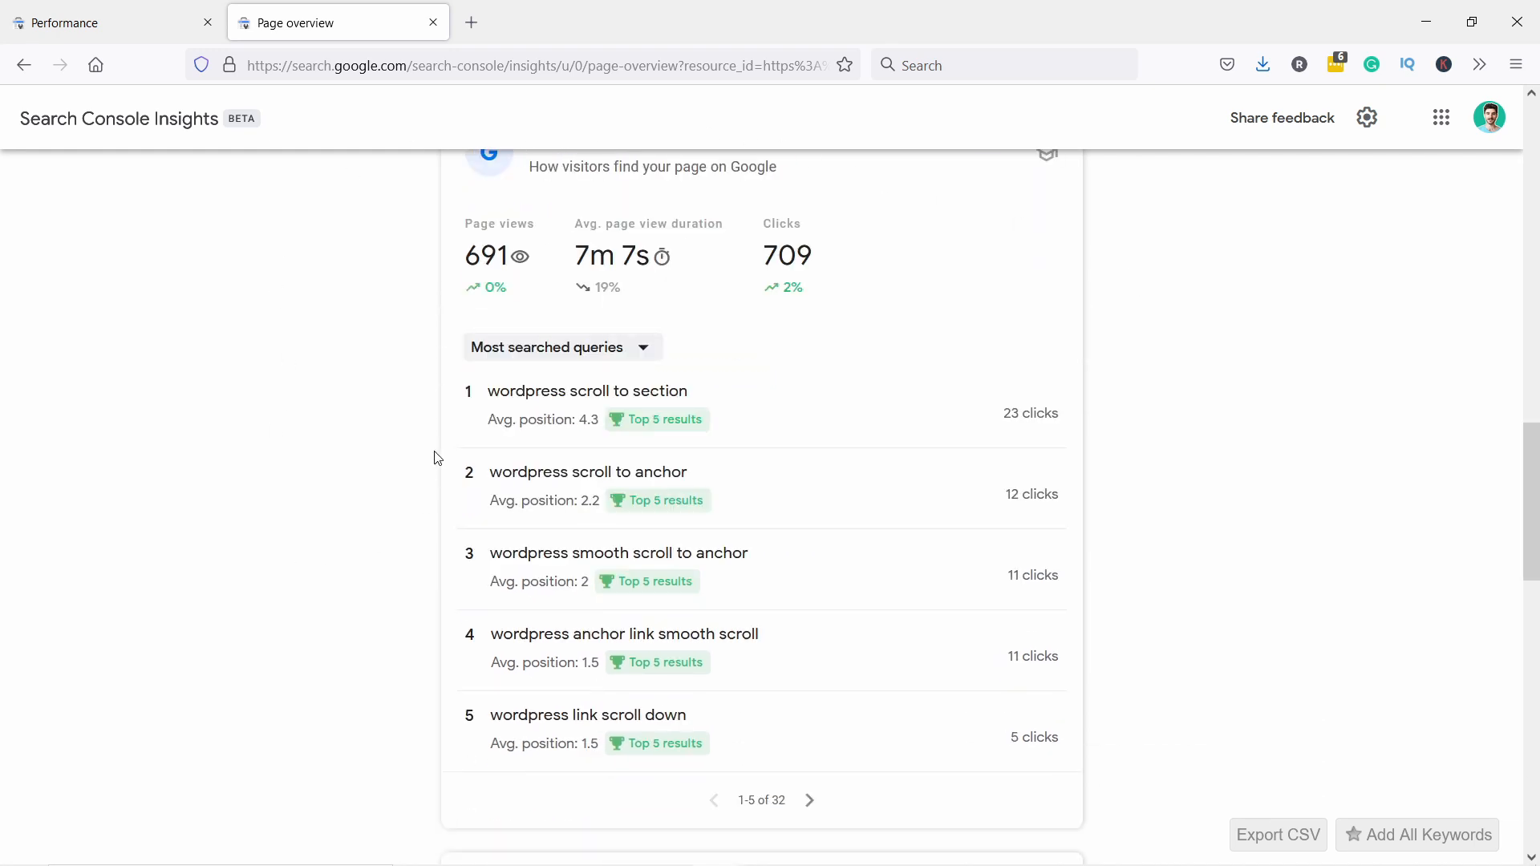
mouse_move(530, 411)
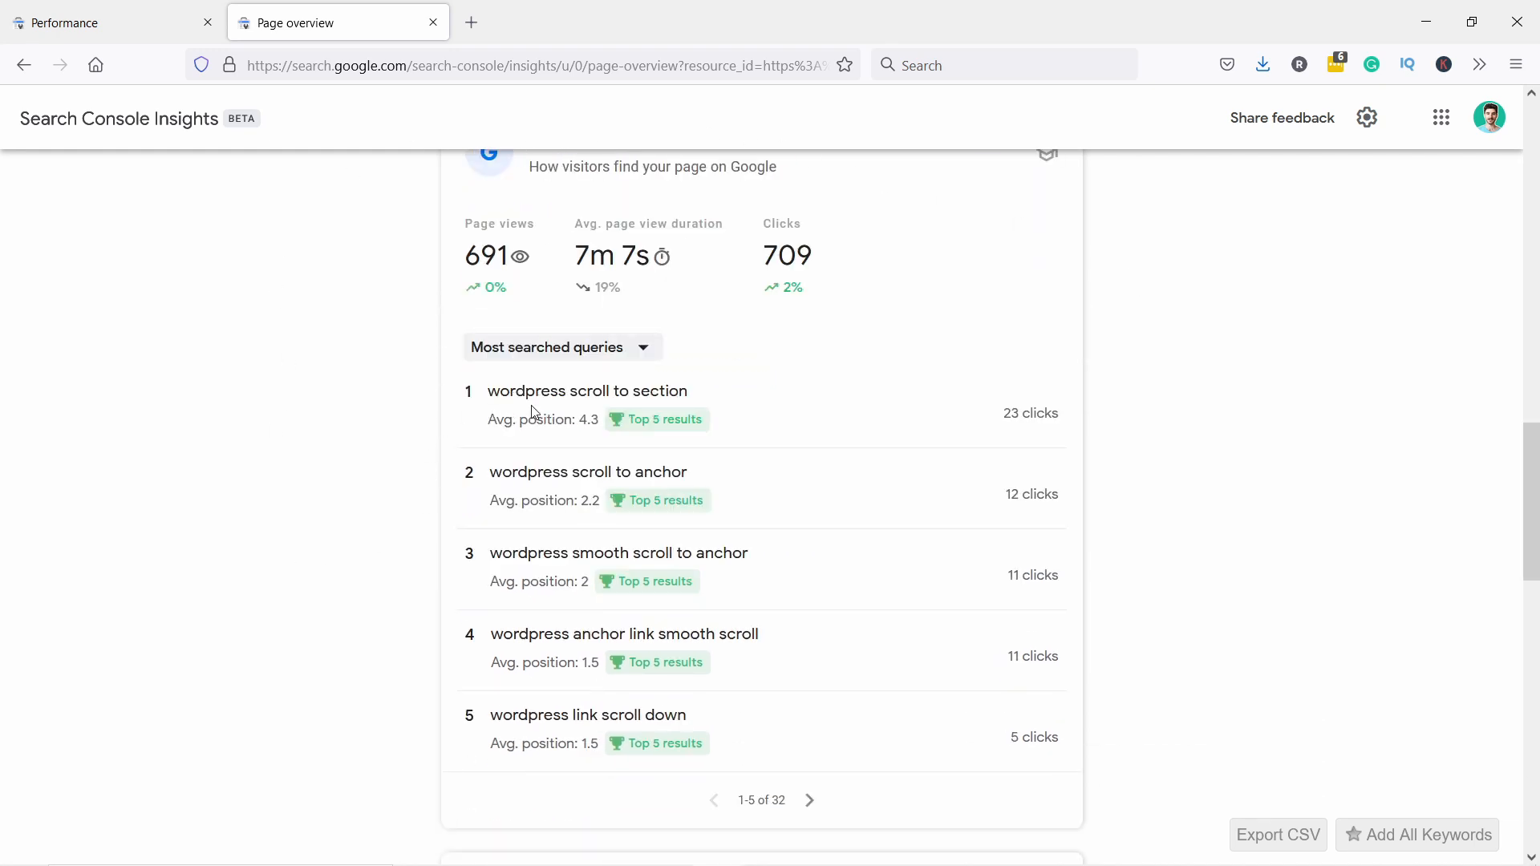
mouse_move(1049, 458)
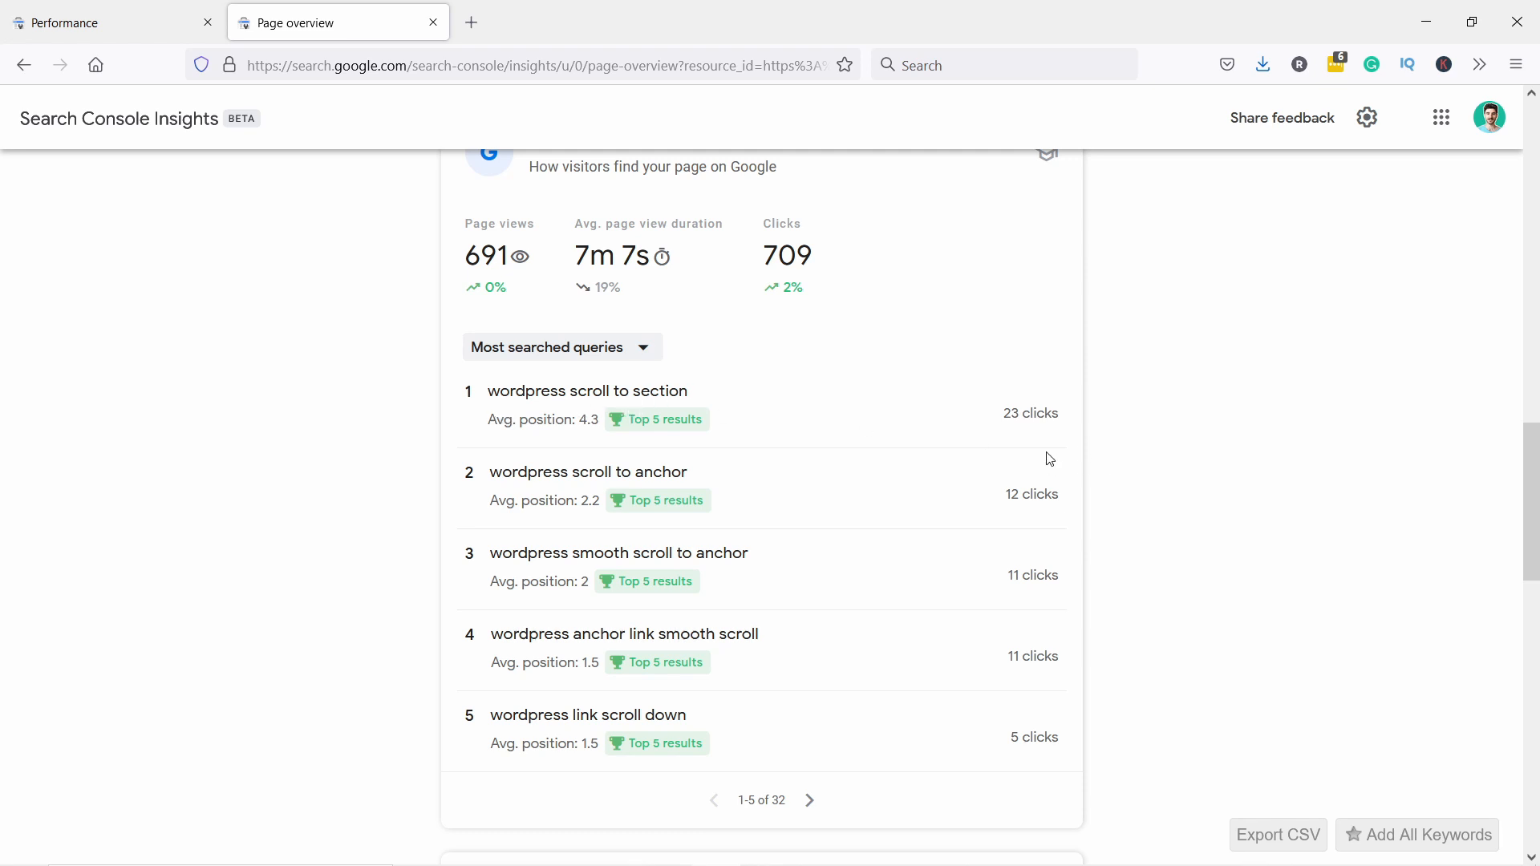
mouse_move(622, 419)
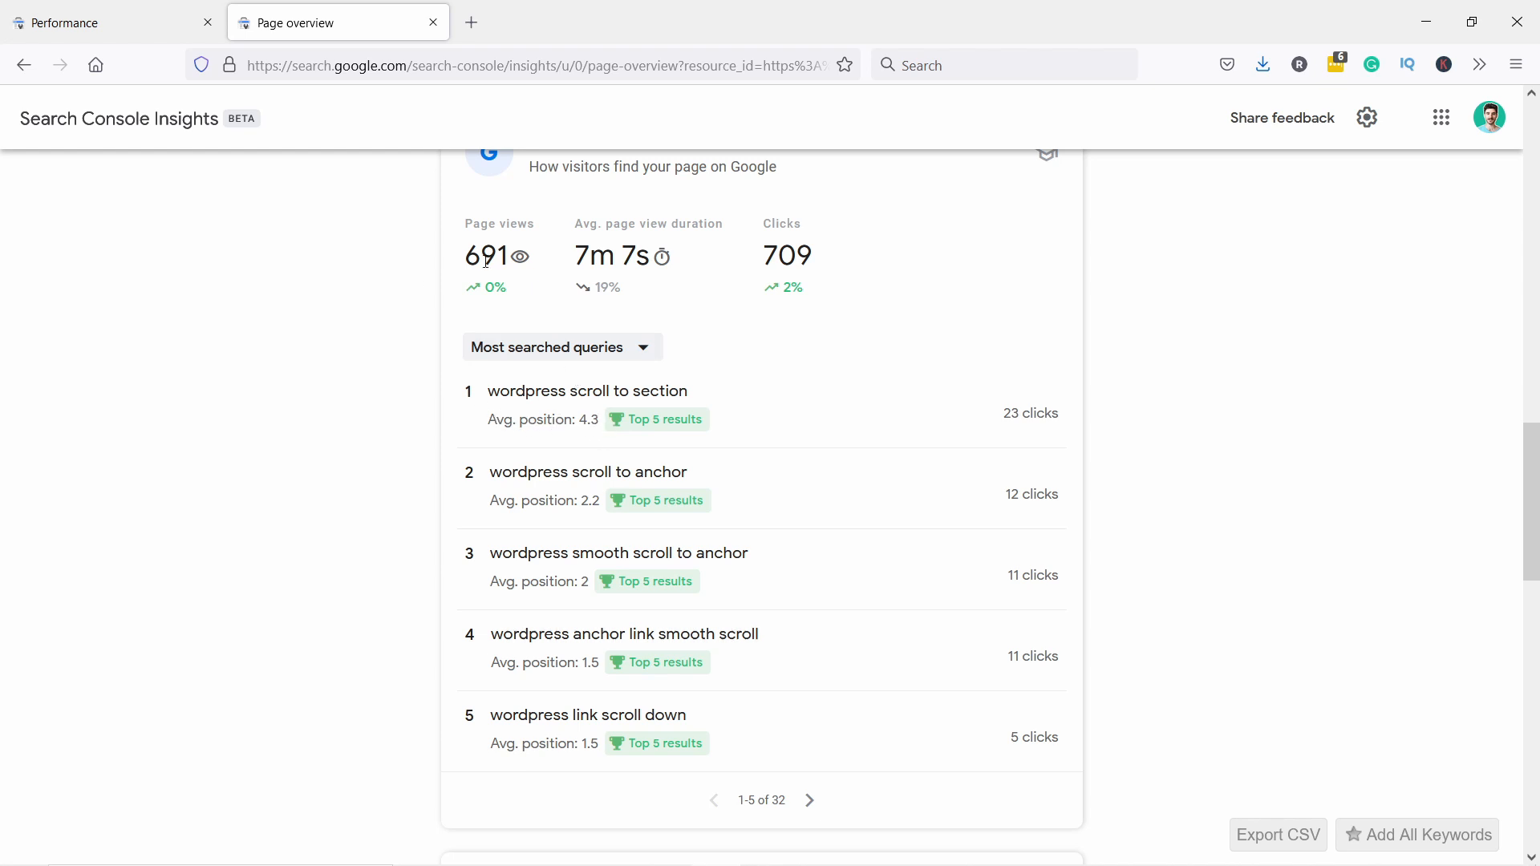
Step: Show the next five most searched queries and scroll to the referring links and social media cards
scroll(down, 3)
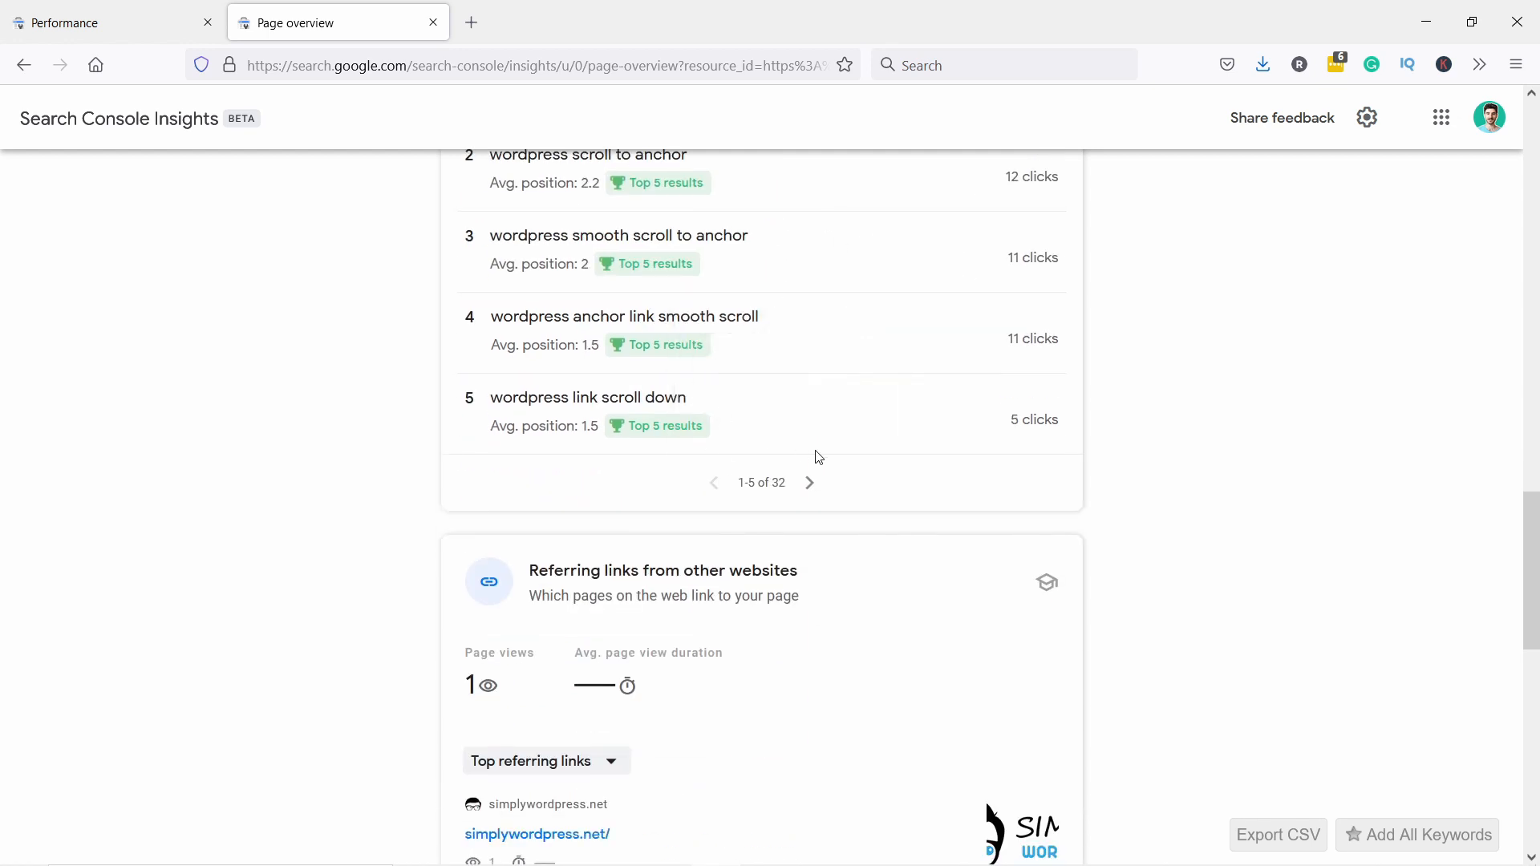
click(809, 482)
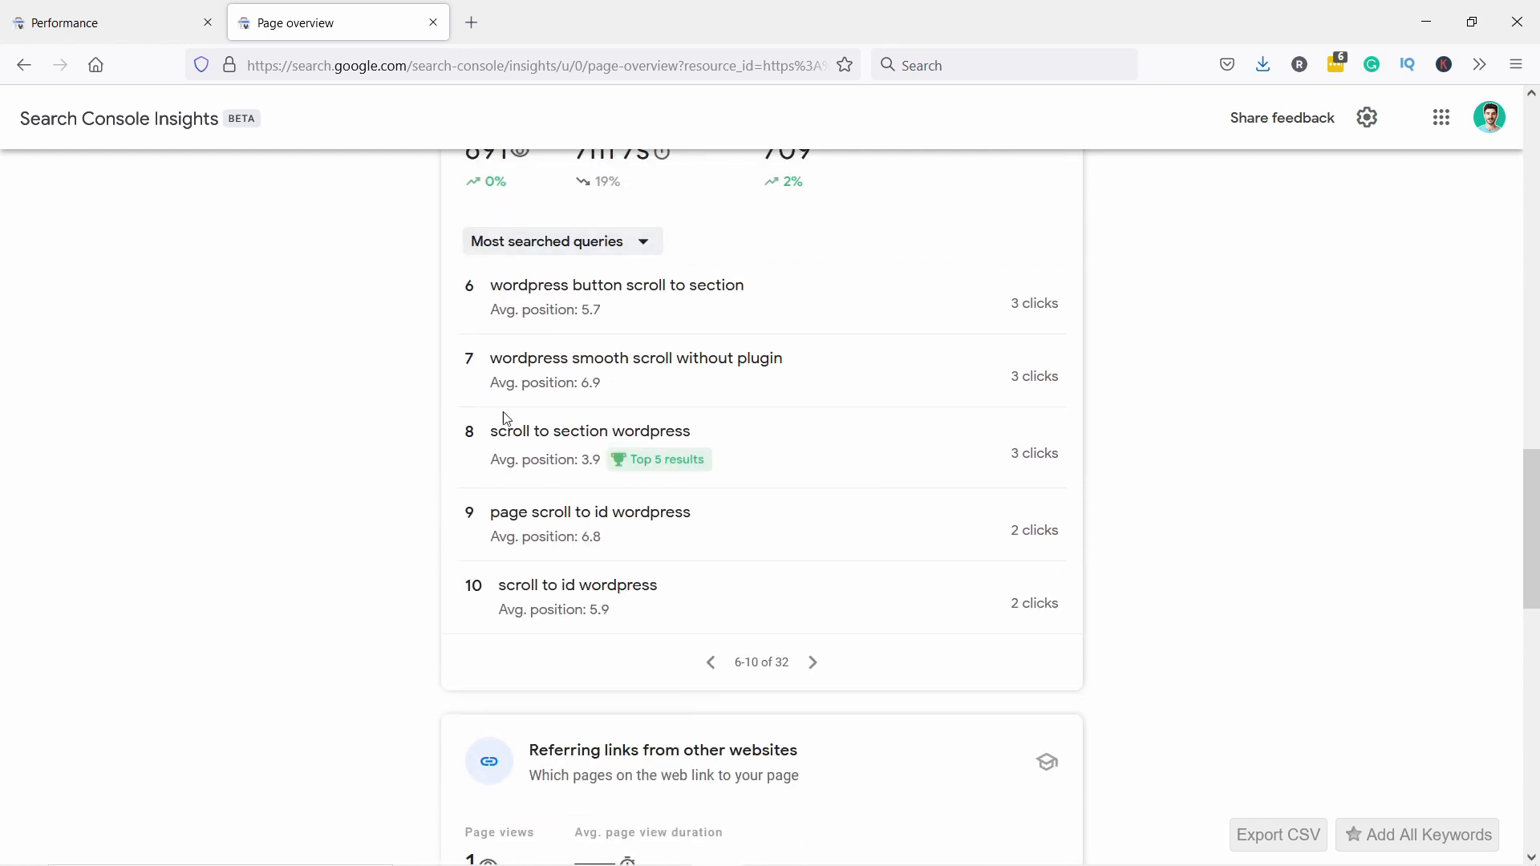
mouse_move(592, 315)
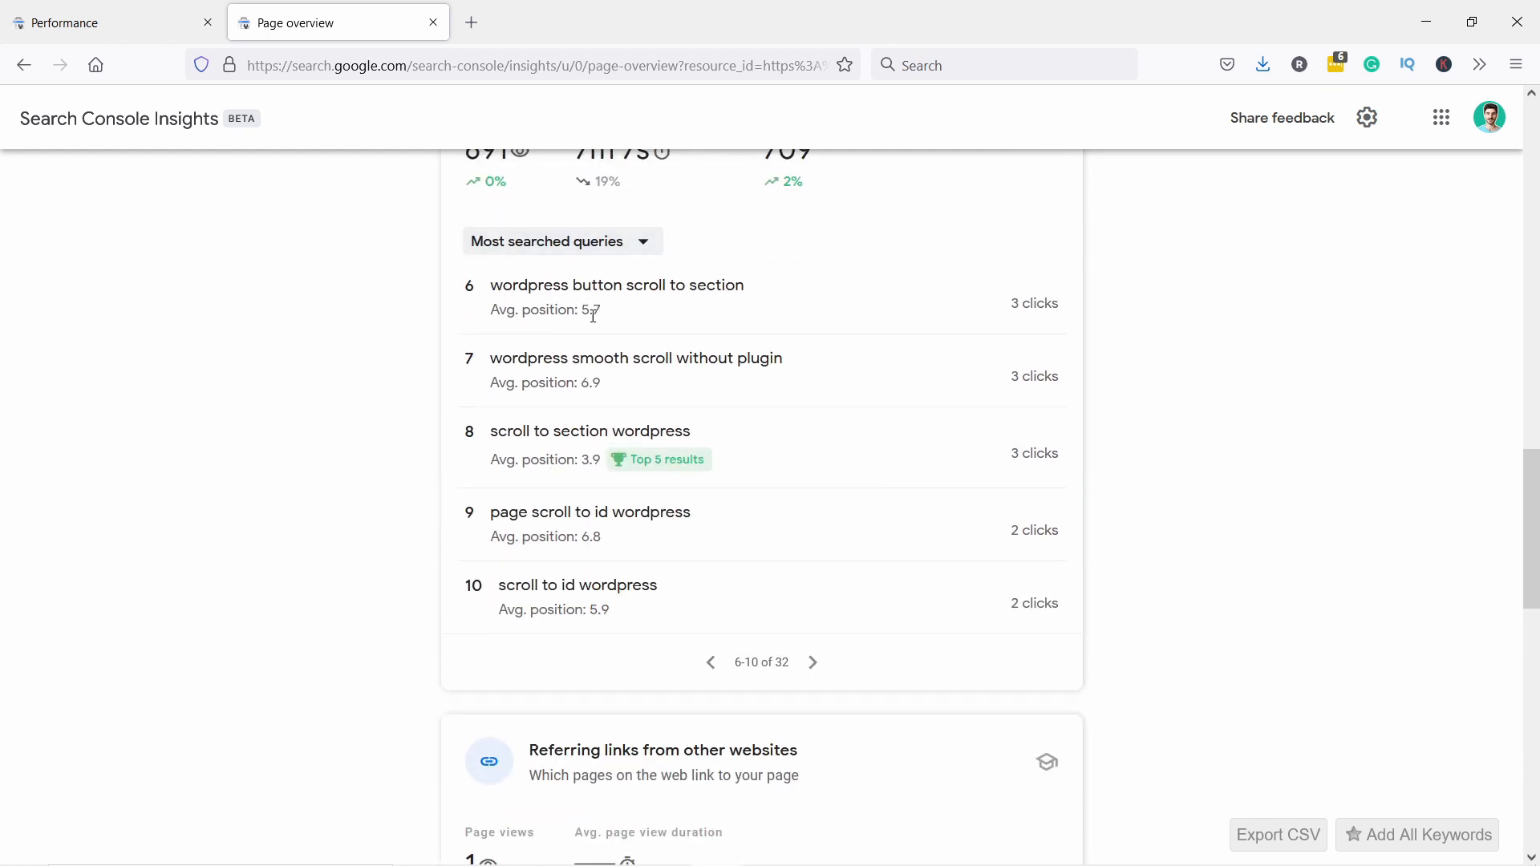
scroll(down, 3)
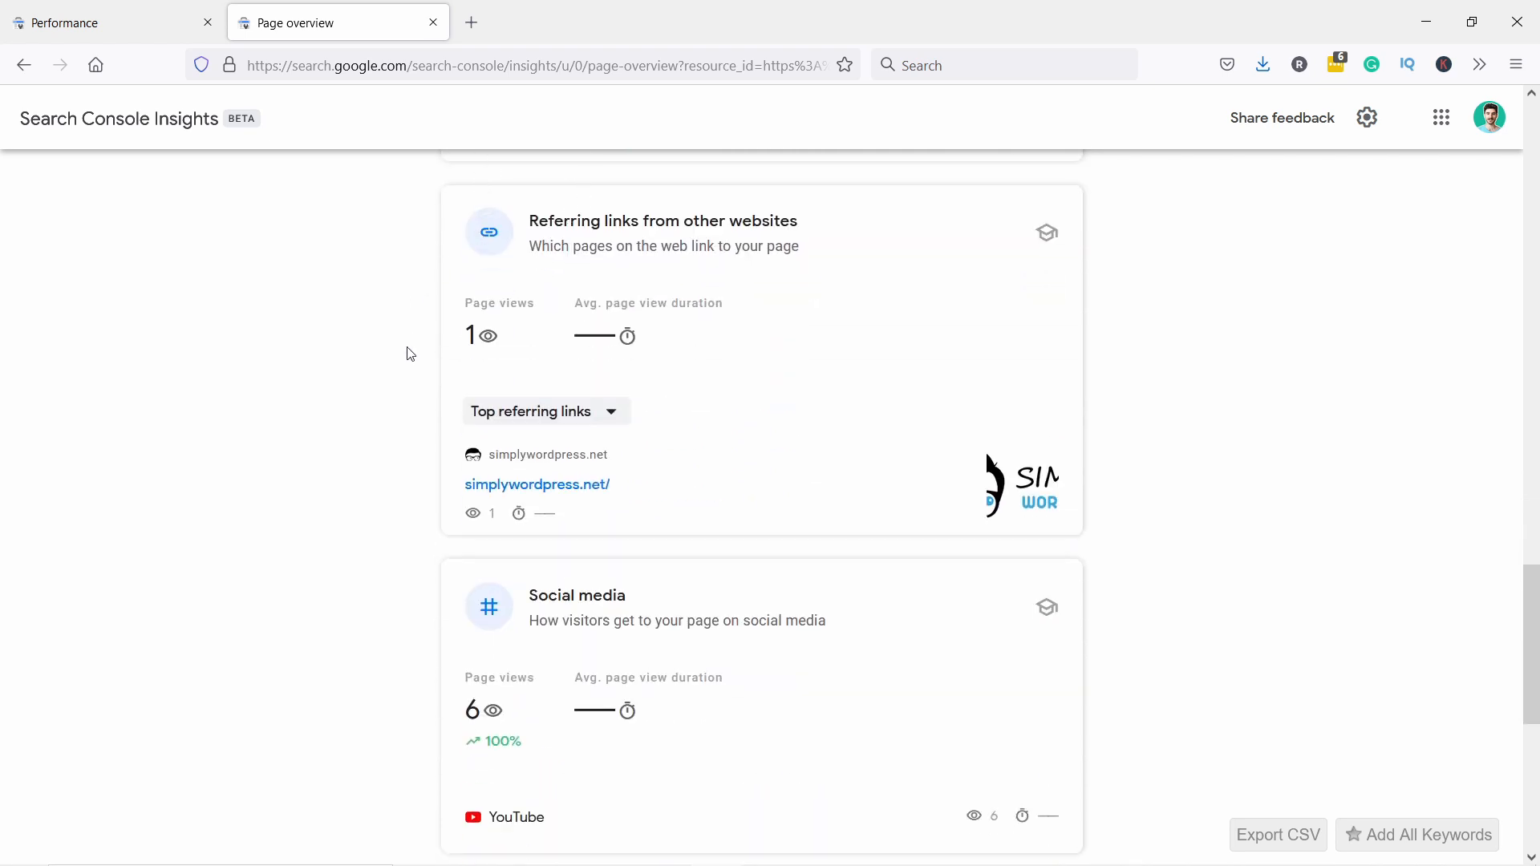
mouse_move(391, 336)
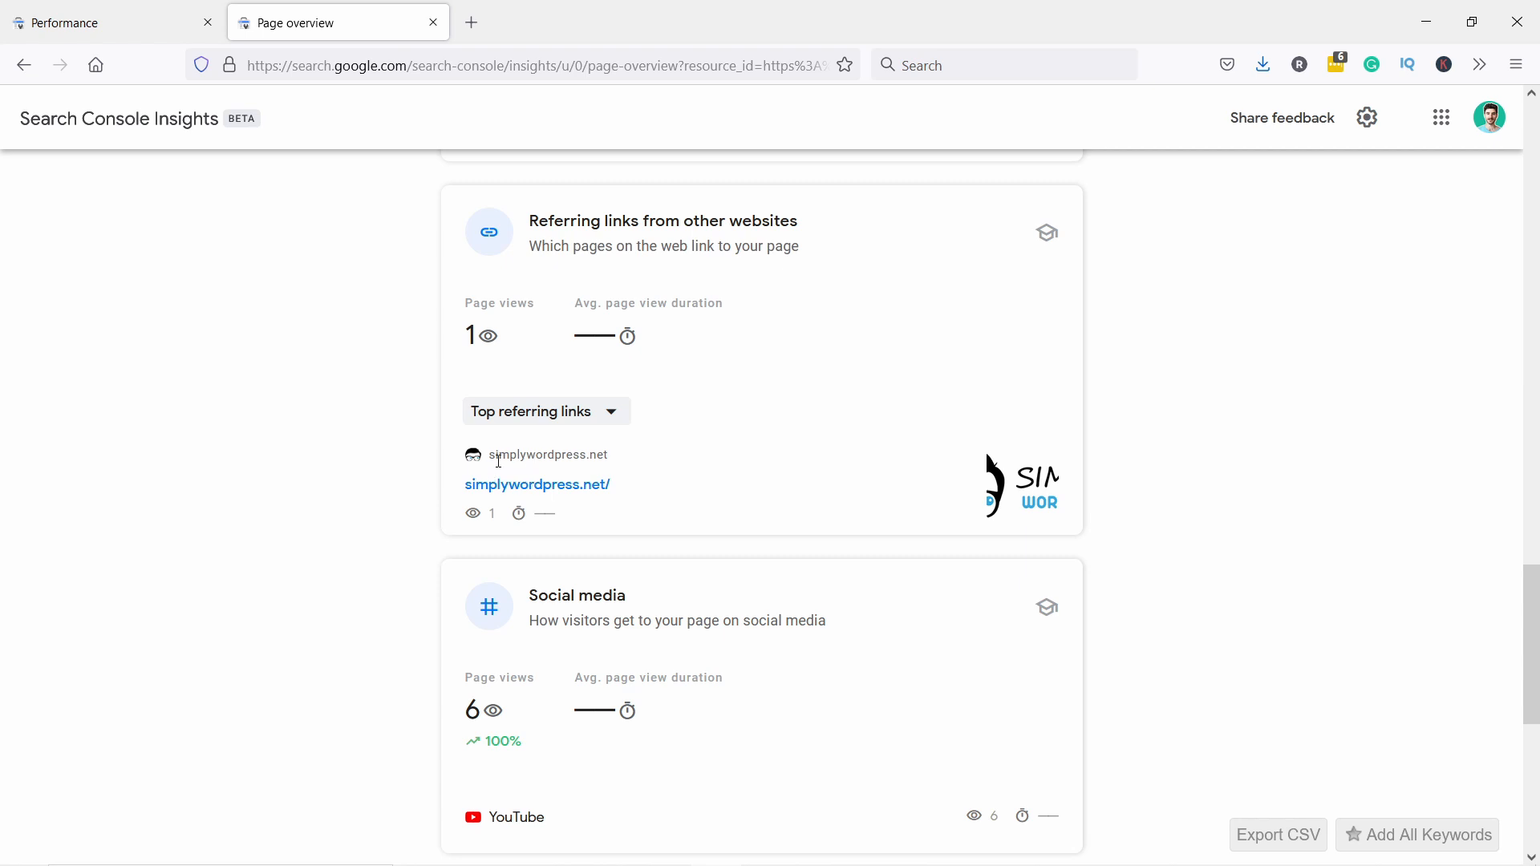
scroll(down, 3)
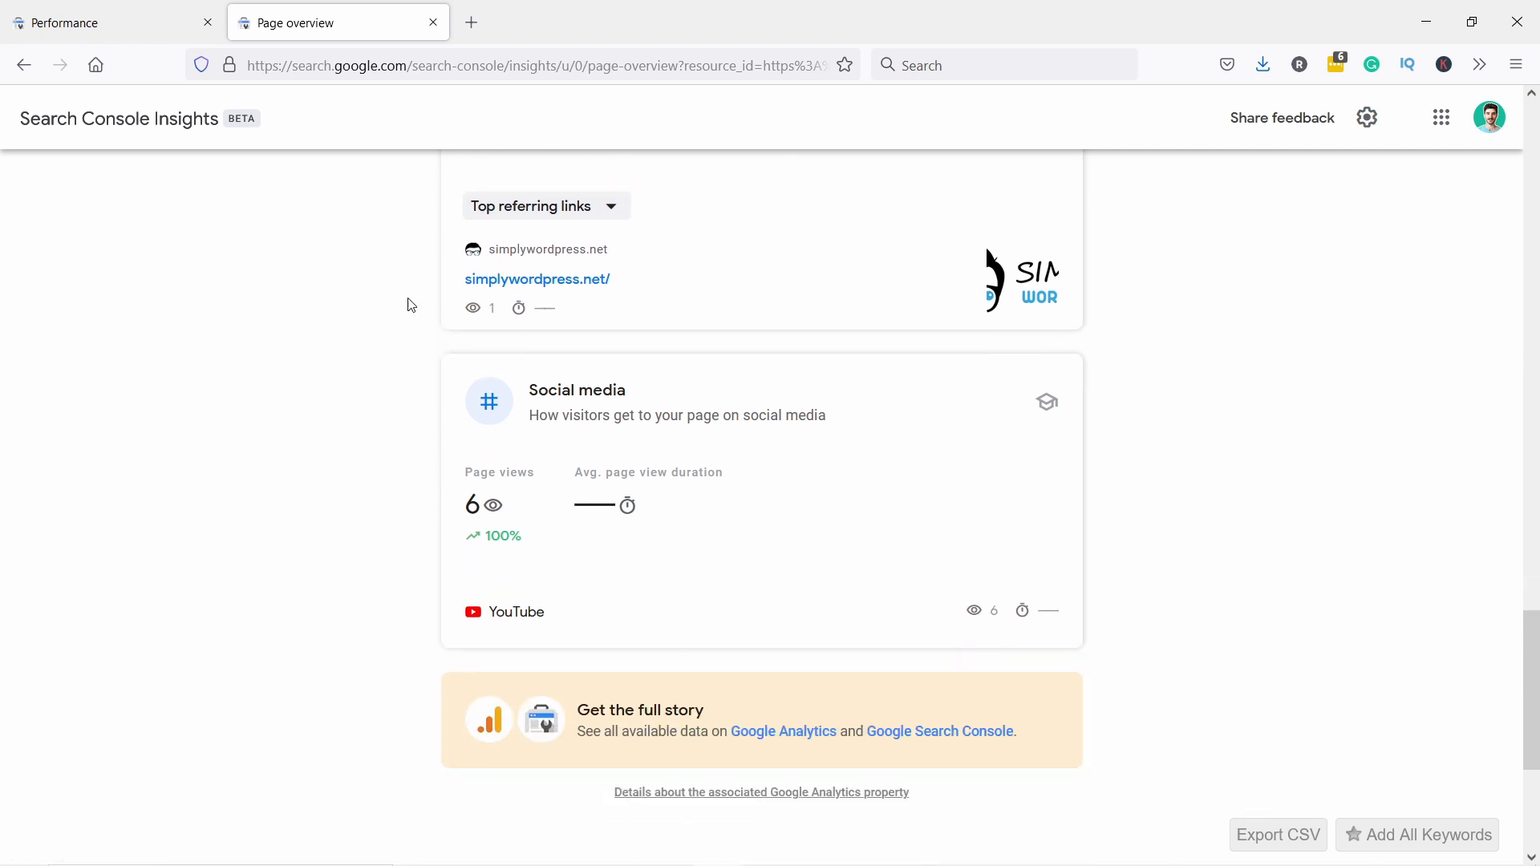
scroll(up, 3)
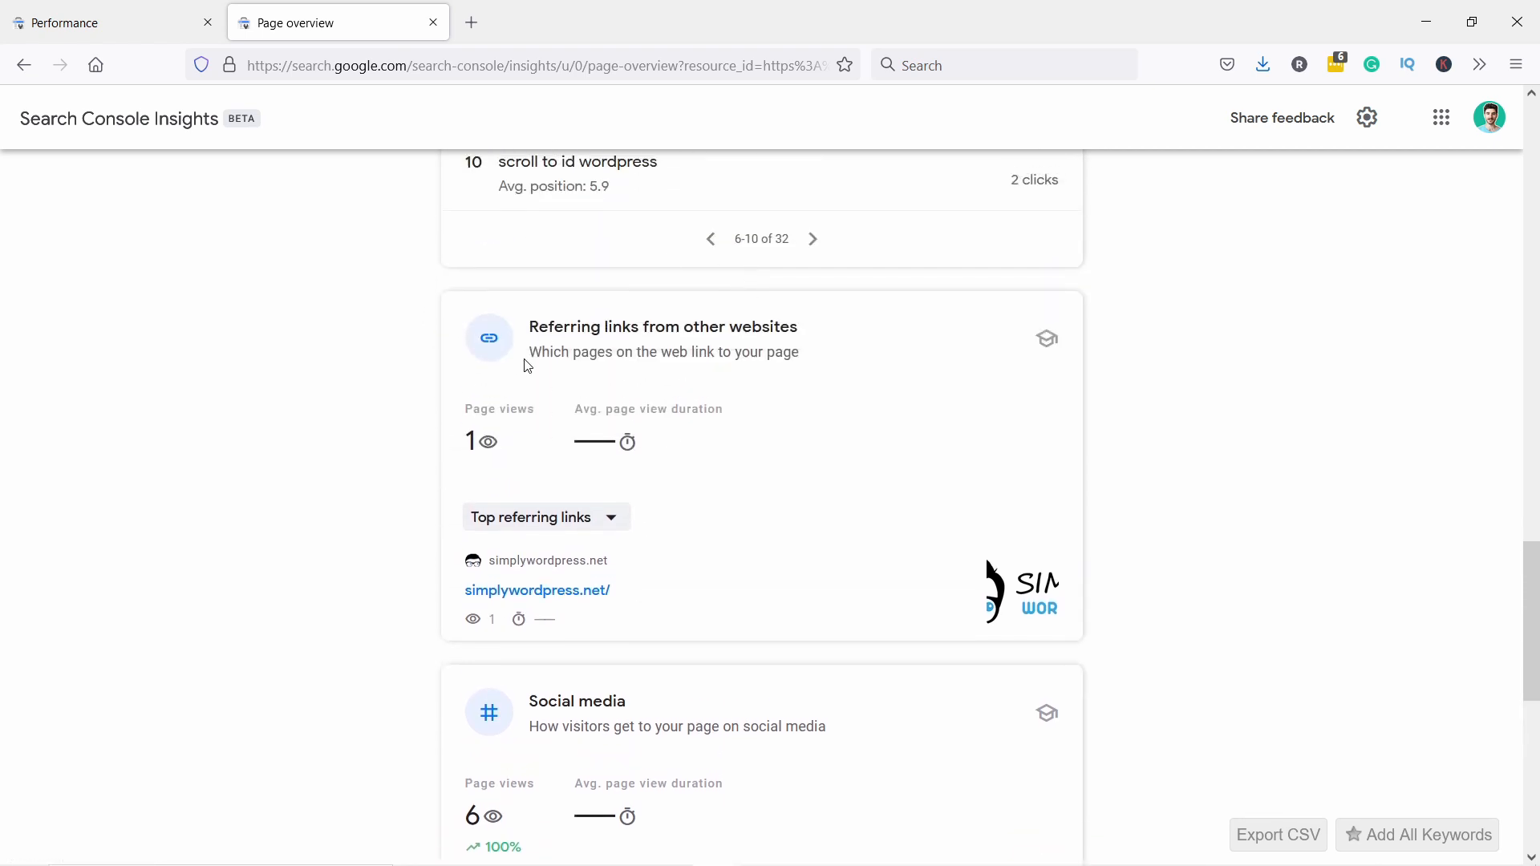
mouse_move(337, 432)
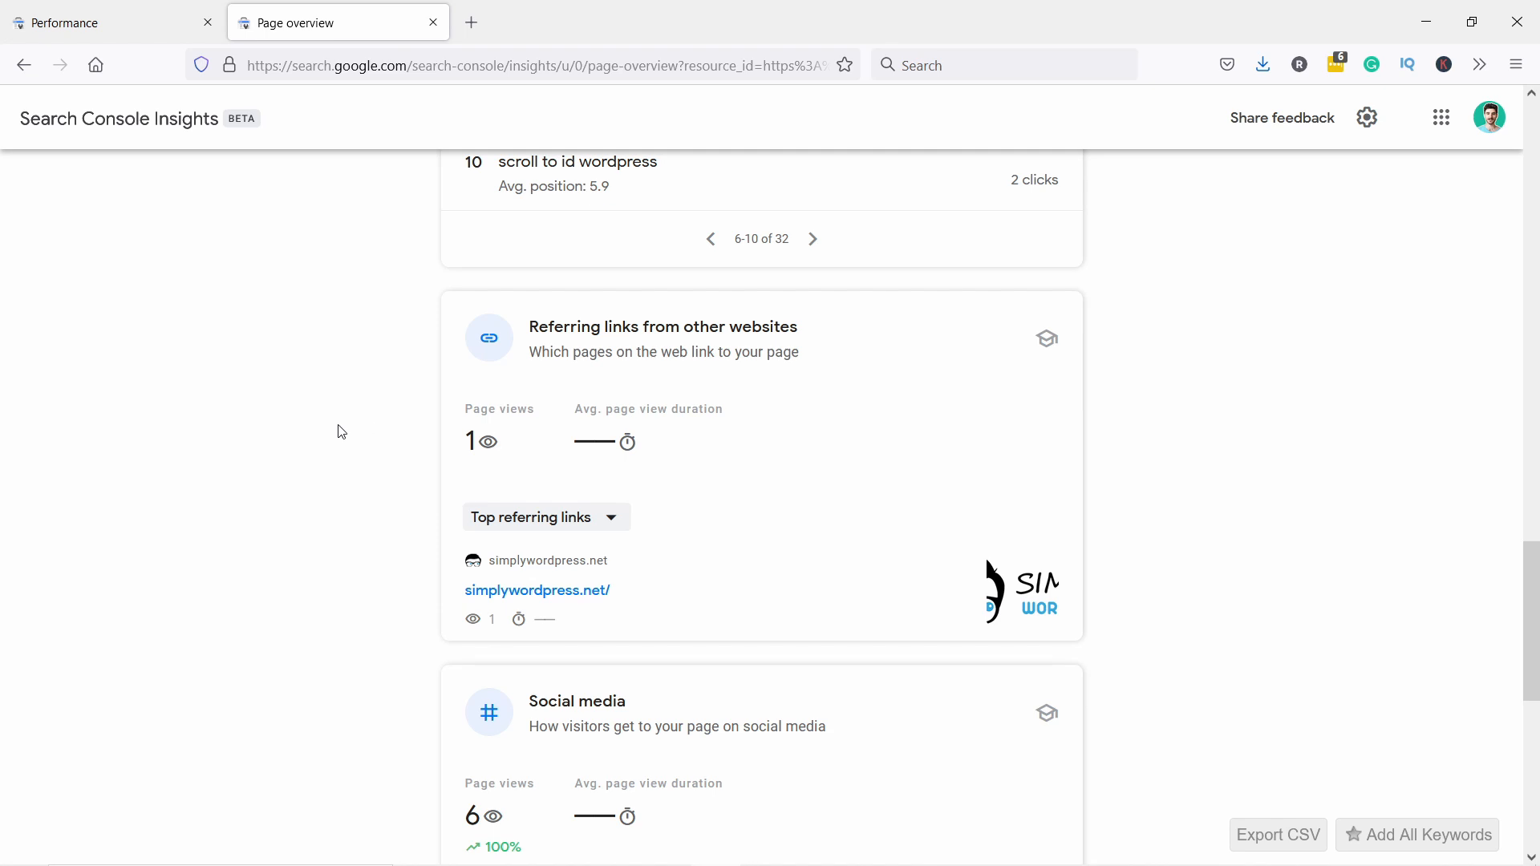
mouse_move(270, 433)
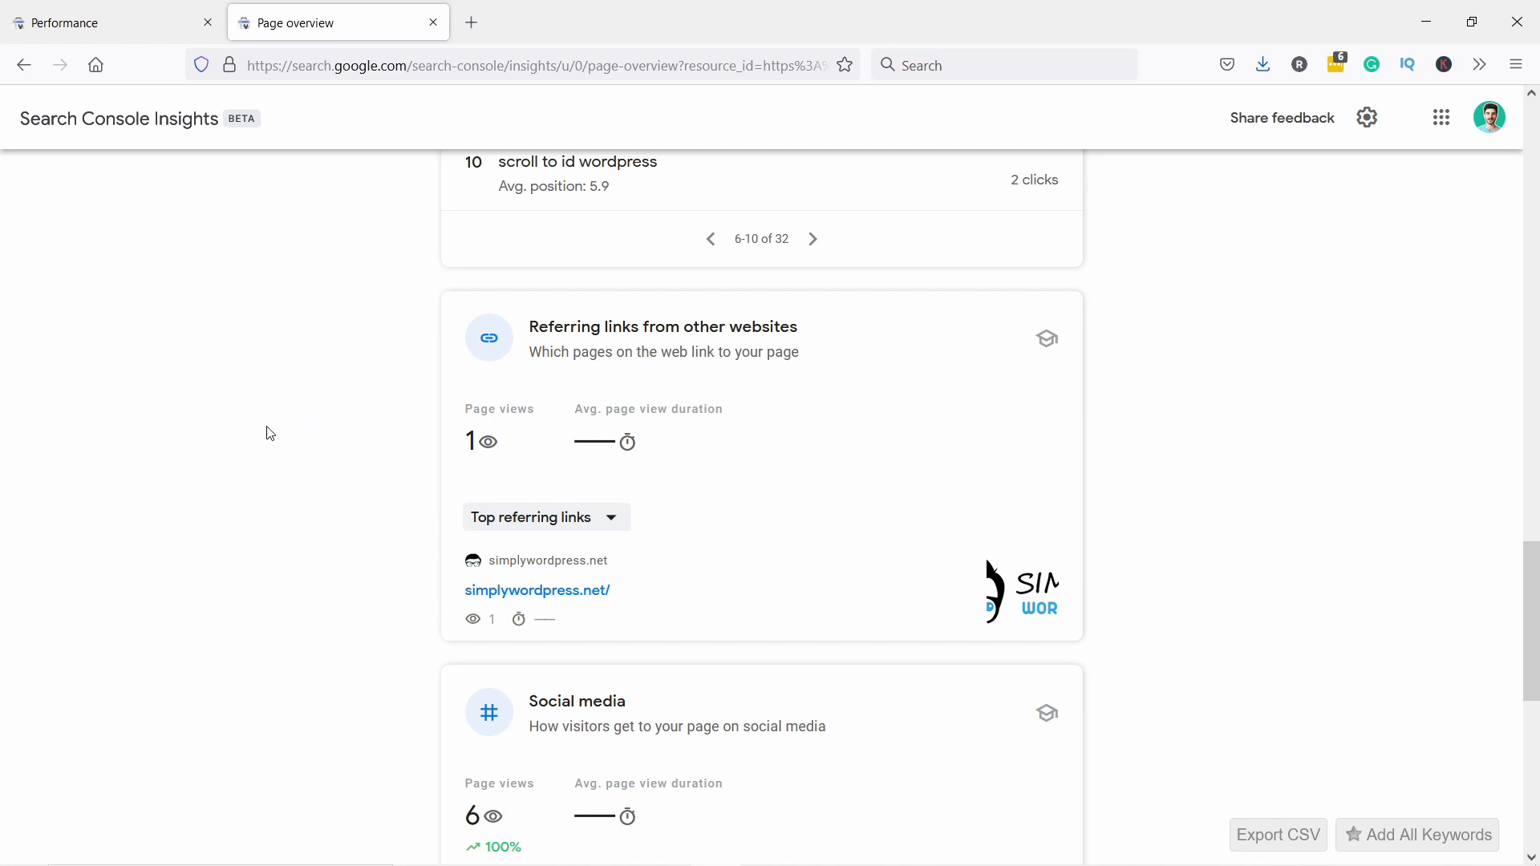
scroll(down, 3)
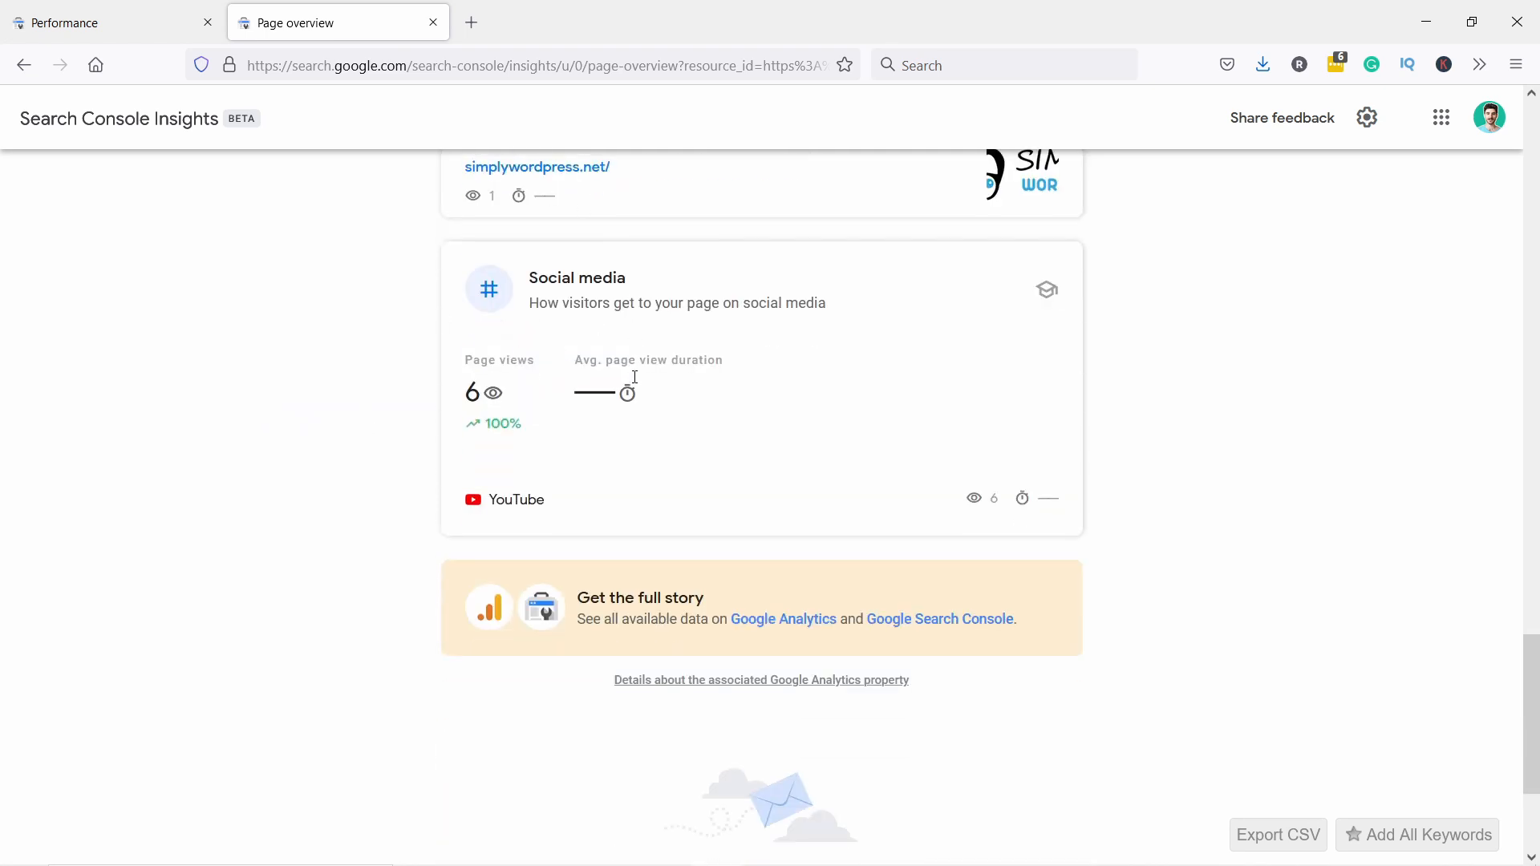
scroll(up, 3)
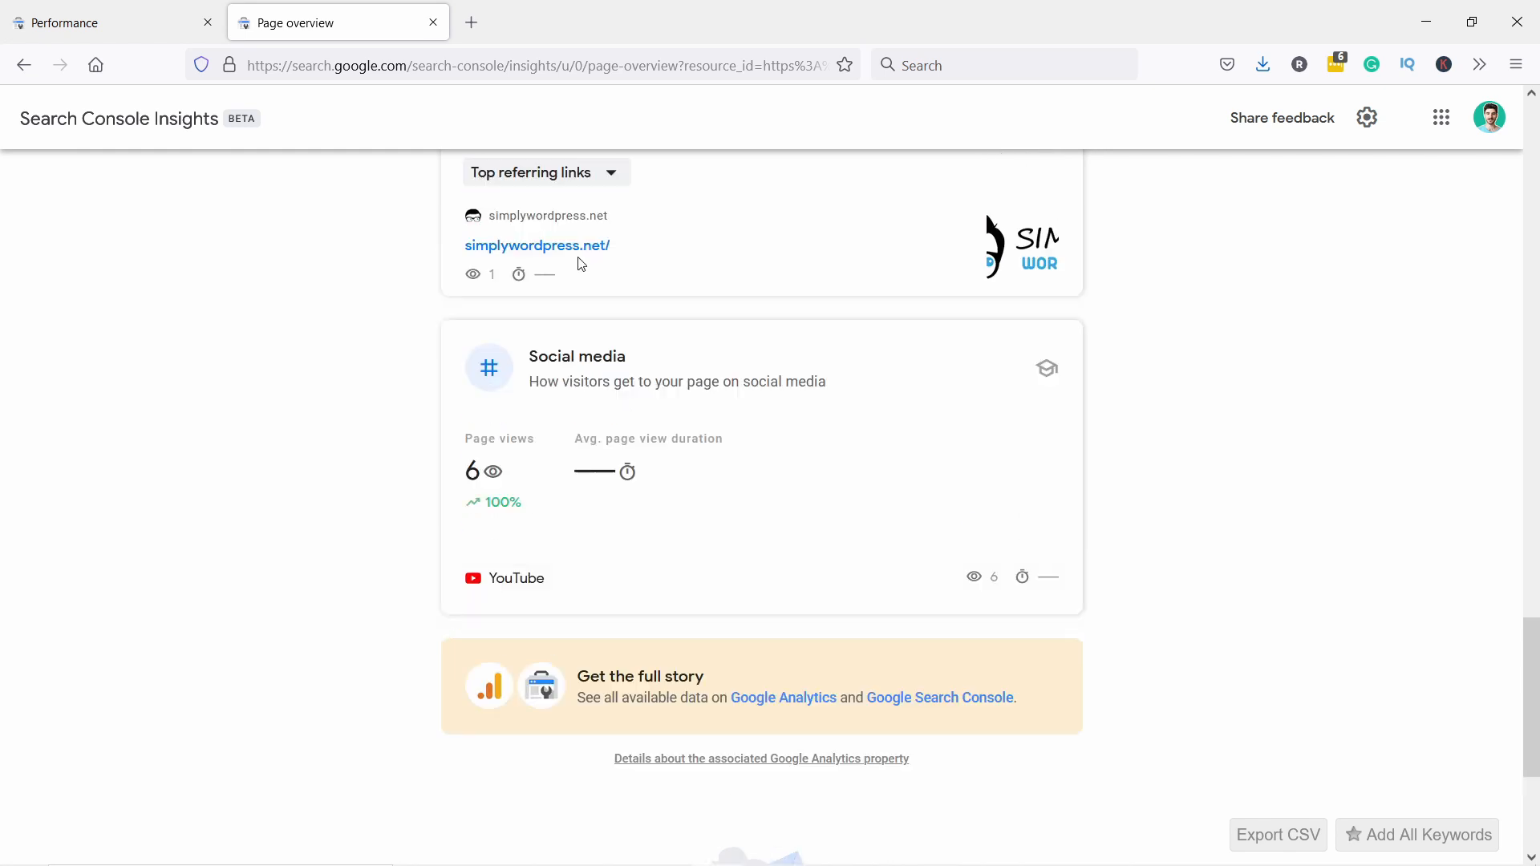
scroll(up, 3)
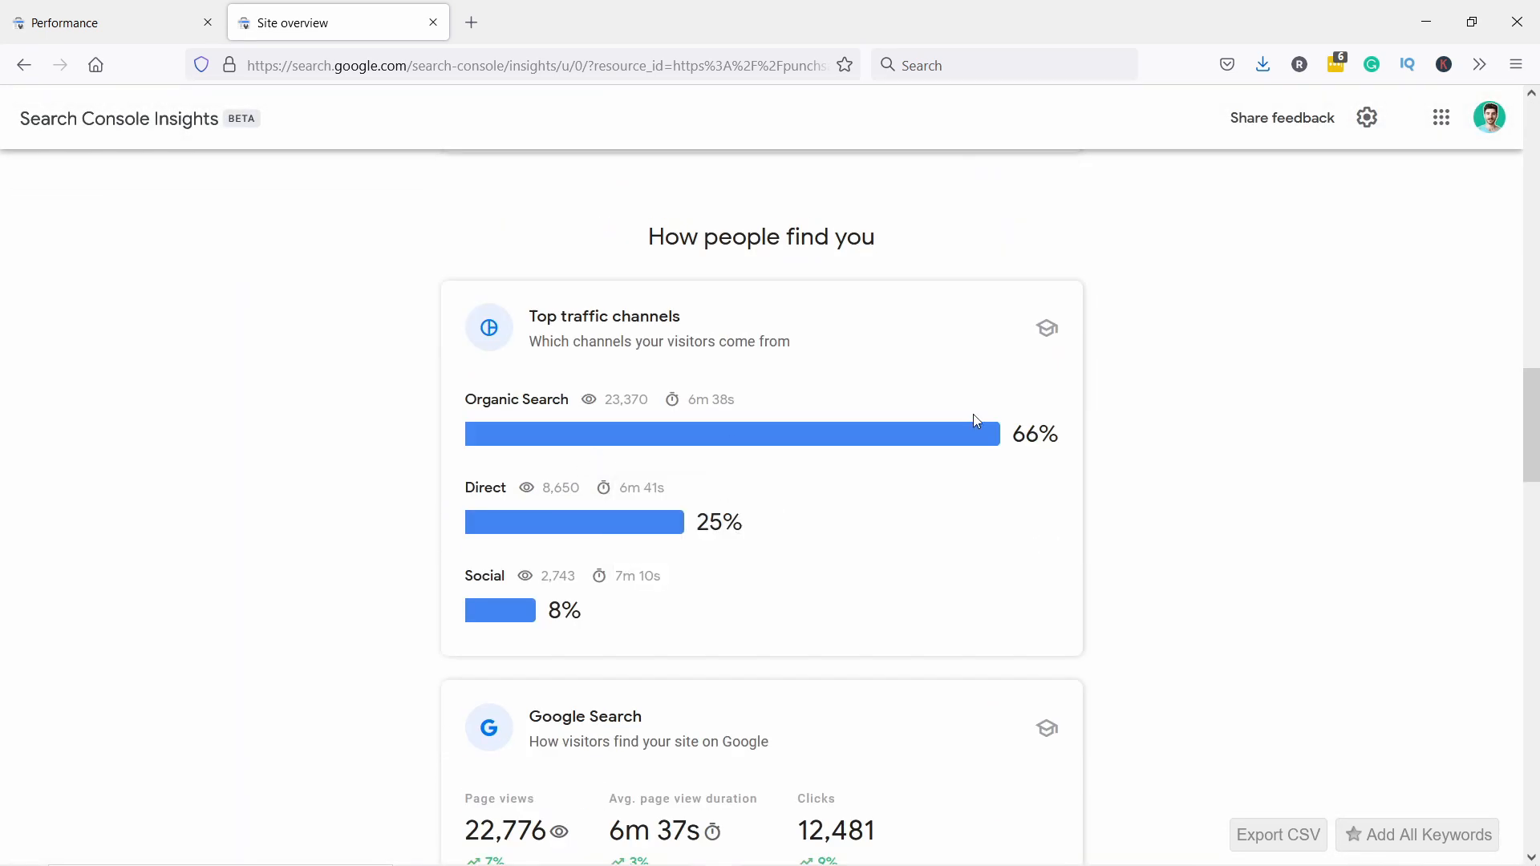
Step: Scroll to Google Search and page most searched queries to entries 11–15 of 50
scroll(down, 3)
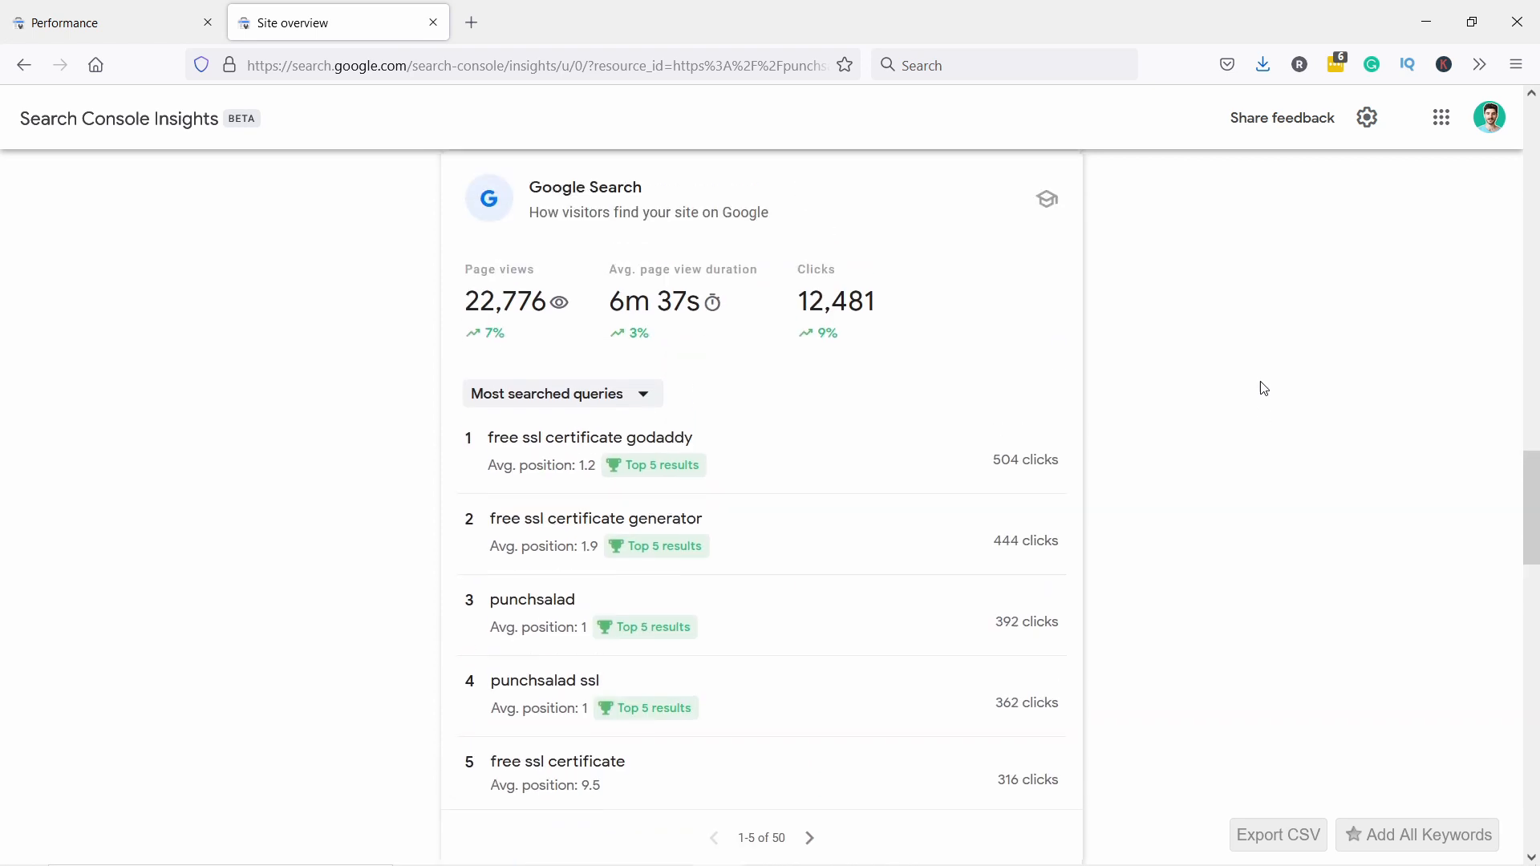
mouse_move(614, 393)
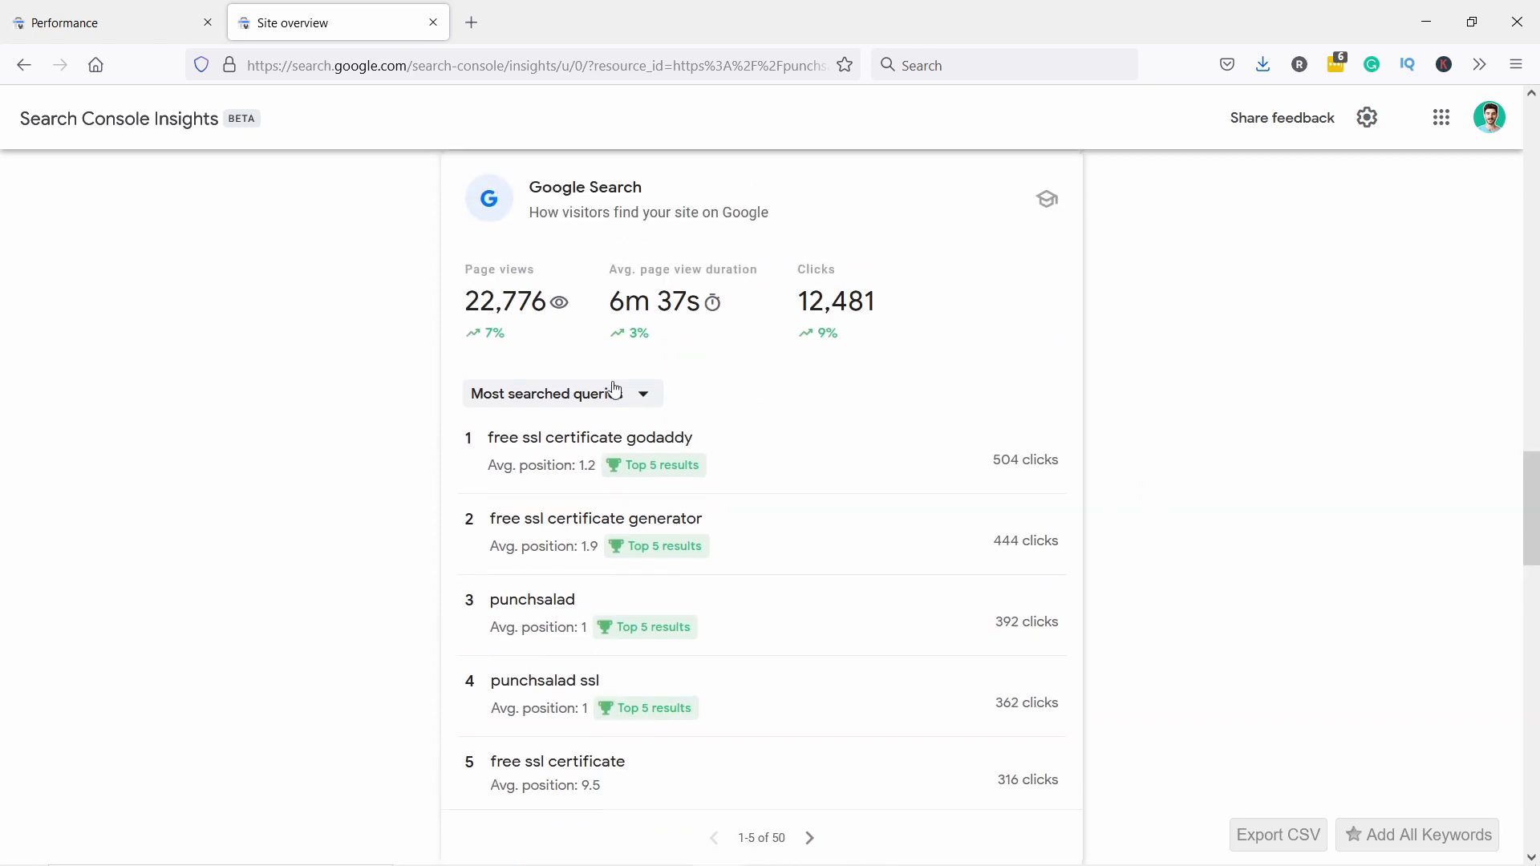
mouse_move(435, 433)
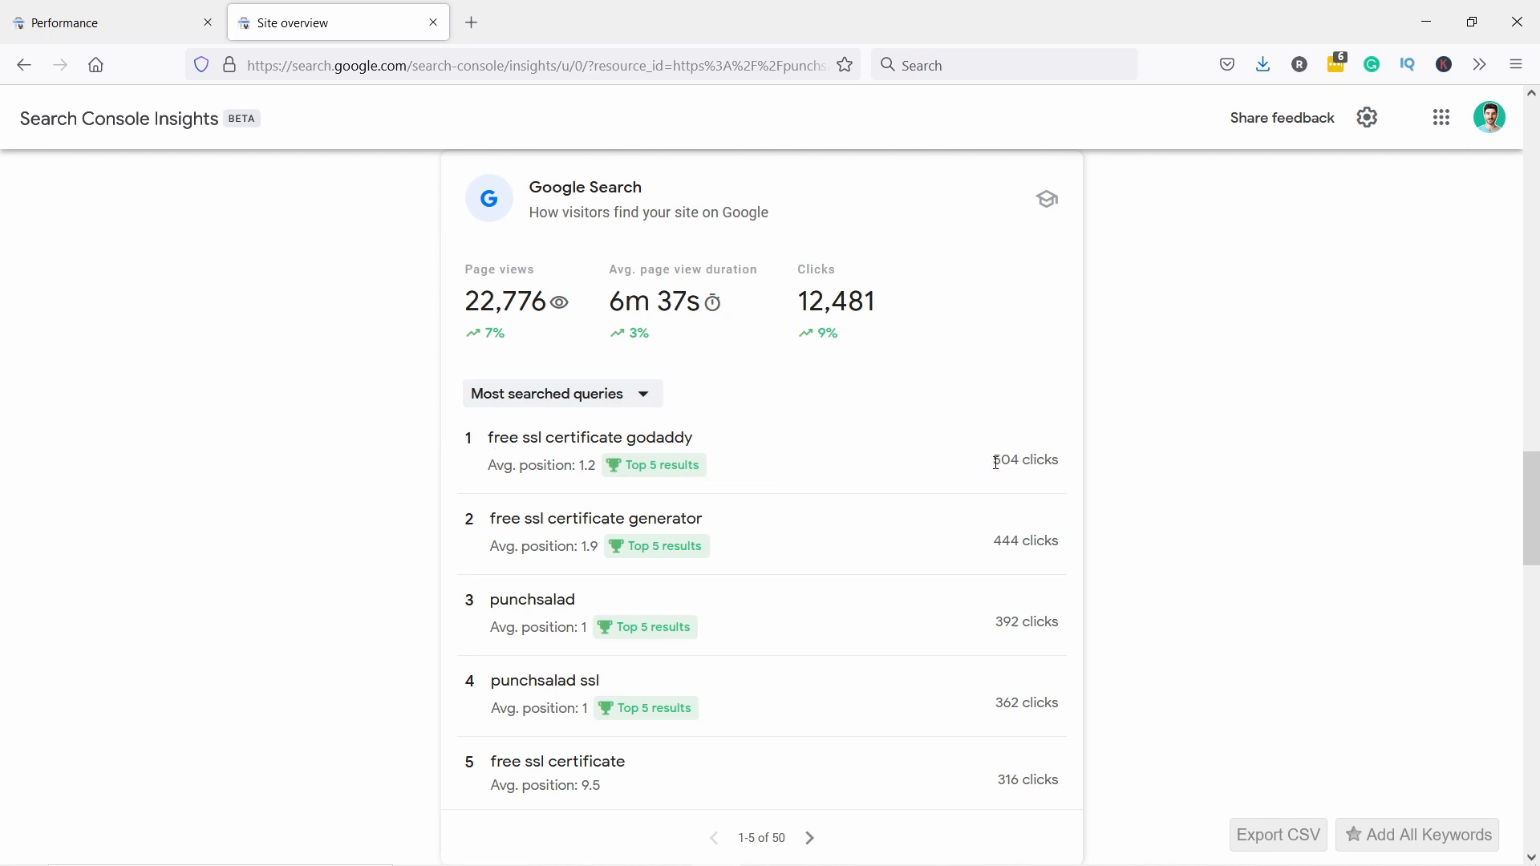
mouse_move(620, 464)
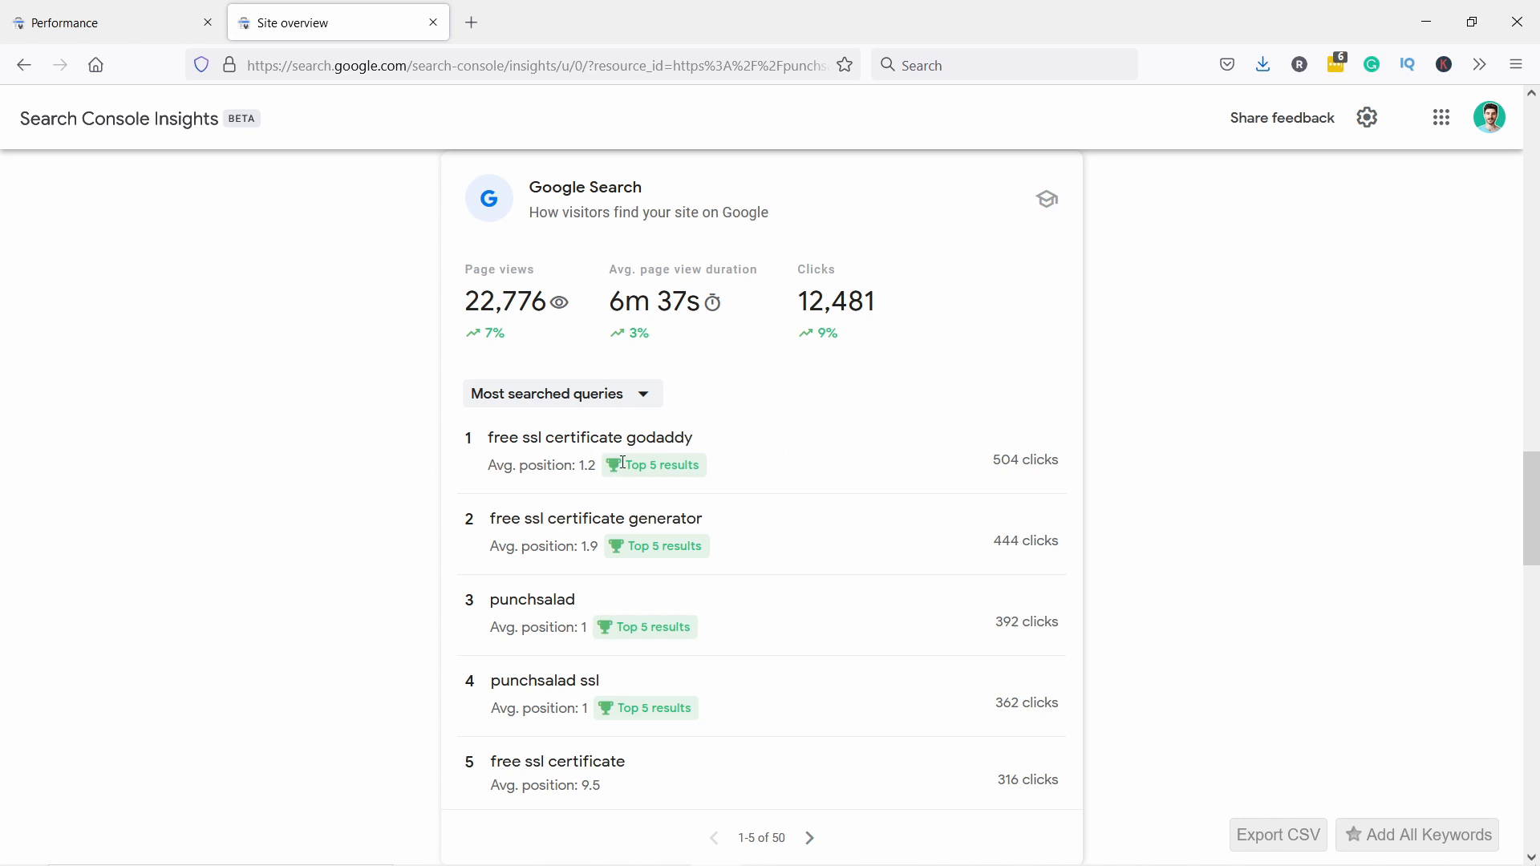
mouse_move(559, 472)
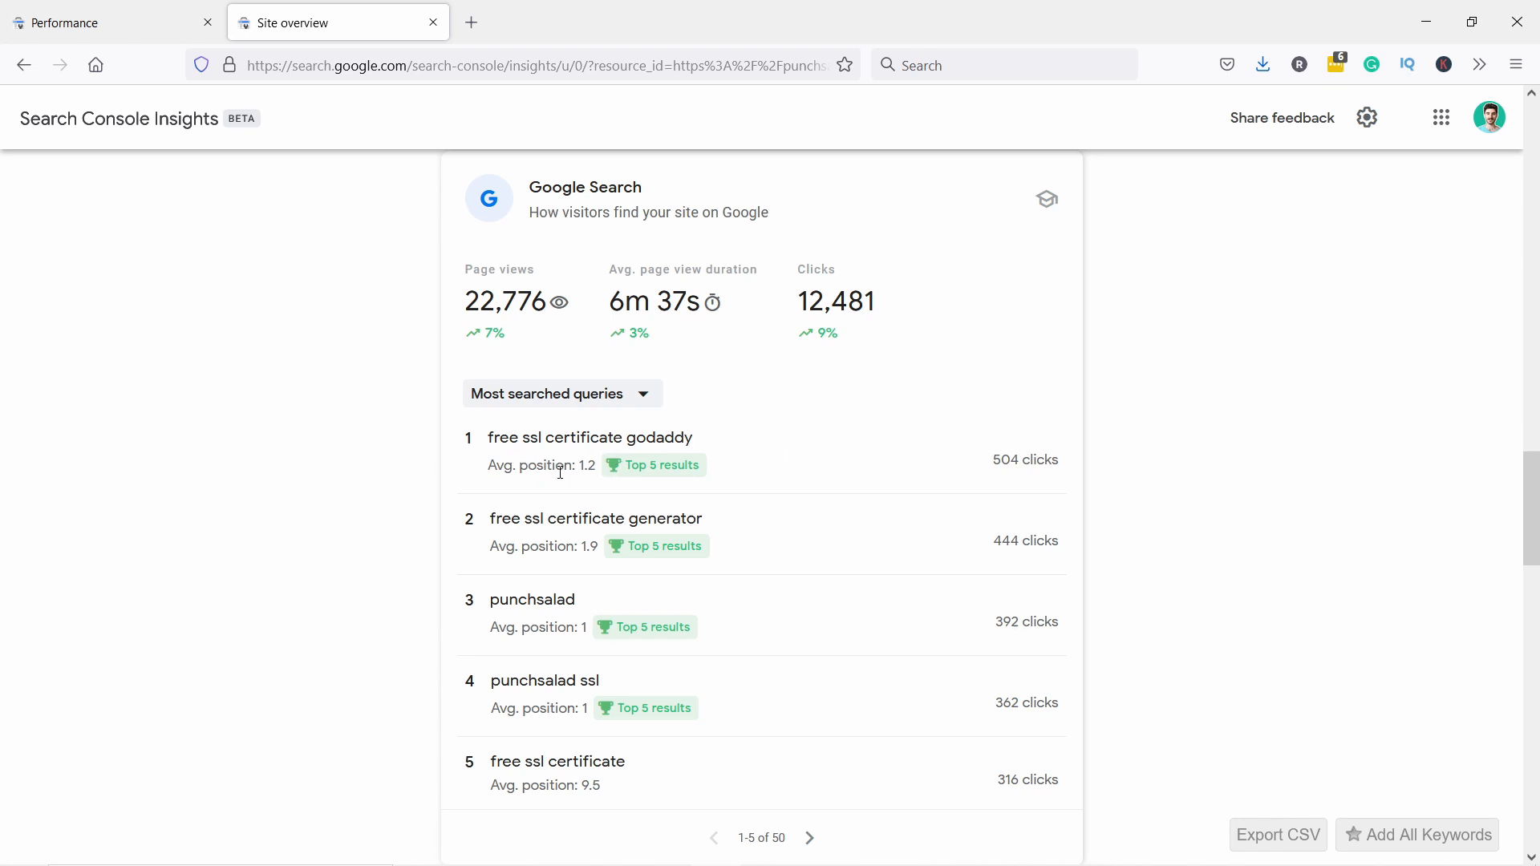
scroll(down, 3)
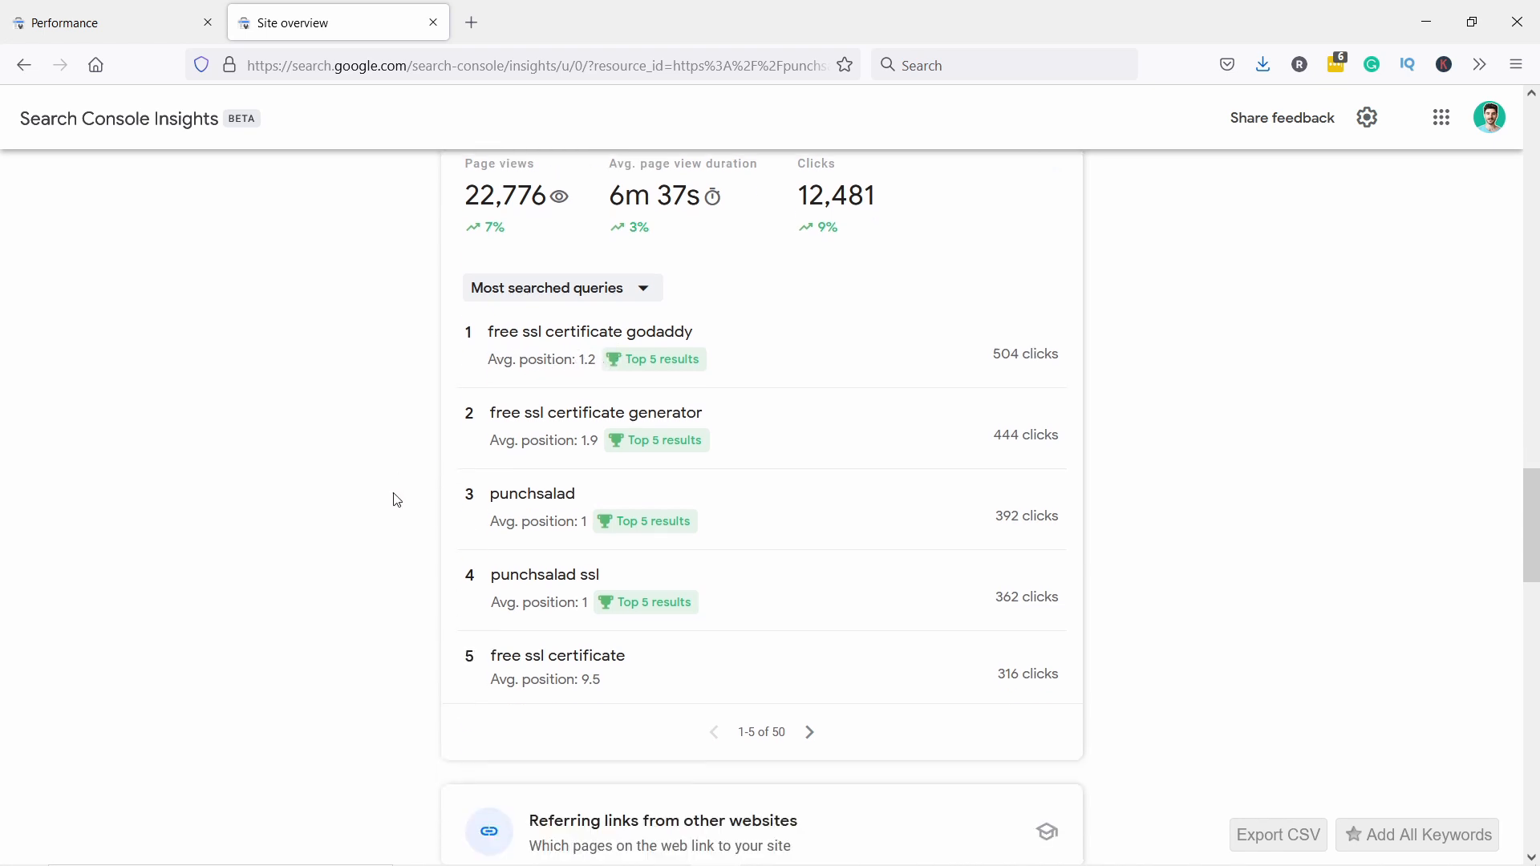
scroll(down, 3)
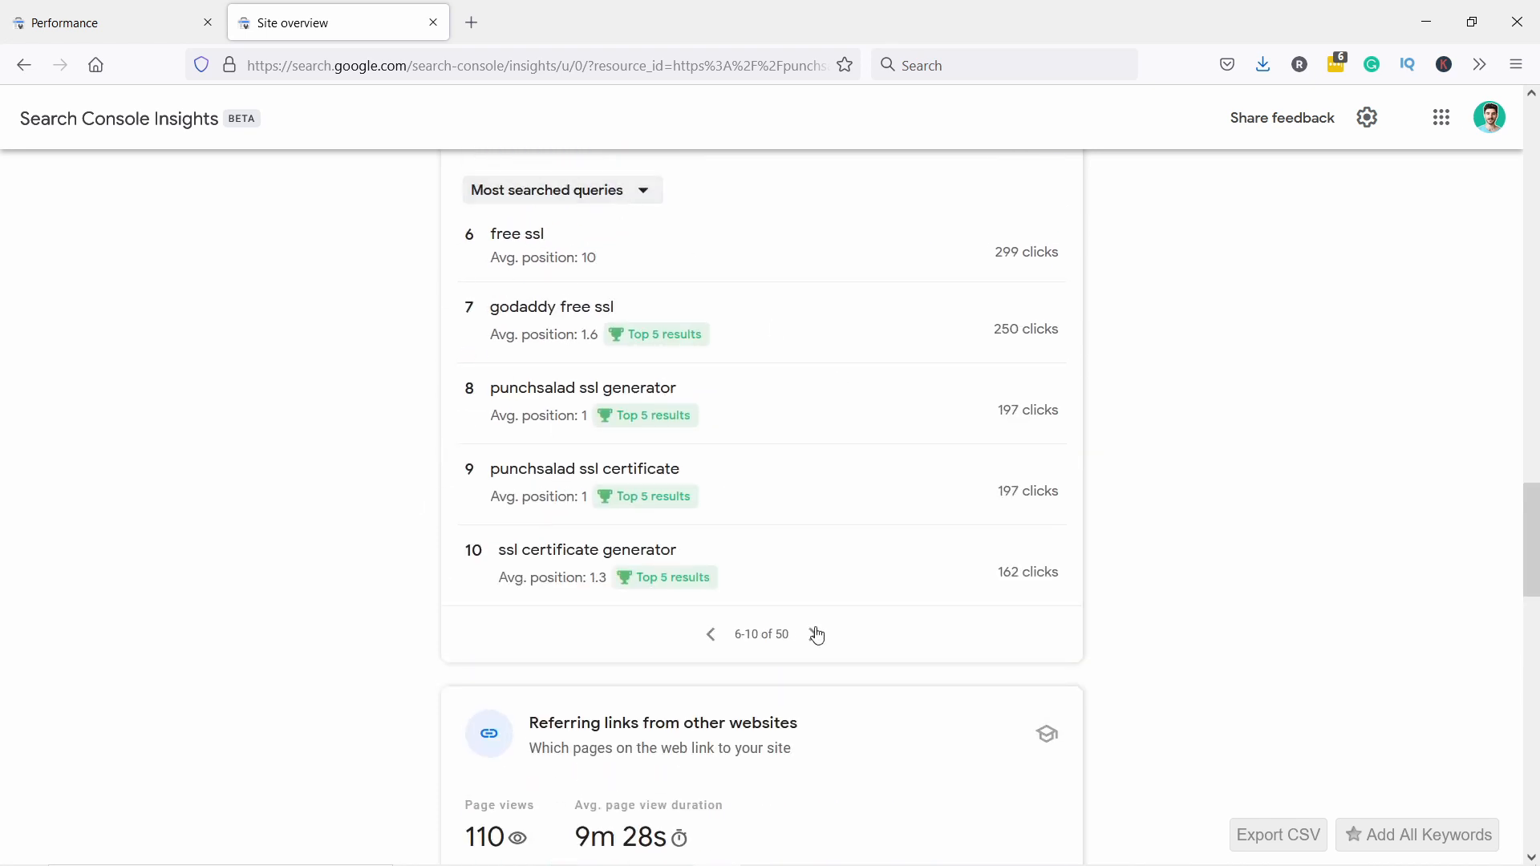
click(817, 634)
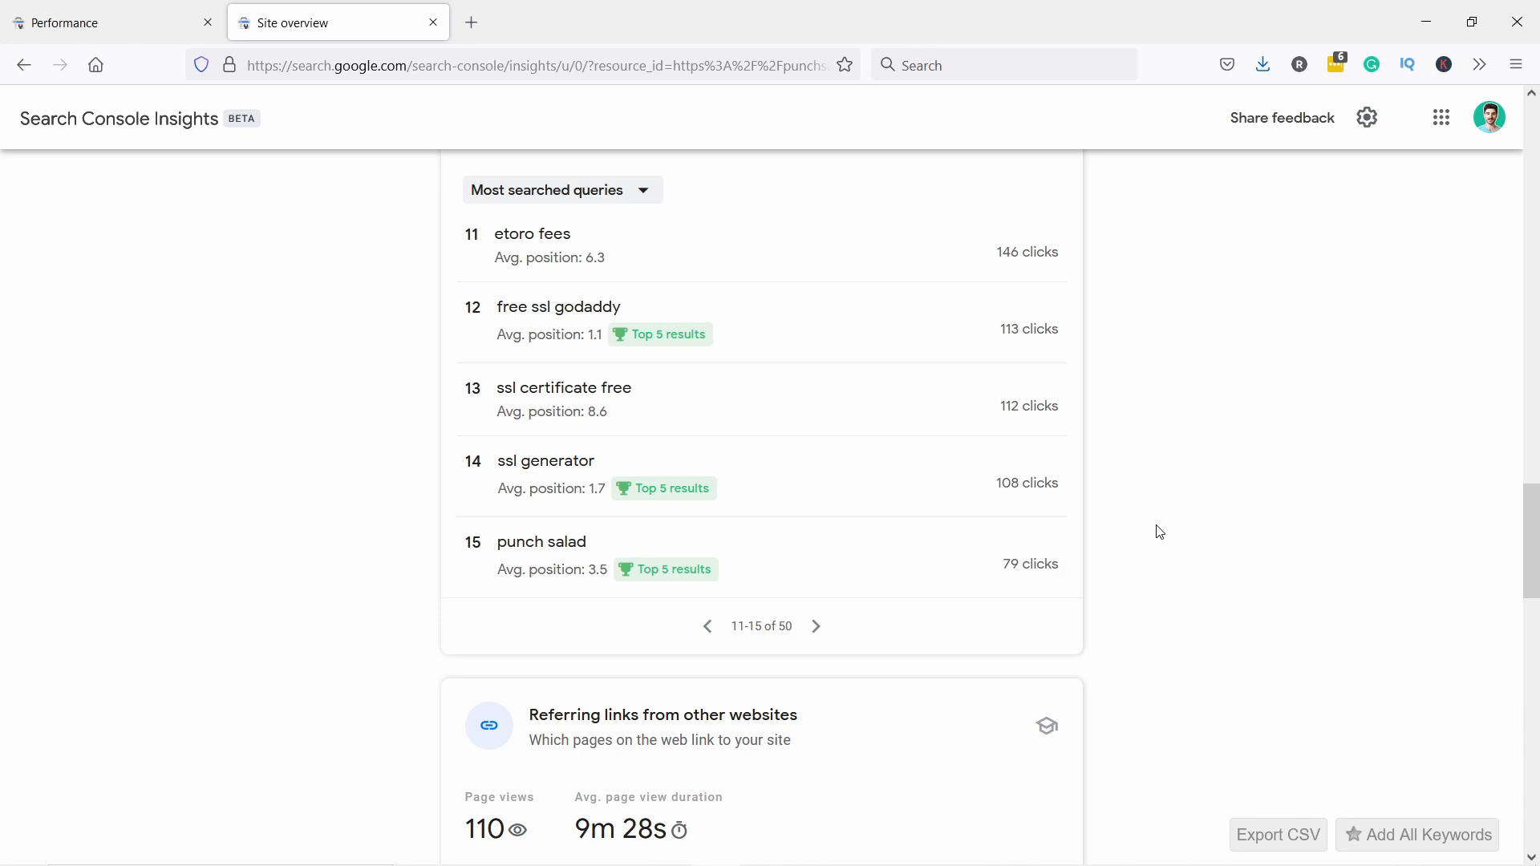
mouse_move(967, 411)
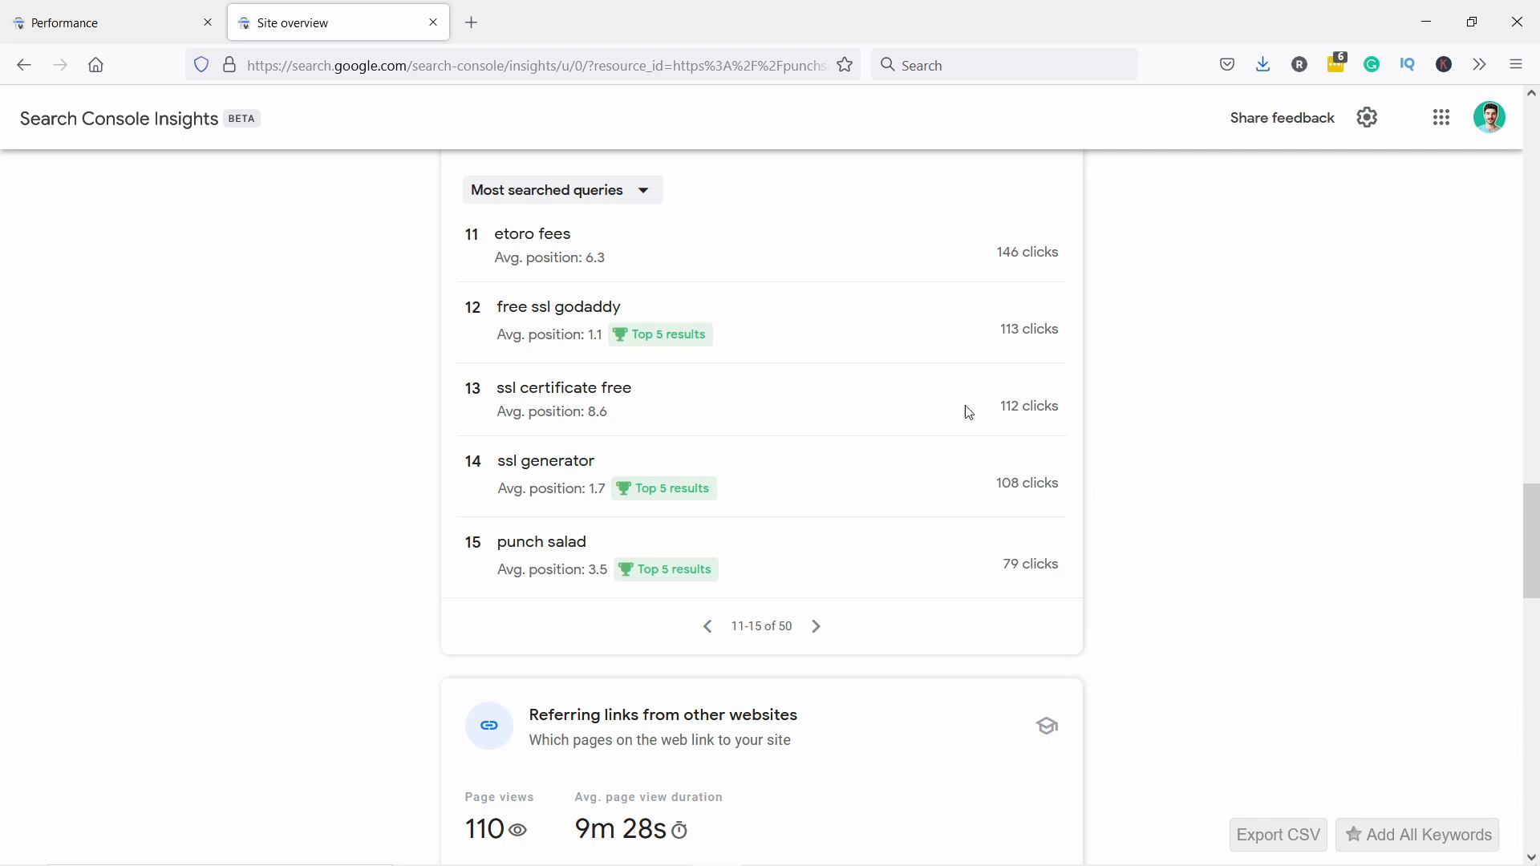
scroll(down, 3)
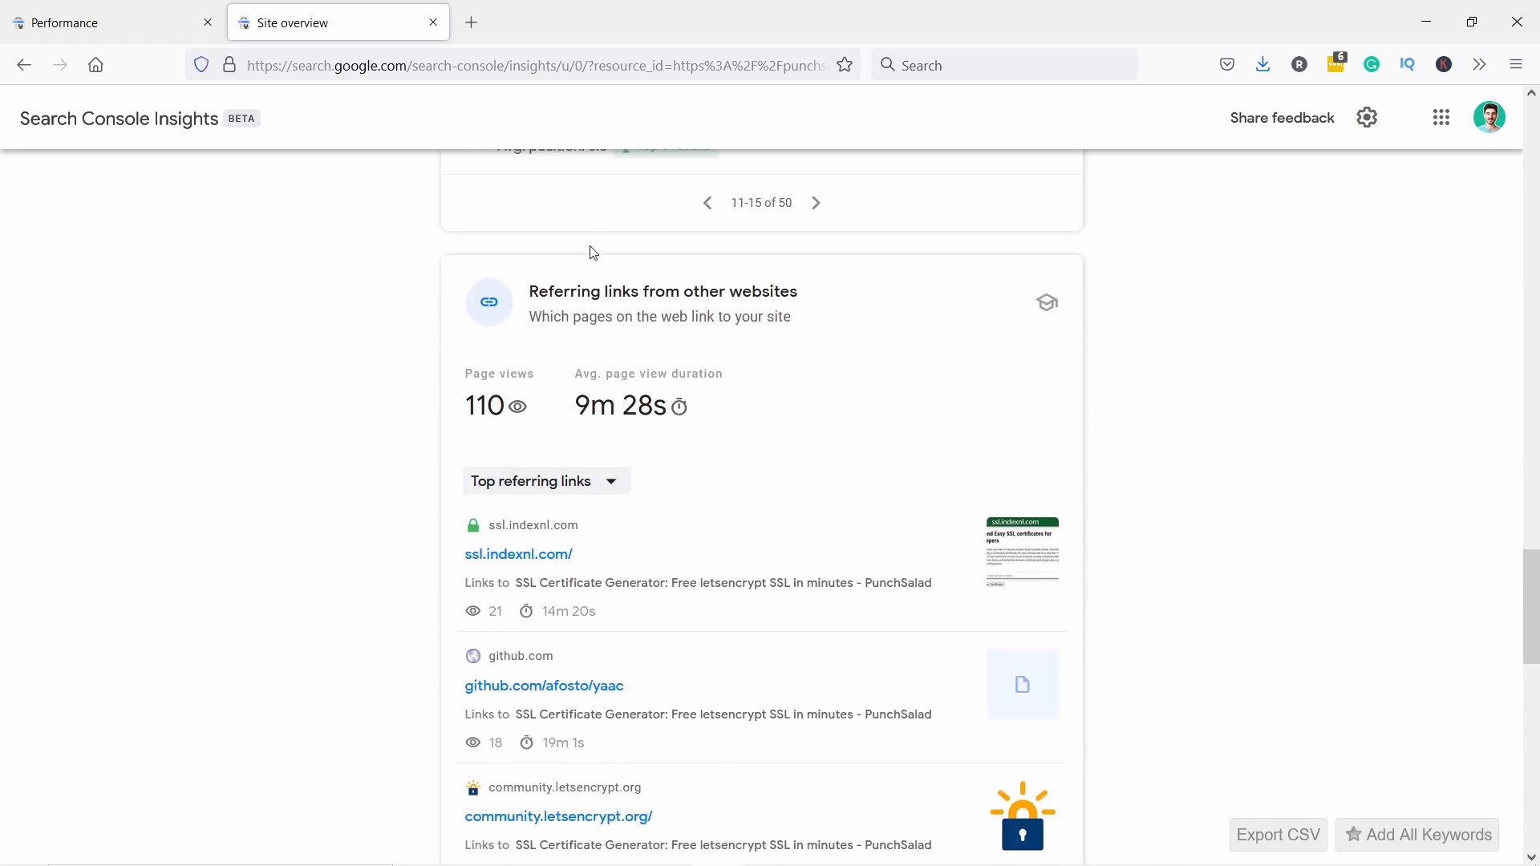
scroll(down, 3)
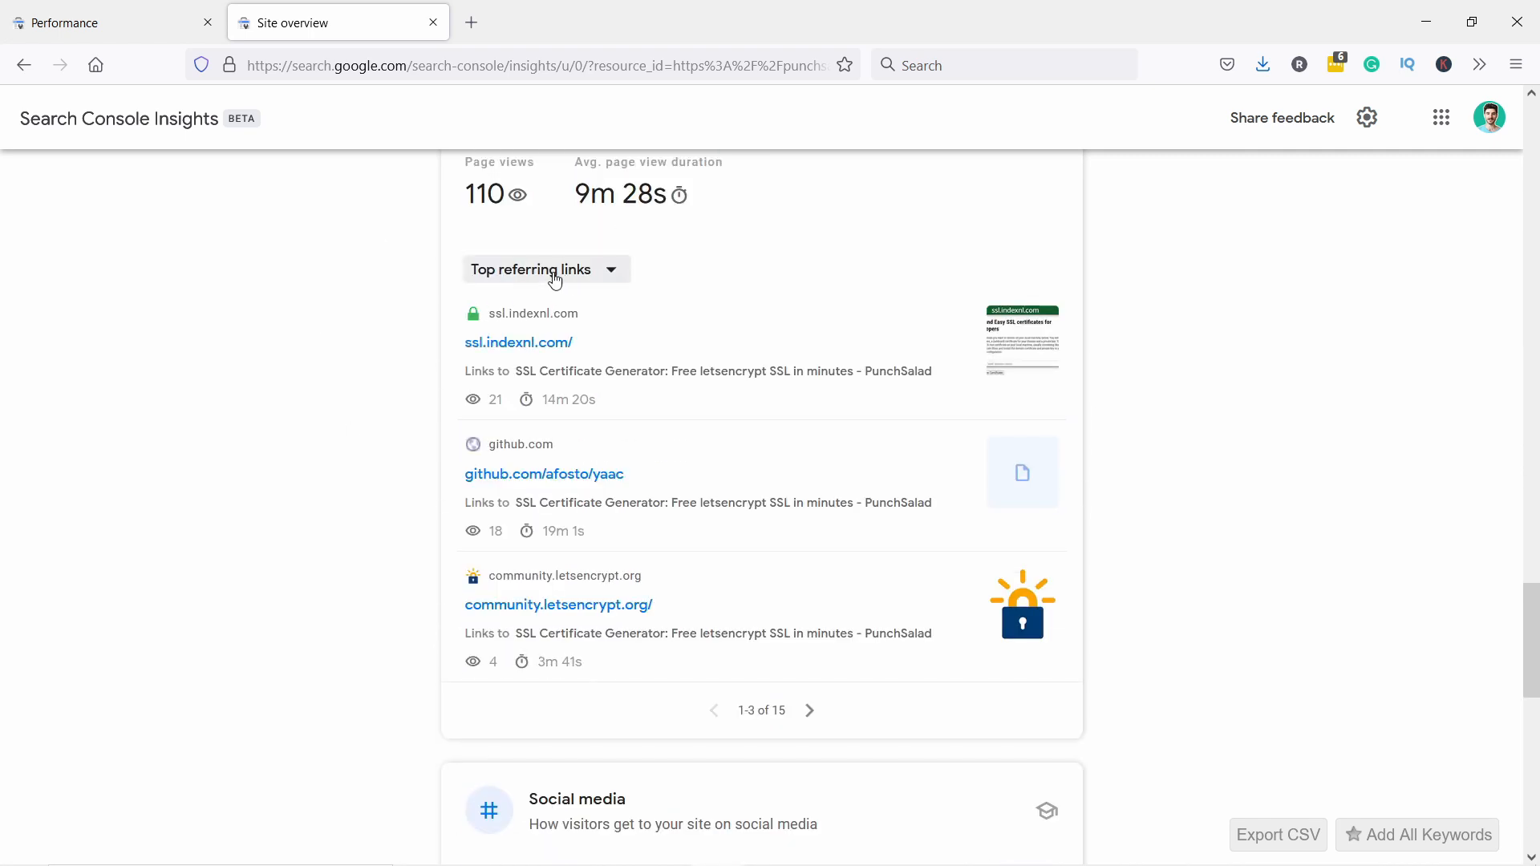
mouse_move(546, 423)
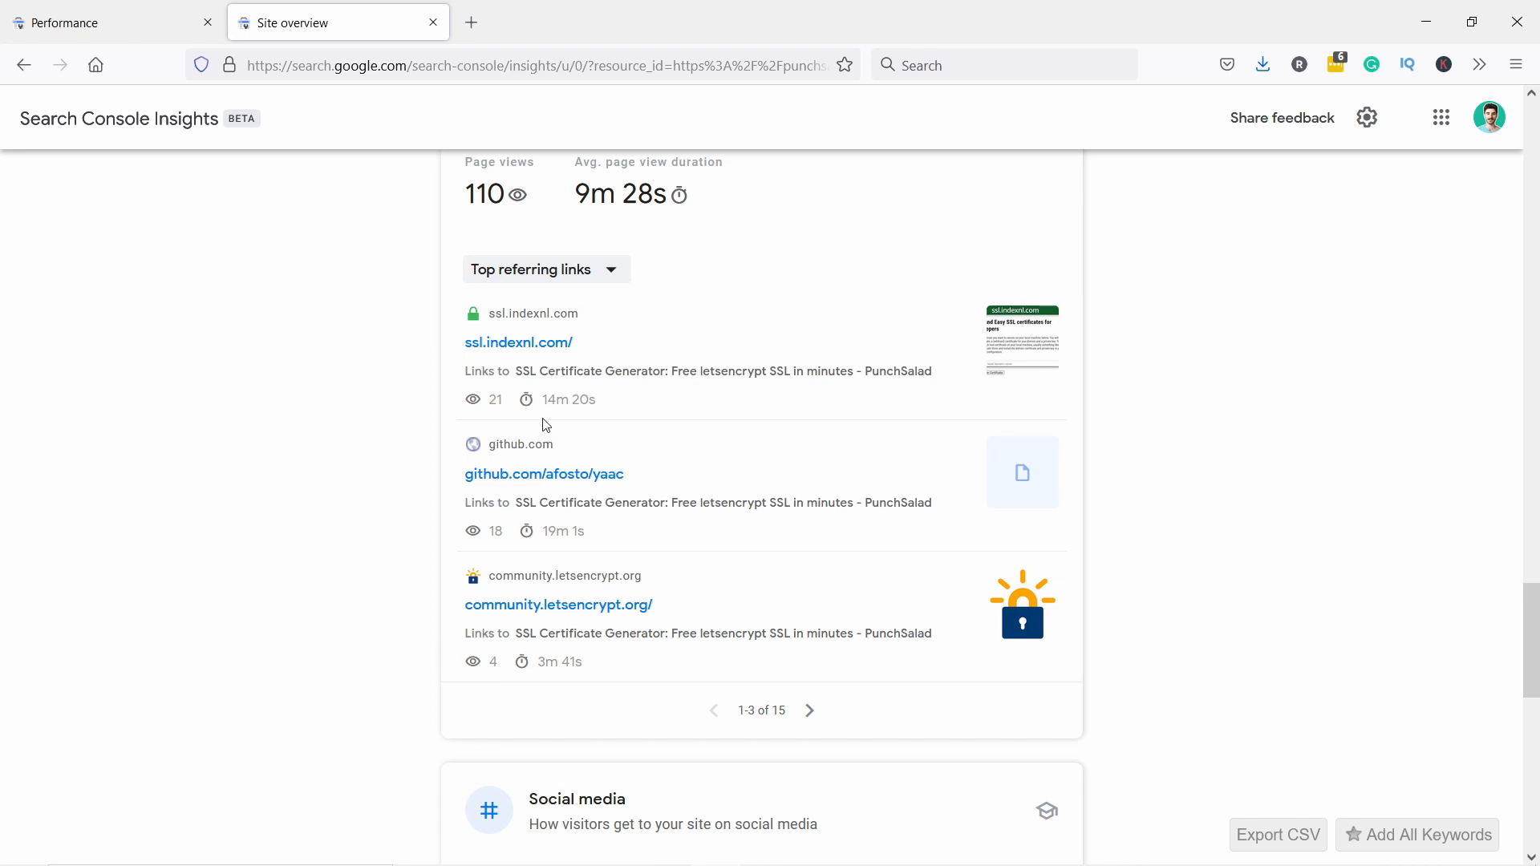
click(545, 269)
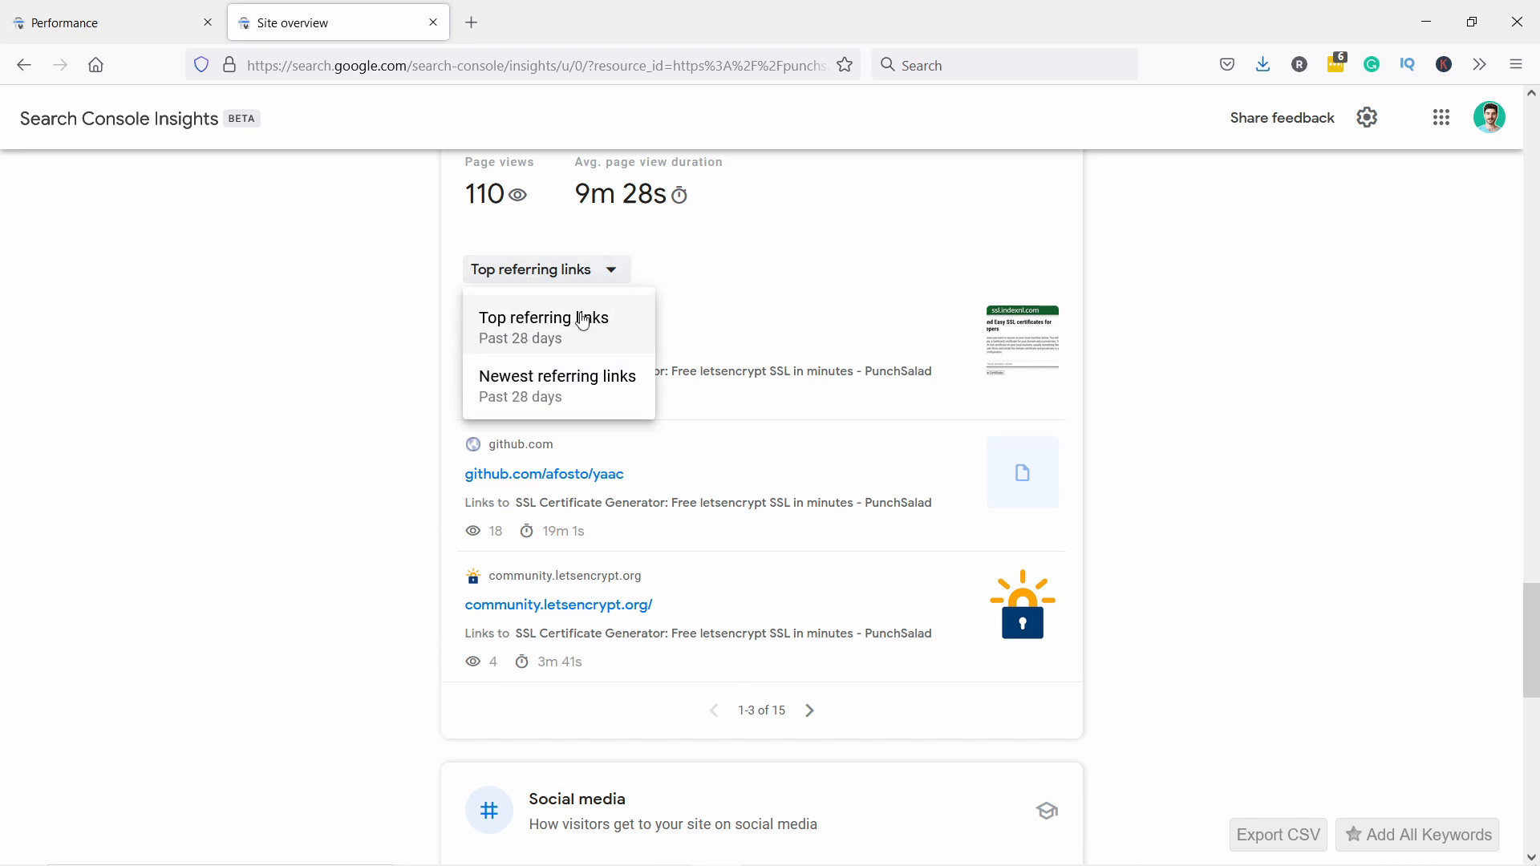
mouse_move(489, 329)
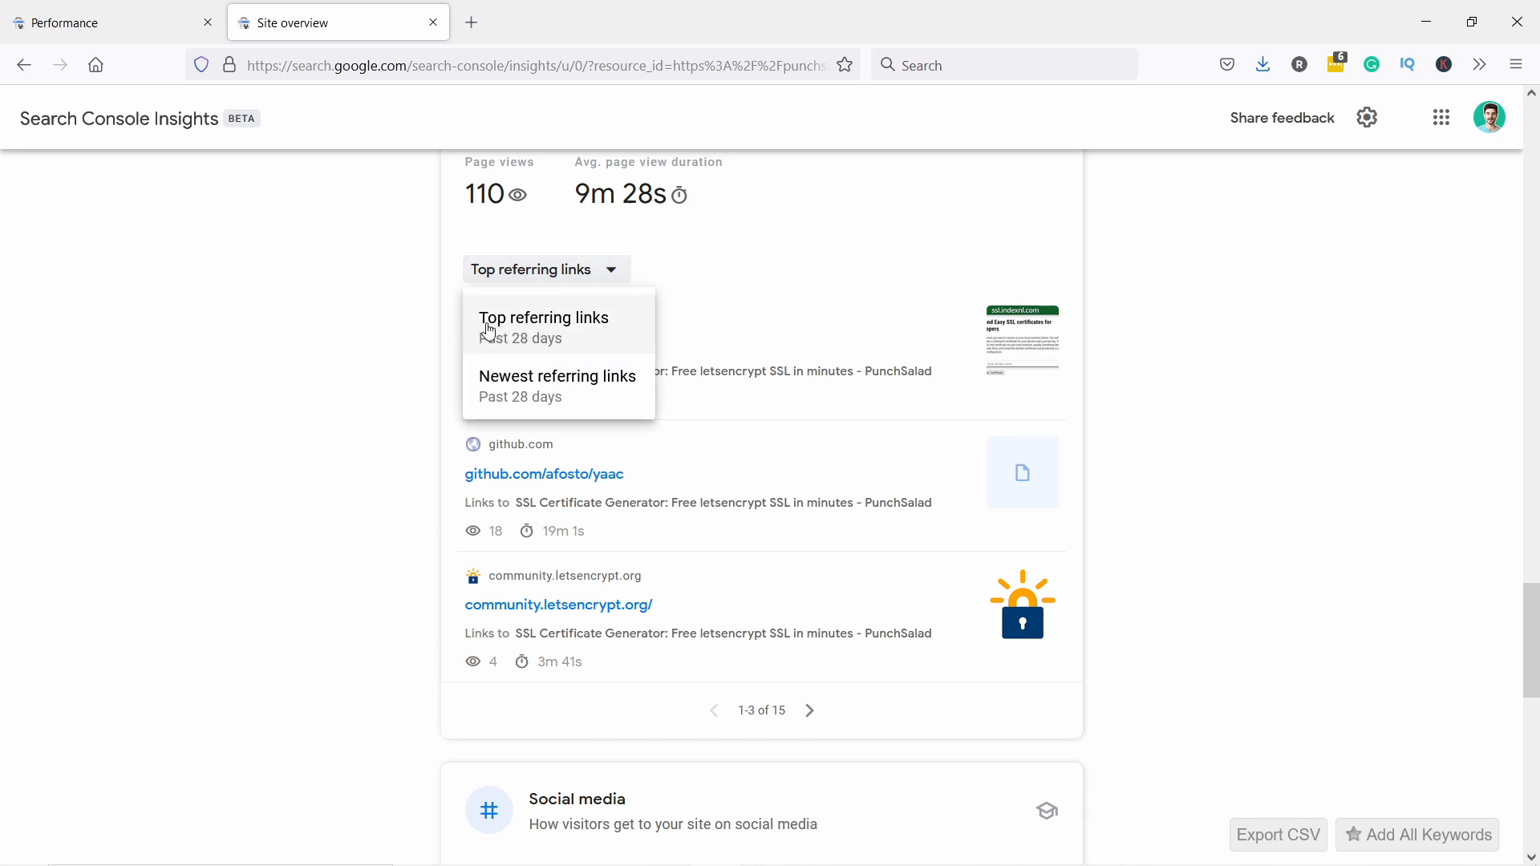
mouse_move(521, 346)
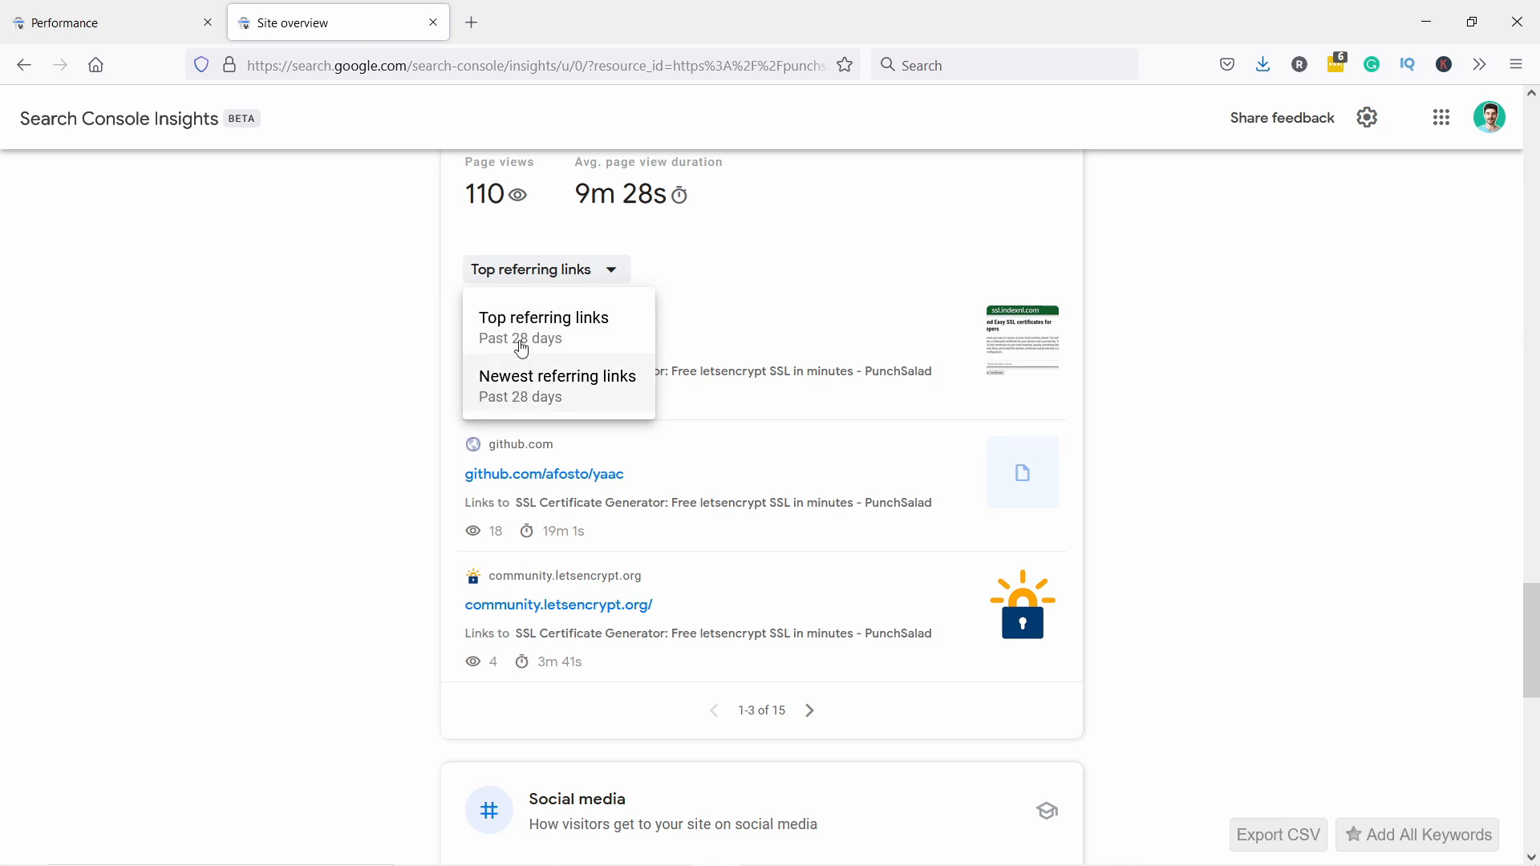
click(543, 328)
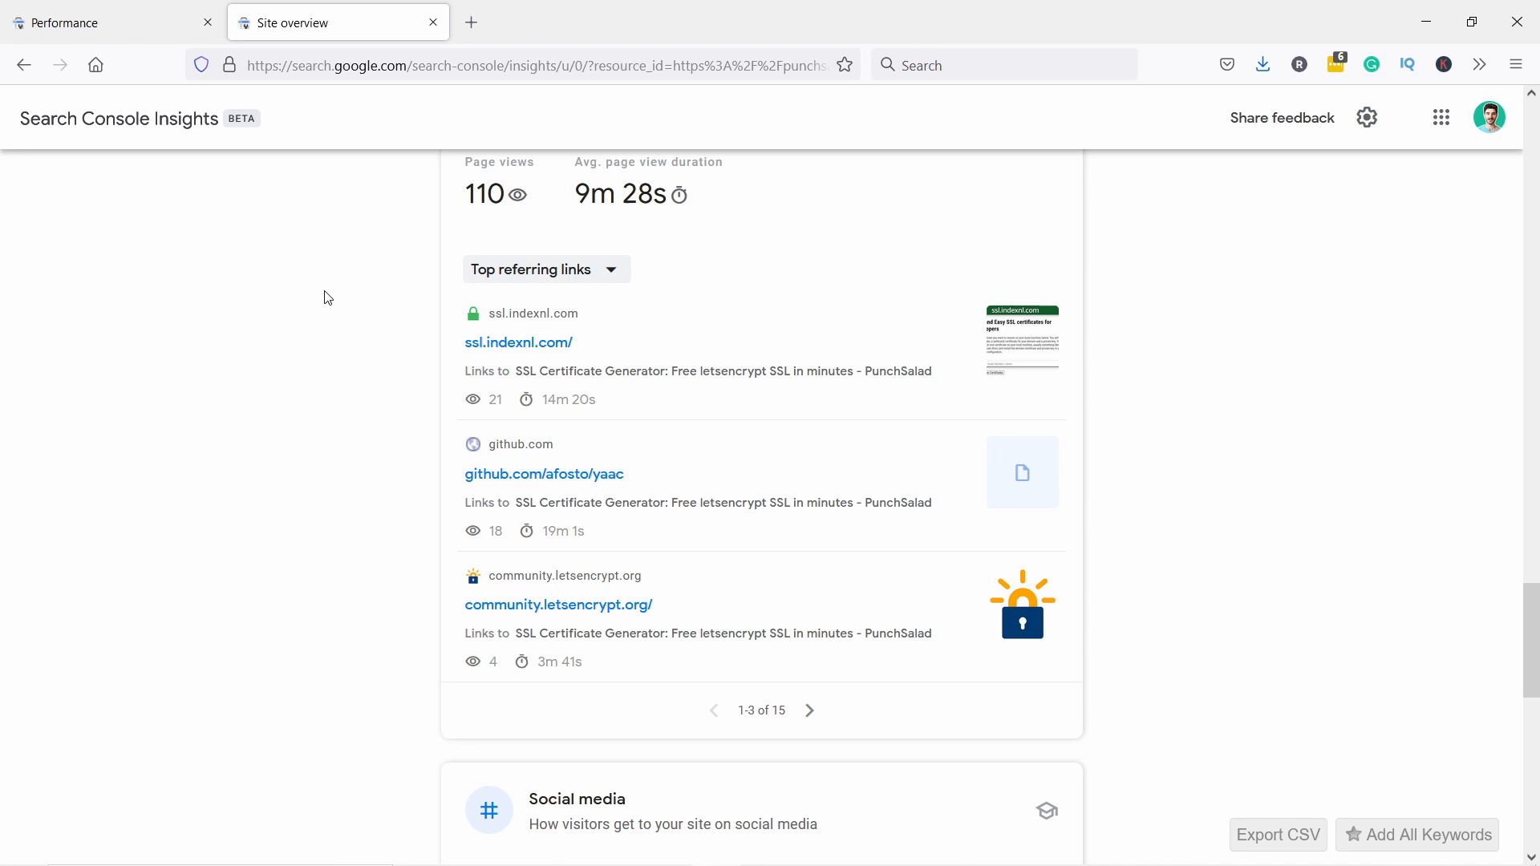
mouse_move(862, 355)
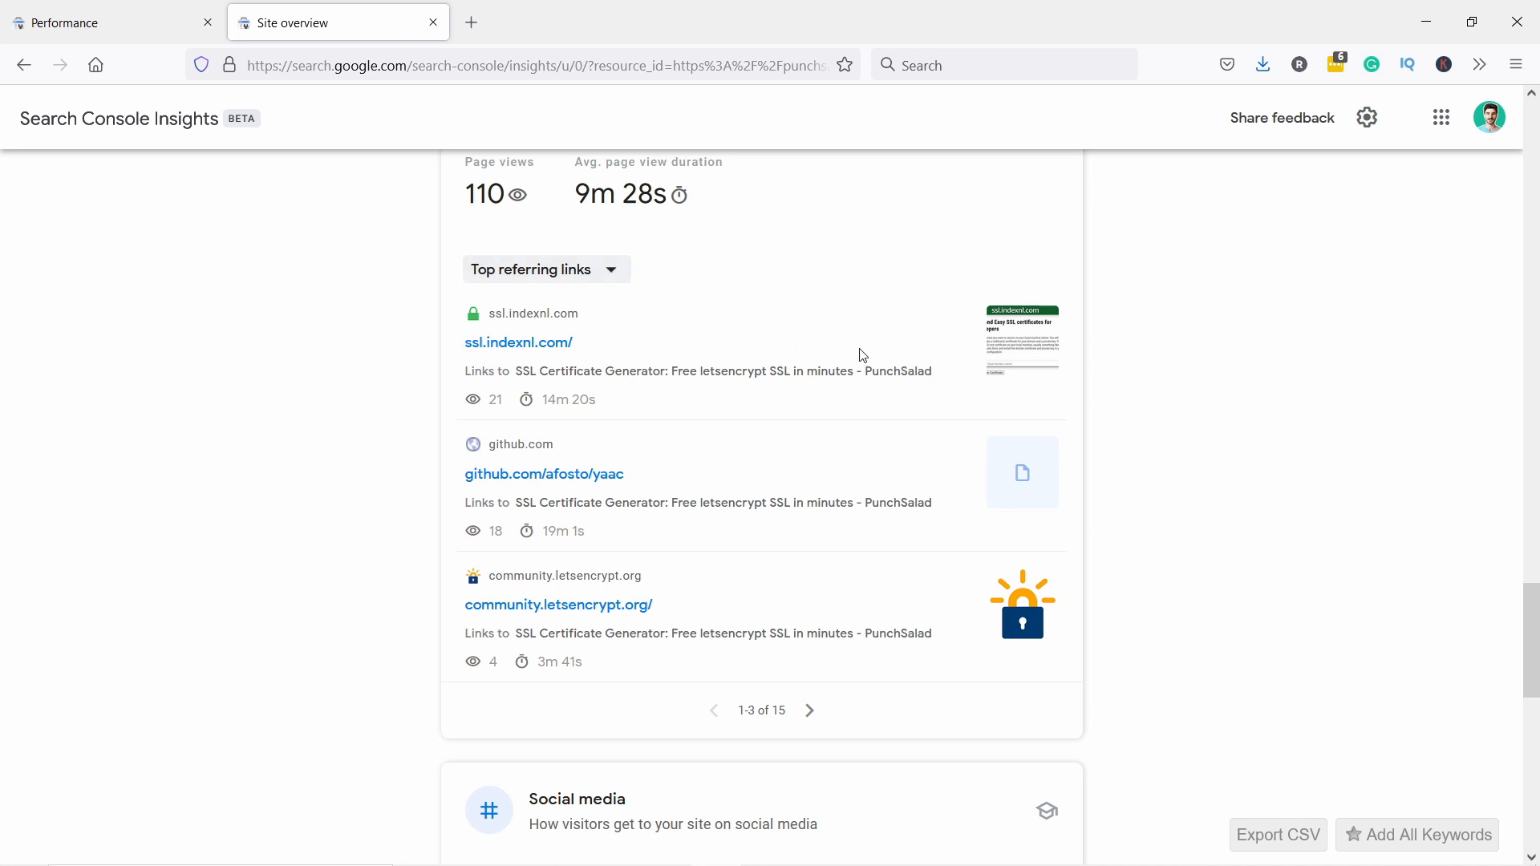
mouse_move(538, 450)
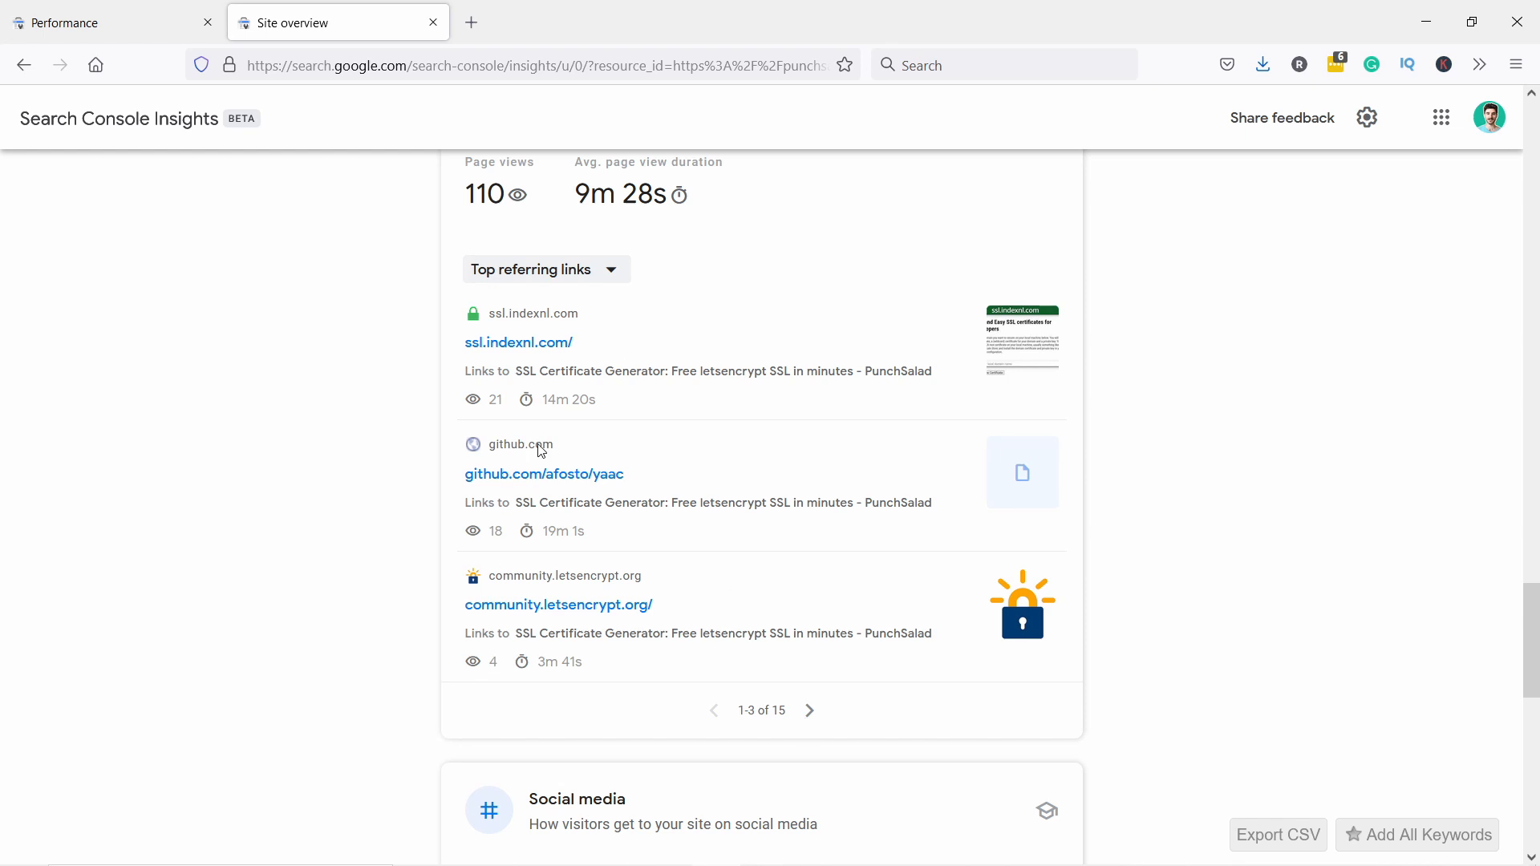
scroll(down, 3)
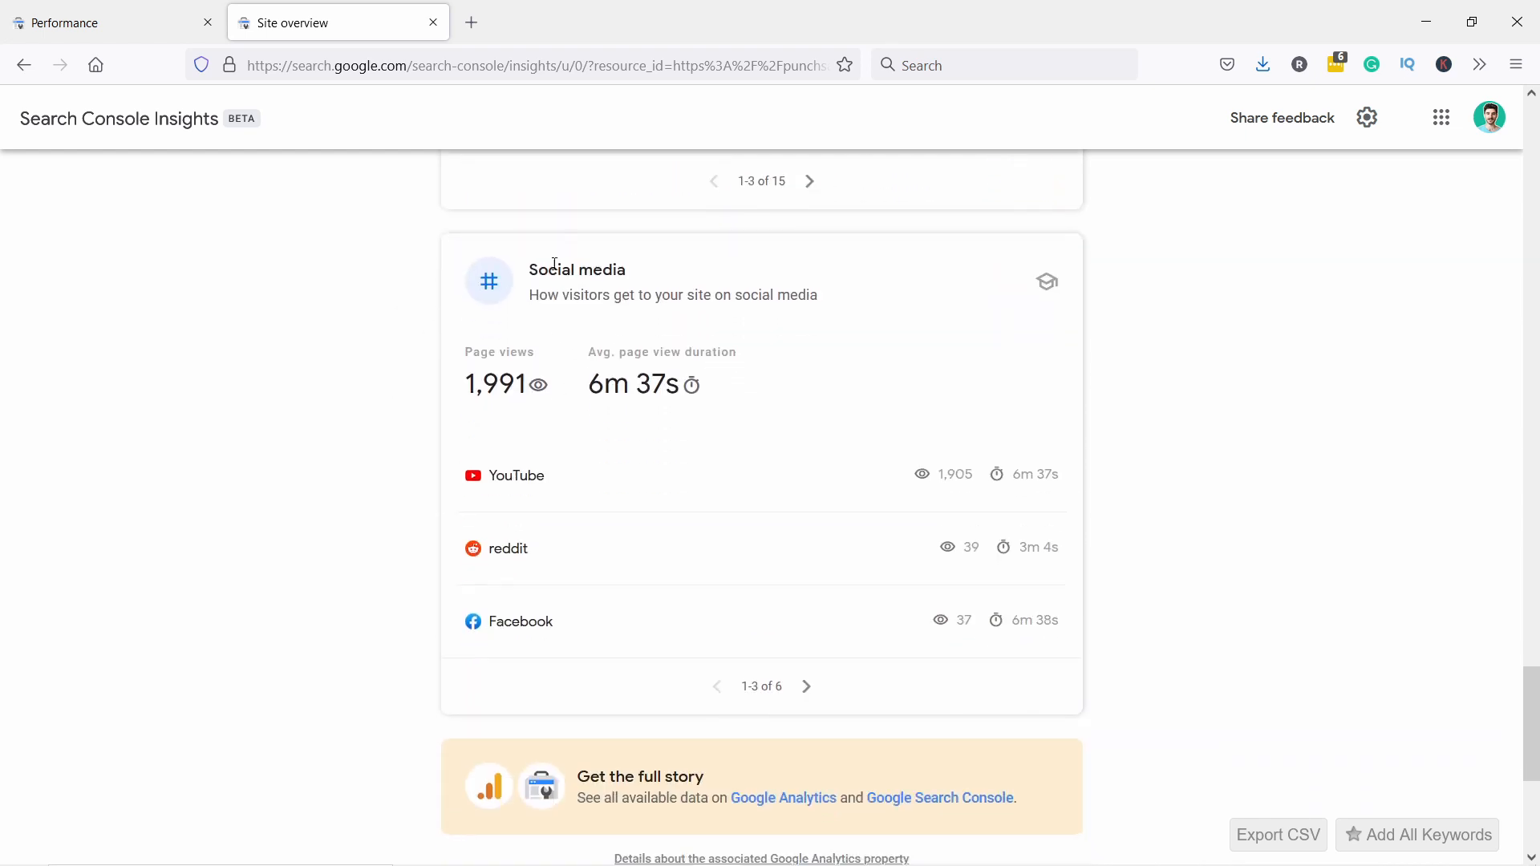
mouse_move(519, 469)
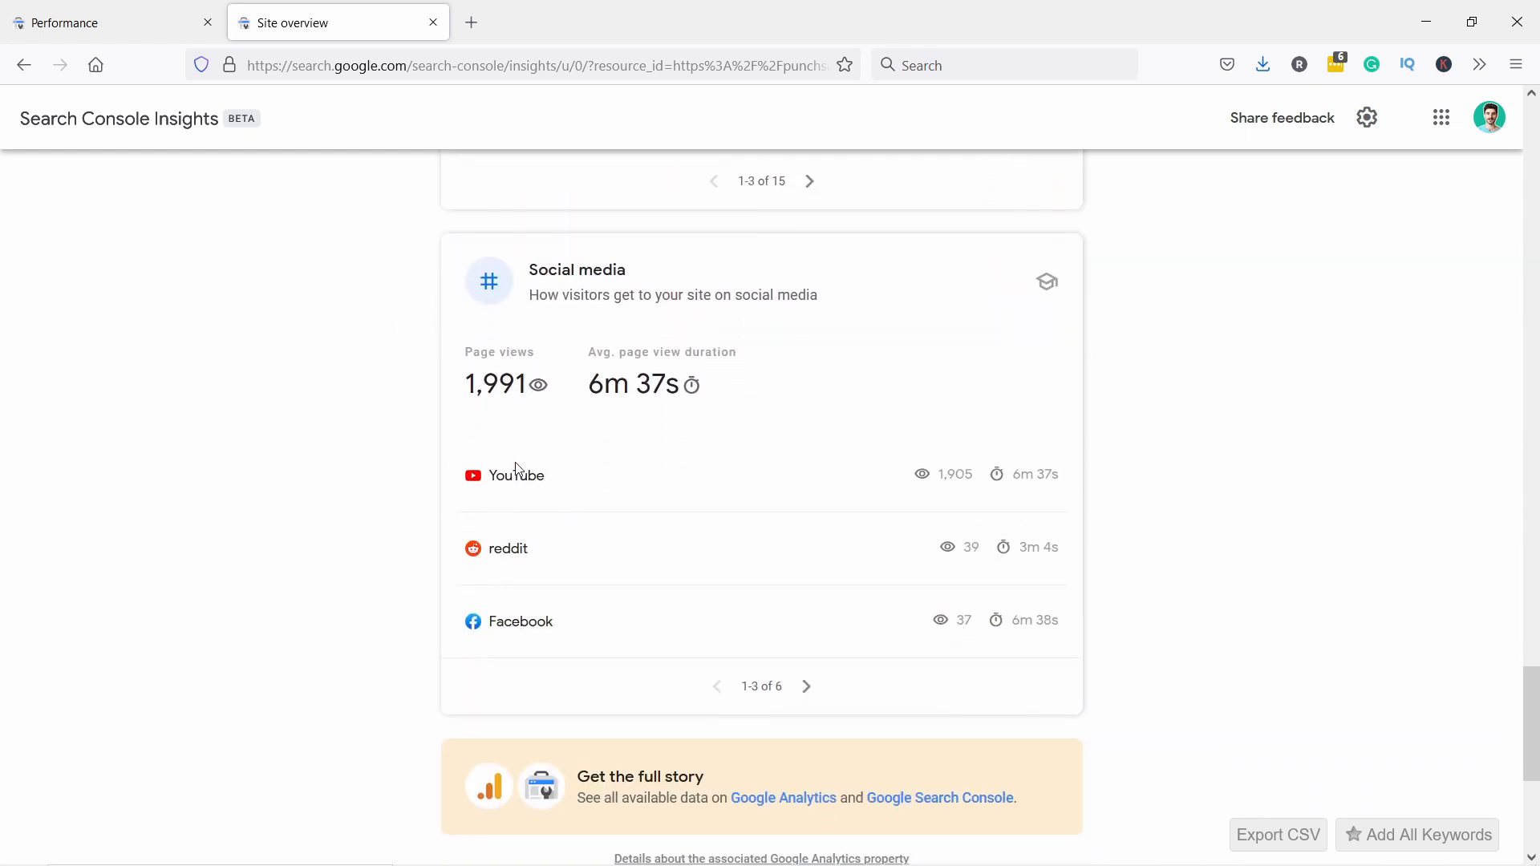
mouse_move(692, 502)
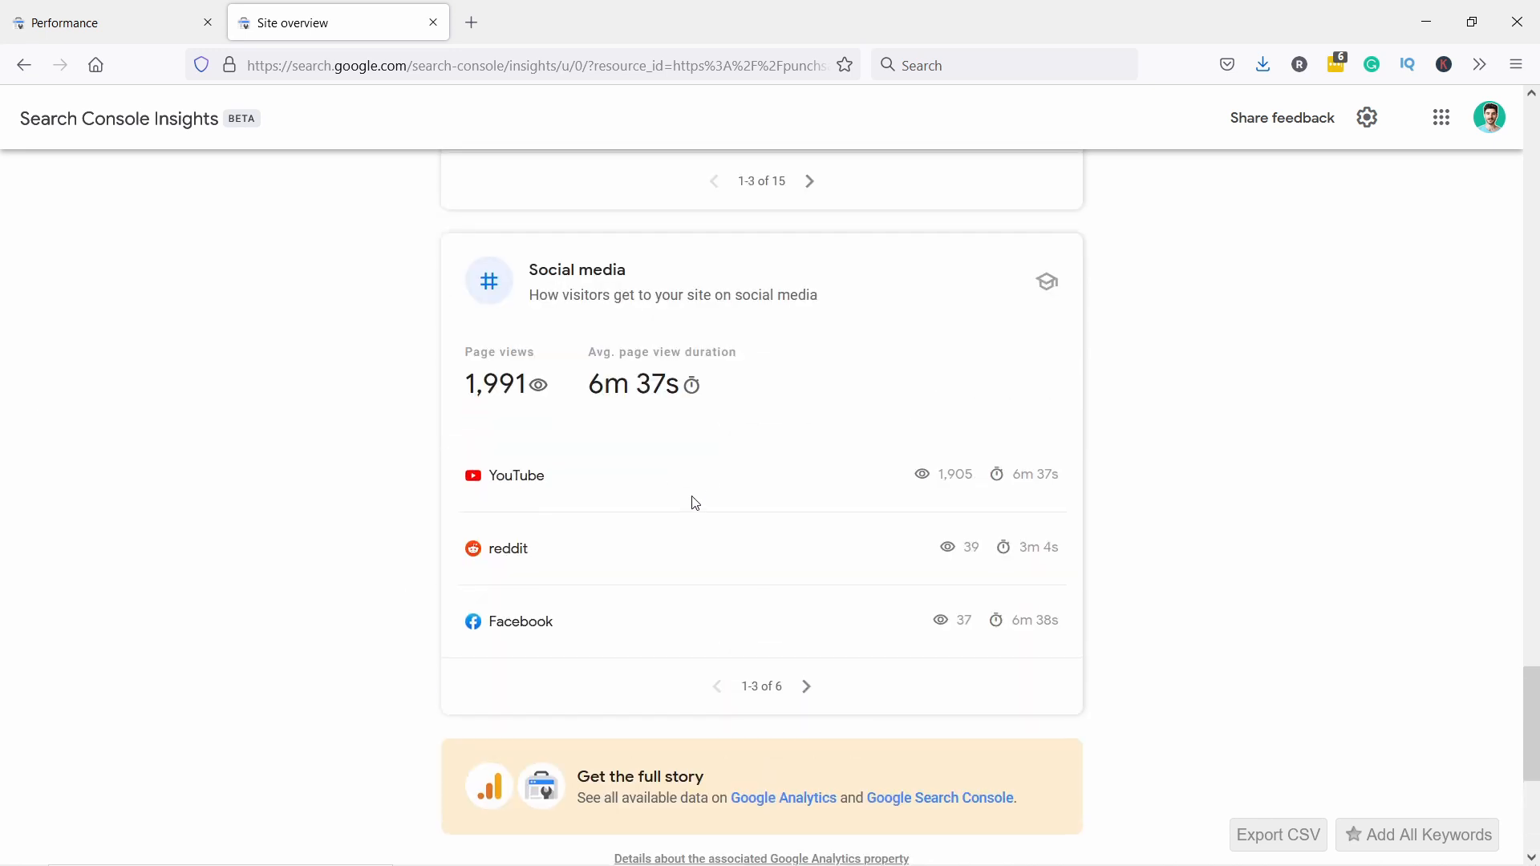
mouse_move(691, 518)
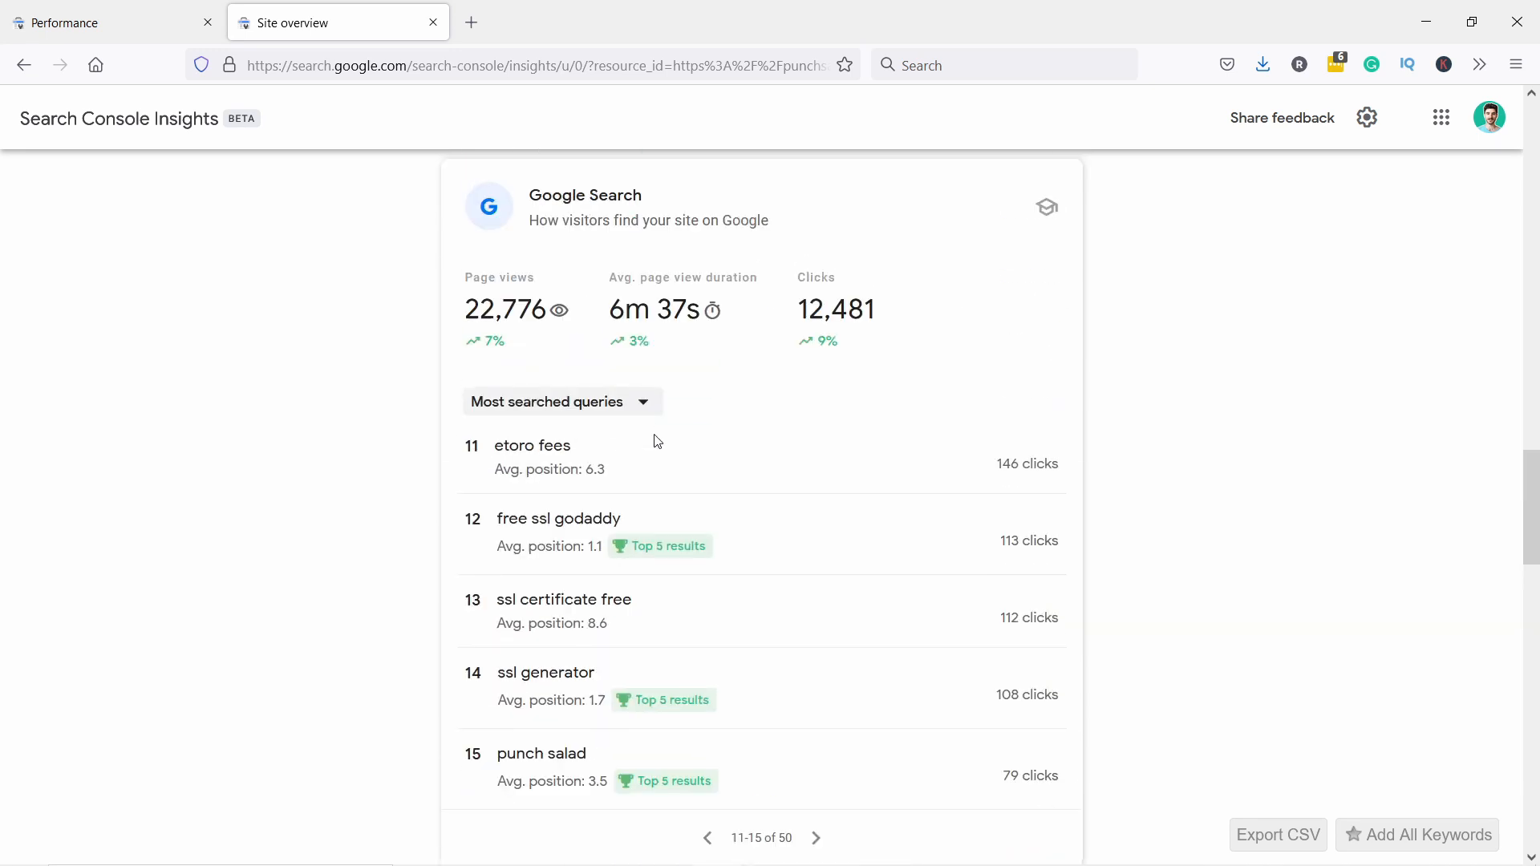
scroll(up, 3)
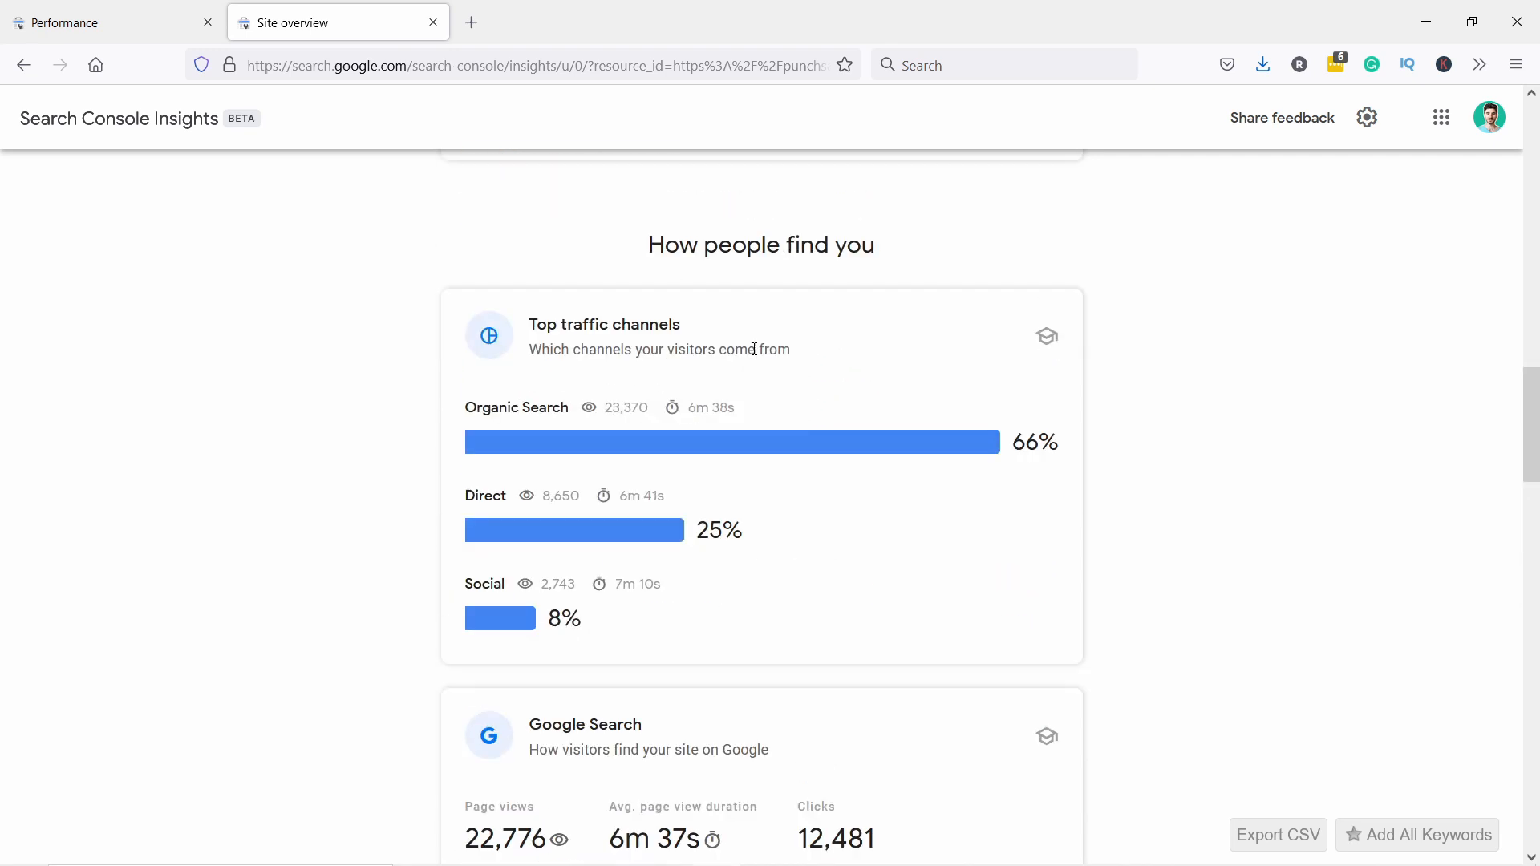
scroll(up, 3)
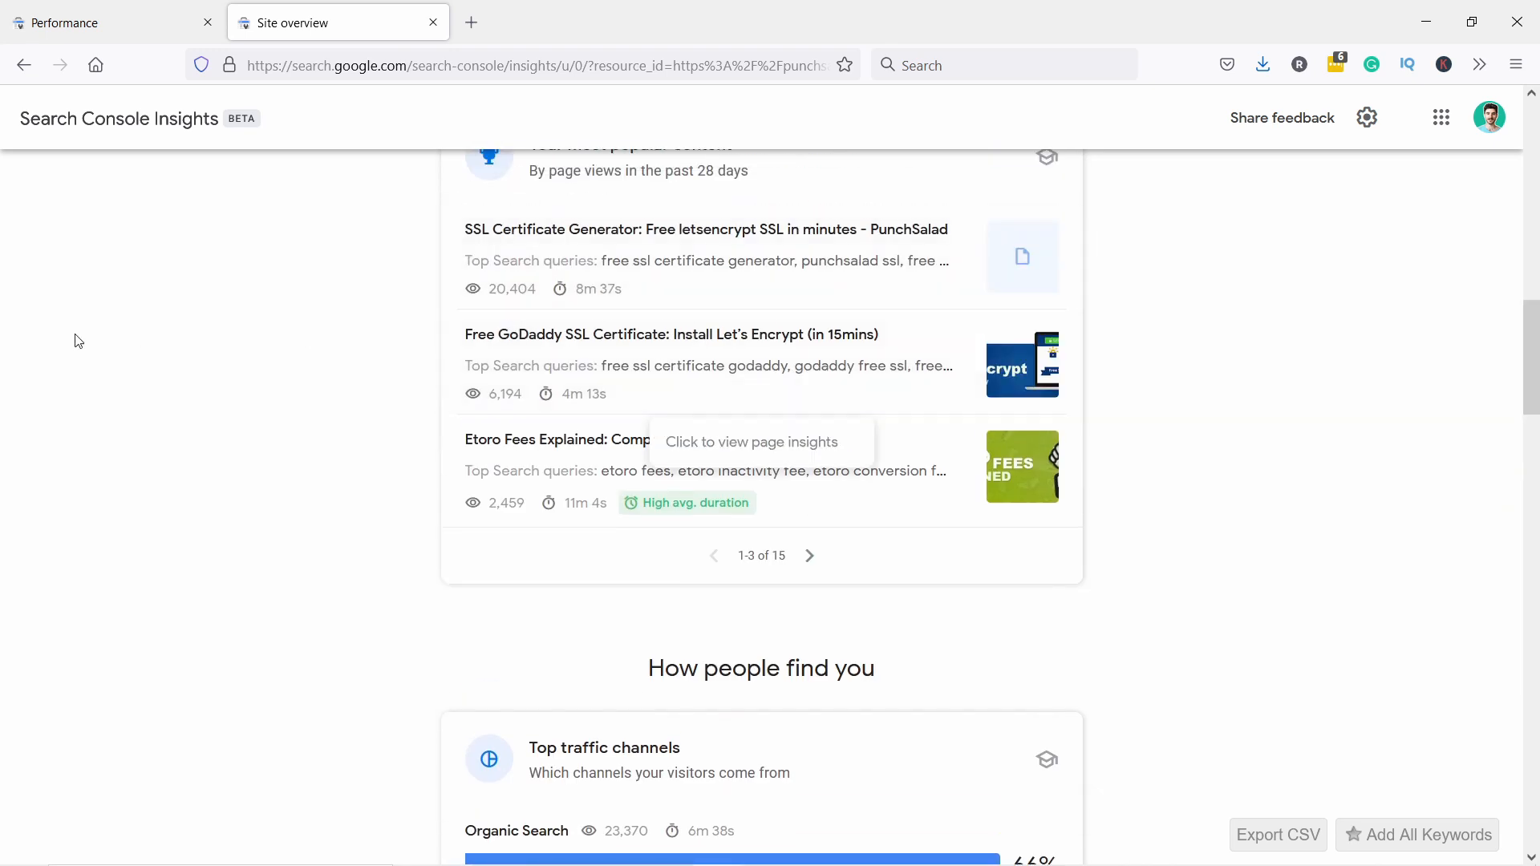